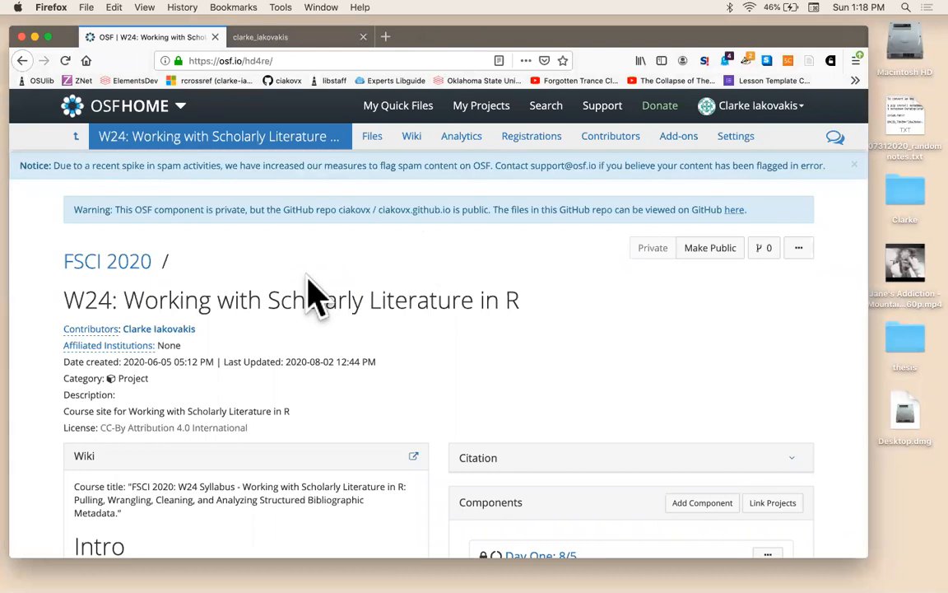
mouse_move(288, 305)
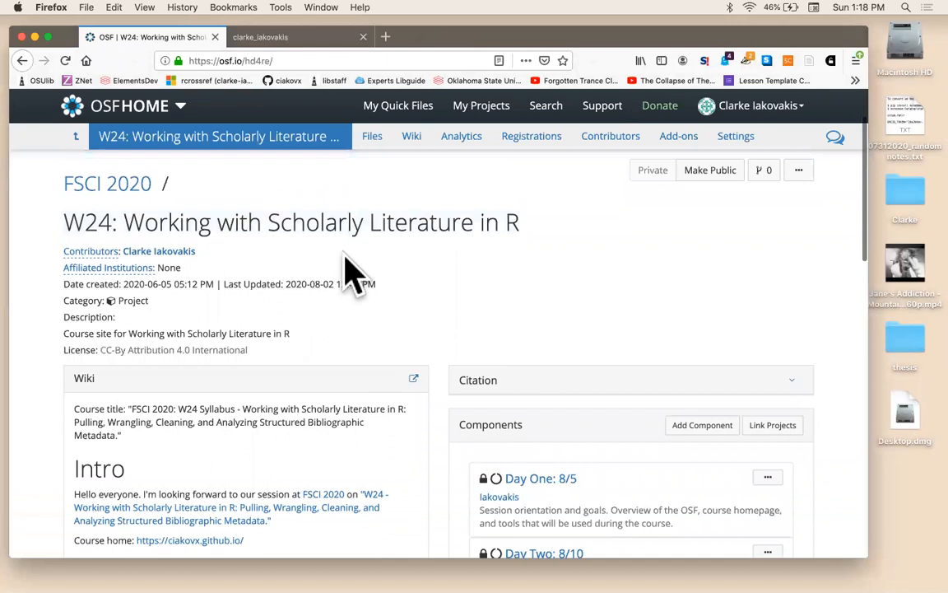
- Open the Day One: 8/5 component and its full wiki page in OSF
scroll(down, 3)
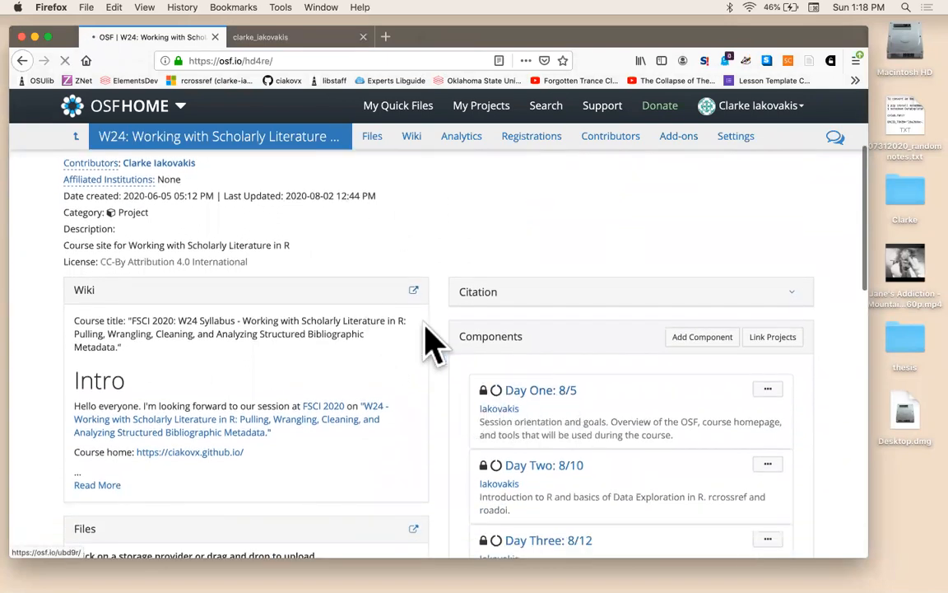
click(540, 389)
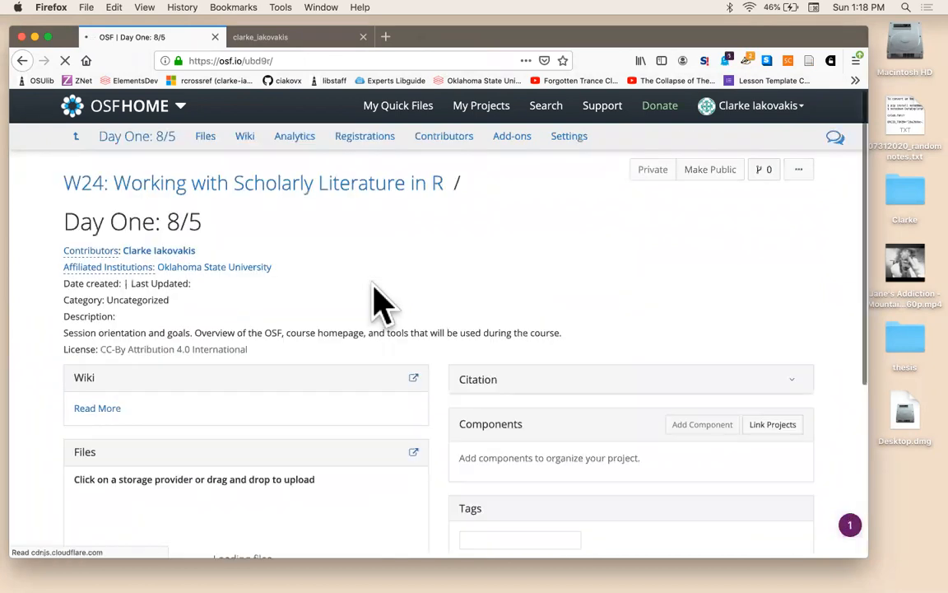
scroll(down, 3)
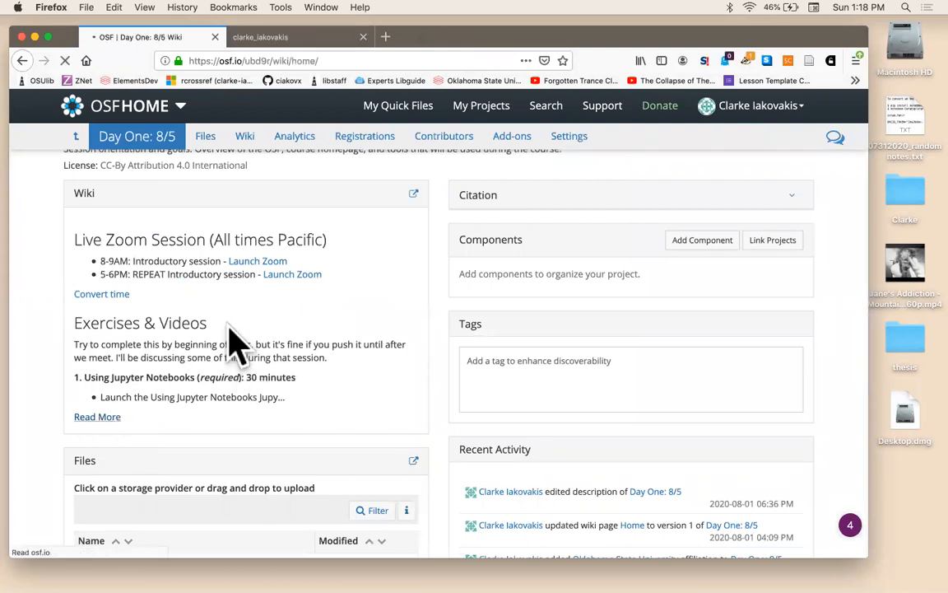
click(245, 136)
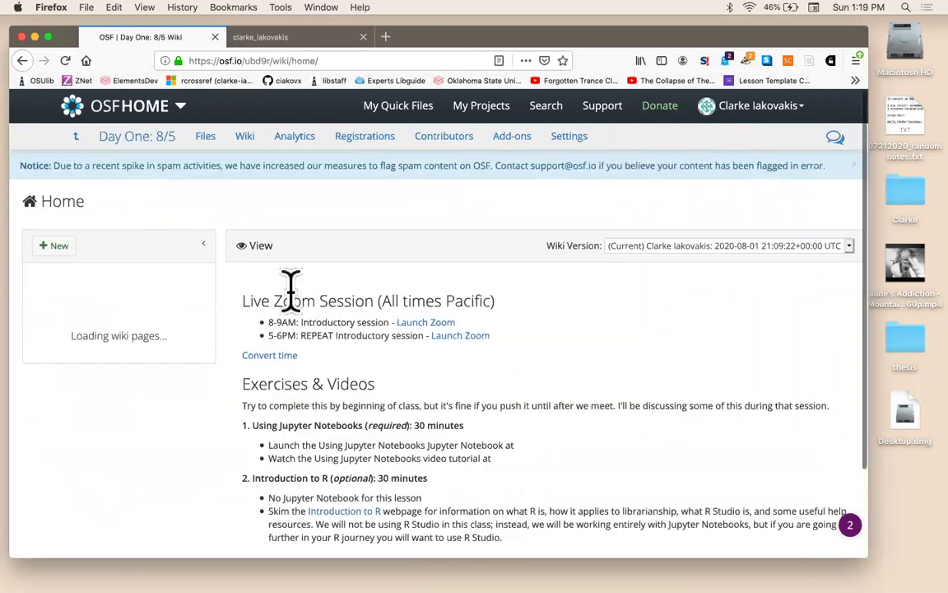
- Launch the Using Jupyter Notebooks notebook from its Binder badge
scroll(down, 3)
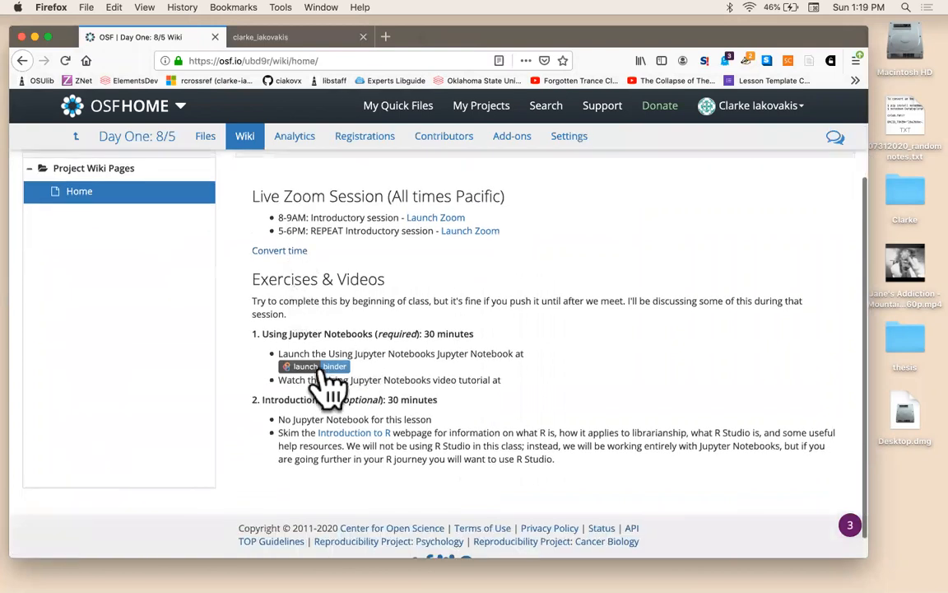
click(315, 365)
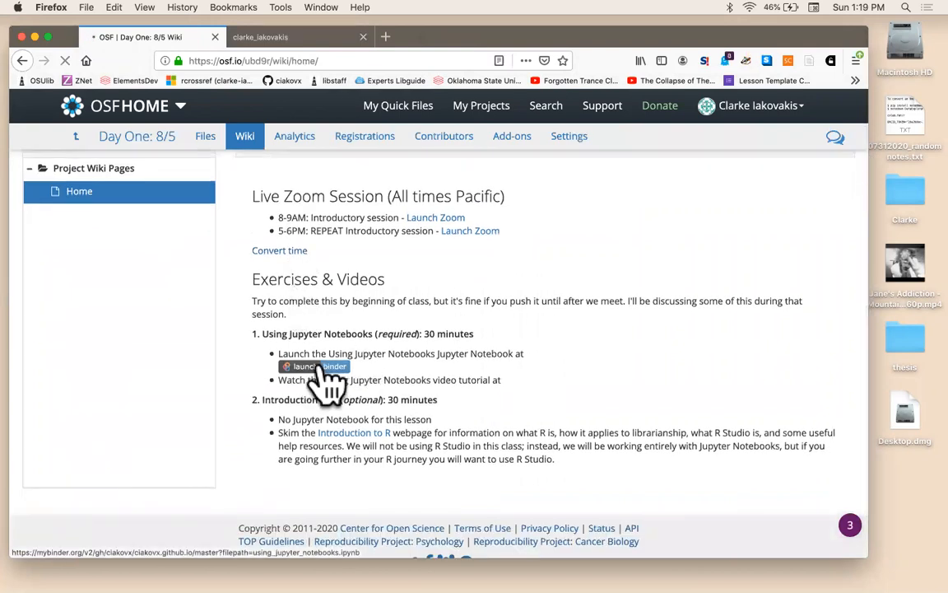
click(315, 365)
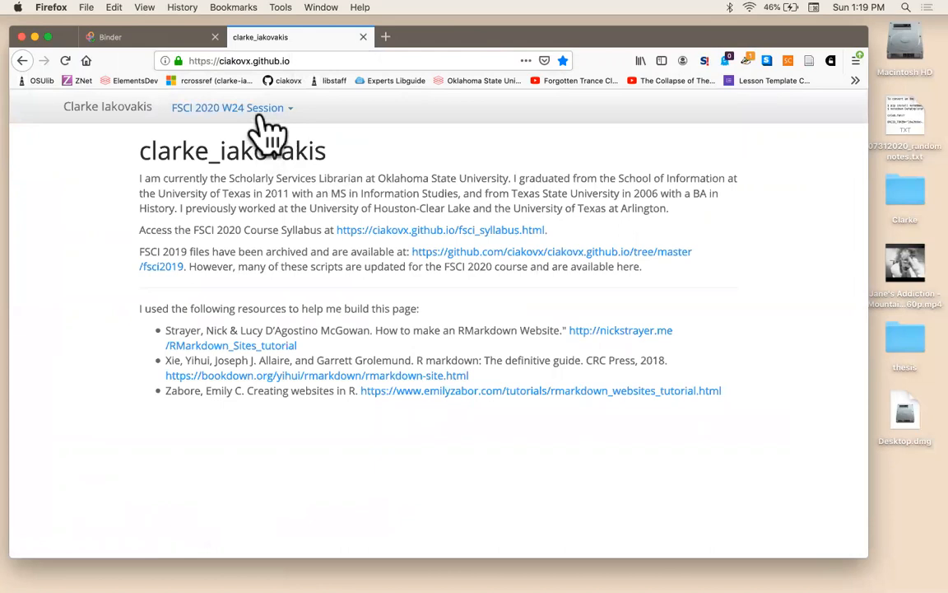
- Open Jupyter Notebooks and Binder from the FSCI 2020 W24 Session dropdown and scroll the lesson
click(228, 107)
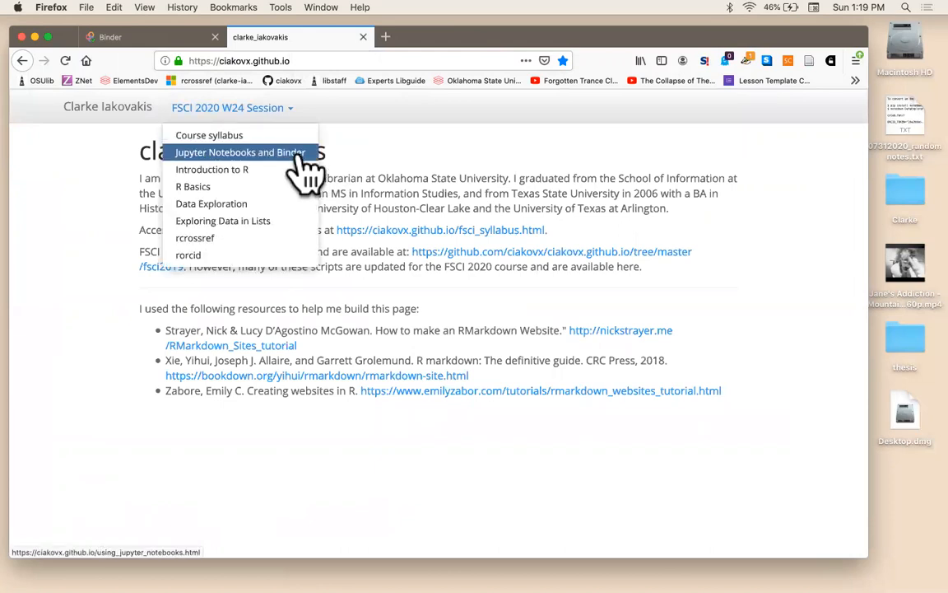
click(239, 152)
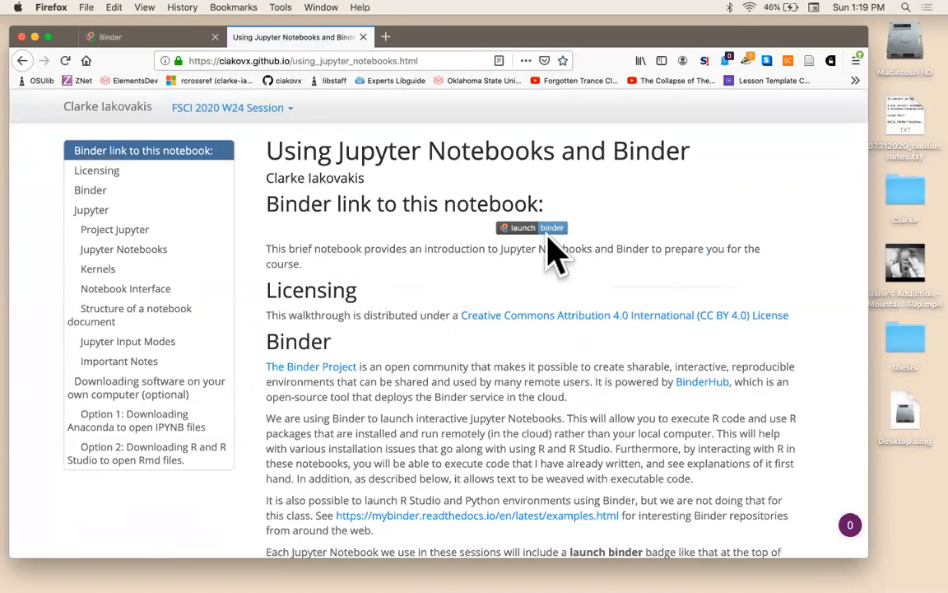
mouse_move(535, 238)
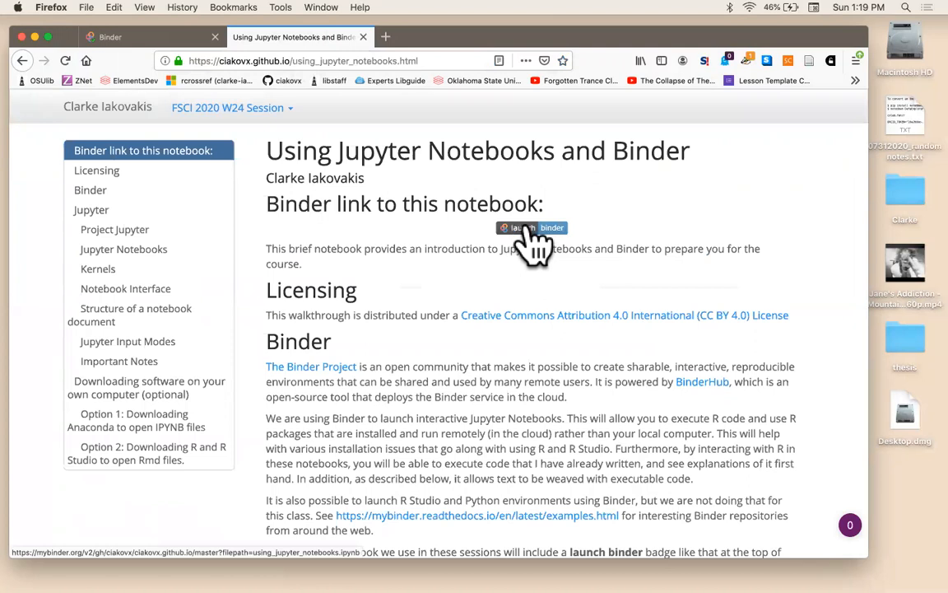
mouse_move(386, 253)
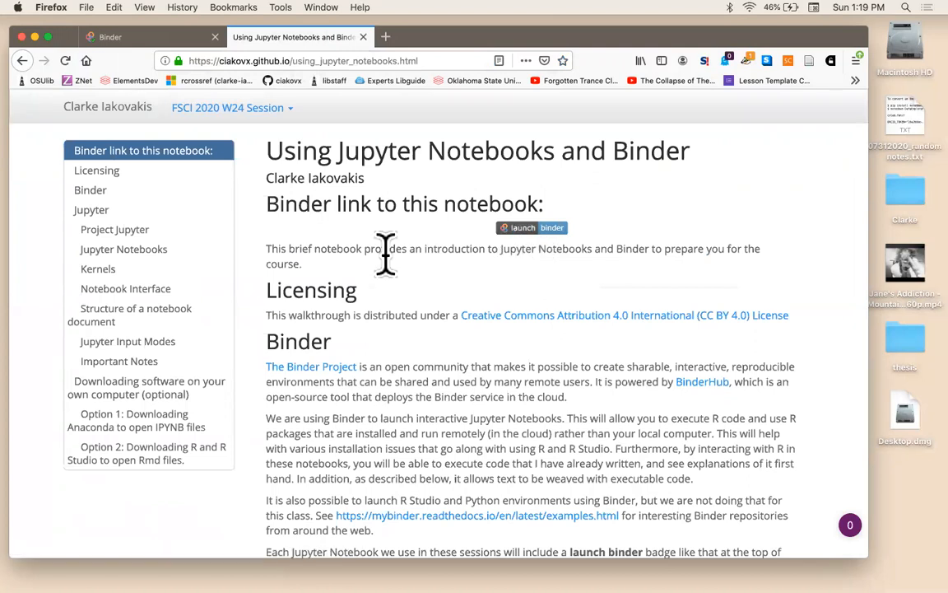
scroll(down, 3)
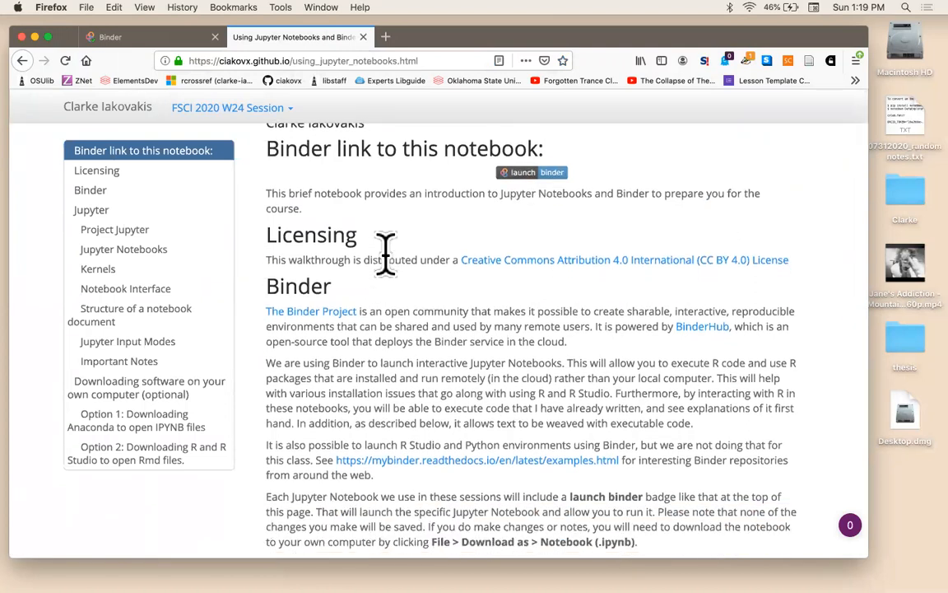
scroll(down, 3)
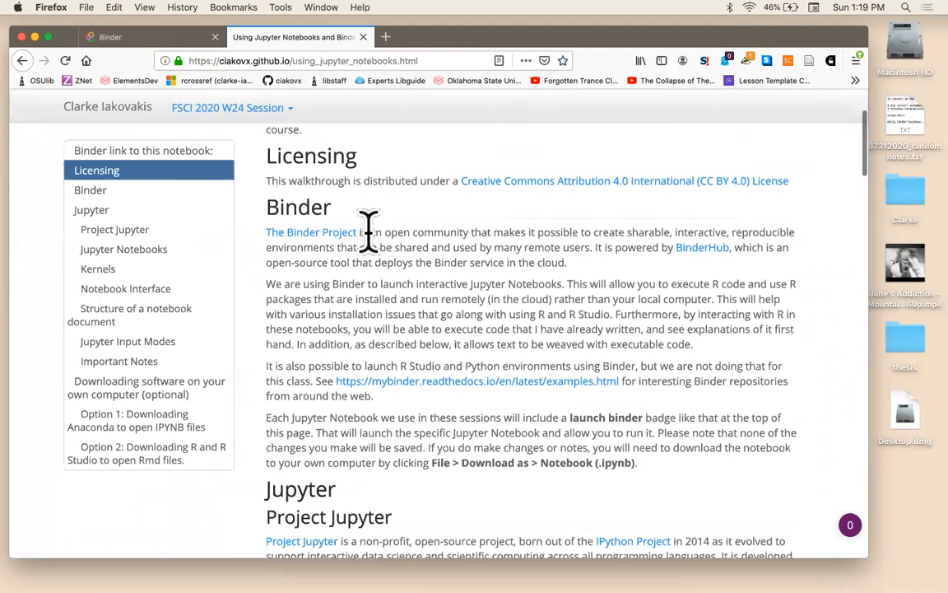
scroll(down, 3)
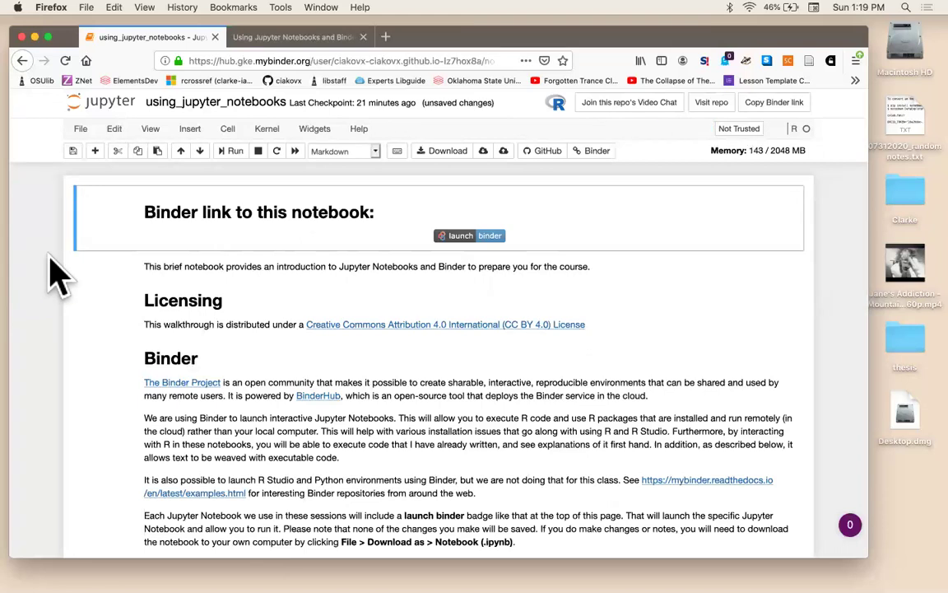
- Scroll through the notebook's Licensing and Binder introductory sections
scroll(down, 3)
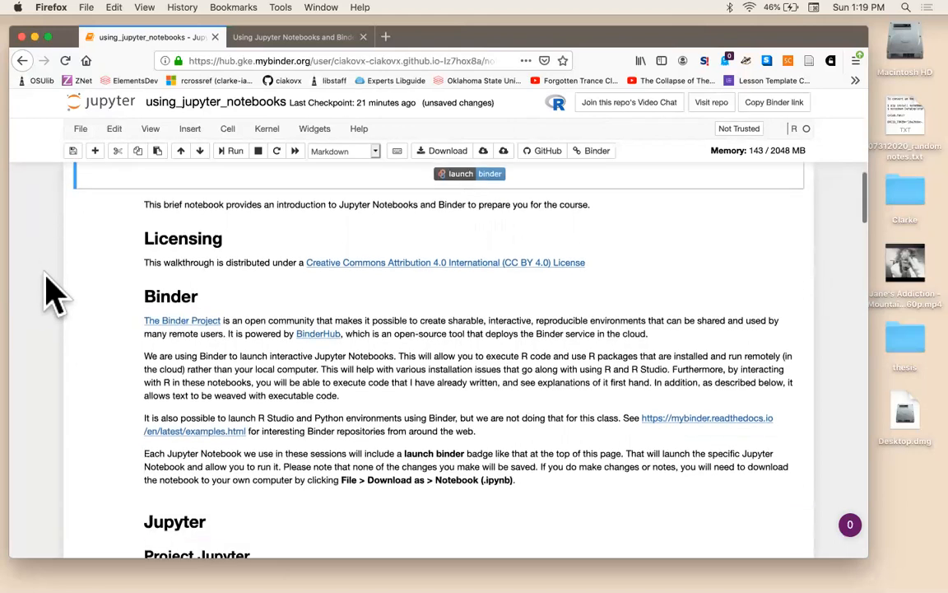
mouse_move(105, 352)
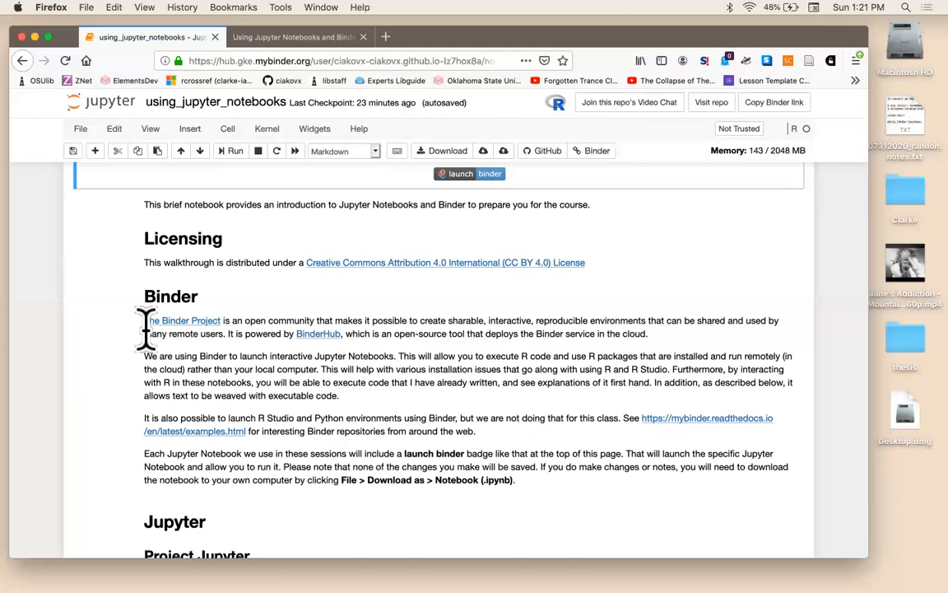
mouse_move(120, 362)
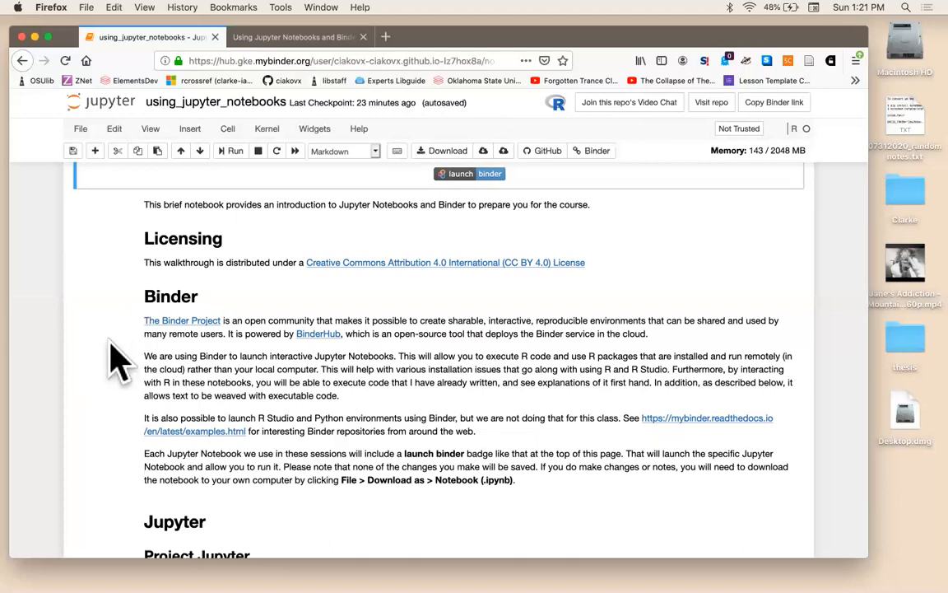
scroll(up, 3)
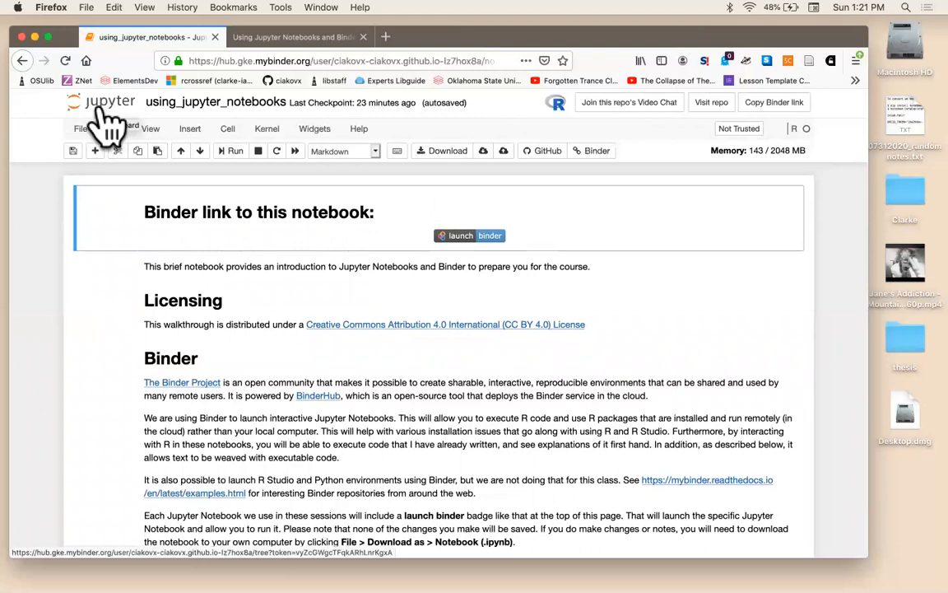
mouse_move(127, 260)
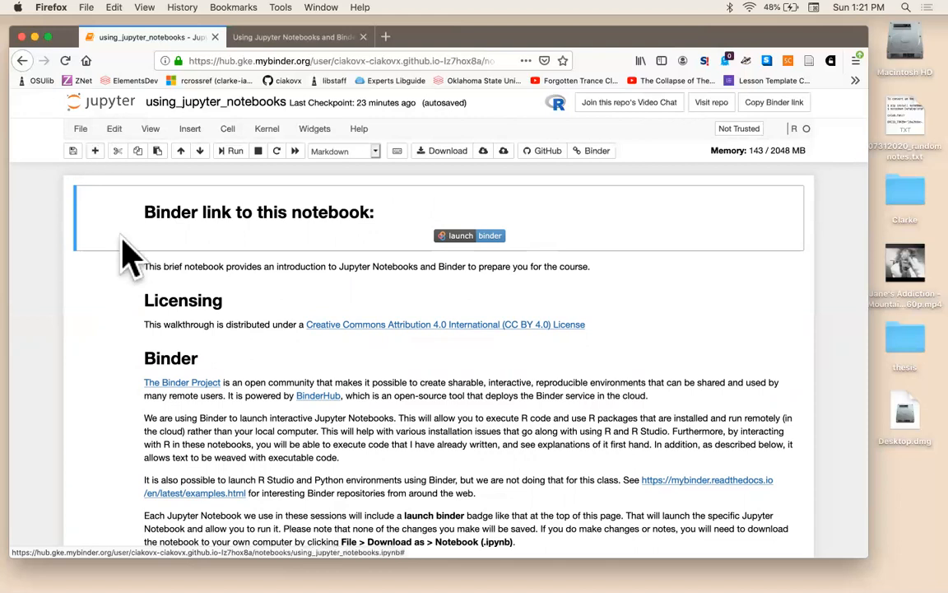
scroll(down, 3)
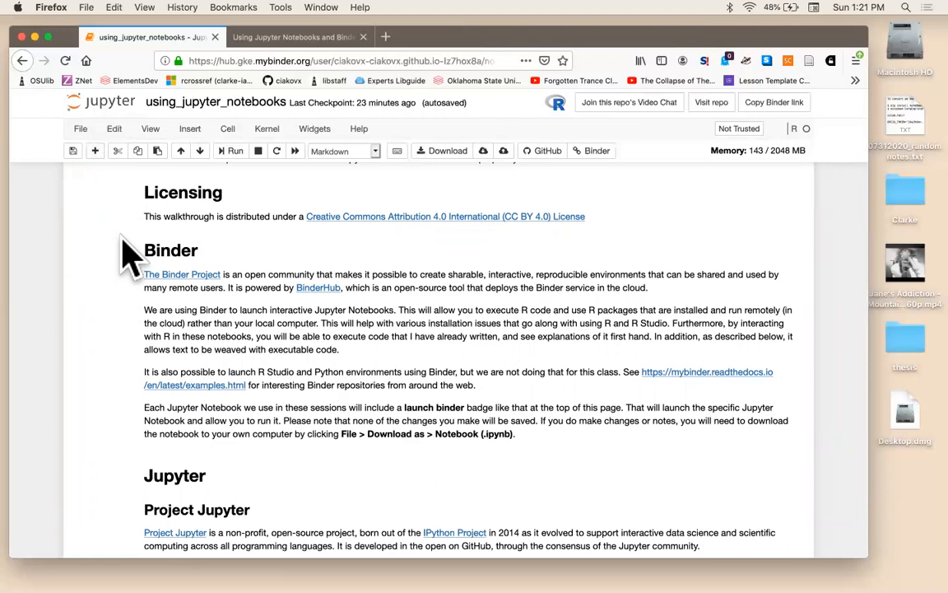
mouse_move(191, 366)
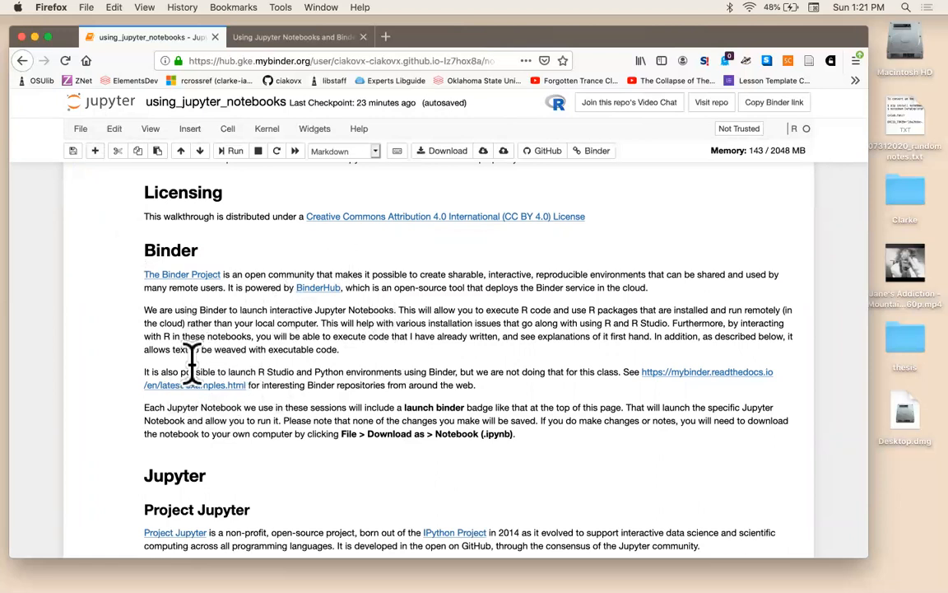
scroll(down, 3)
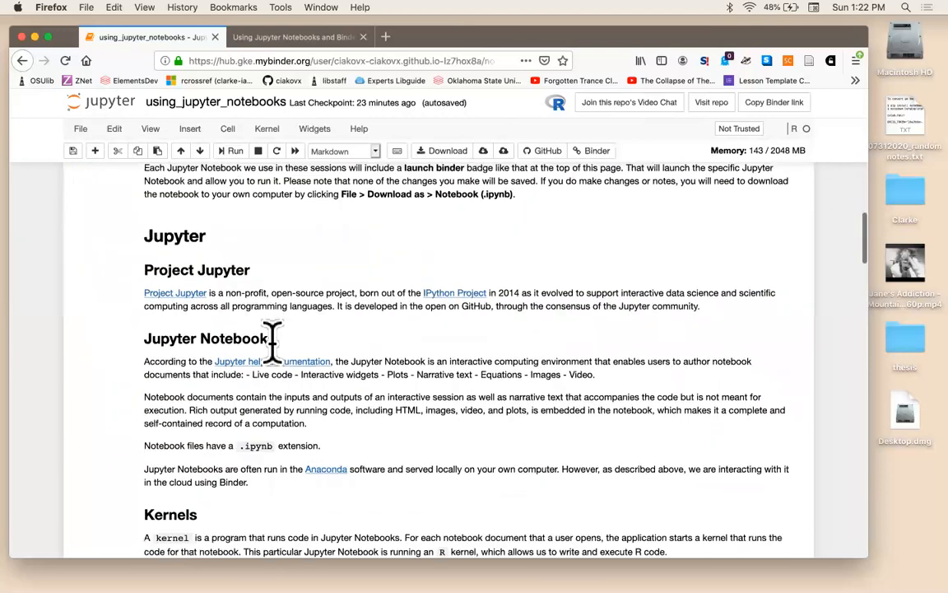
mouse_move(94, 247)
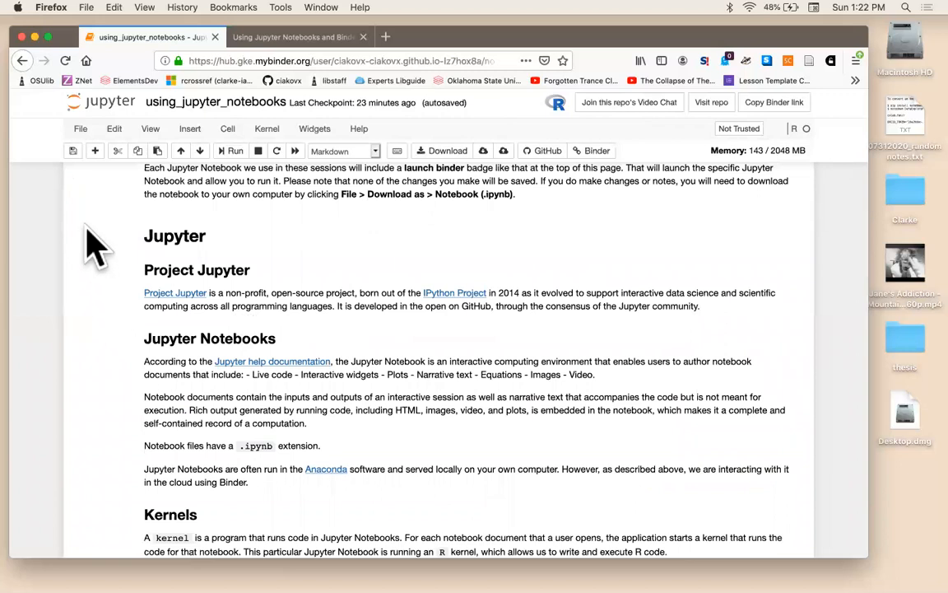
mouse_move(107, 268)
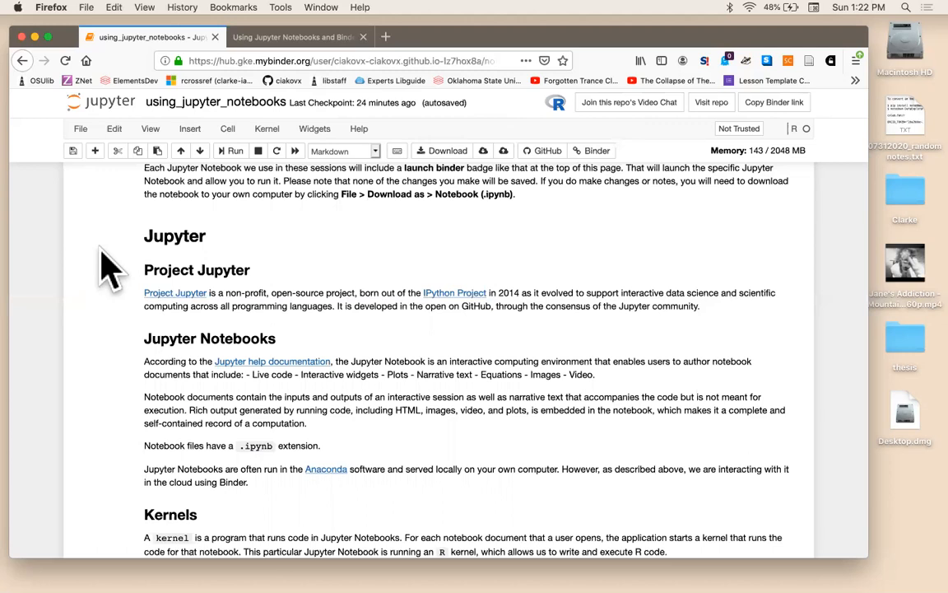
mouse_move(199, 341)
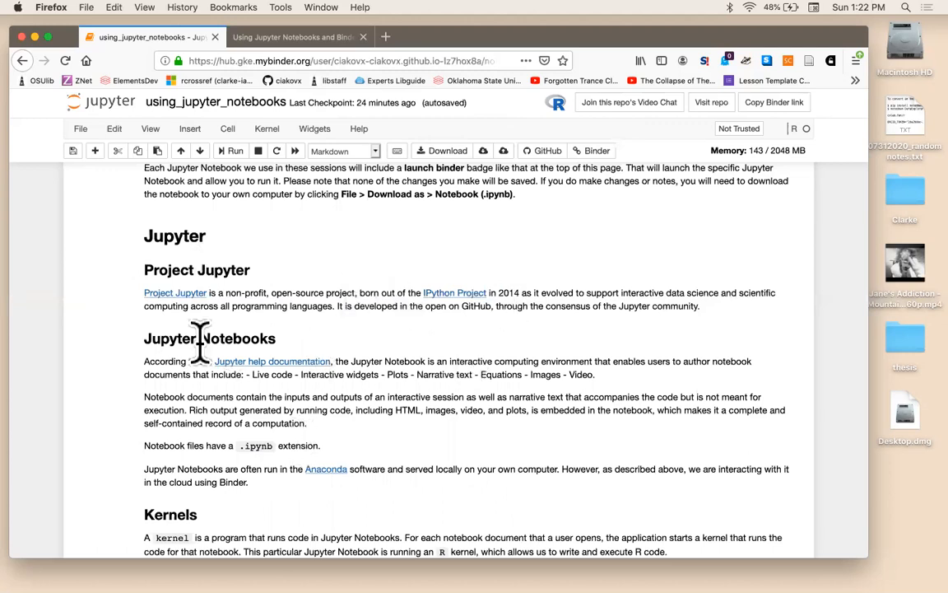
scroll(down, 3)
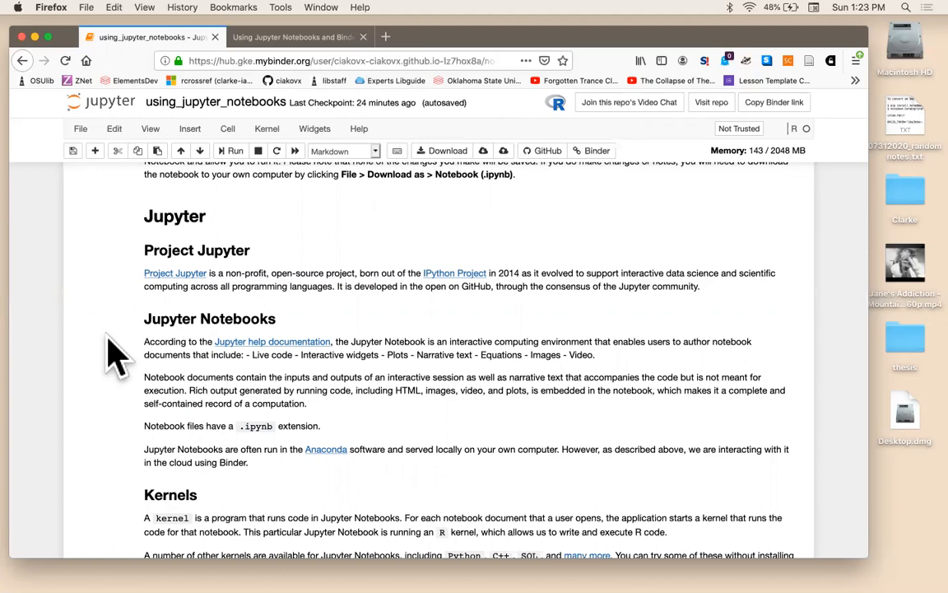
scroll(down, 3)
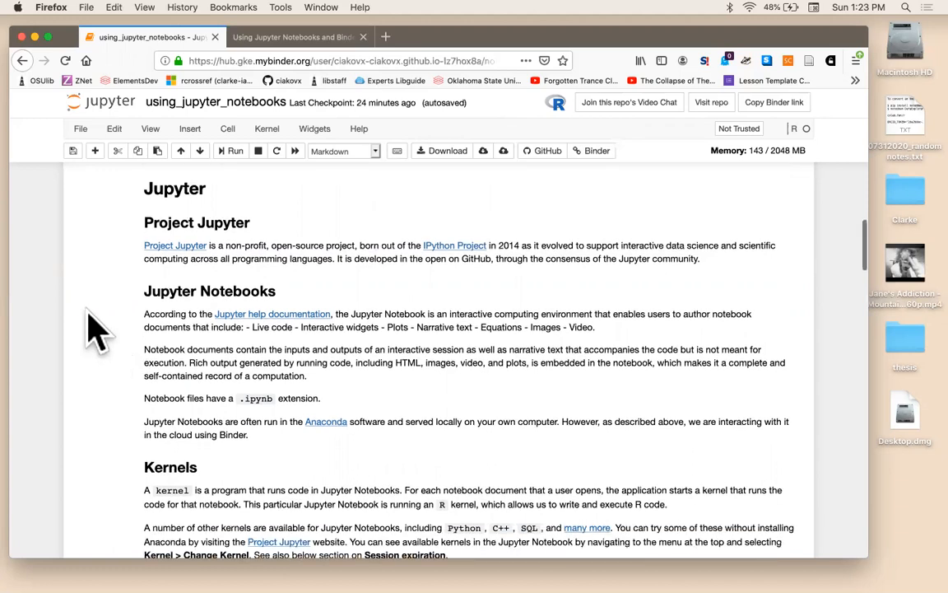
scroll(down, 3)
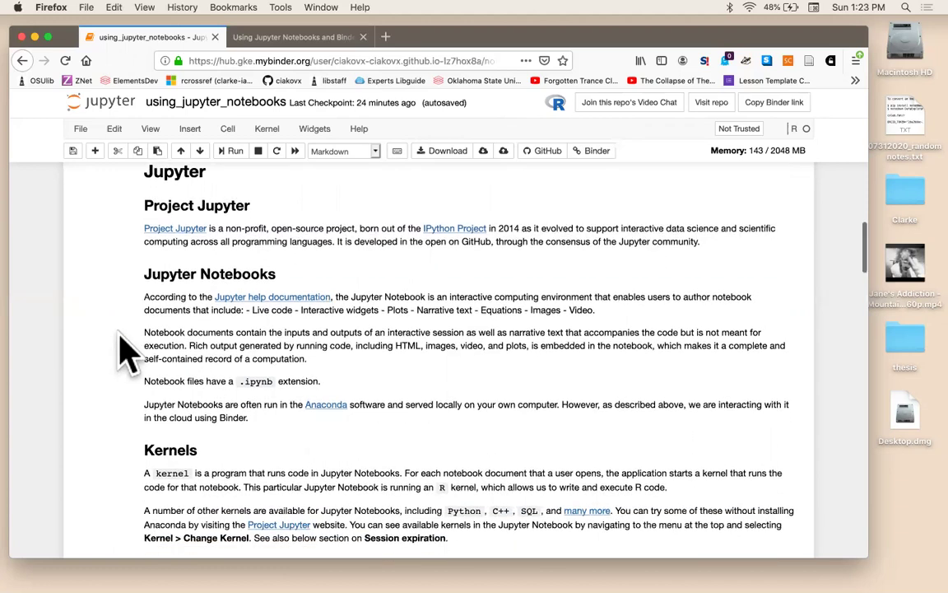
scroll(down, 3)
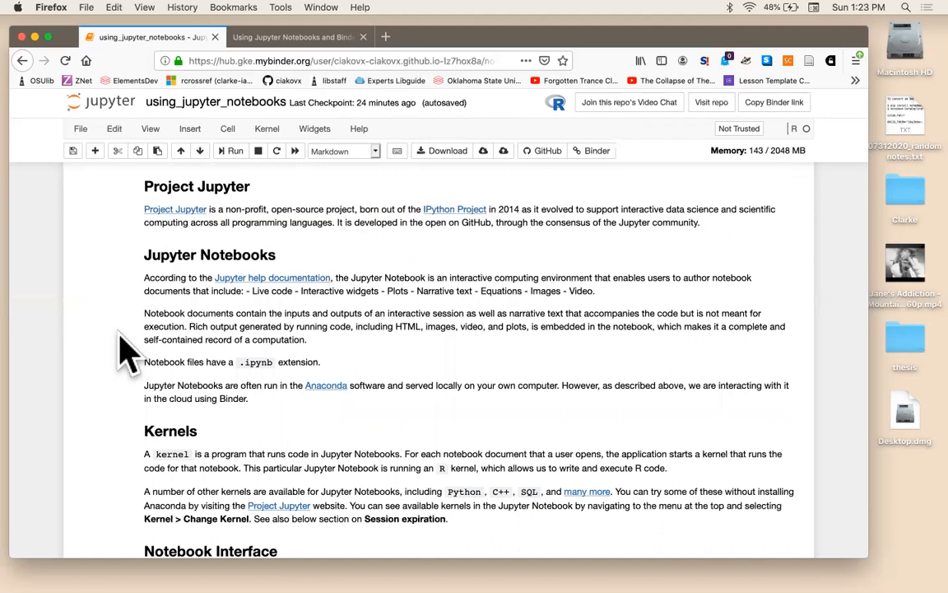
scroll(down, 3)
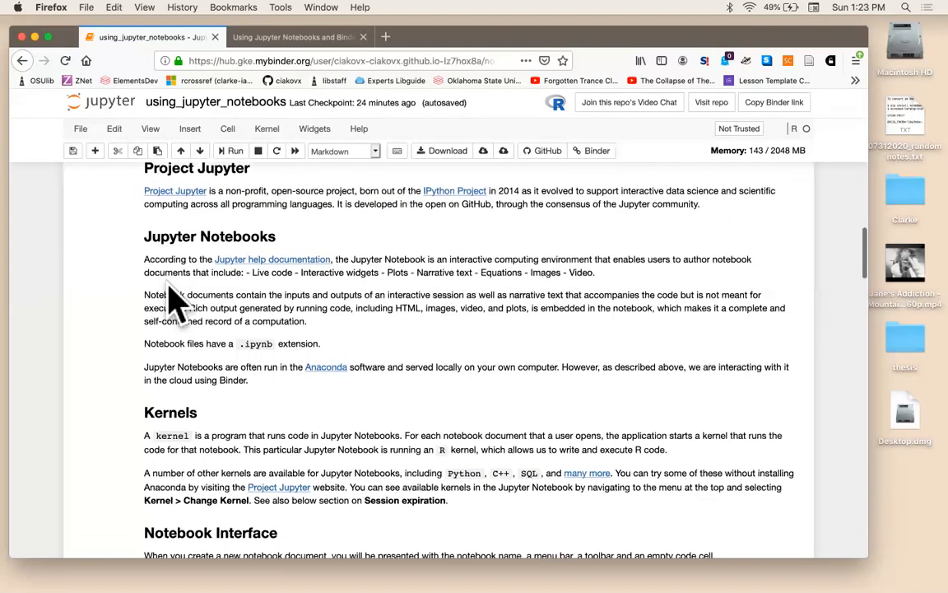
mouse_move(262, 371)
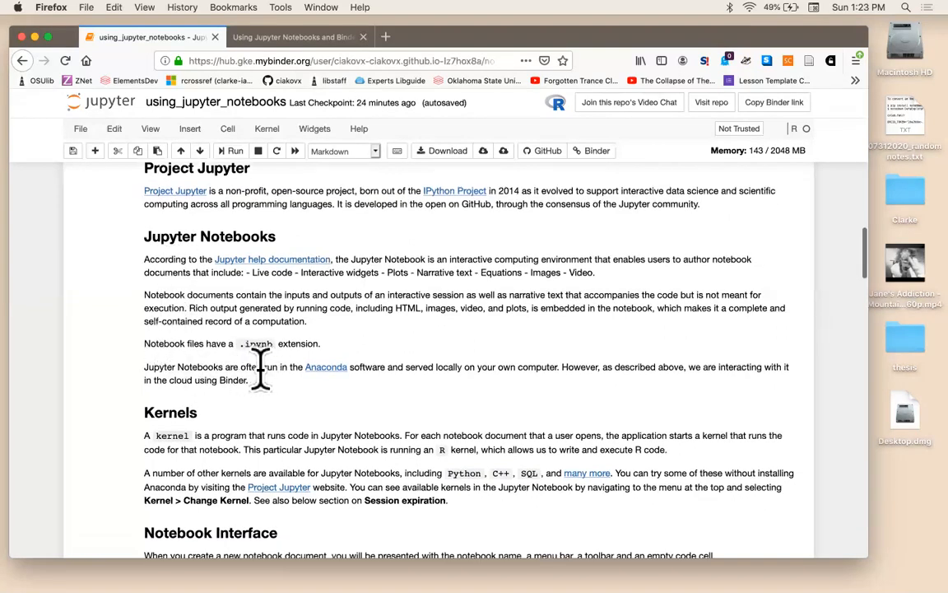
mouse_move(276, 358)
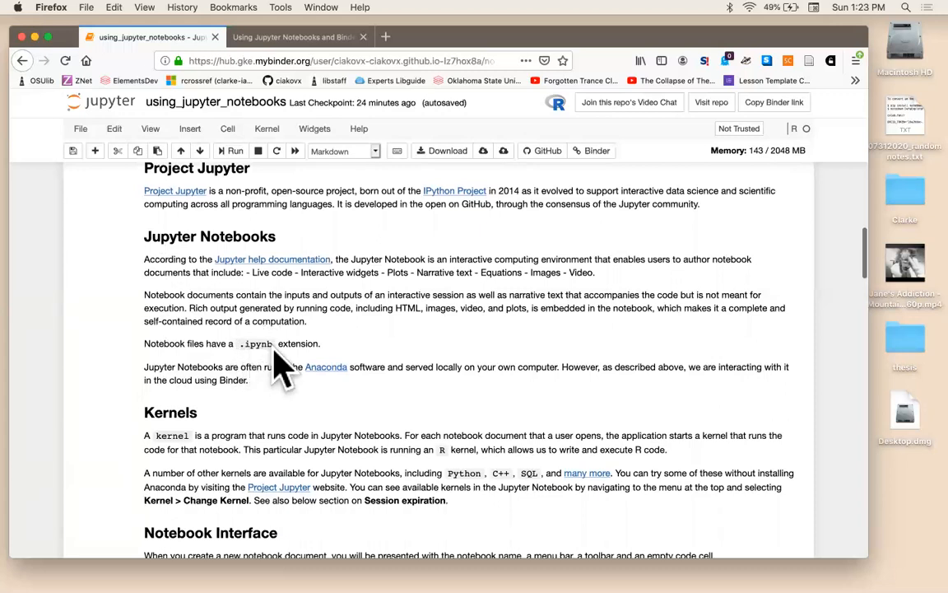
mouse_move(393, 354)
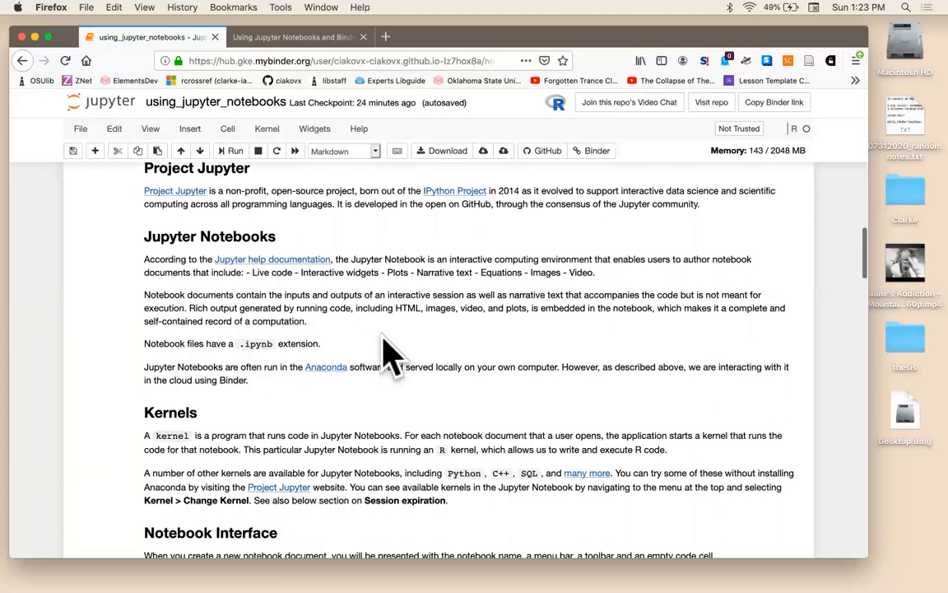
mouse_move(337, 379)
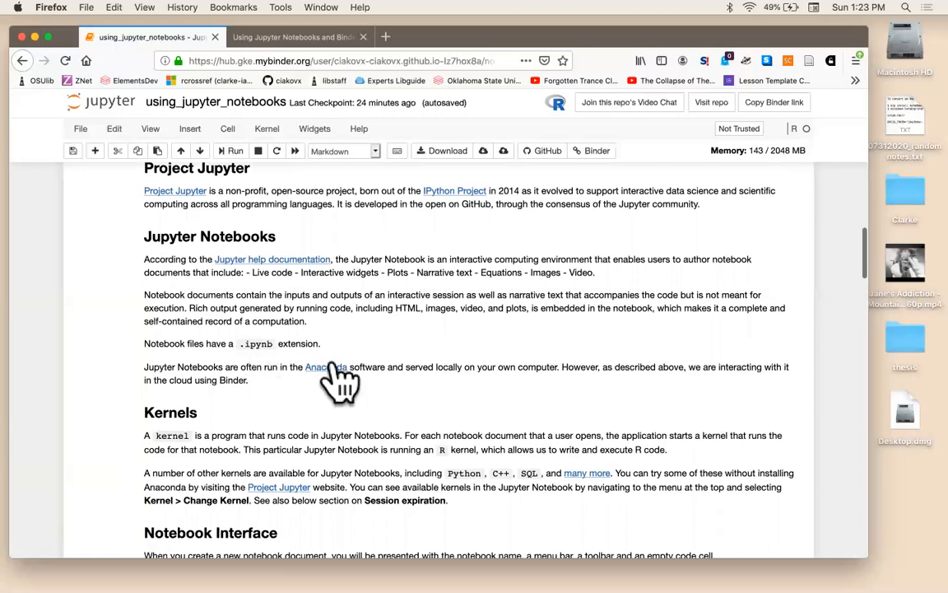
mouse_move(375, 346)
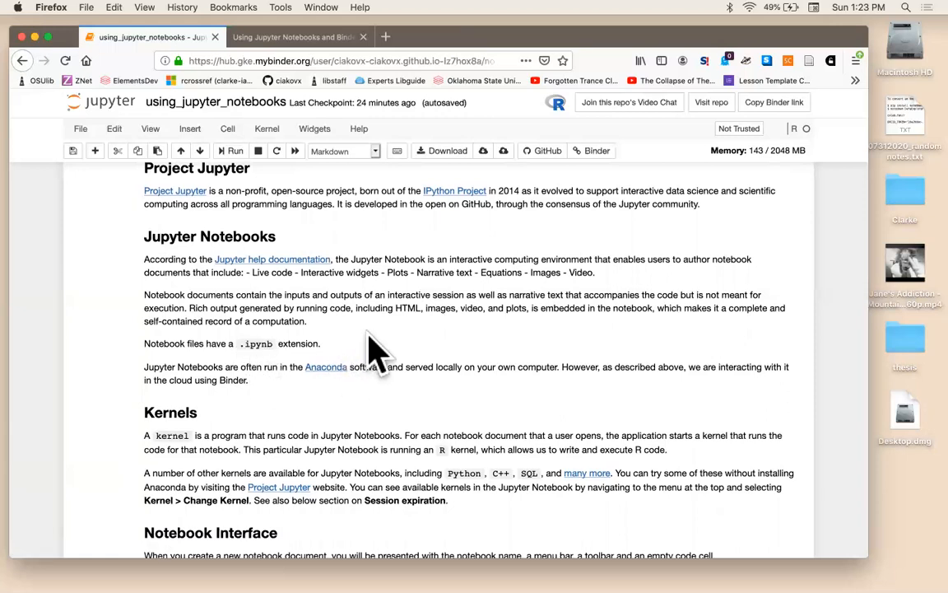
mouse_move(558, 110)
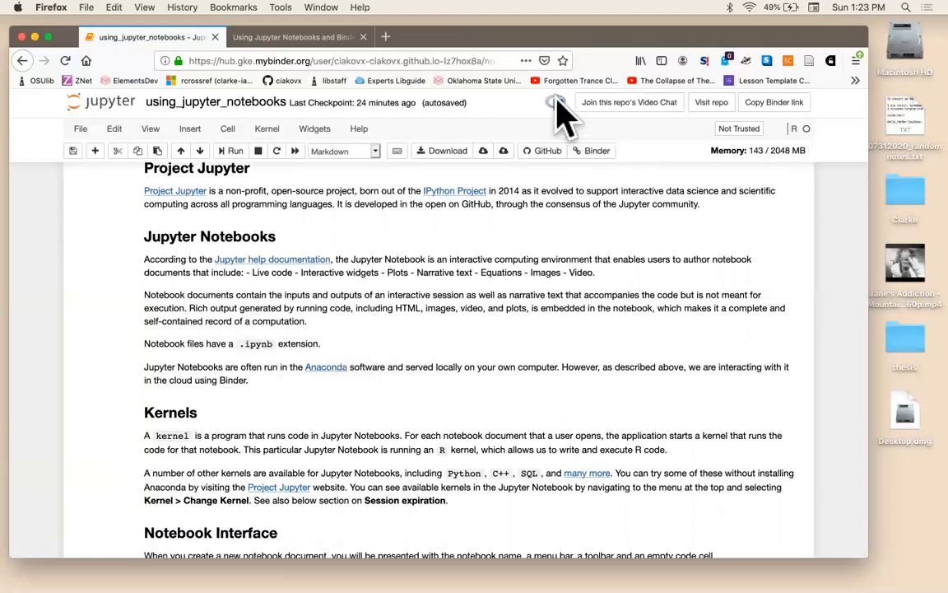
mouse_move(421, 367)
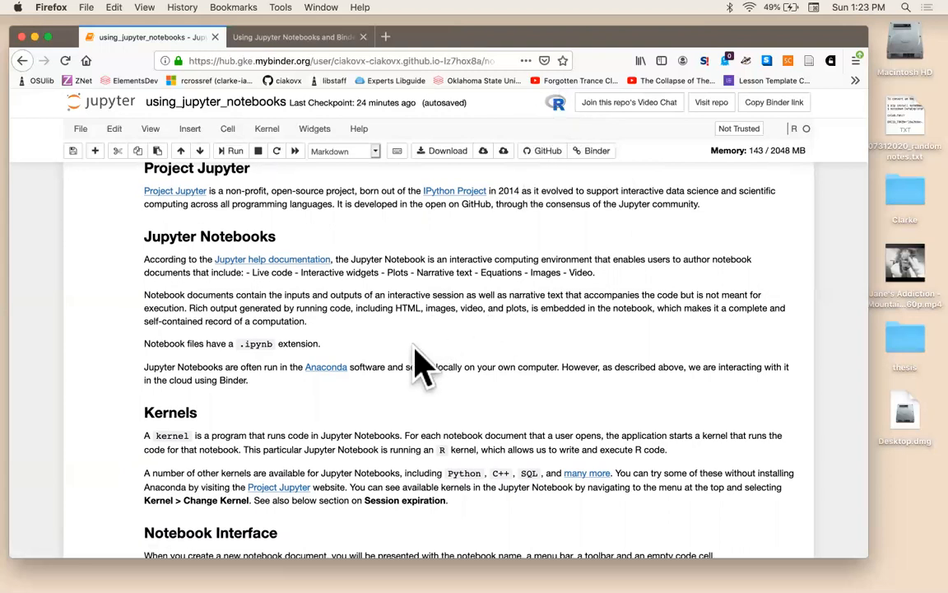
- Scroll to Kernels, view the Python 3 and R kernel options, then scroll to Notebook Interface
scroll(down, 3)
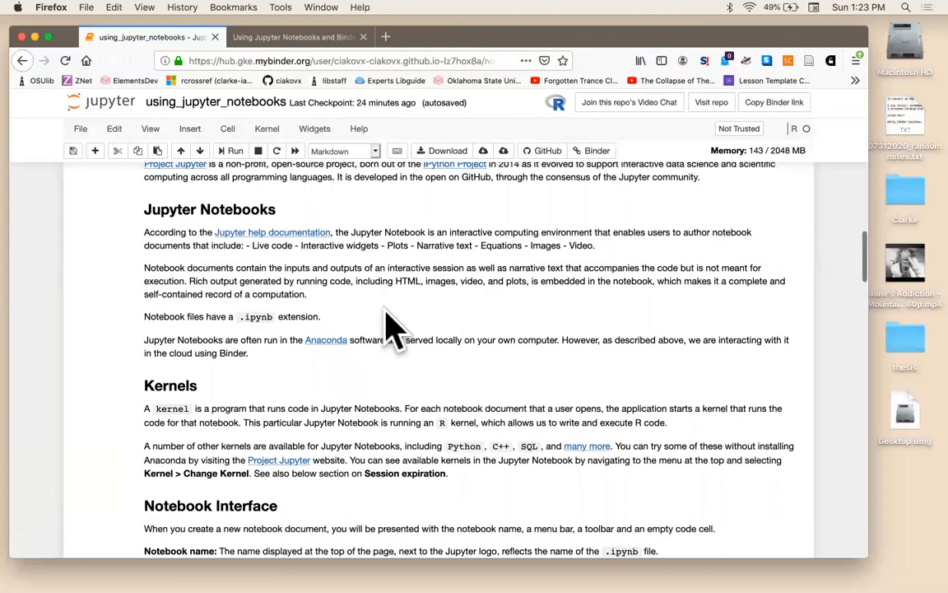
scroll(down, 3)
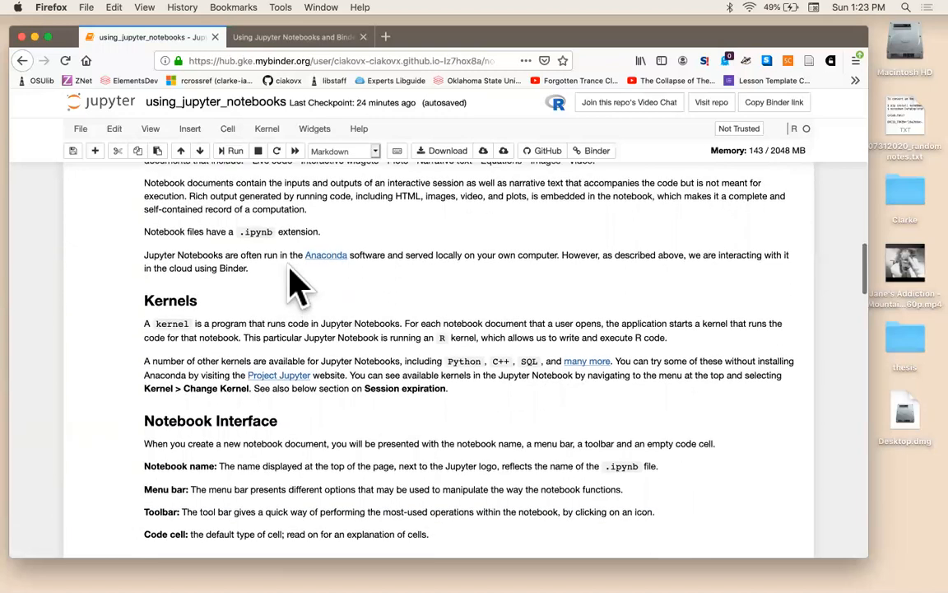
mouse_move(358, 276)
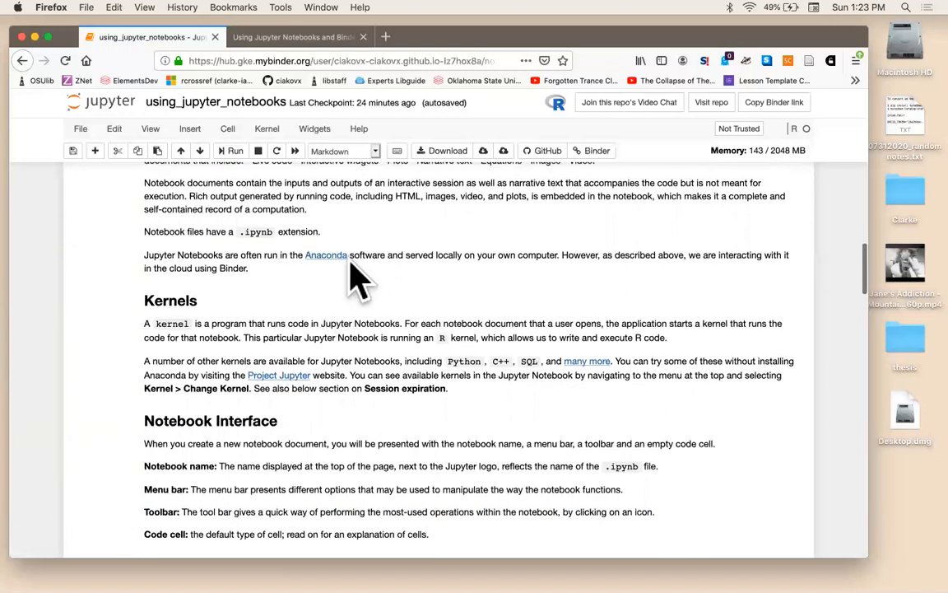
mouse_move(380, 274)
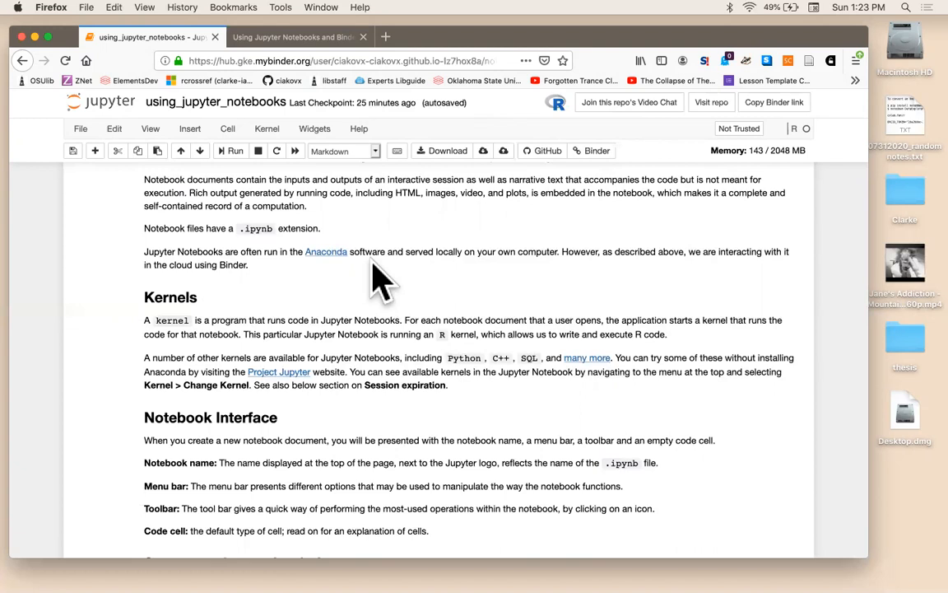
mouse_move(671, 190)
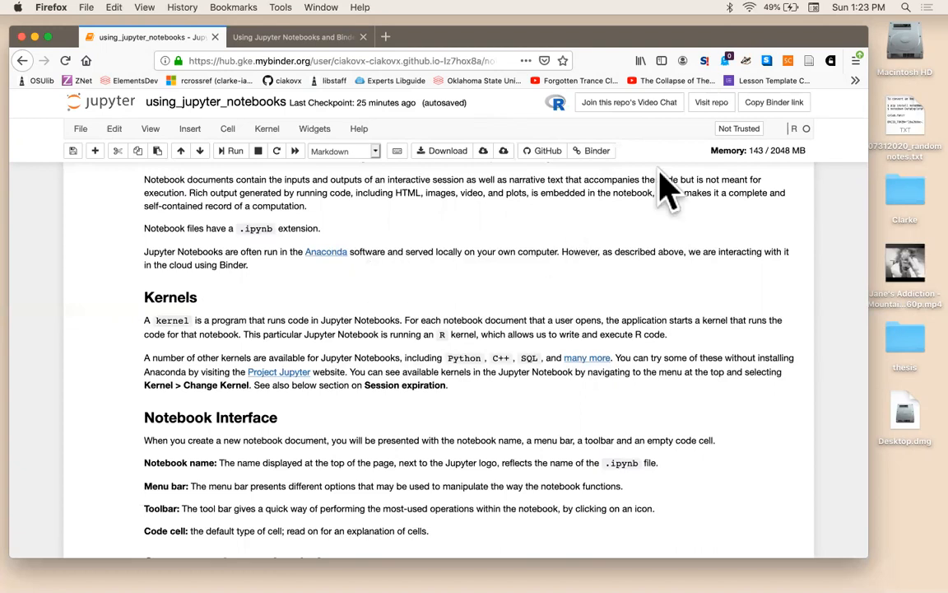
mouse_move(292, 181)
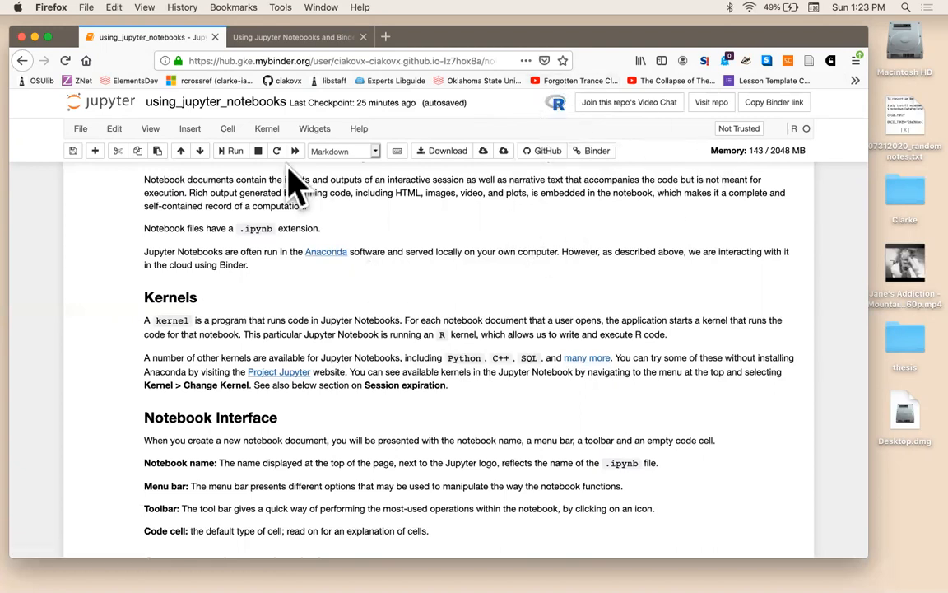
click(267, 128)
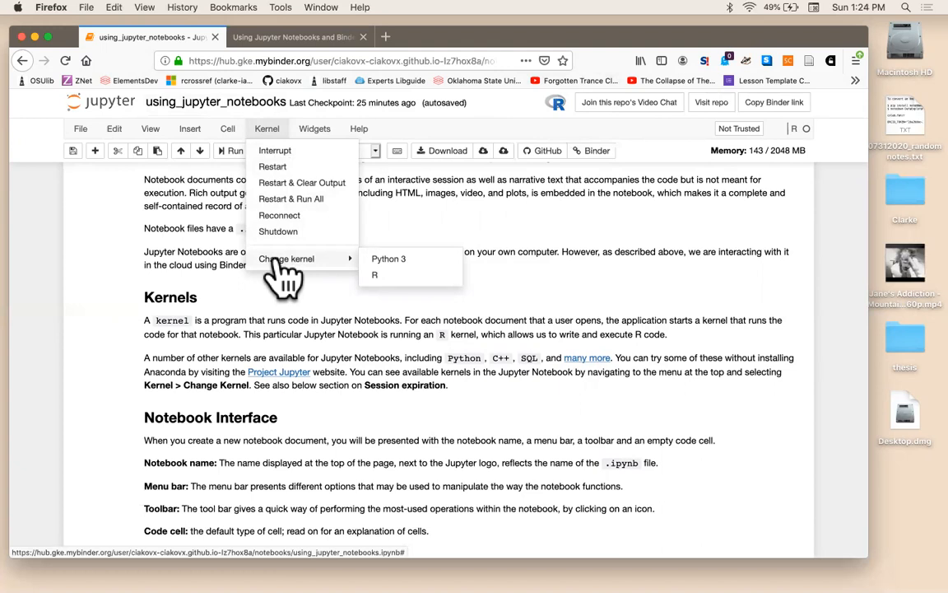
mouse_move(332, 276)
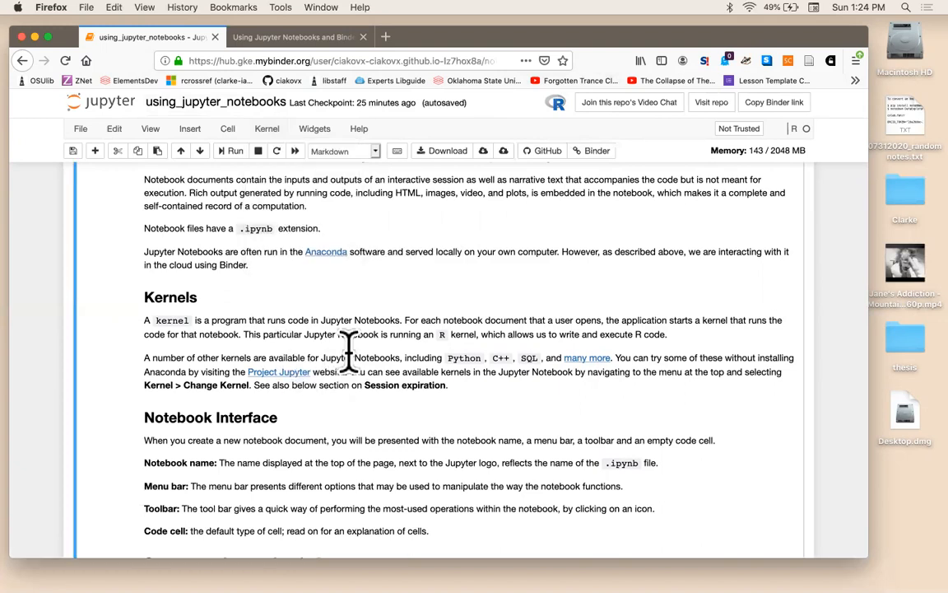
mouse_move(380, 316)
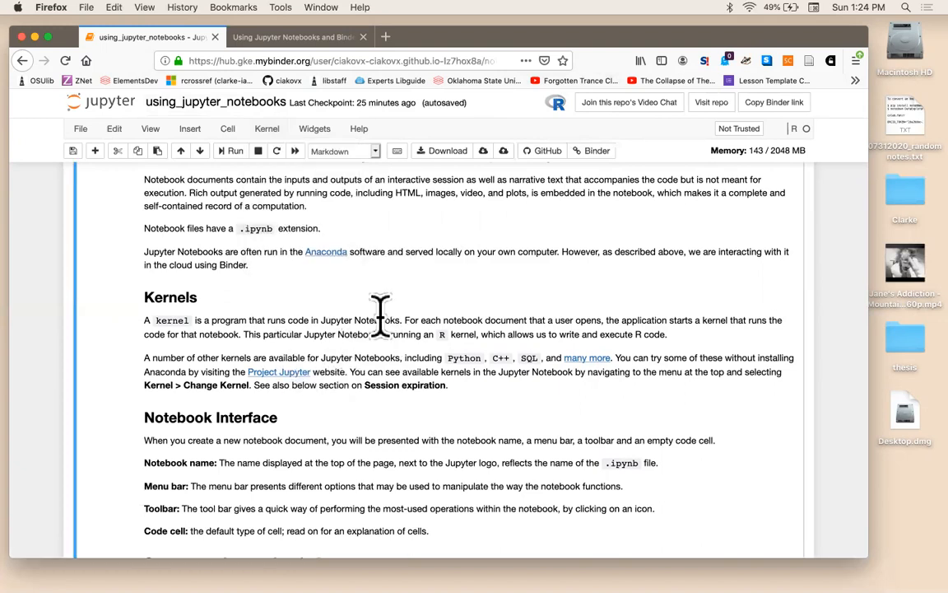
scroll(down, 3)
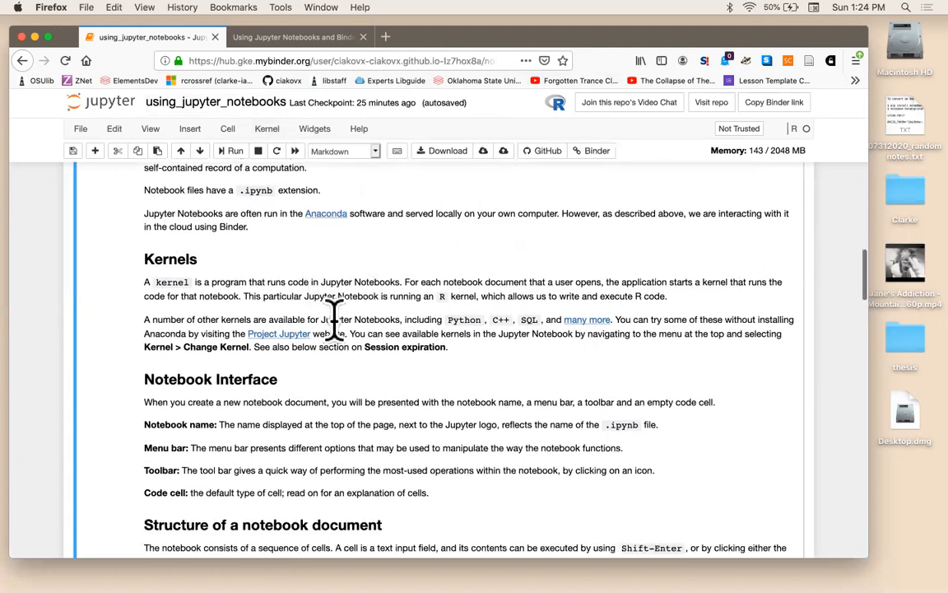
mouse_move(473, 320)
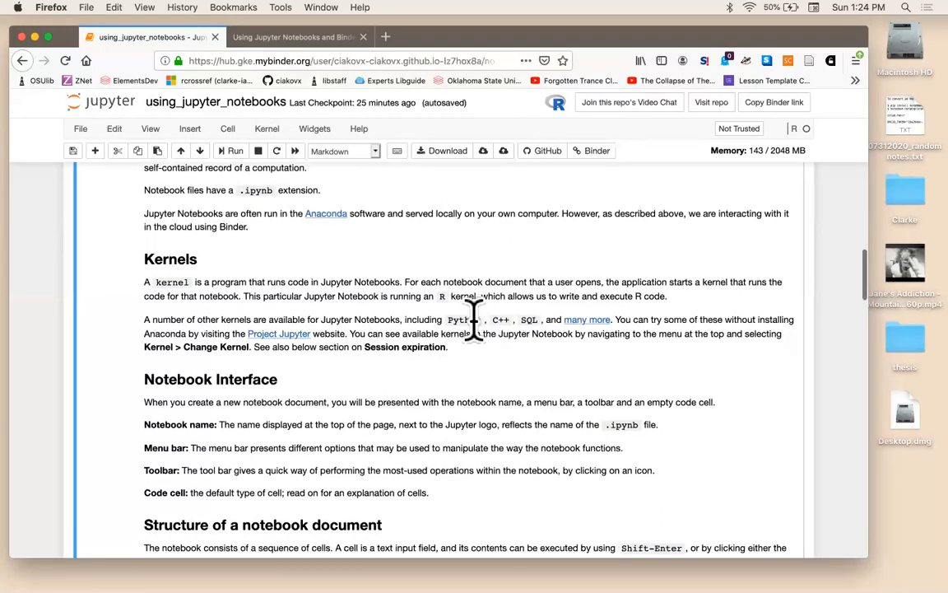
mouse_move(515, 321)
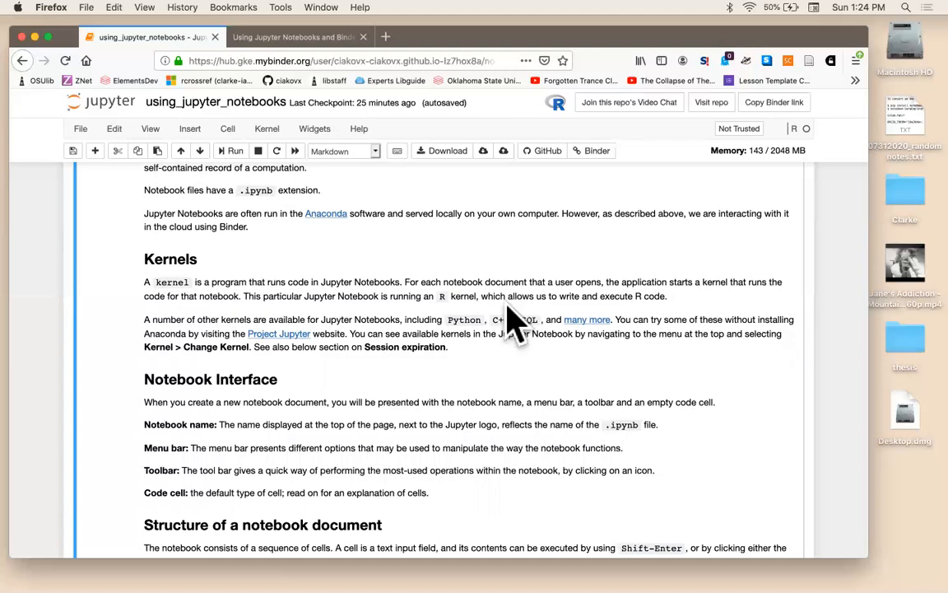
mouse_move(395, 317)
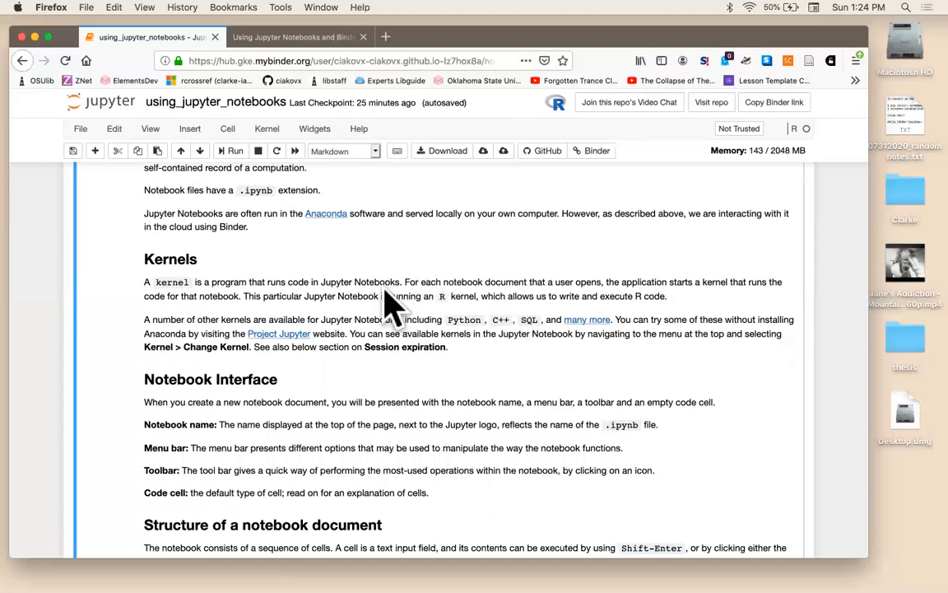
scroll(down, 3)
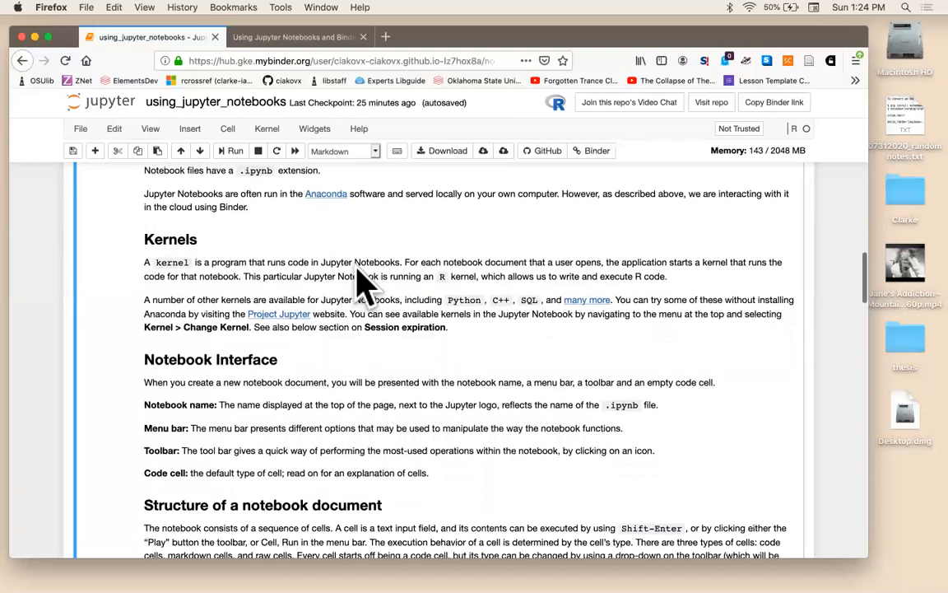
mouse_move(284, 321)
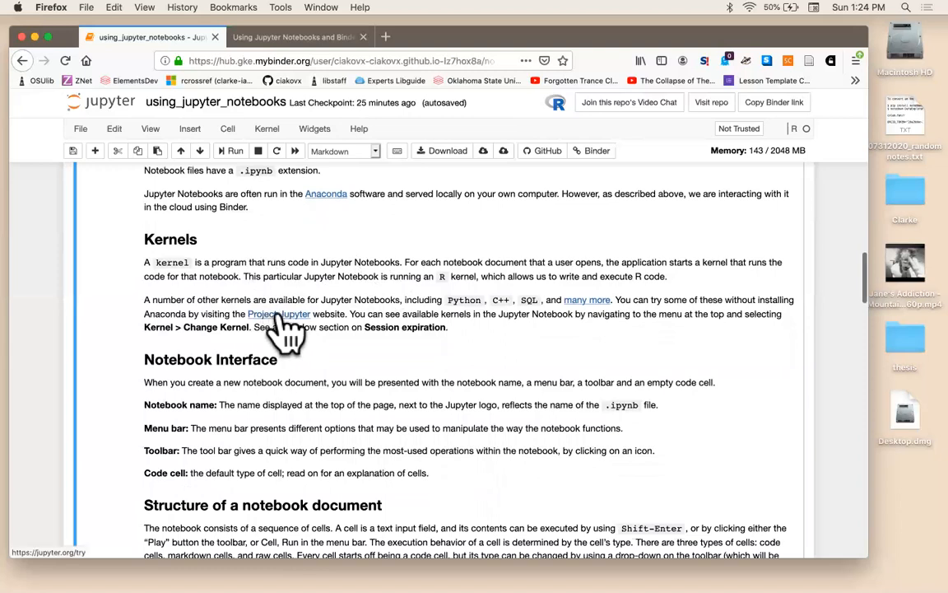
mouse_move(360, 299)
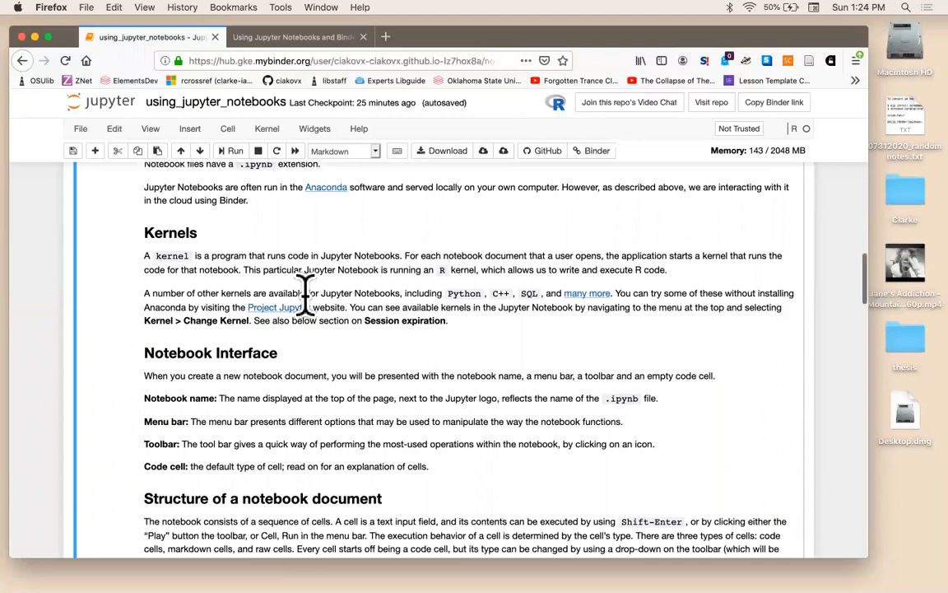
scroll(down, 3)
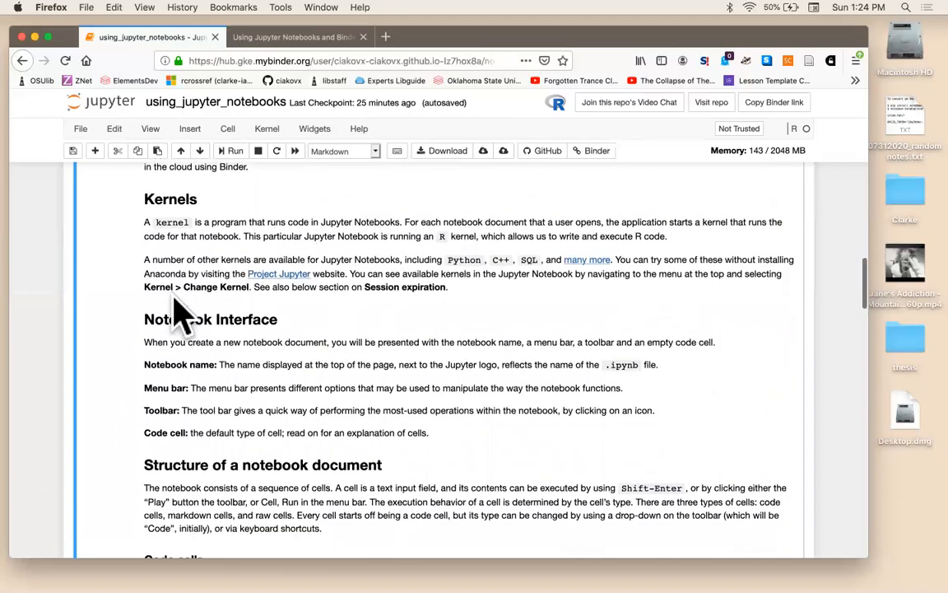
mouse_move(169, 319)
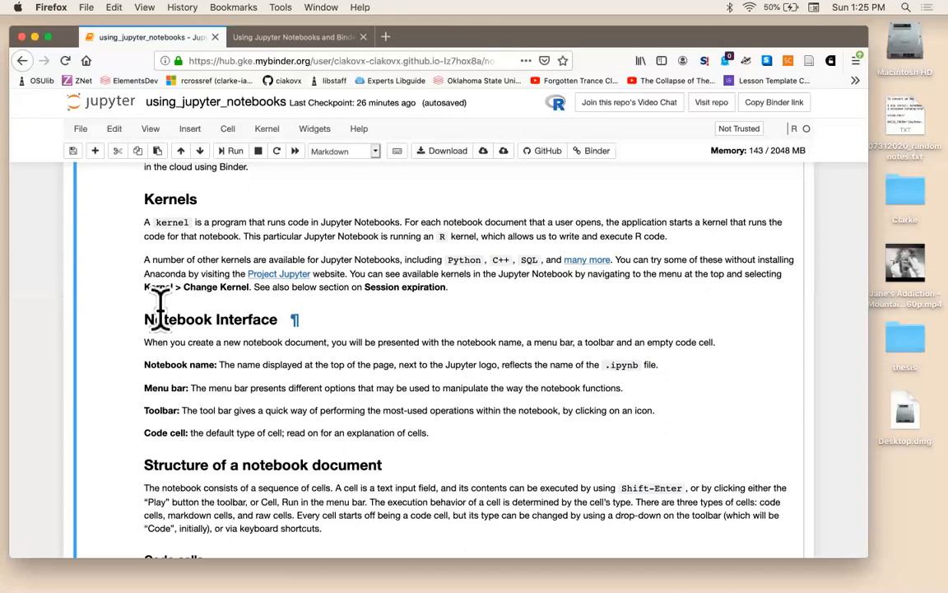
mouse_move(173, 341)
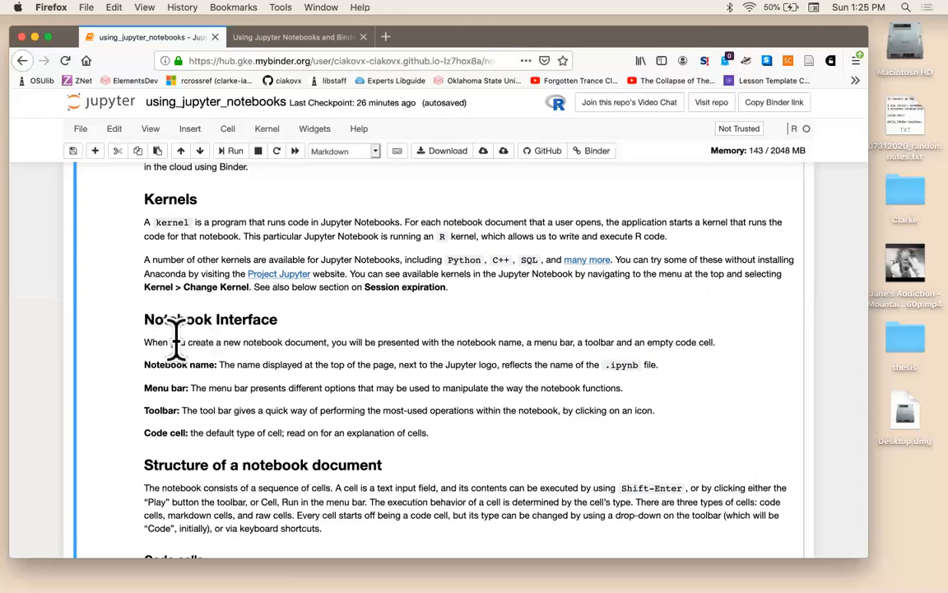
- Scroll to Code cells and open the File menu to view its Download as formats
scroll(down, 3)
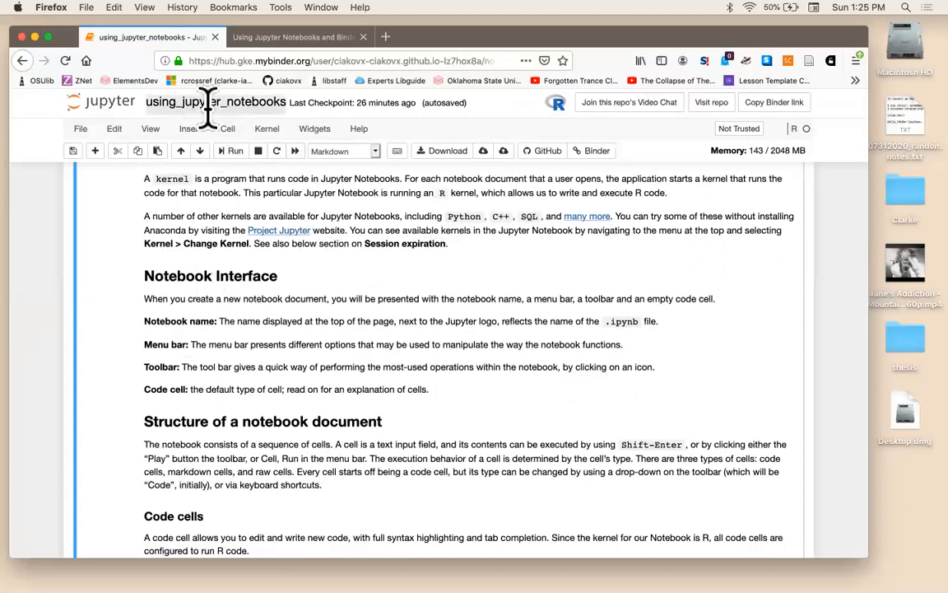
mouse_move(558, 115)
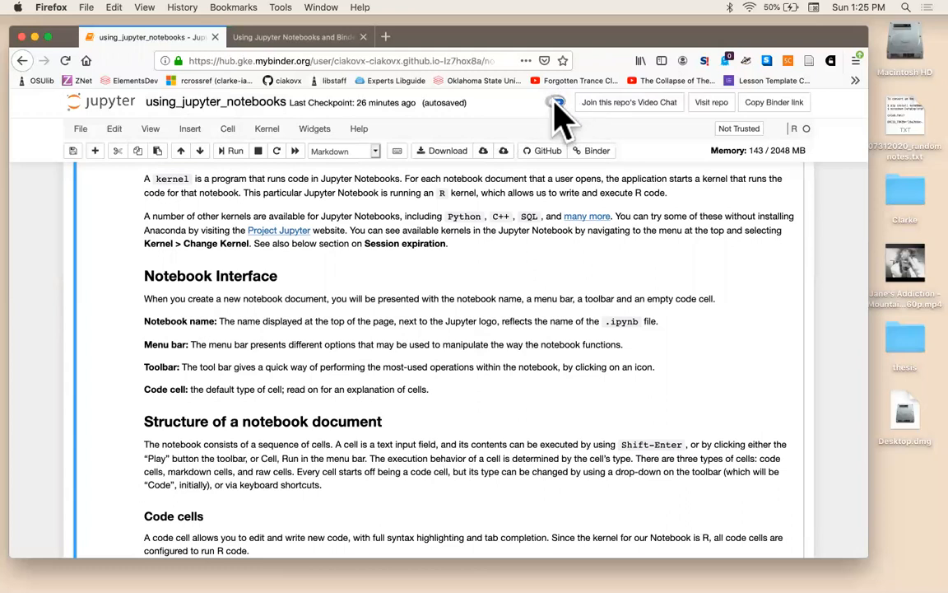
mouse_move(558, 106)
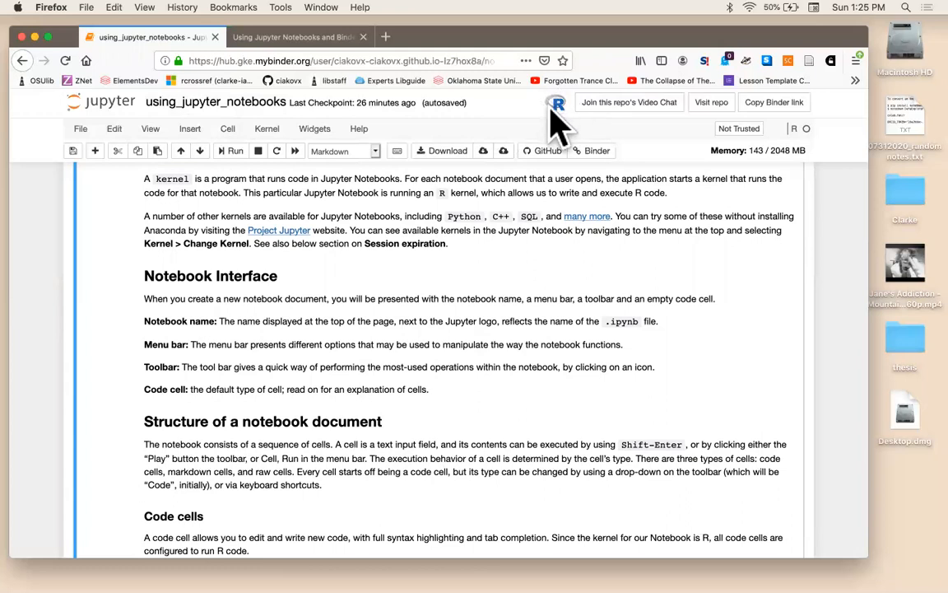
mouse_move(397, 284)
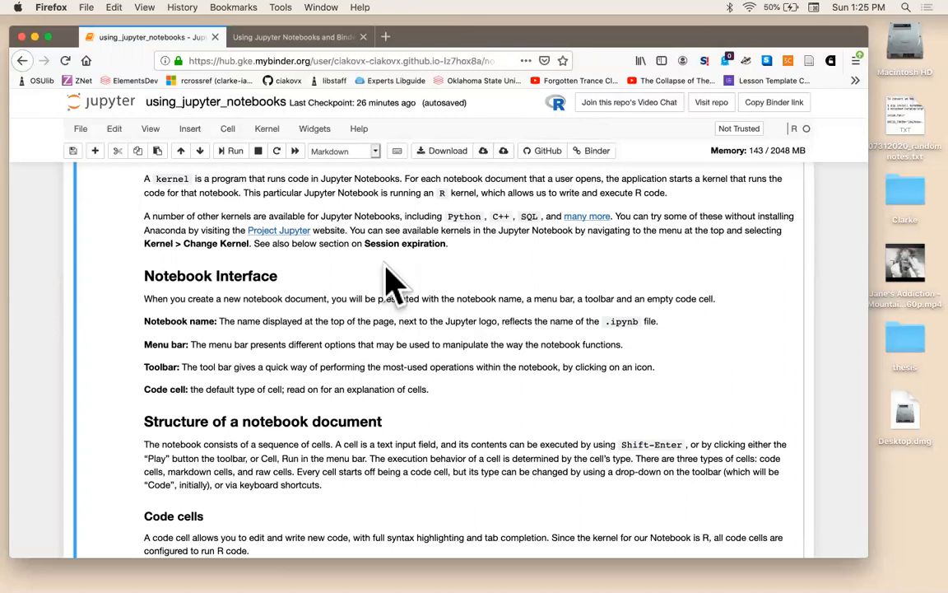
mouse_move(251, 185)
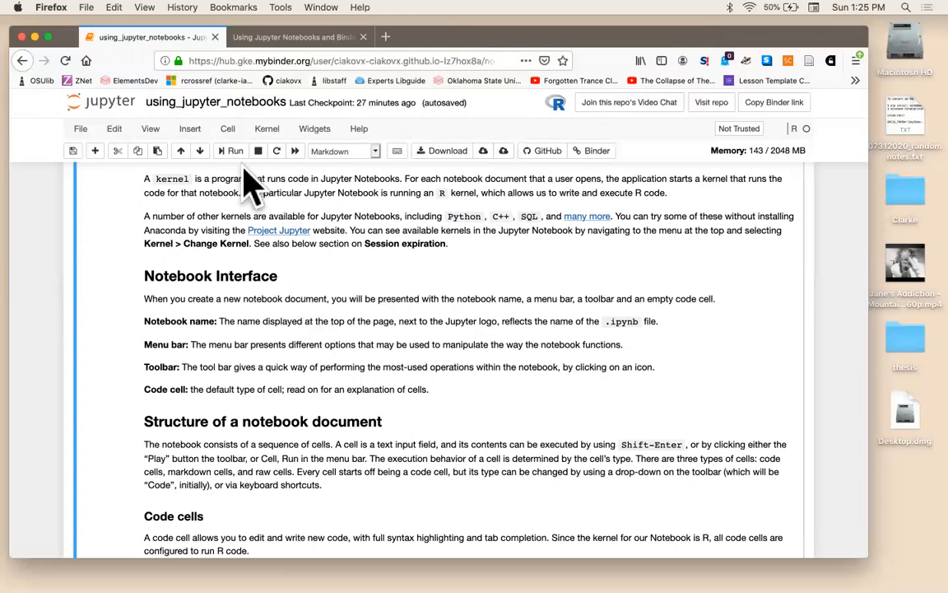
mouse_move(444, 144)
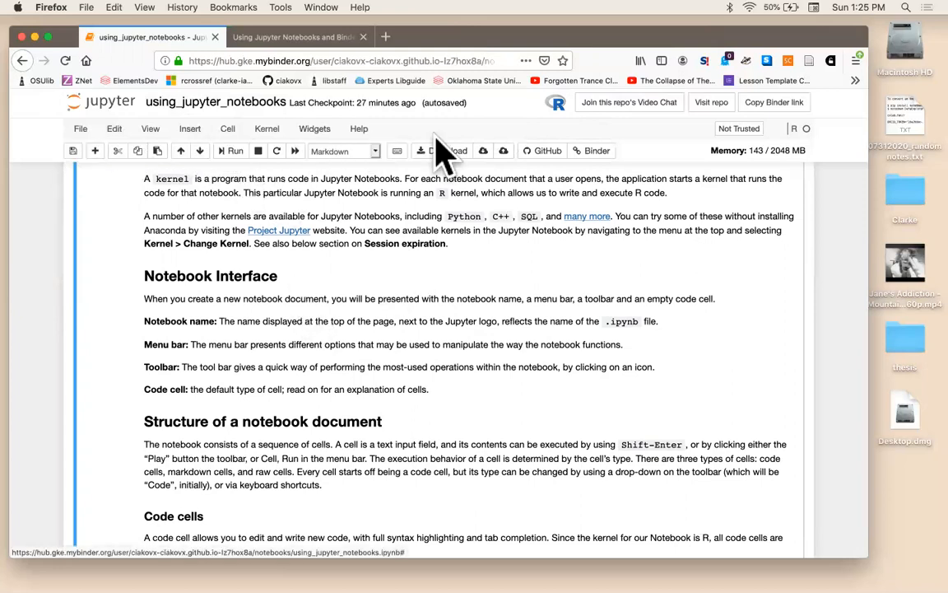
click(80, 129)
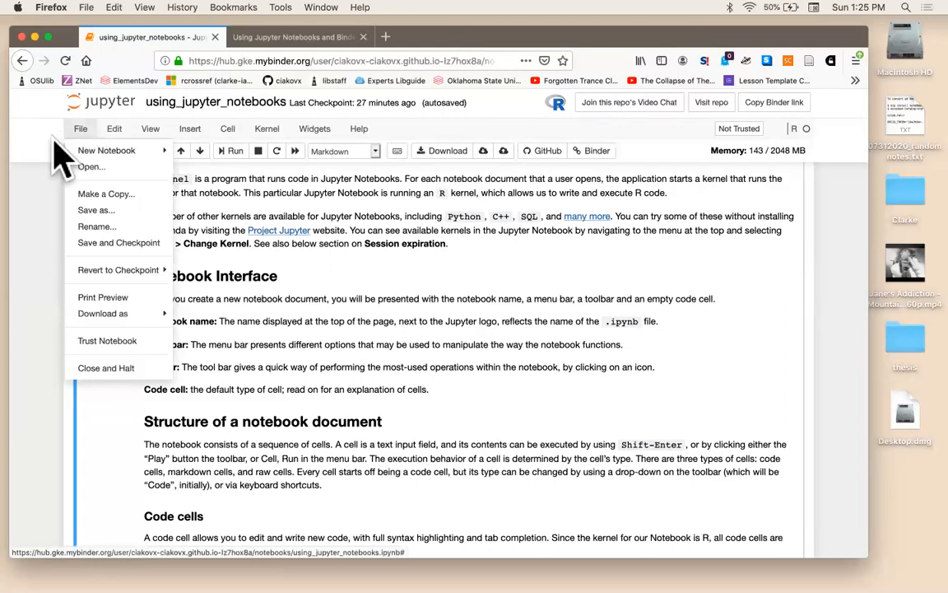
mouse_move(29, 264)
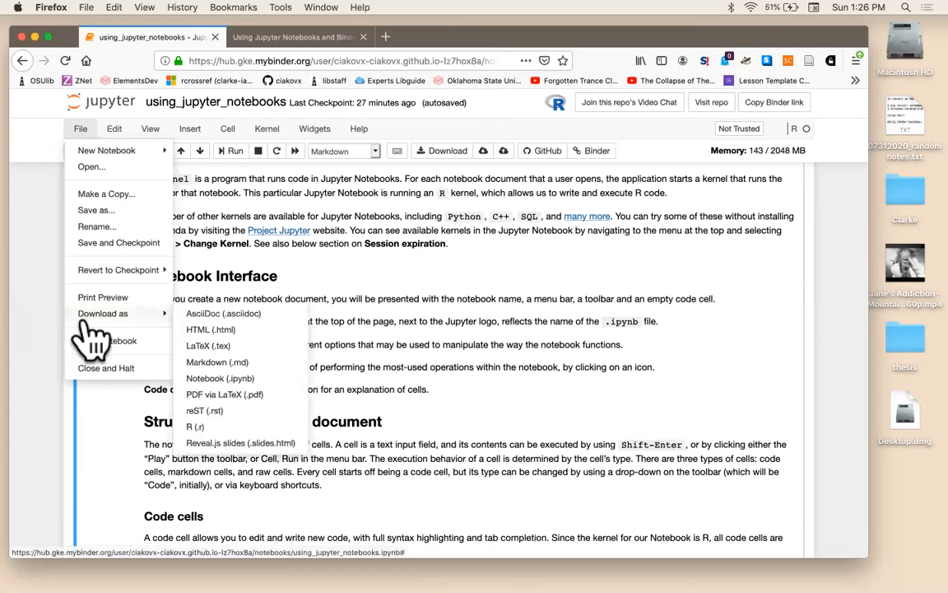
mouse_move(239, 329)
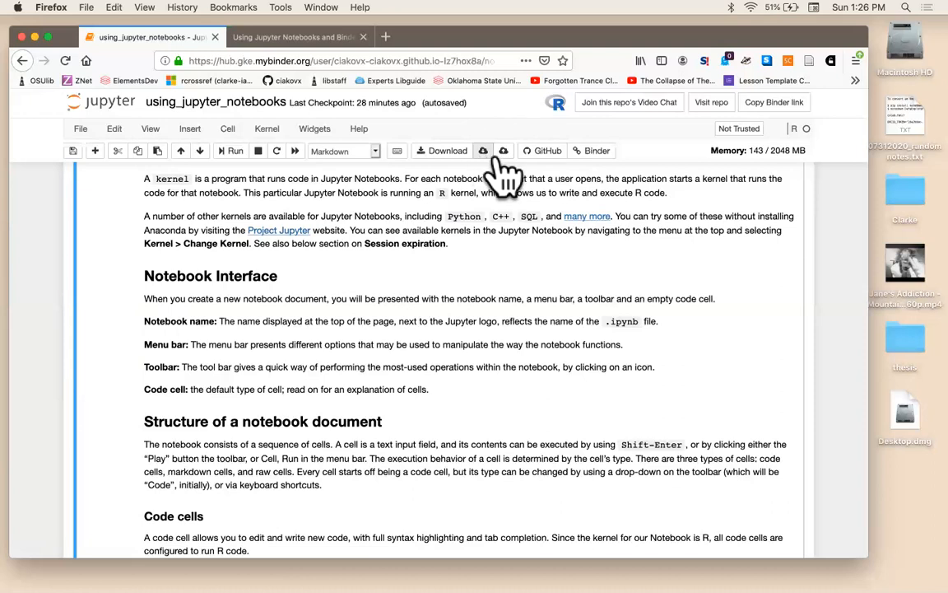
mouse_move(493, 177)
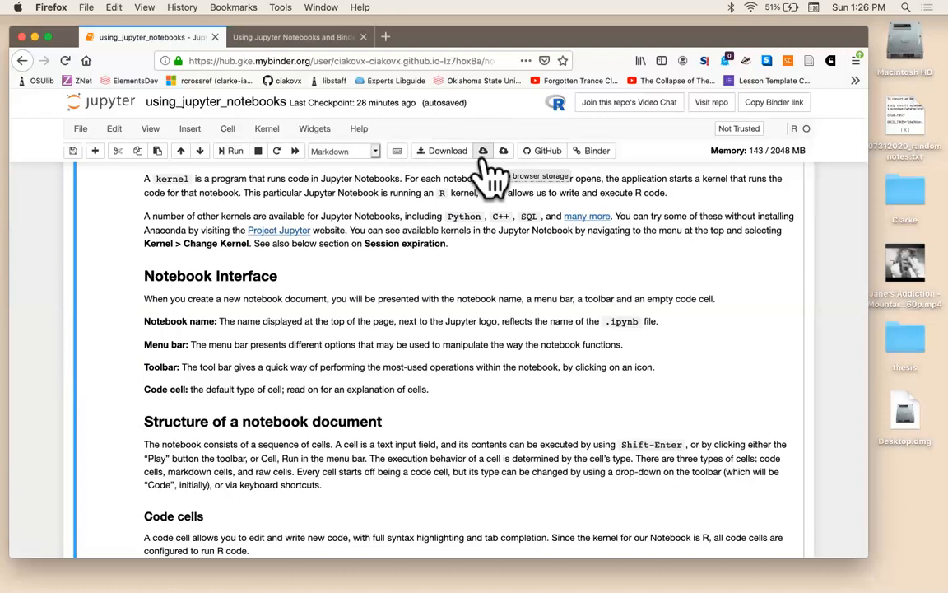
mouse_move(485, 173)
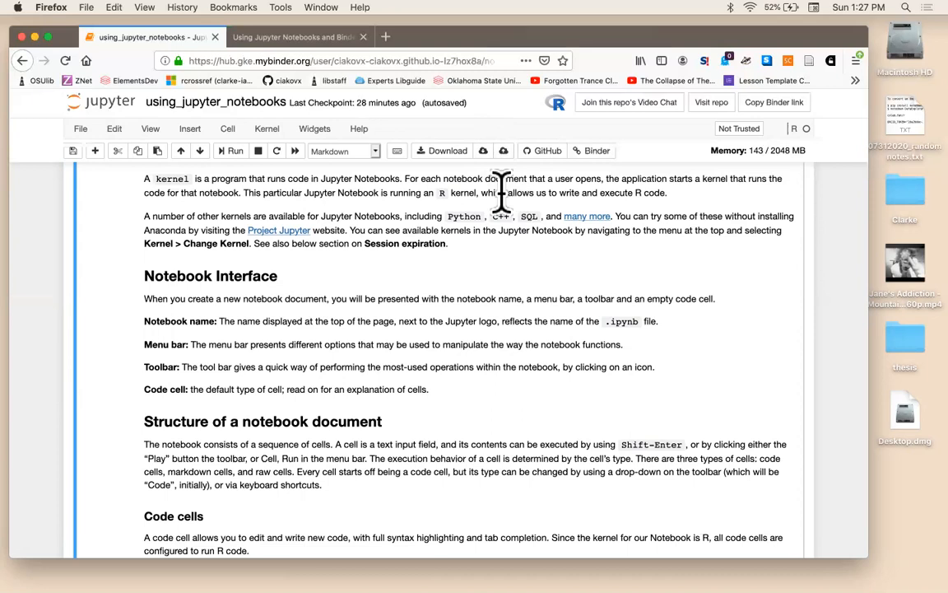
mouse_move(447, 305)
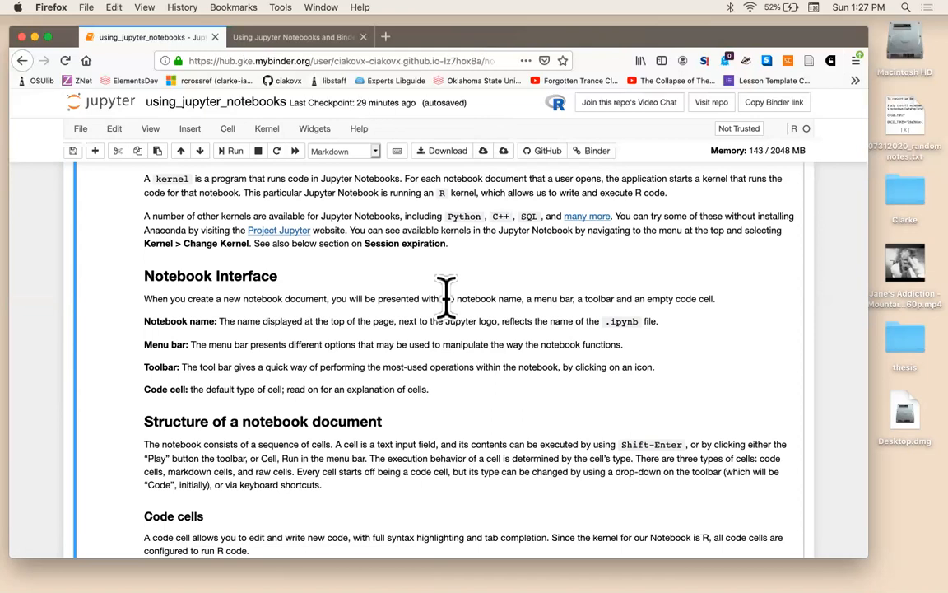
mouse_move(181, 165)
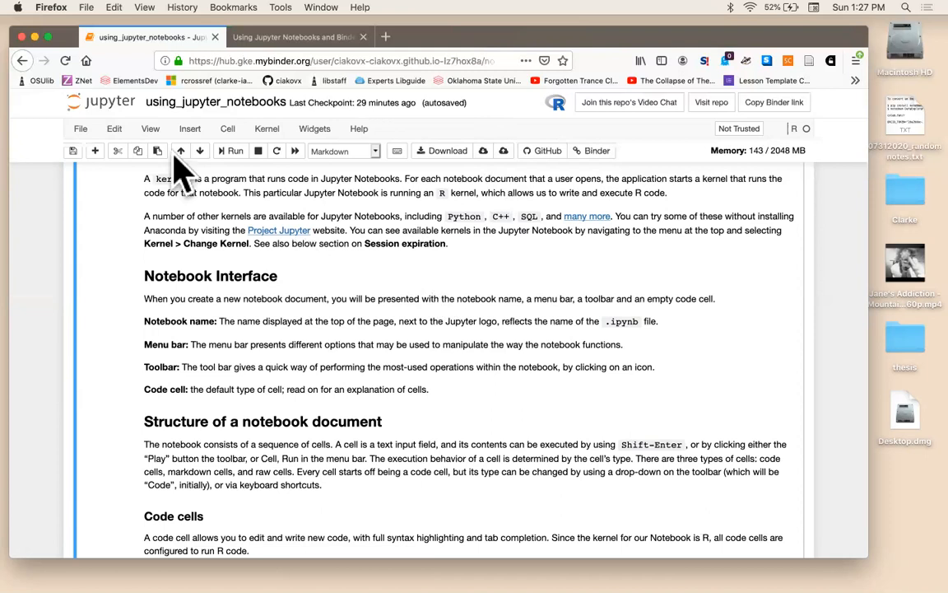
- Reopen the File menu showing Make a Copy, Rename and Download as
click(80, 129)
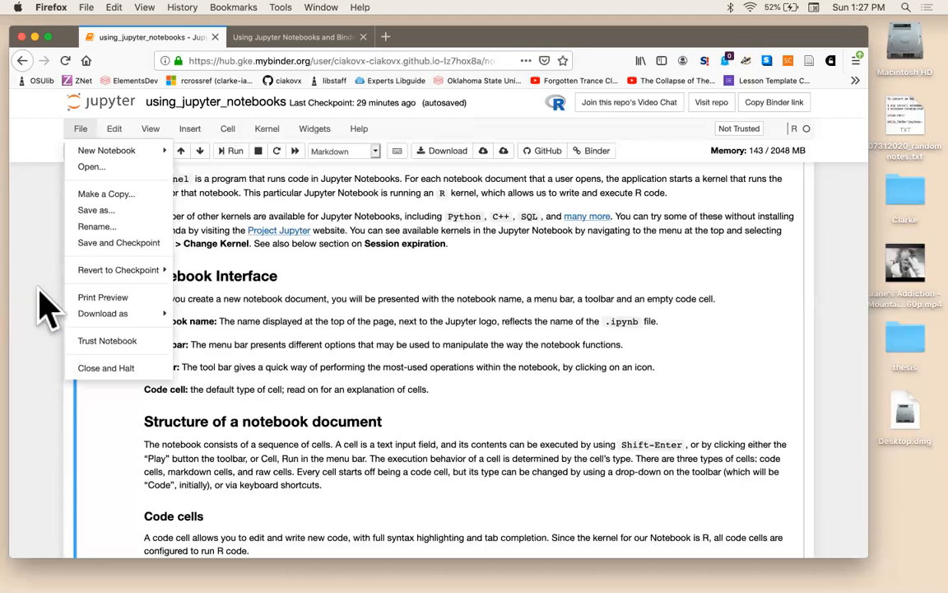
mouse_move(58, 177)
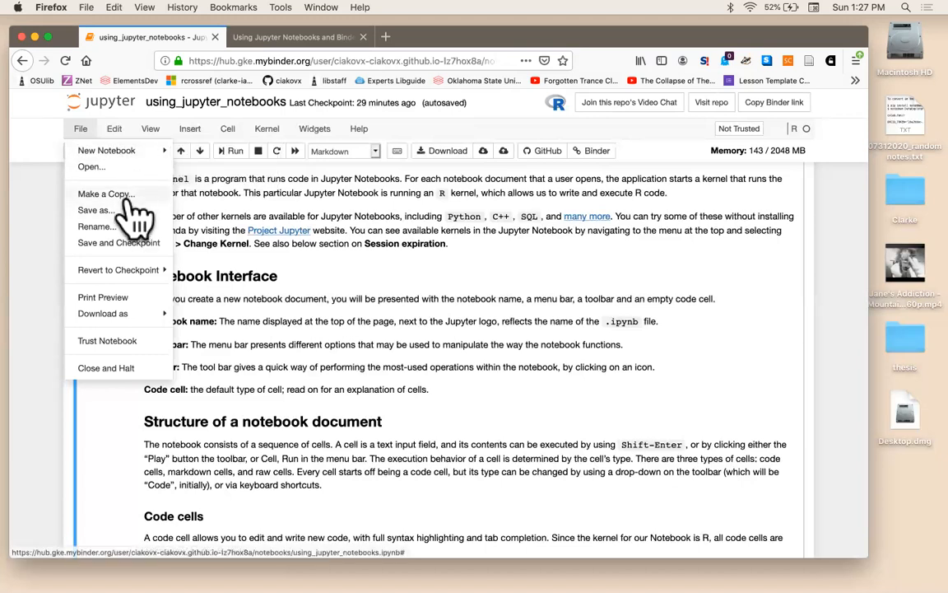
mouse_move(105, 193)
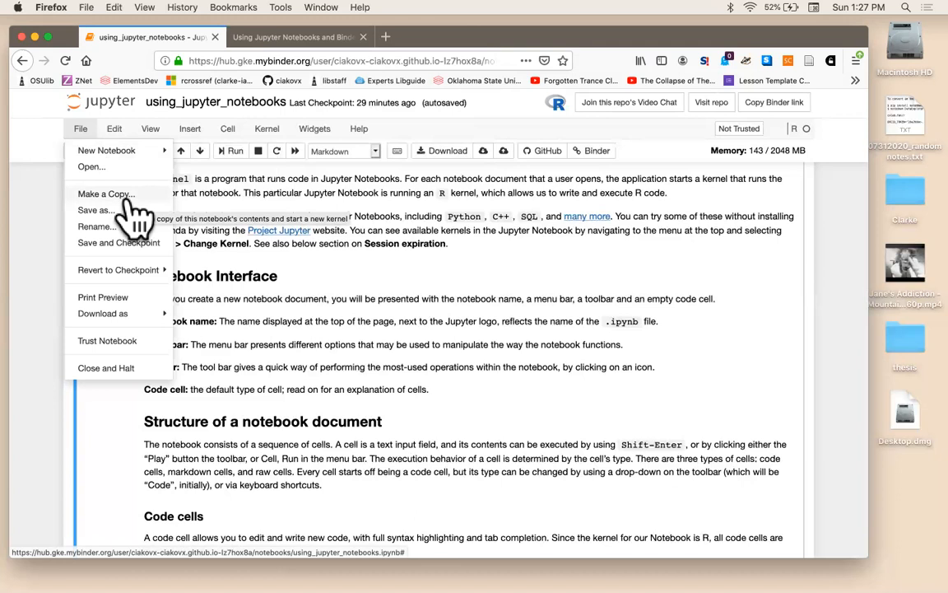
mouse_move(119, 153)
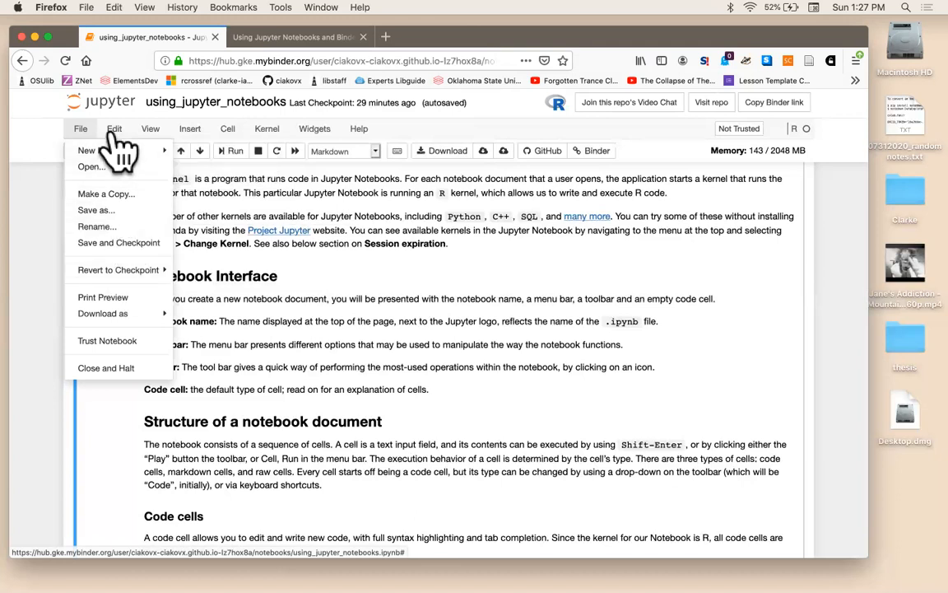
mouse_move(123, 276)
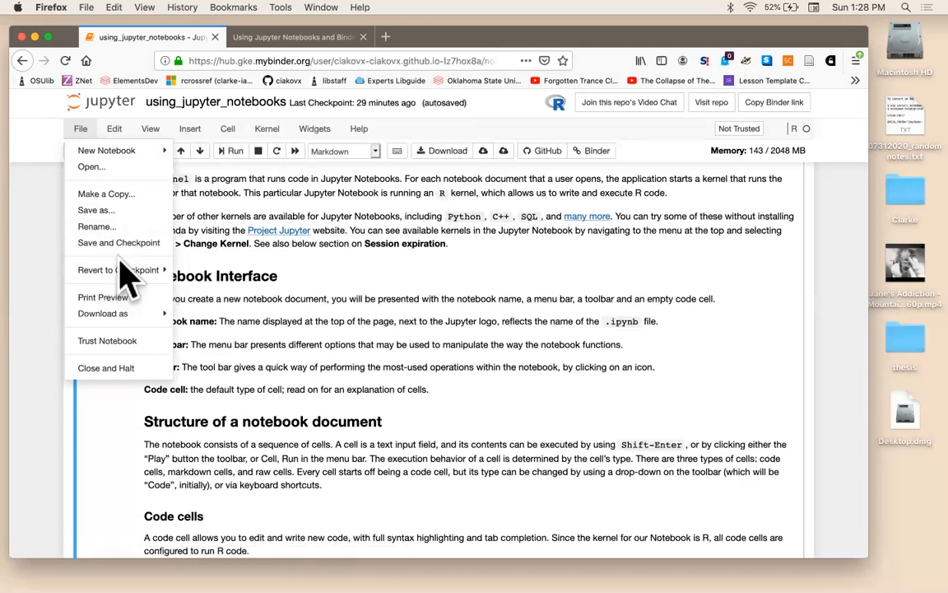
mouse_move(105, 194)
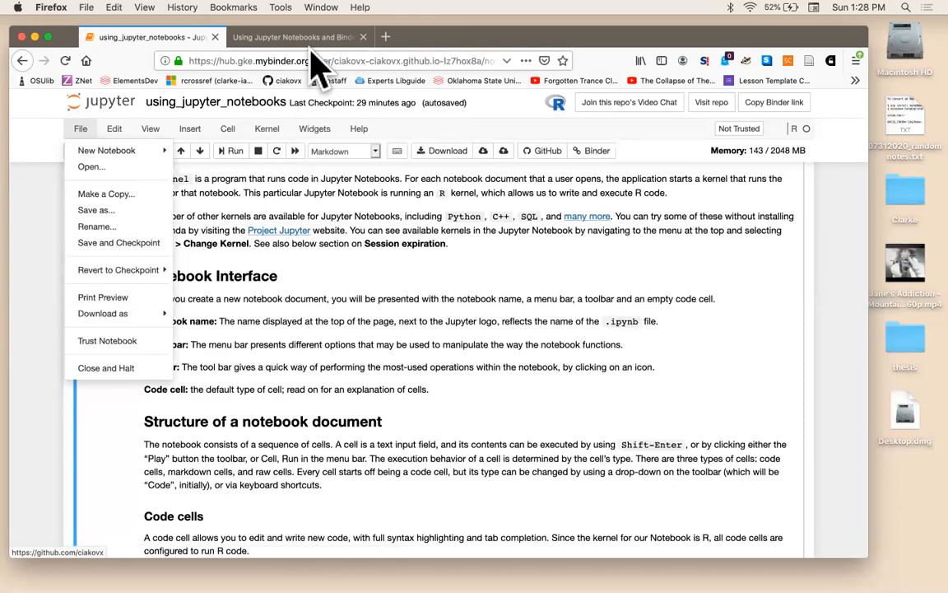
click(292, 37)
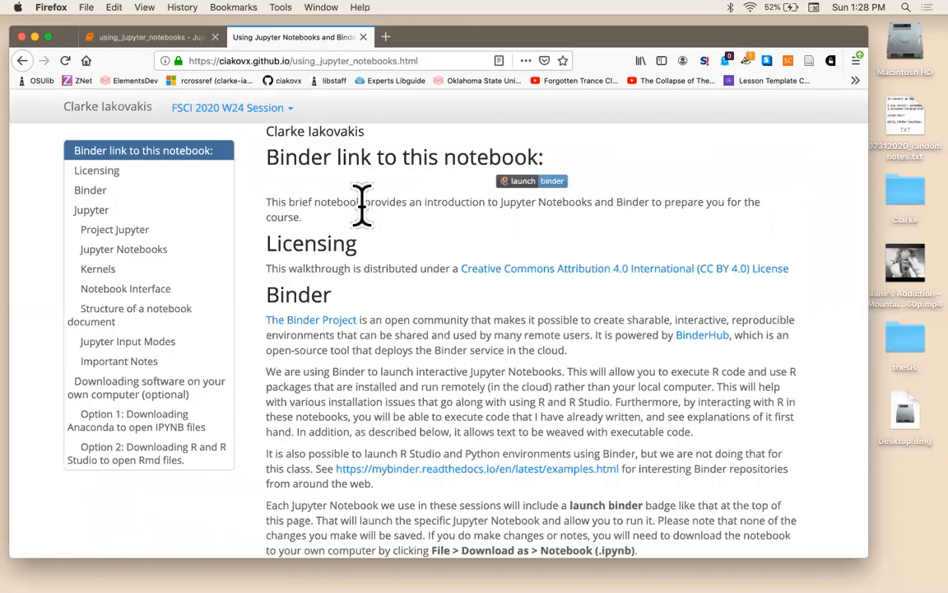
mouse_move(308, 132)
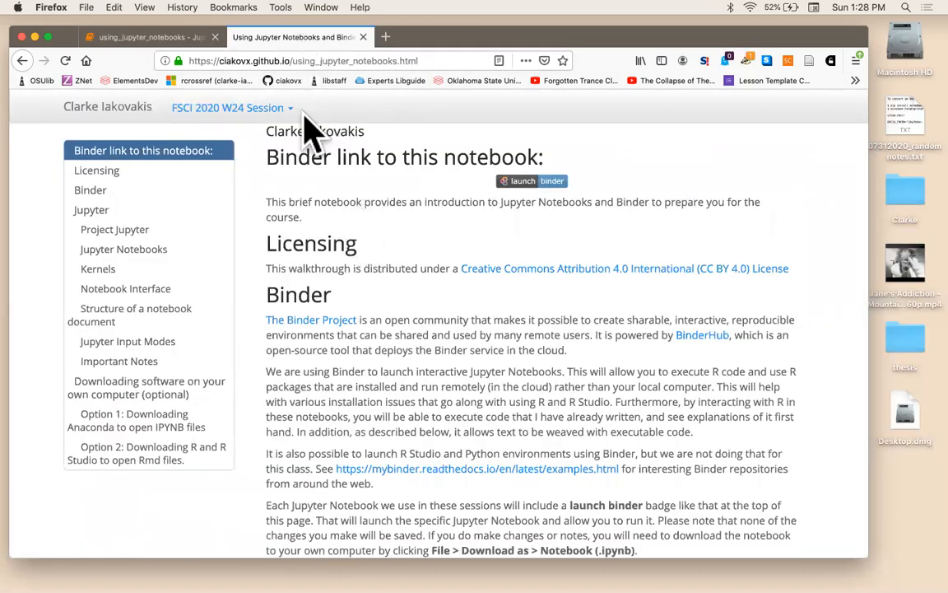
scroll(down, 3)
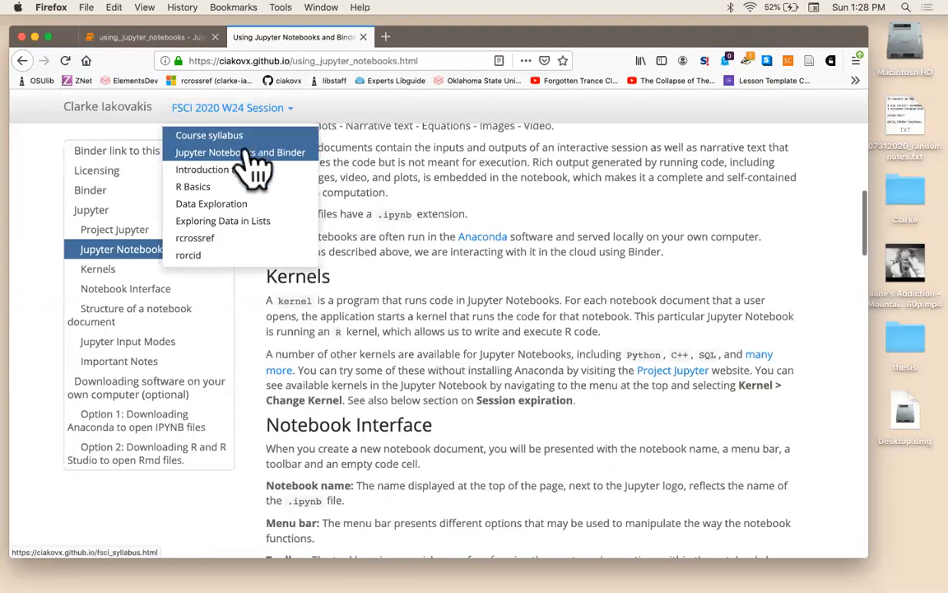
mouse_move(195, 238)
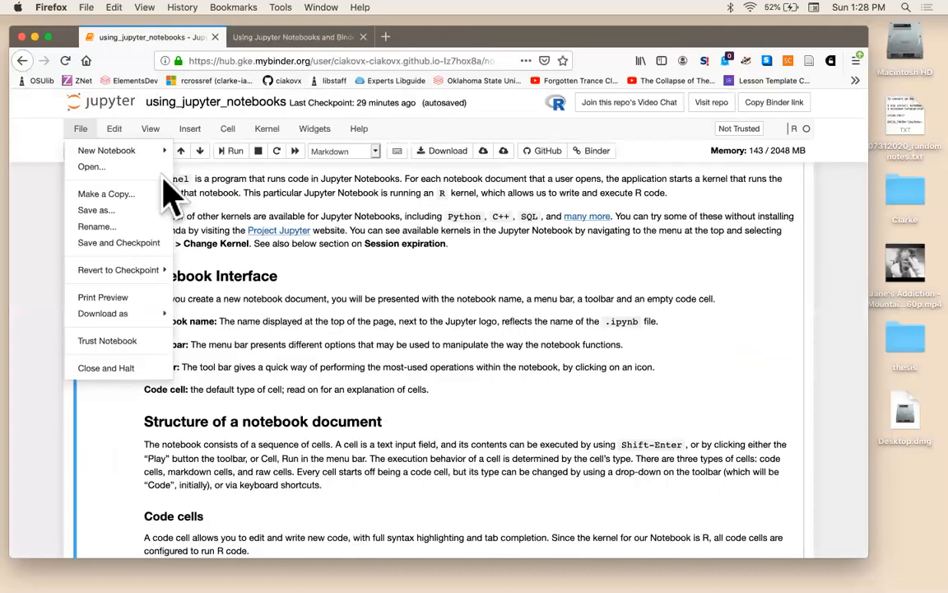
mouse_move(45, 227)
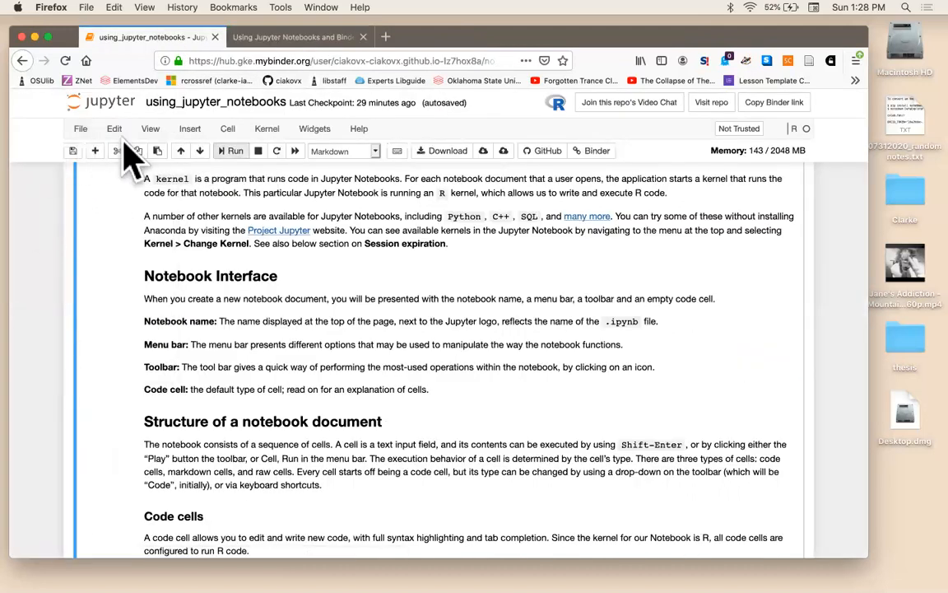
mouse_move(275, 144)
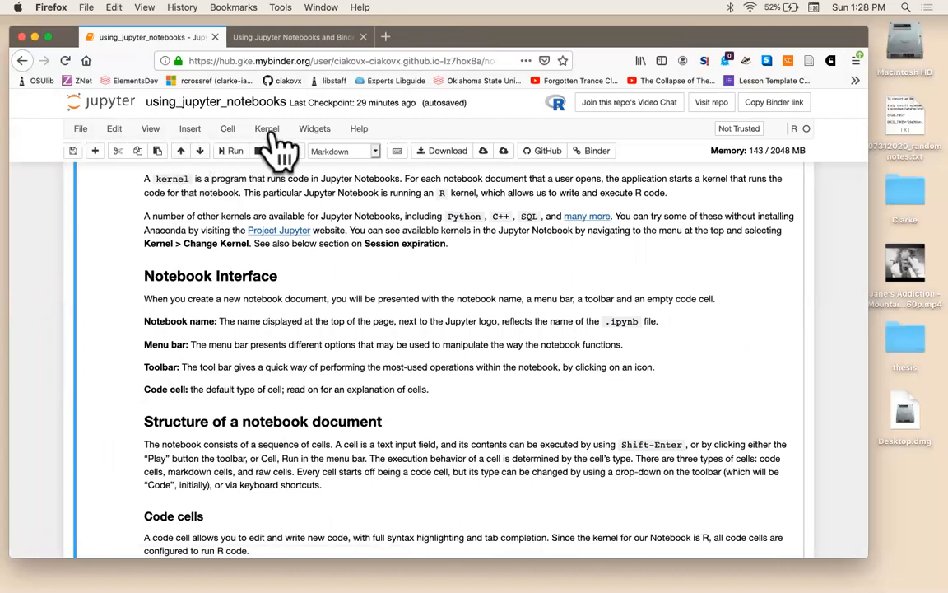
- Open the Kernel menu listing restart, reconnect, shutdown and change kernel options
click(267, 128)
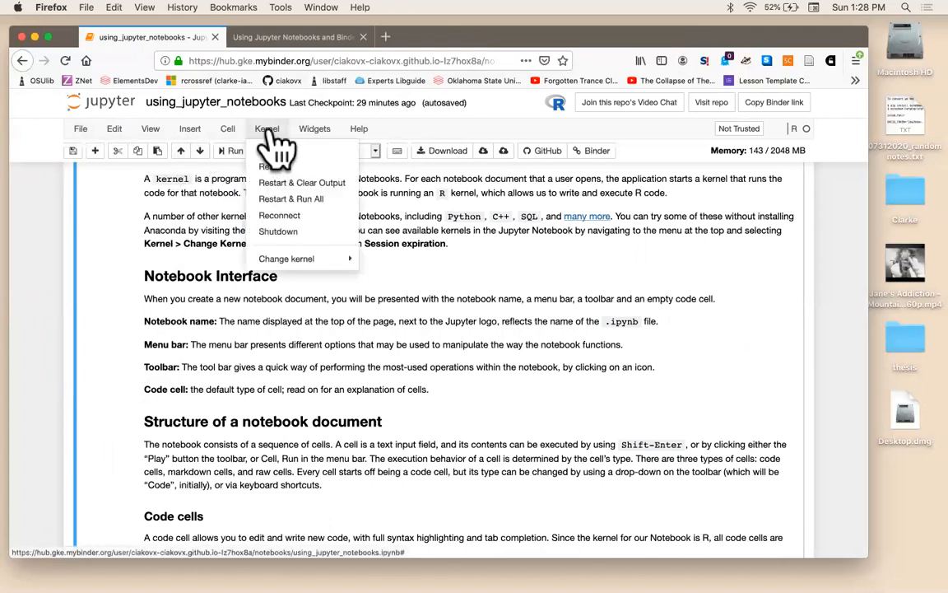
mouse_move(288, 147)
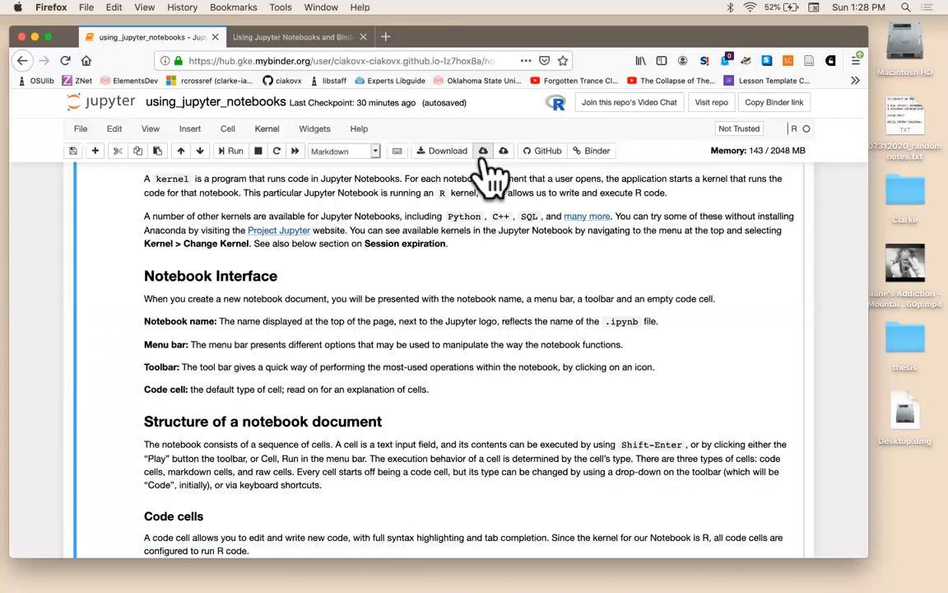
mouse_move(482, 151)
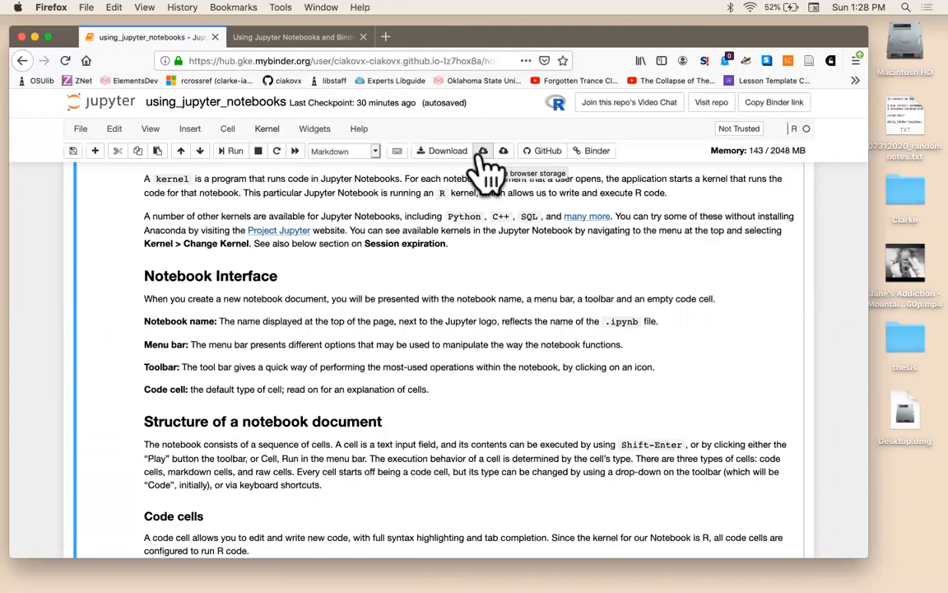
mouse_move(452, 302)
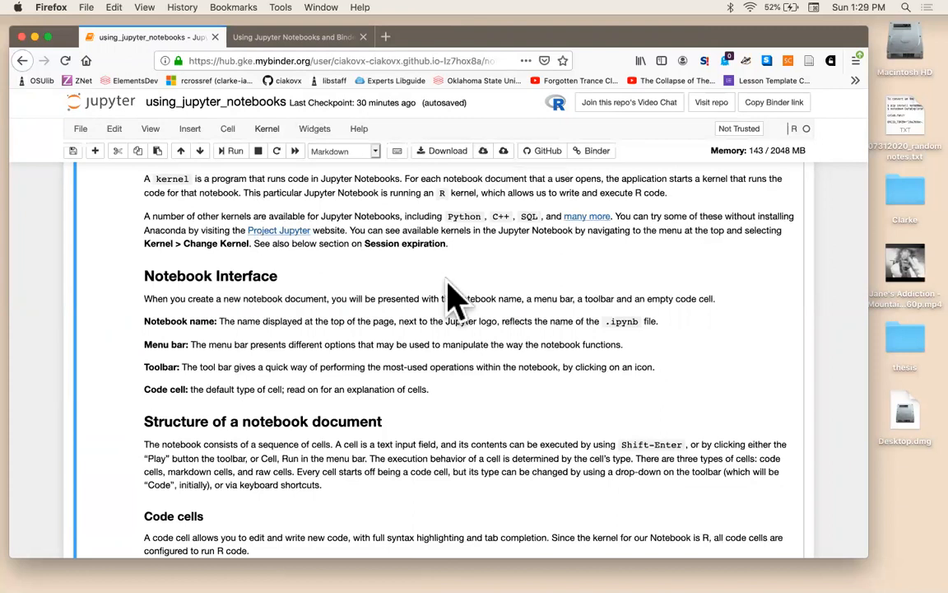
mouse_move(483, 165)
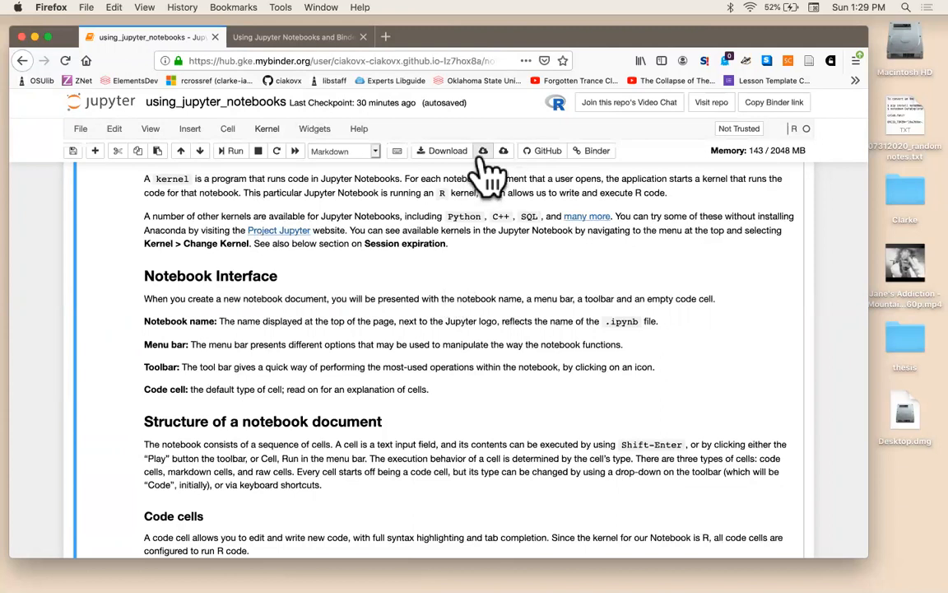
mouse_move(284, 173)
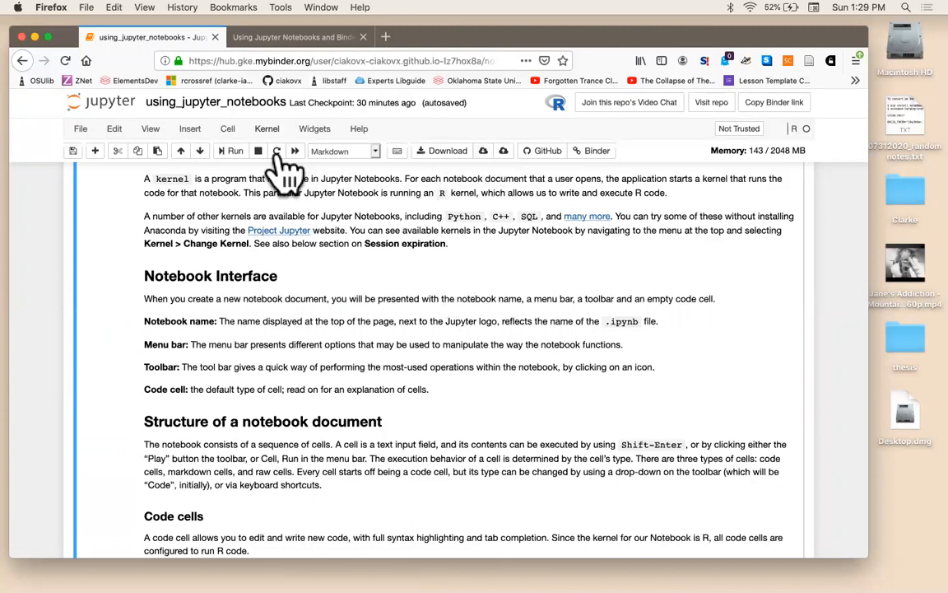
click(266, 129)
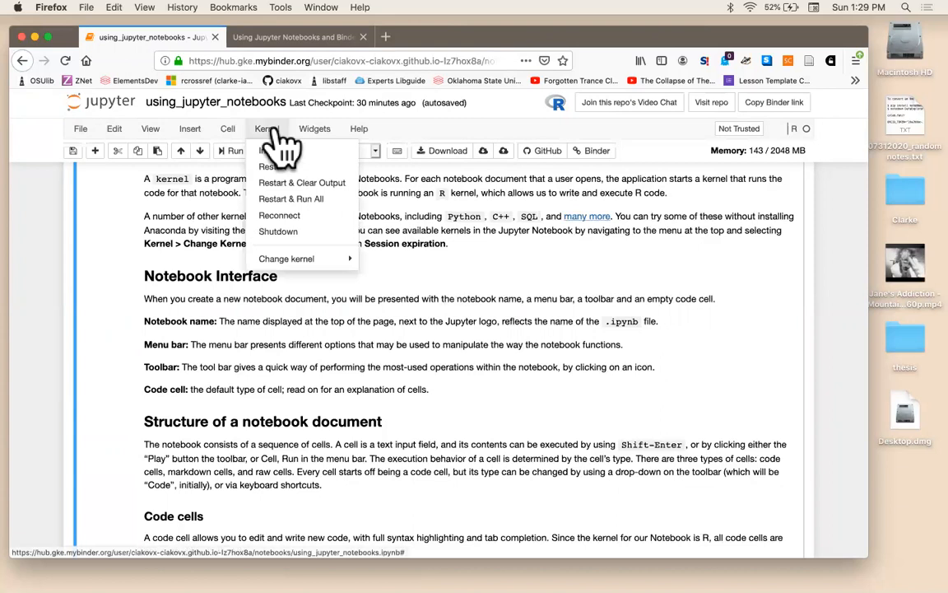
mouse_move(285, 152)
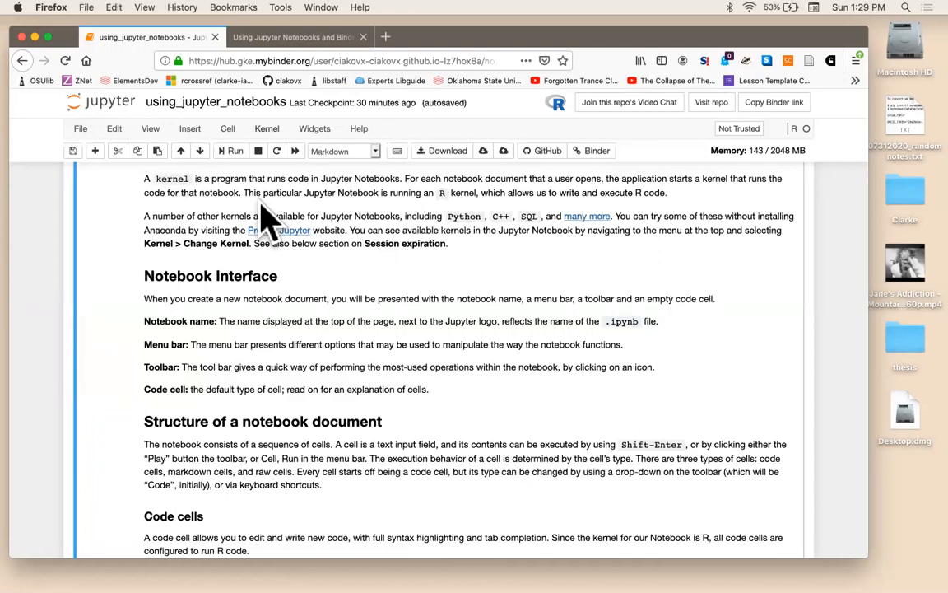
click(267, 128)
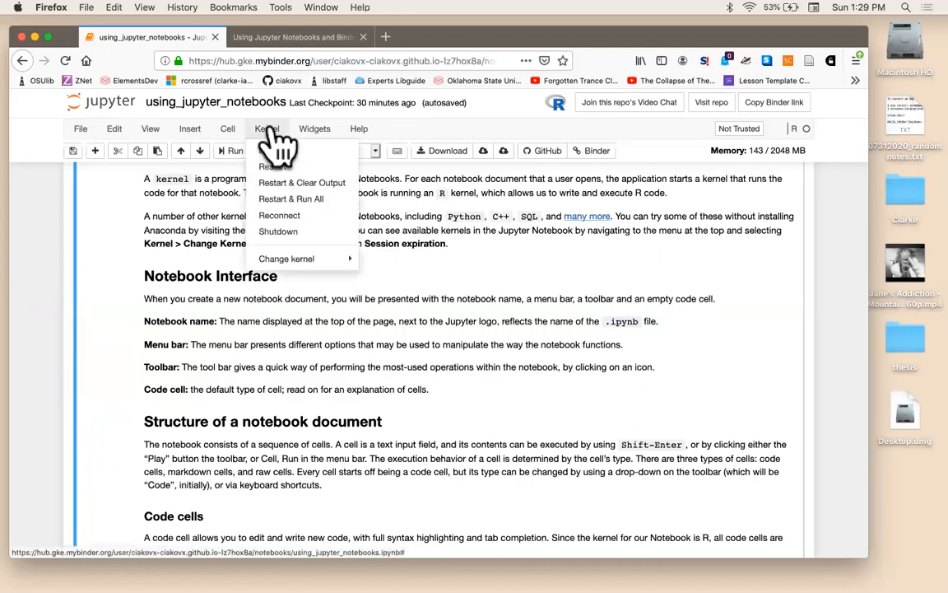
mouse_move(338, 231)
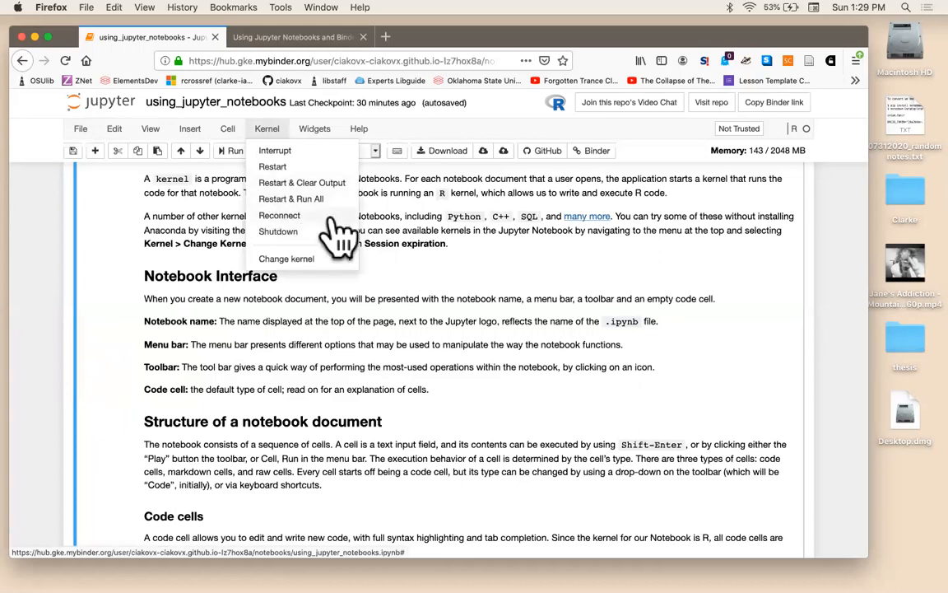
mouse_move(279, 215)
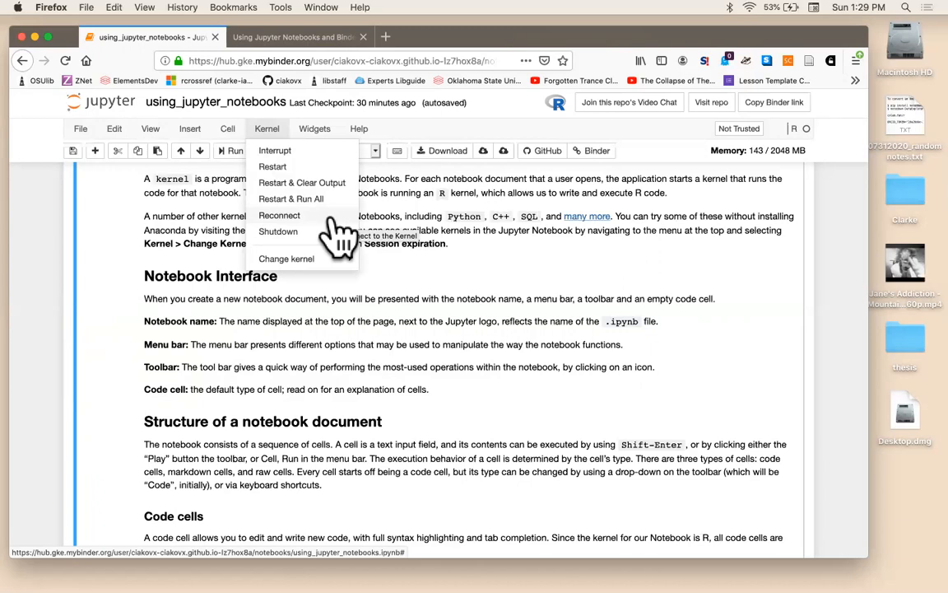
mouse_move(272, 166)
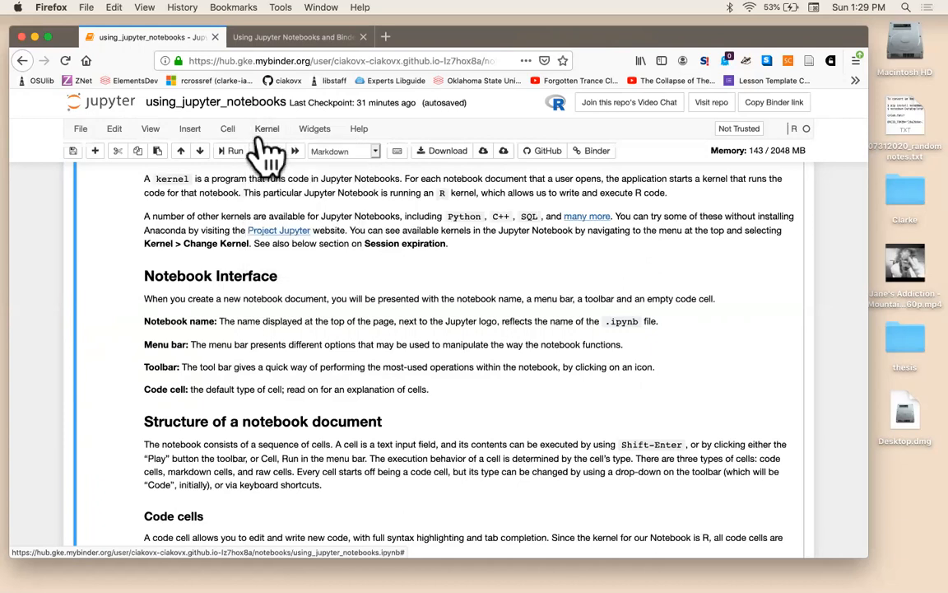
scroll(down, 3)
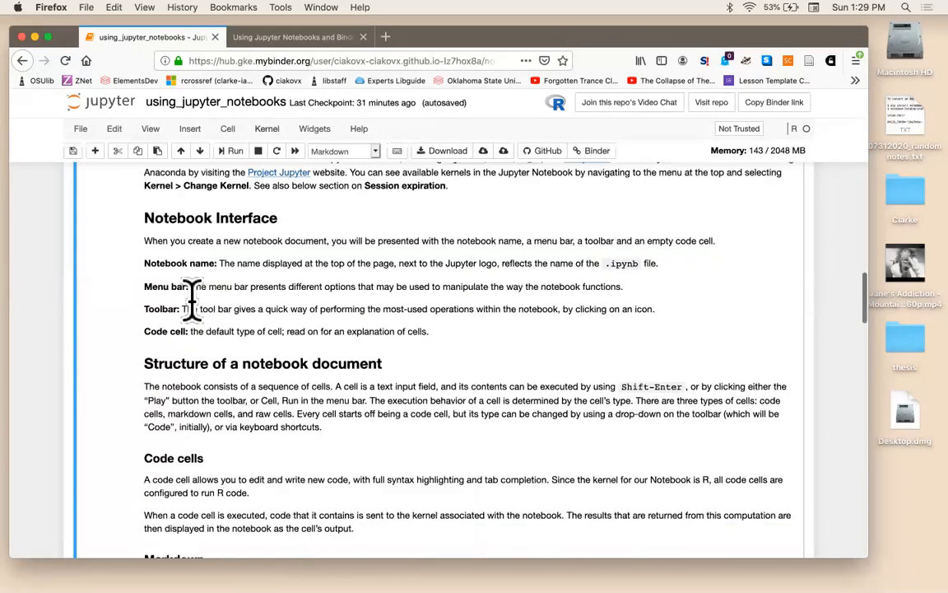
scroll(down, 3)
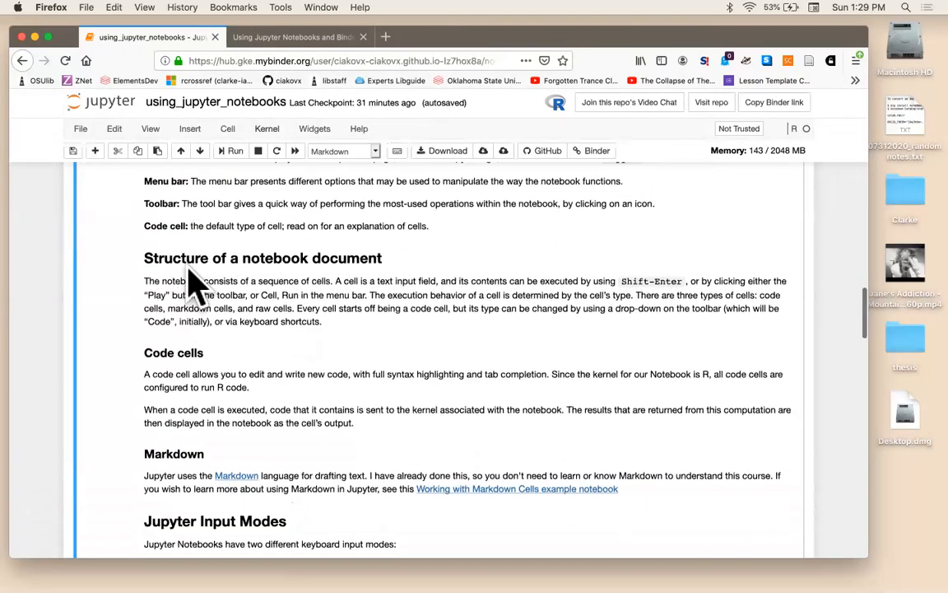
scroll(down, 3)
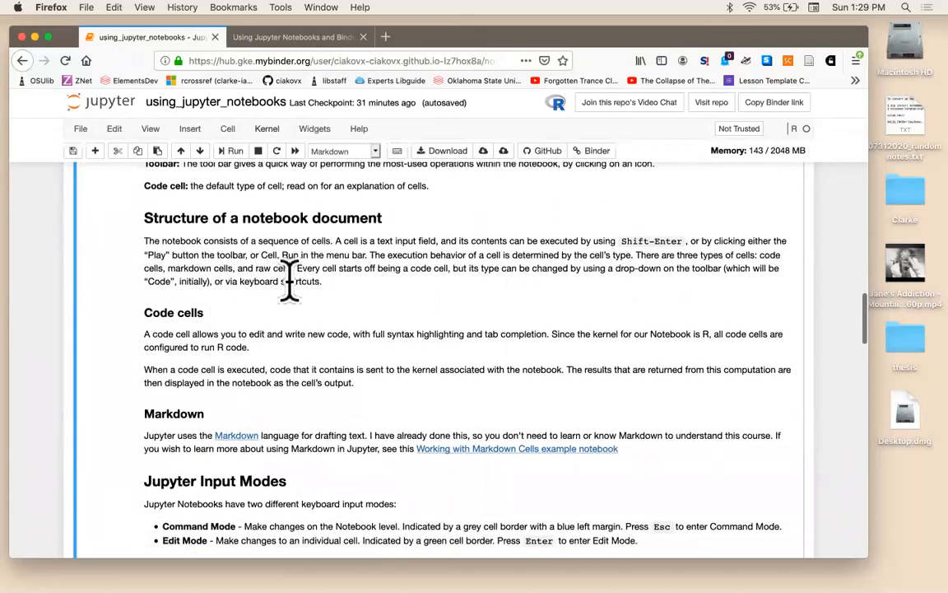
mouse_move(320, 288)
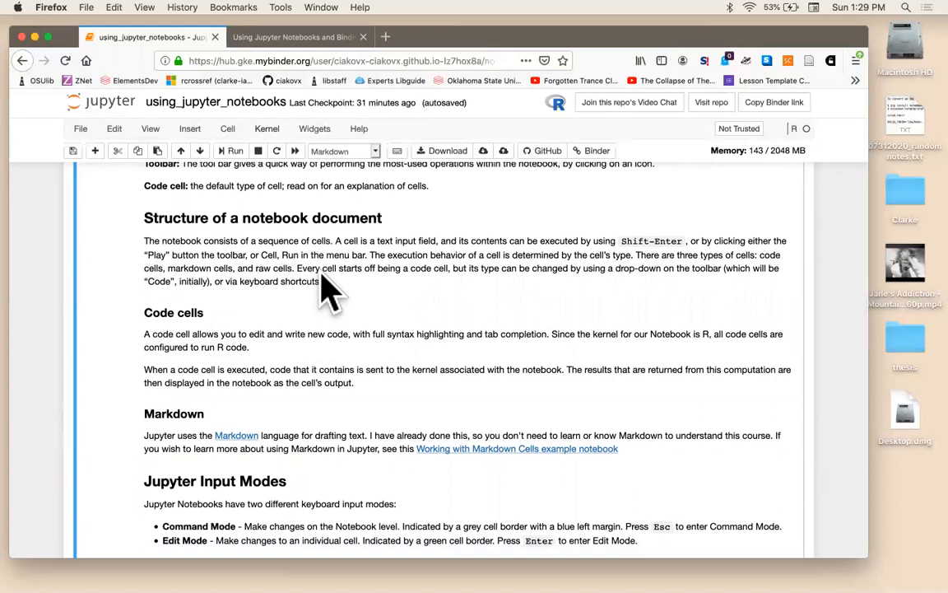
mouse_move(346, 256)
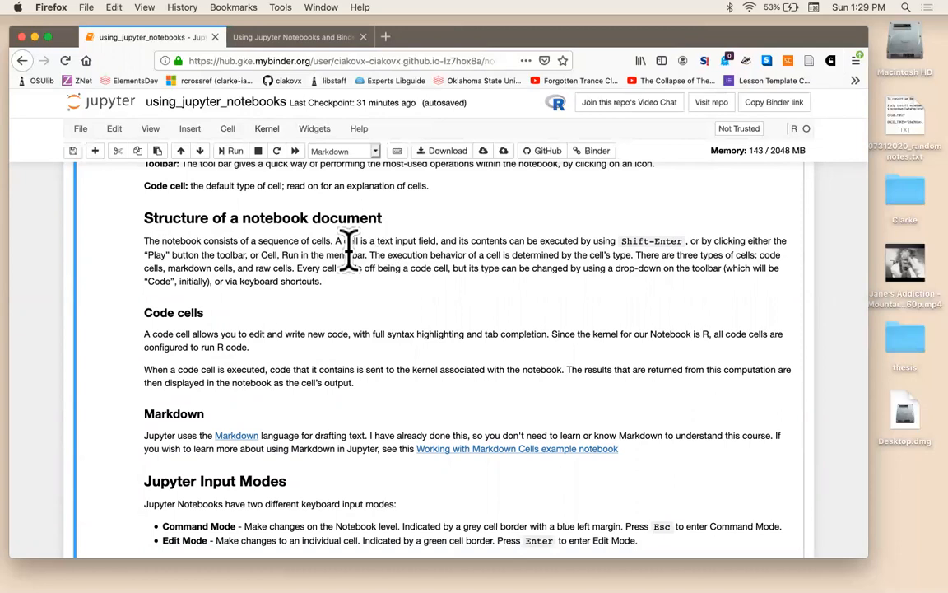
- Edit the Markdown cell and scroll its raw source down to Try It Yourself and back to Kernels
double_click(370, 247)
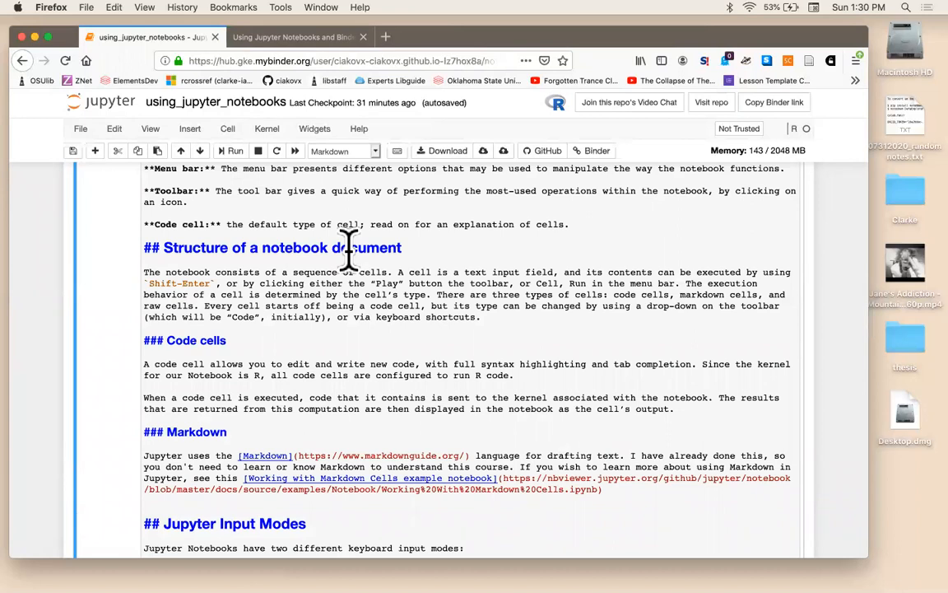
scroll(down, 3)
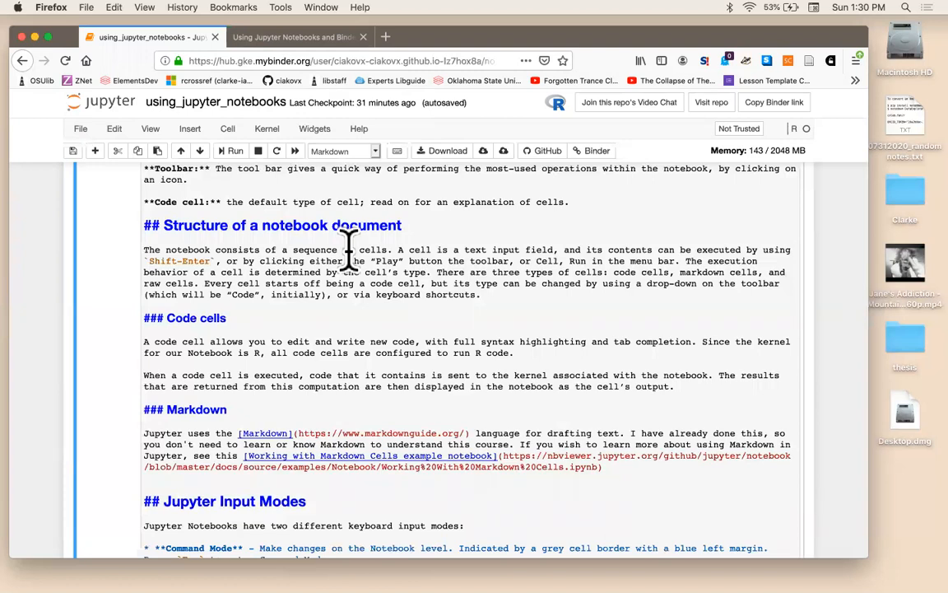
mouse_move(325, 304)
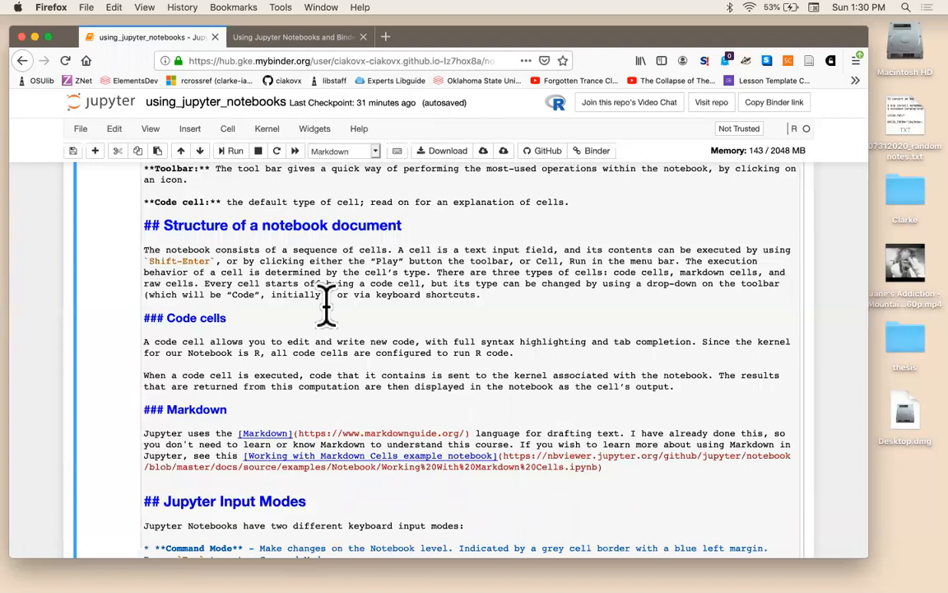
mouse_move(280, 321)
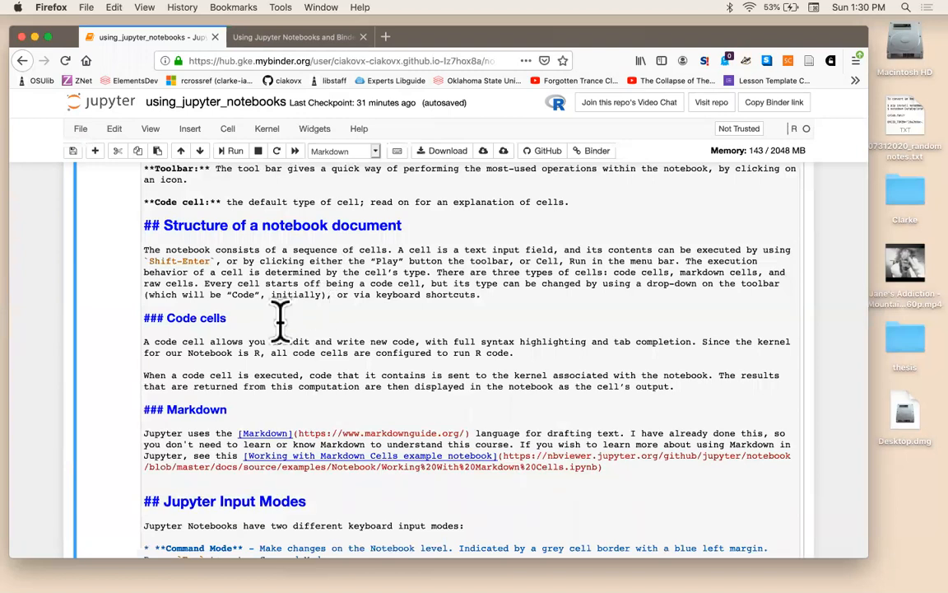
scroll(down, 3)
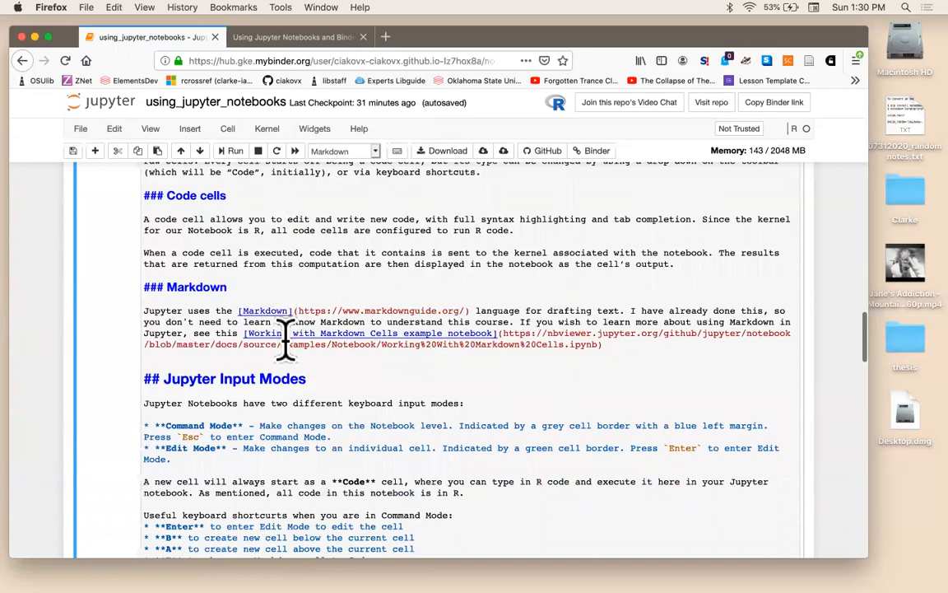
scroll(down, 3)
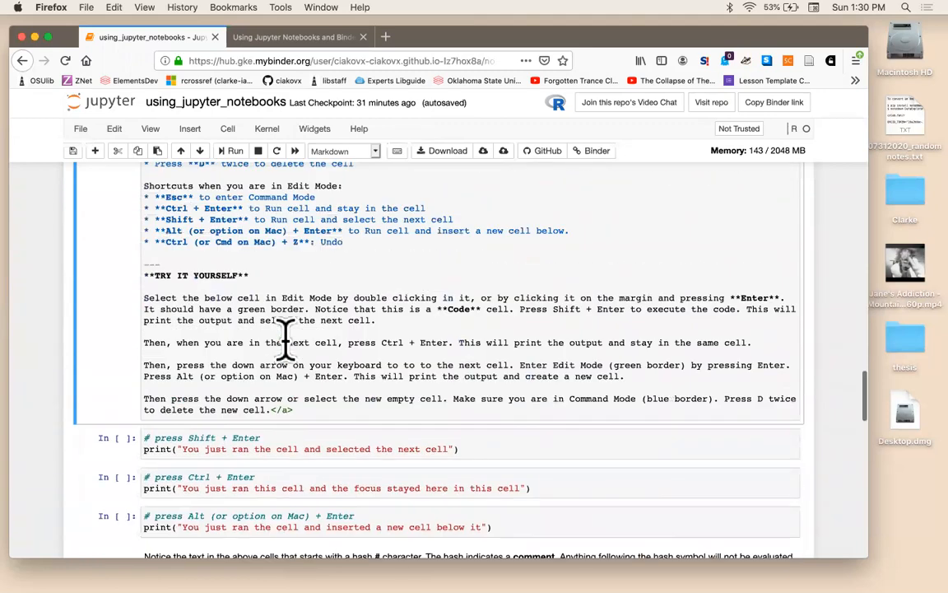
scroll(up, 3)
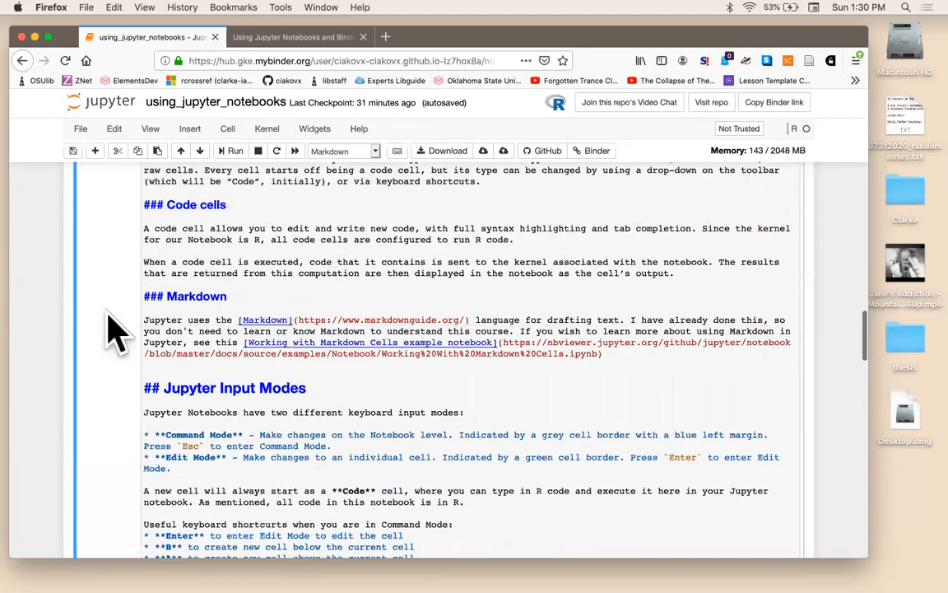
scroll(down, 3)
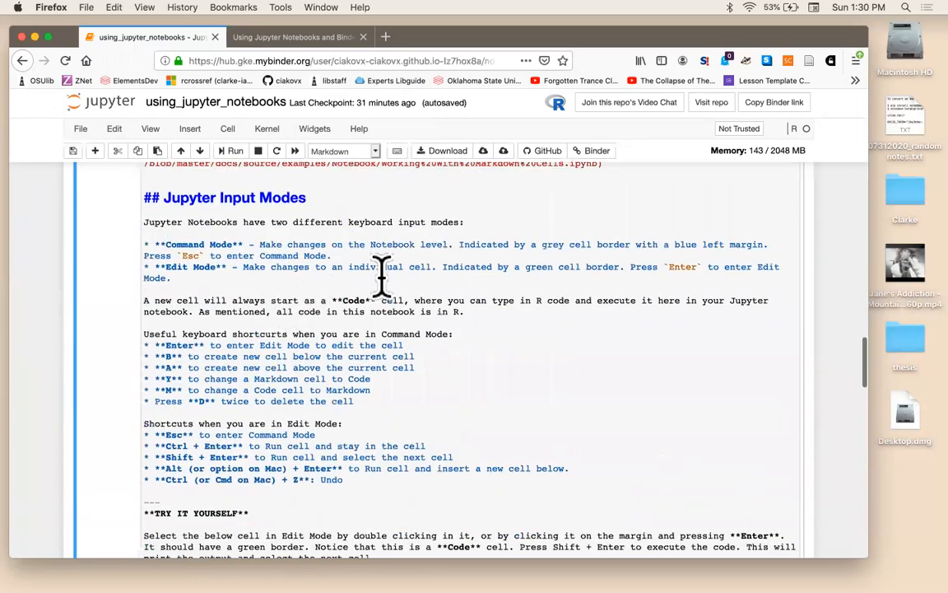
scroll(down, 3)
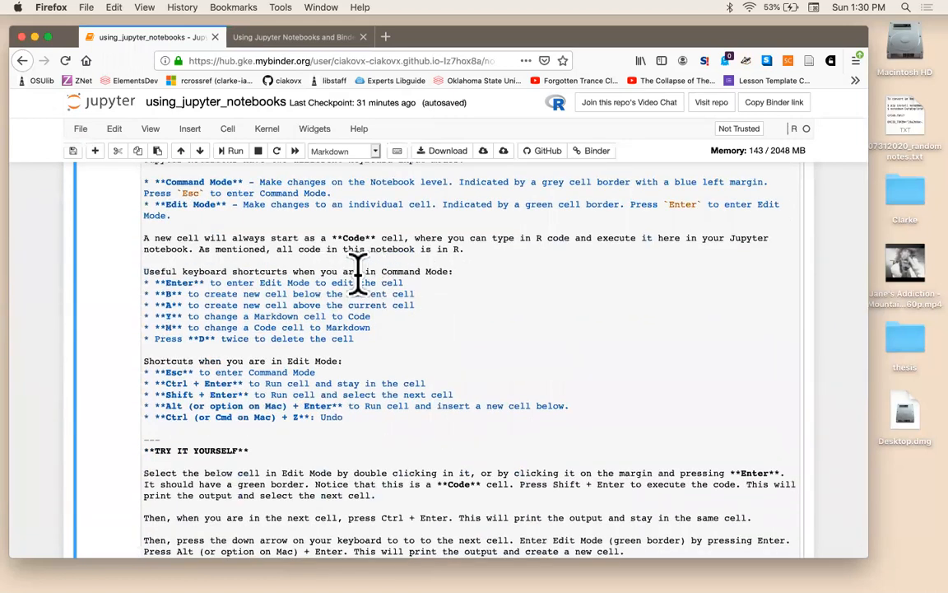
scroll(down, 3)
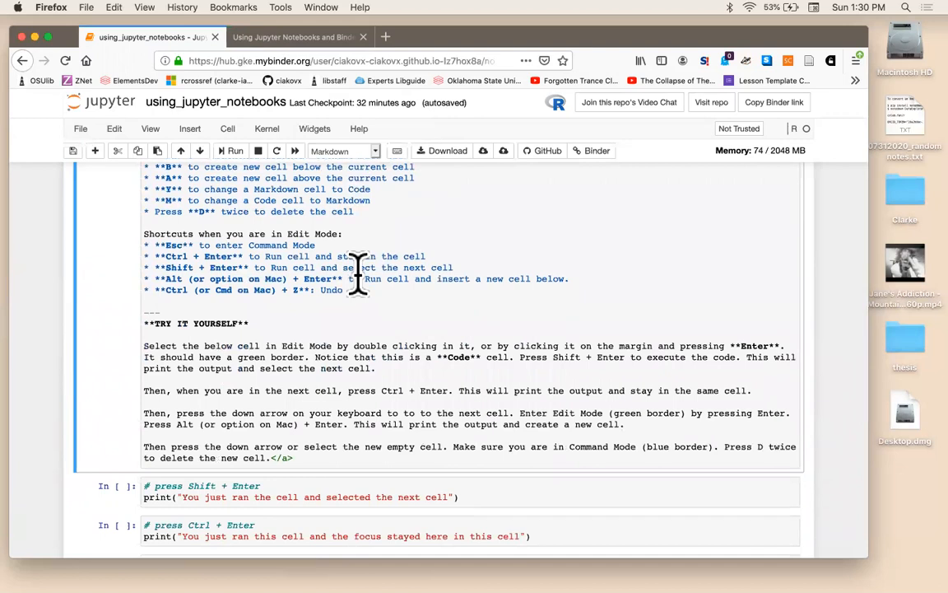
scroll(up, 3)
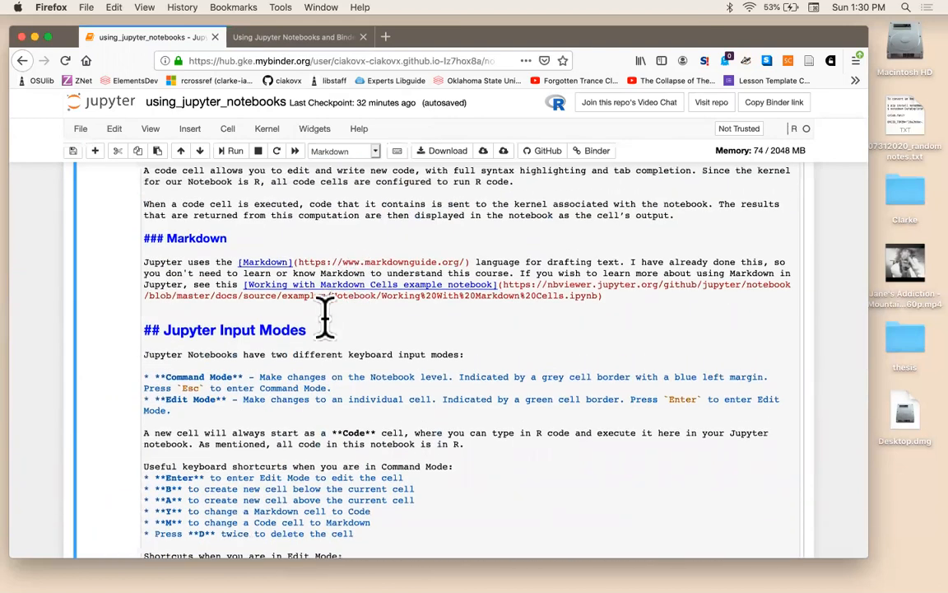
mouse_move(284, 284)
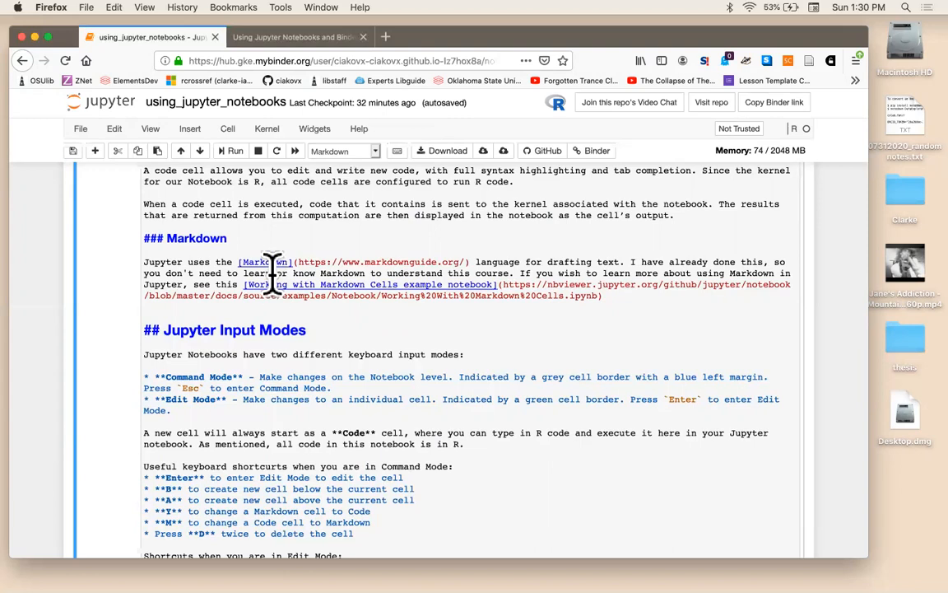
scroll(up, 3)
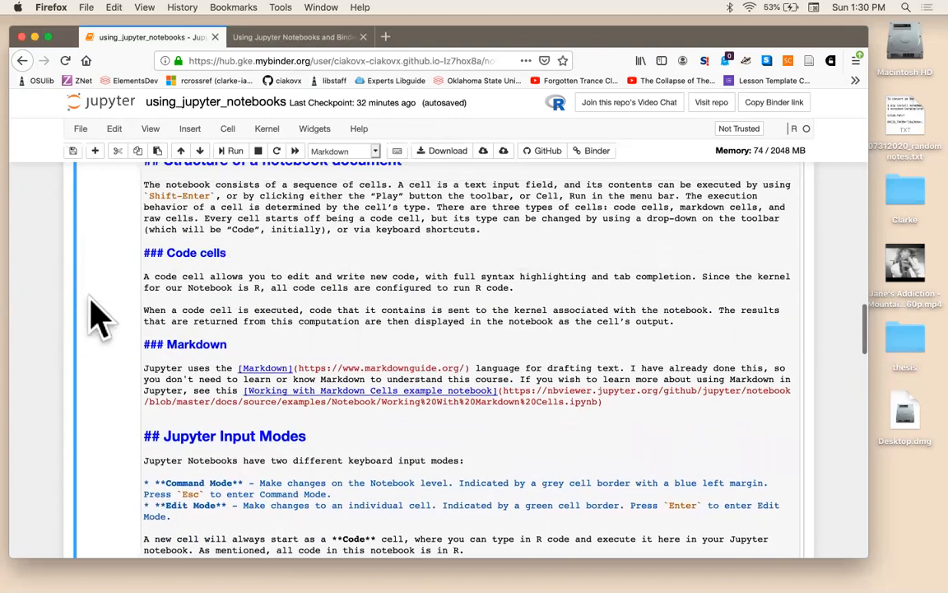
scroll(up, 3)
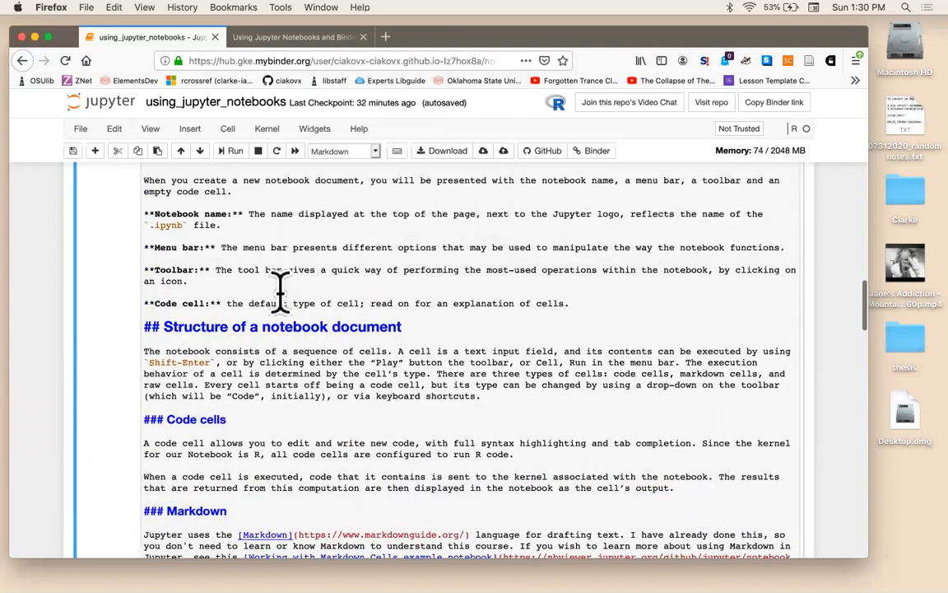
scroll(up, 3)
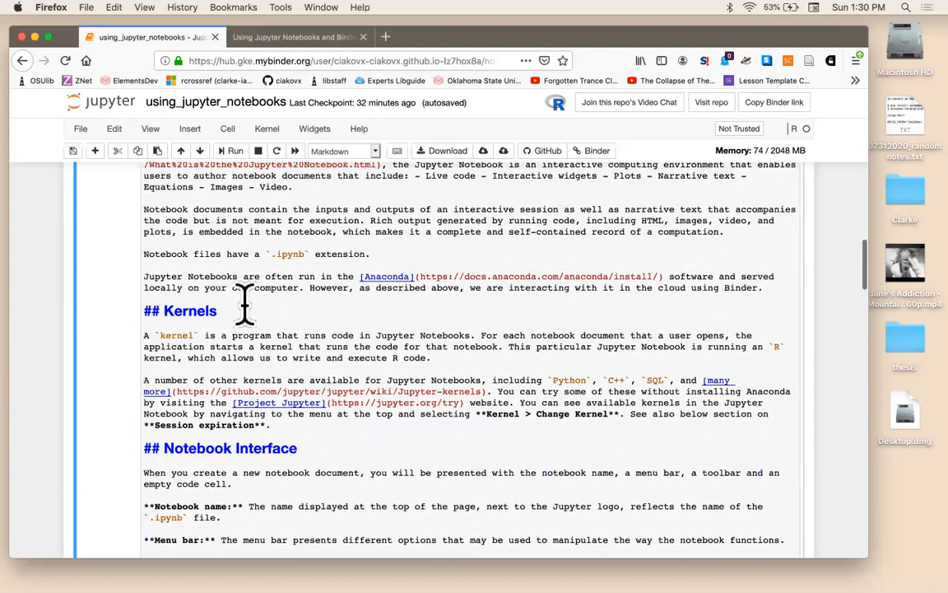
mouse_move(237, 288)
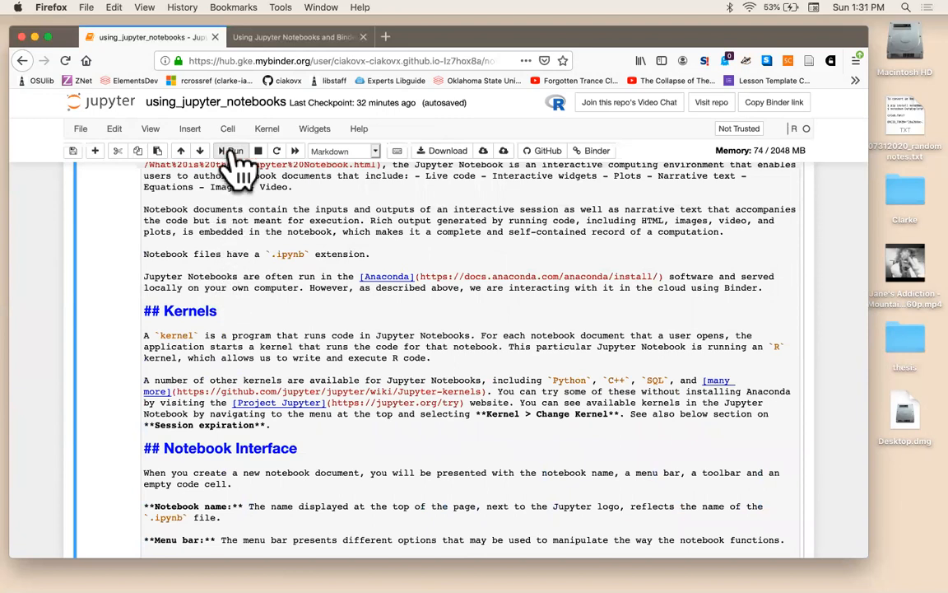
click(233, 150)
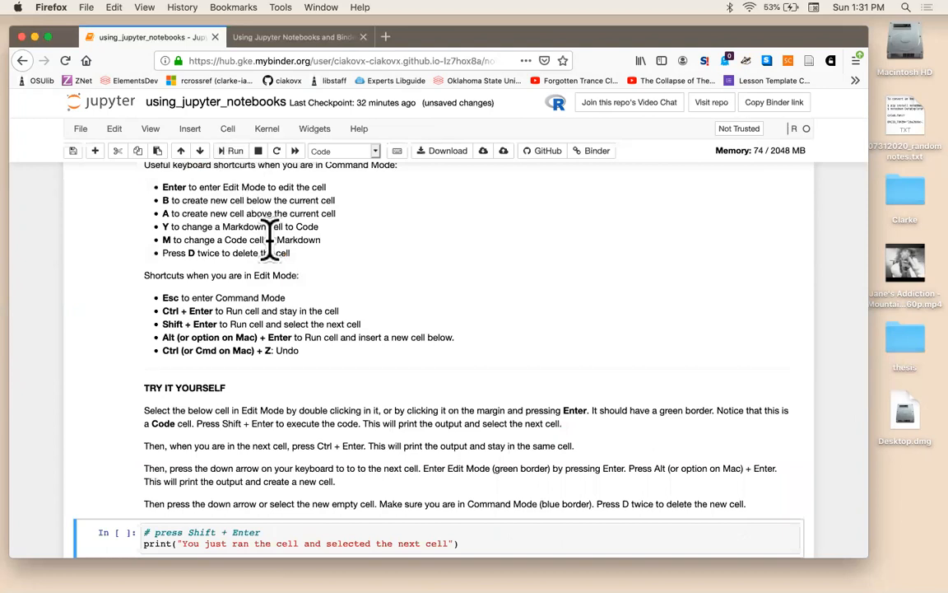
scroll(up, 3)
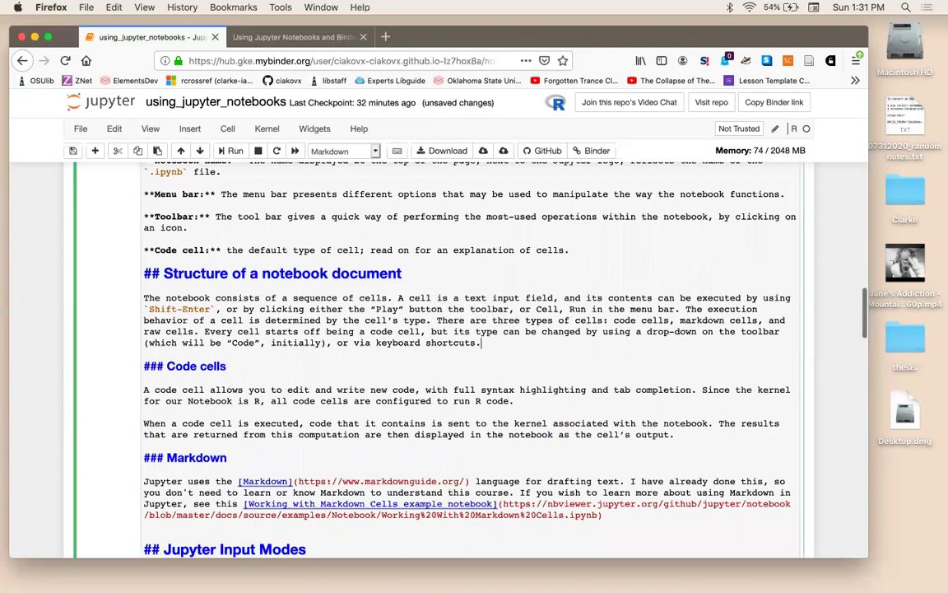
- Type the test word 'edit.' into the Markdown cell, then remove it and render the cell
text(edi)
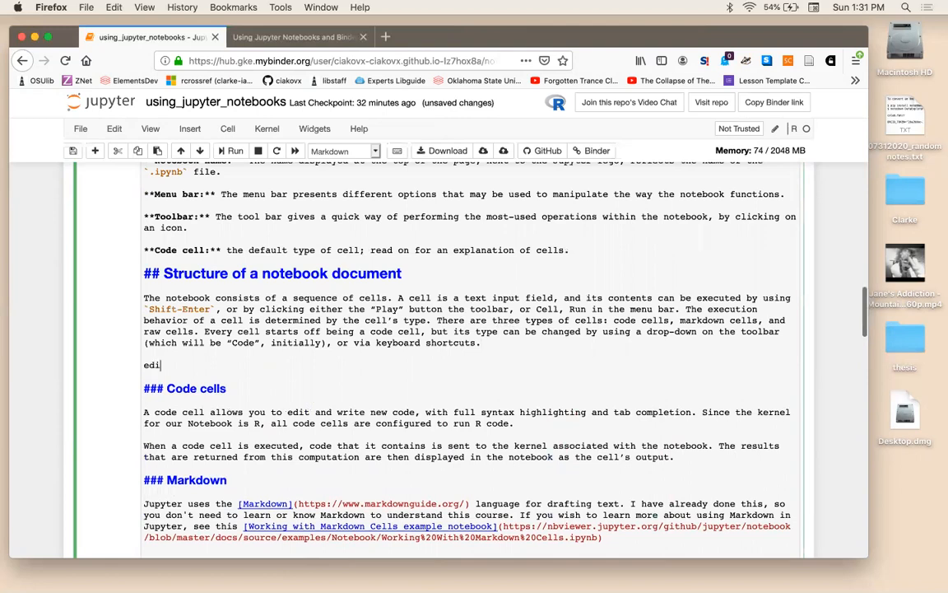
text(t.)
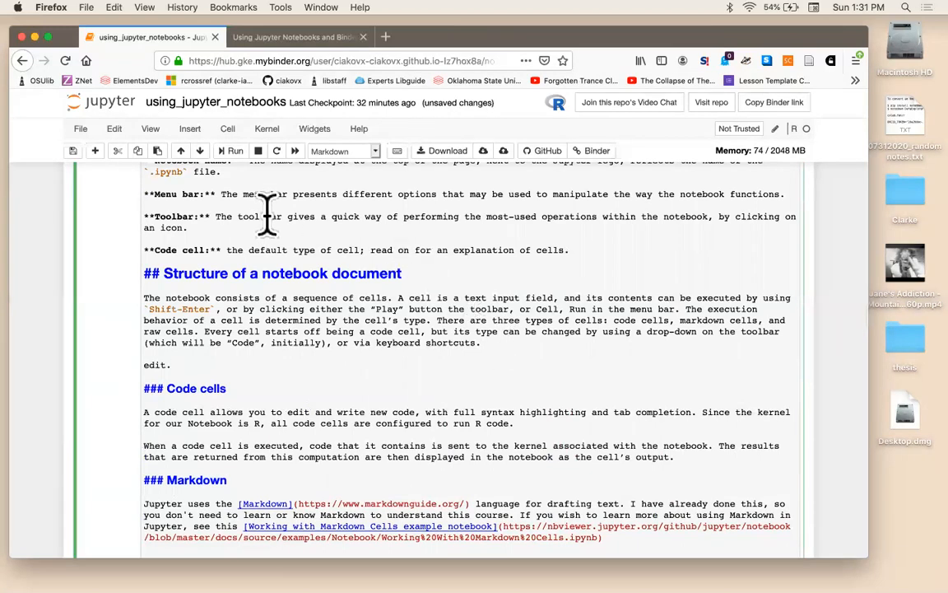
scroll(down, 3)
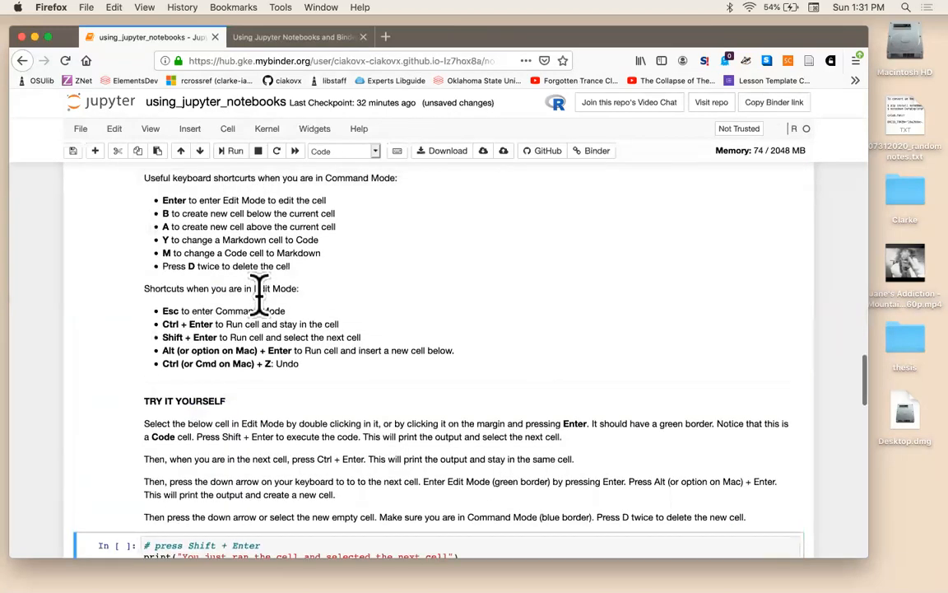
scroll(up, 3)
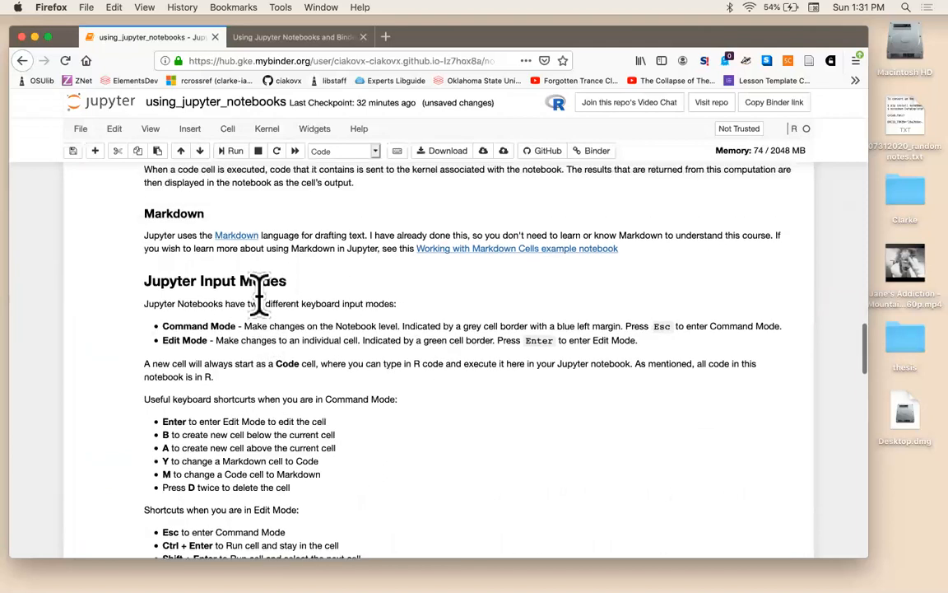
scroll(up, 3)
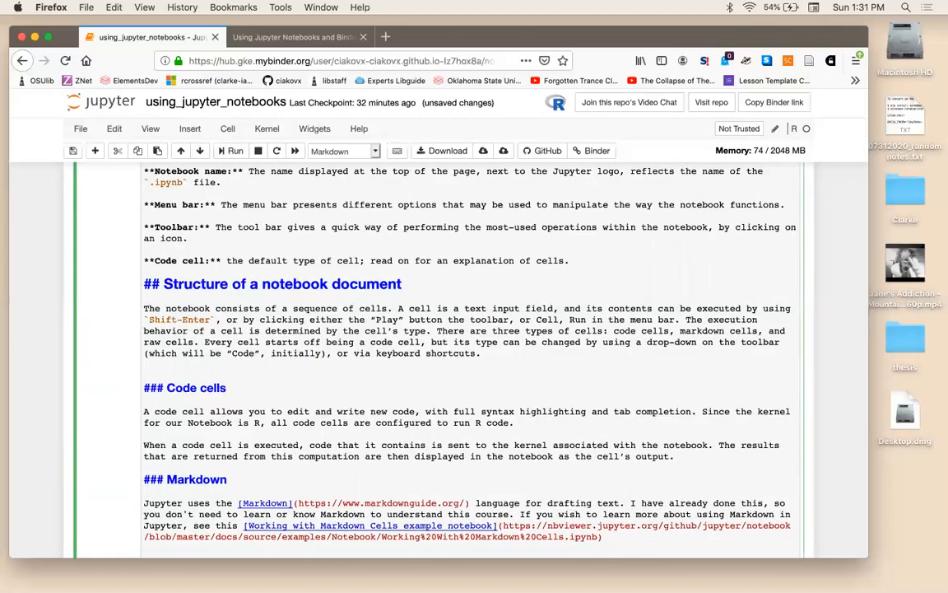
scroll(down, 3)
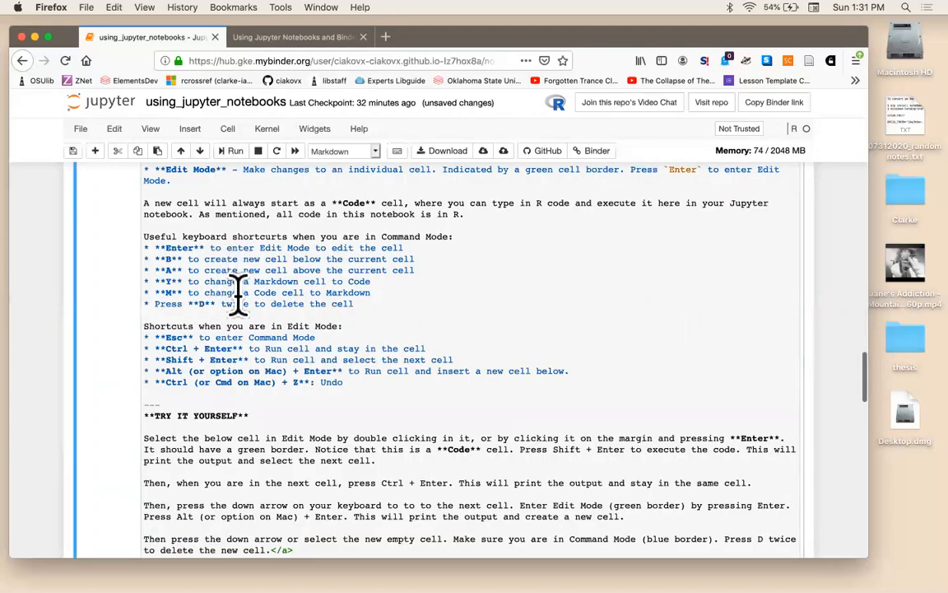
scroll(up, 3)
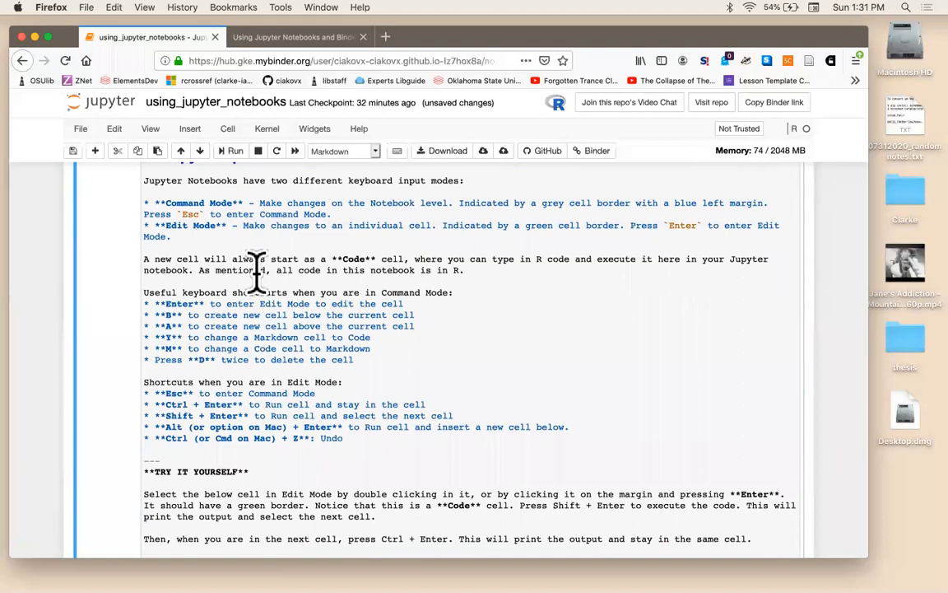
scroll(up, 3)
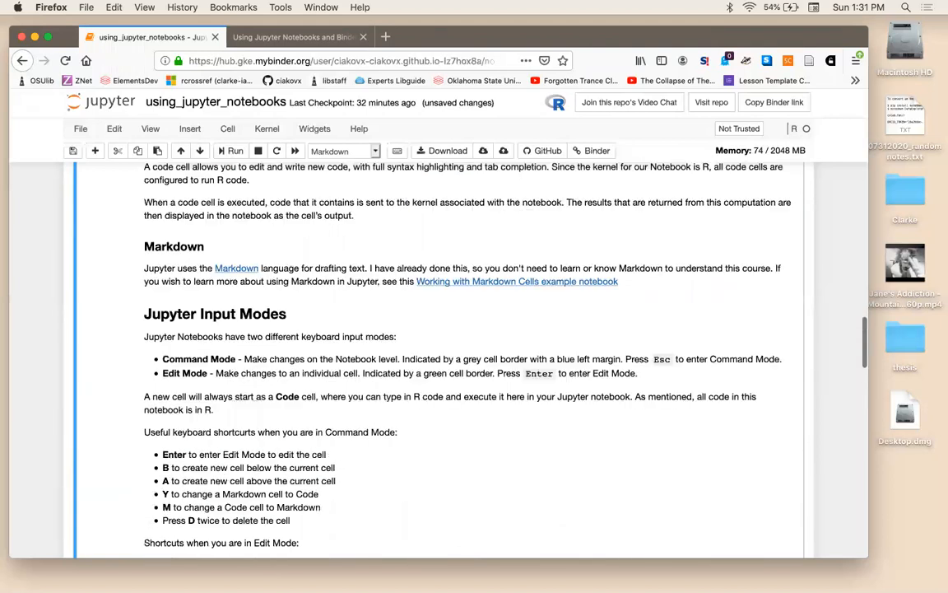
- Open markdownguide.org from the Markdown link, then return to the notebook tab
scroll(up, 3)
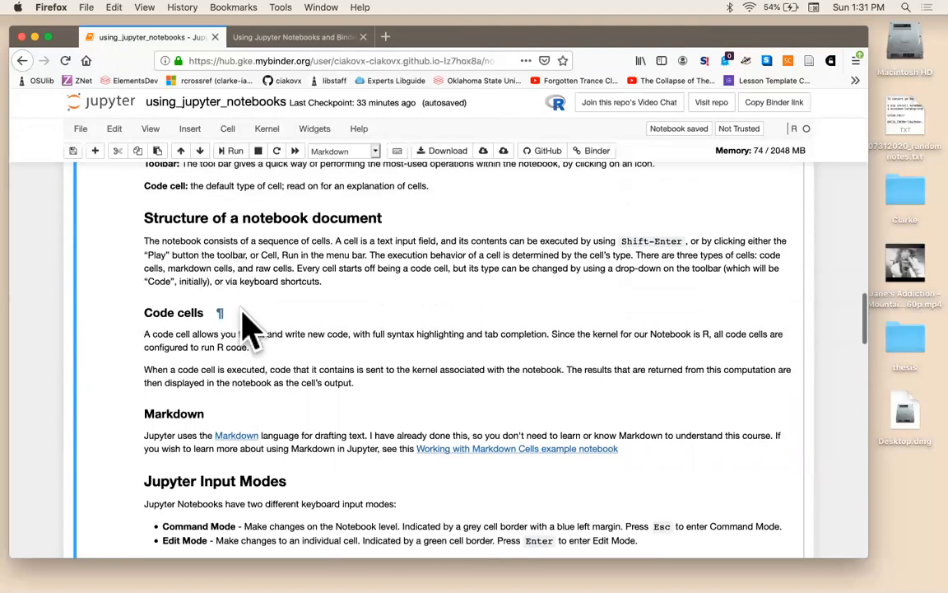
scroll(down, 3)
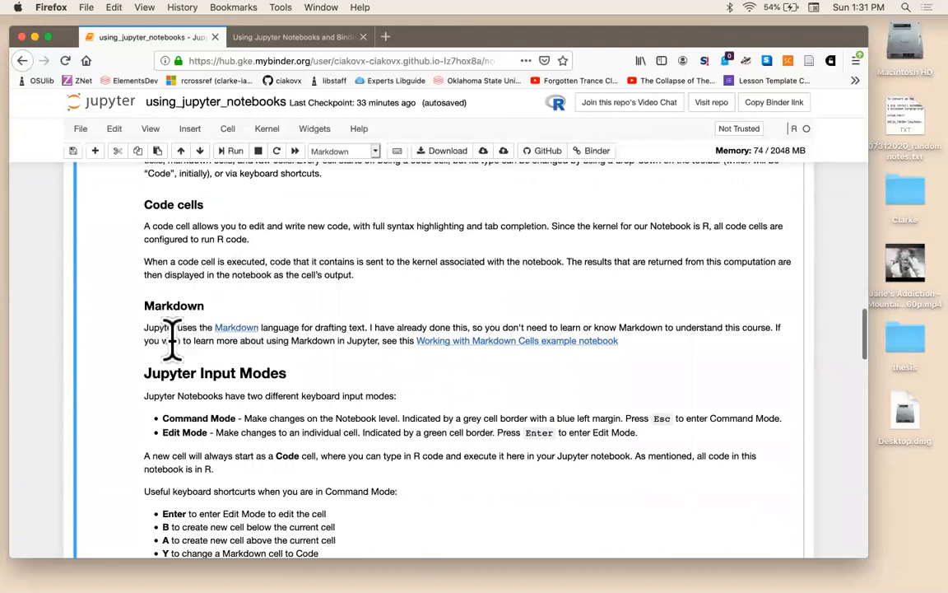
mouse_move(255, 340)
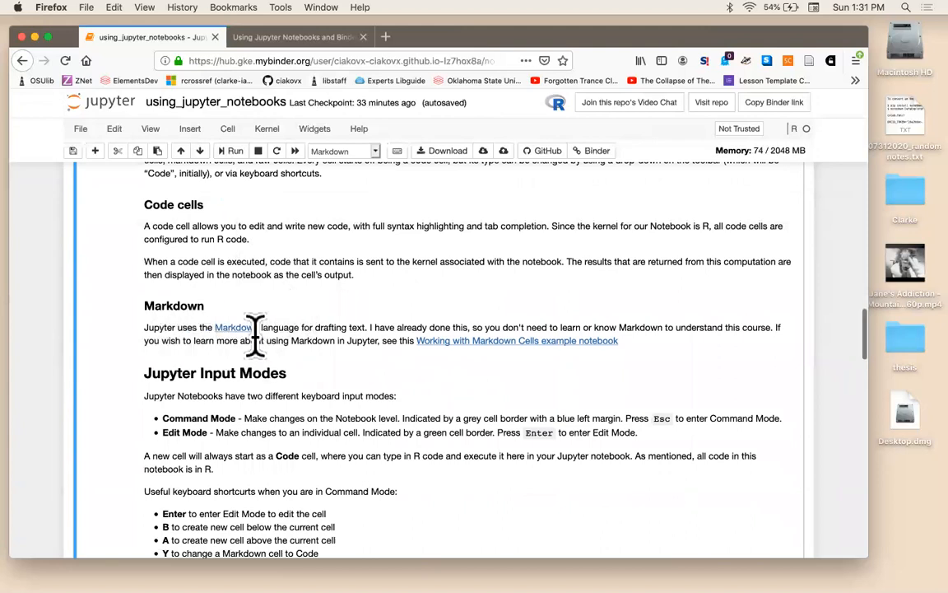
click(233, 327)
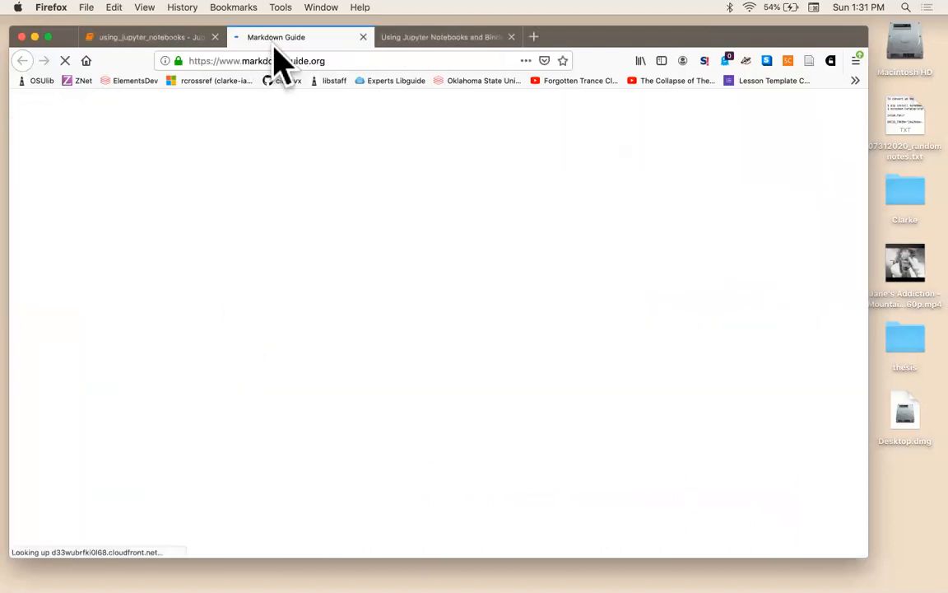
click(148, 37)
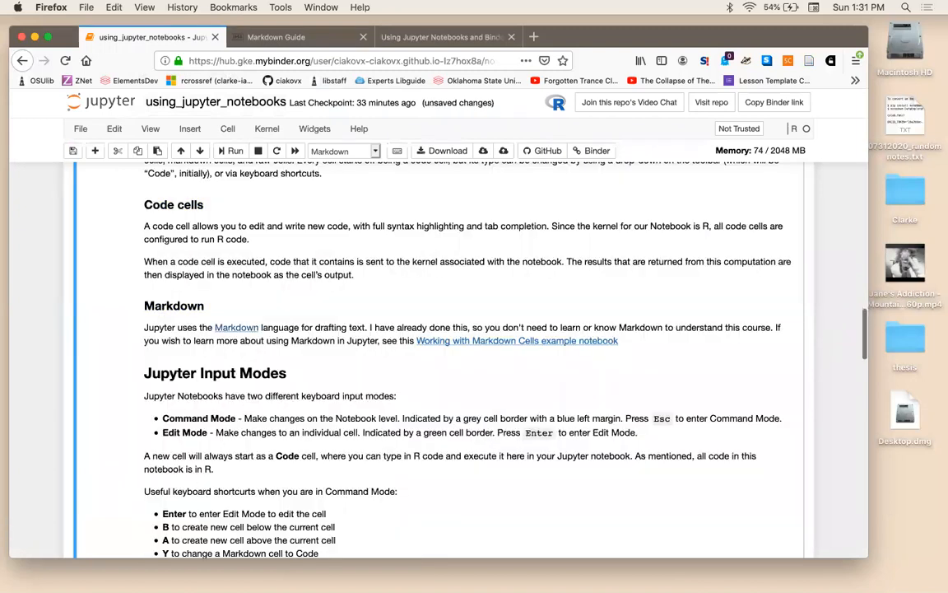
scroll(down, 3)
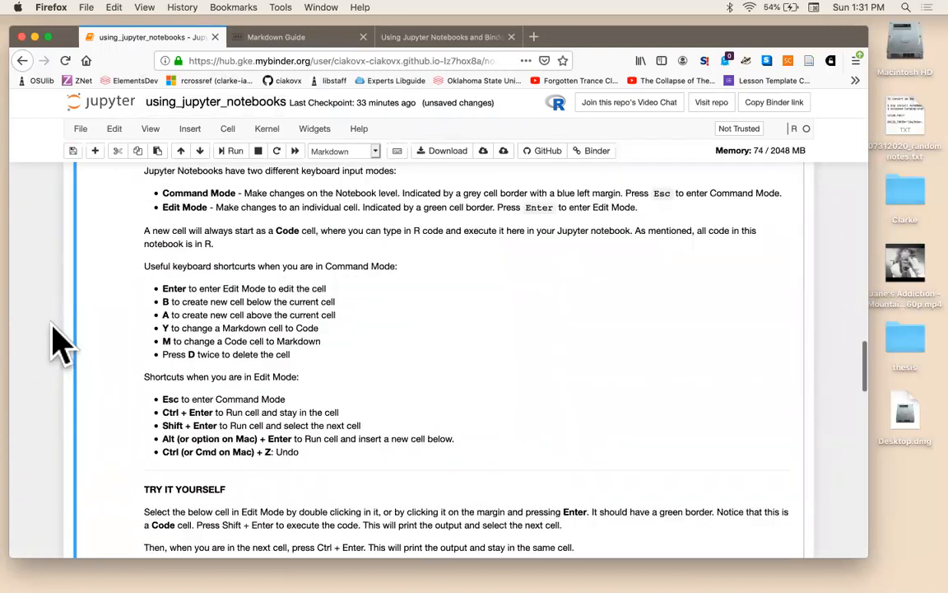
scroll(down, 3)
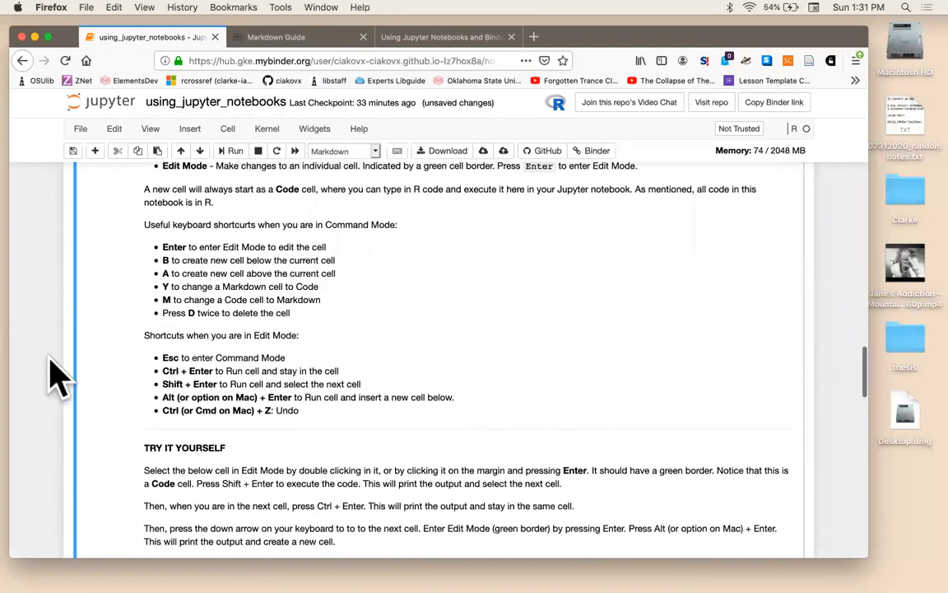
scroll(down, 3)
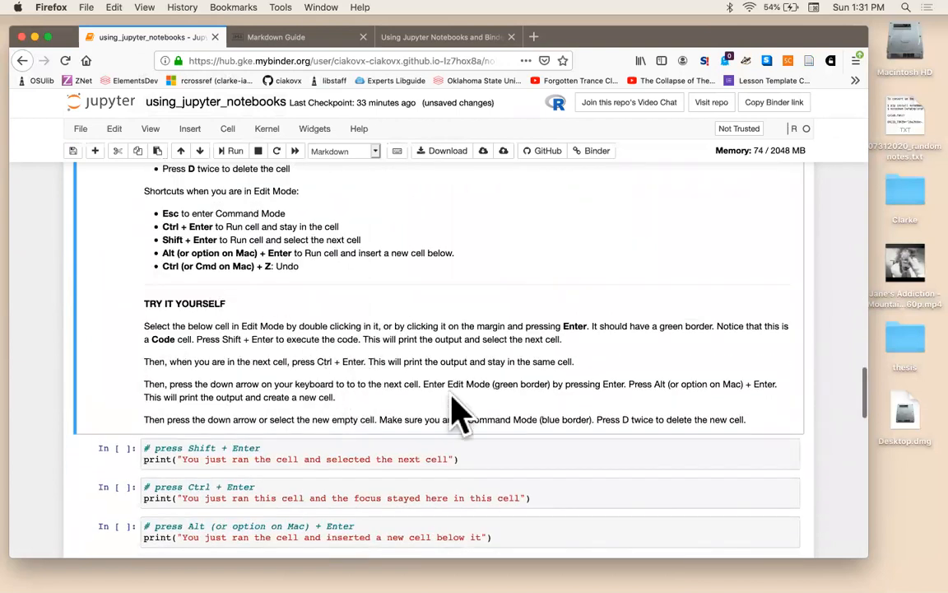
scroll(up, 3)
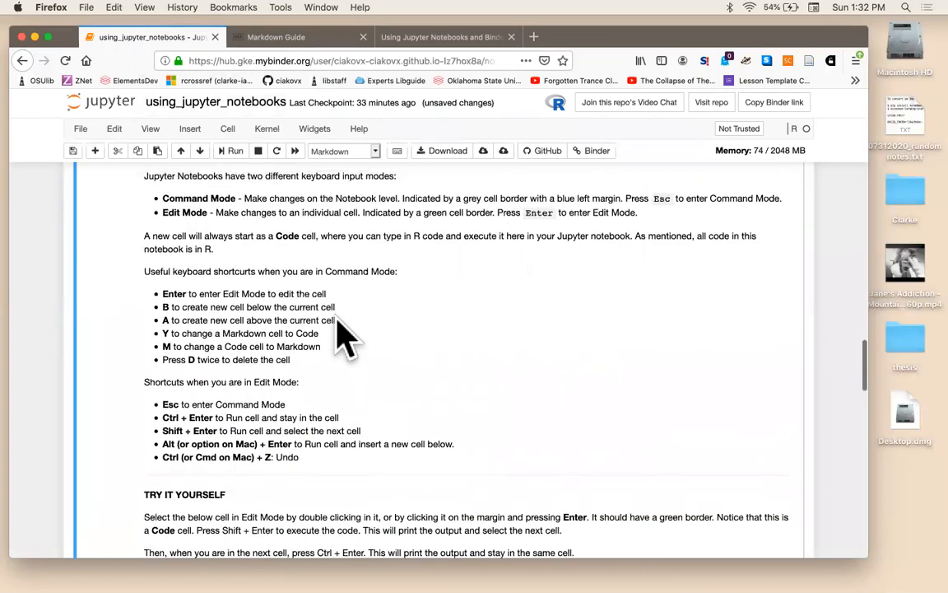
scroll(up, 3)
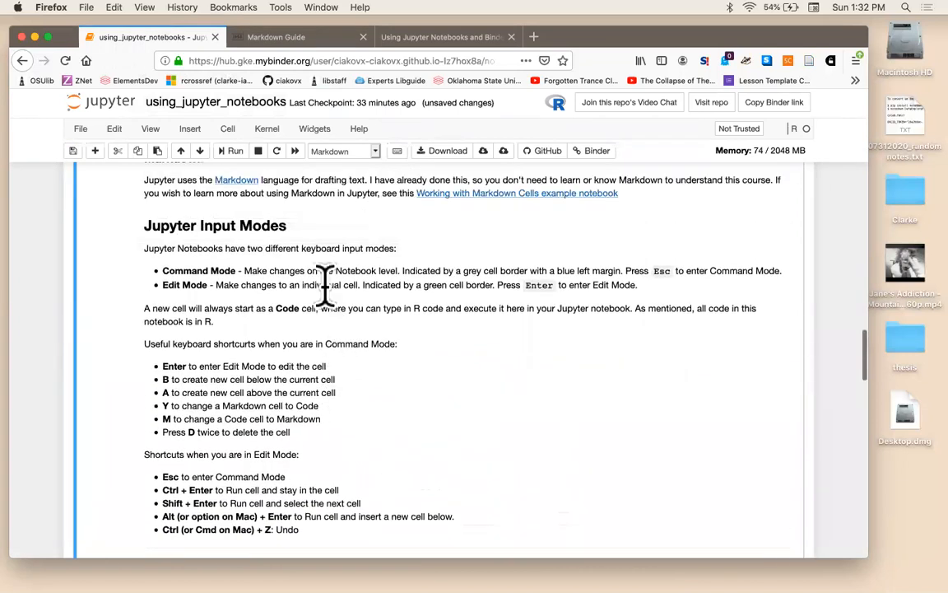
scroll(up, 3)
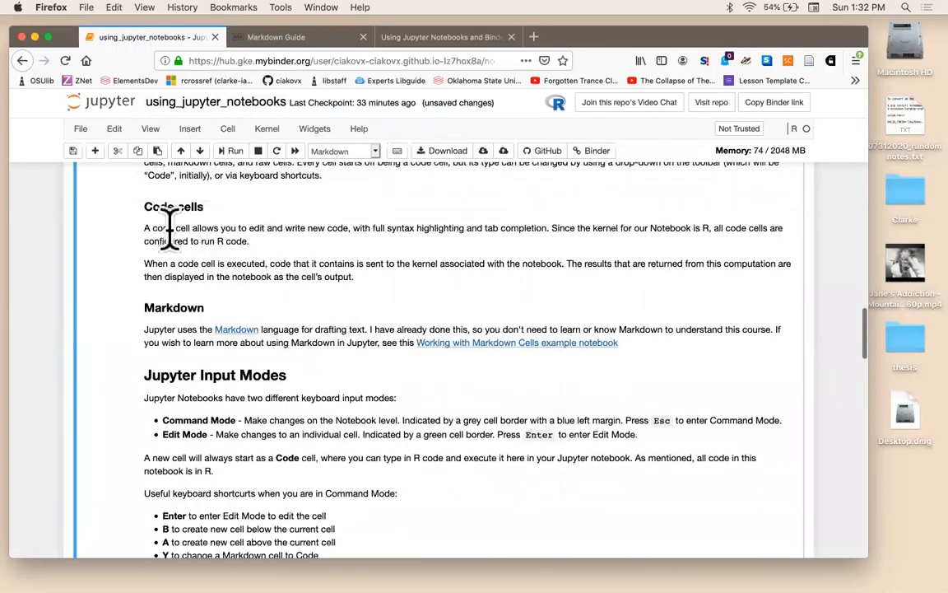
mouse_move(378, 317)
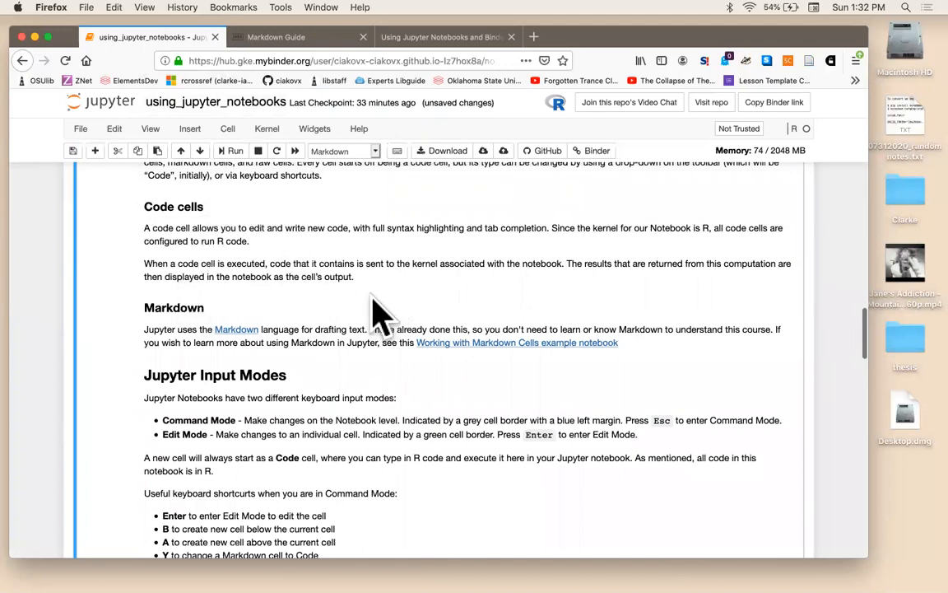
mouse_move(349, 342)
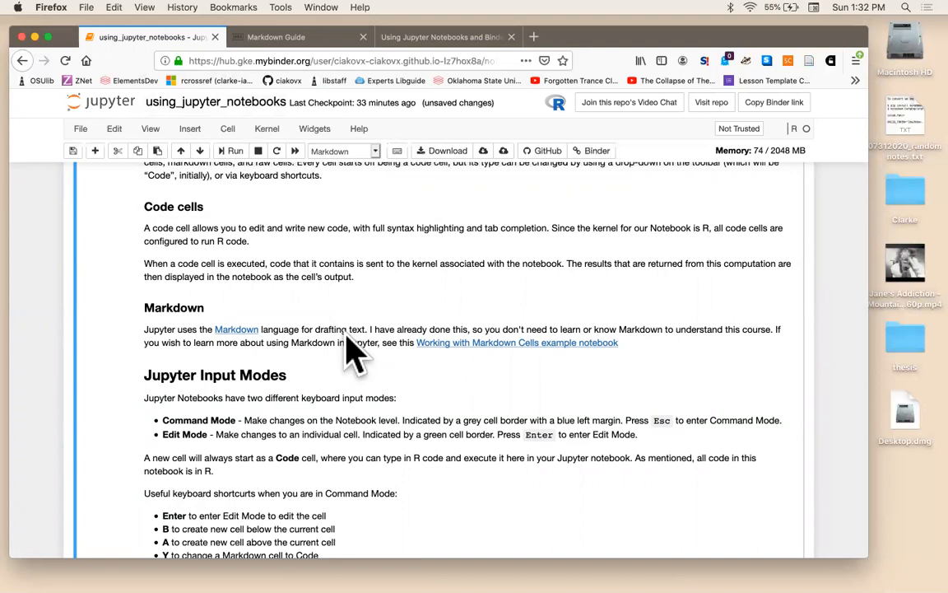
mouse_move(337, 165)
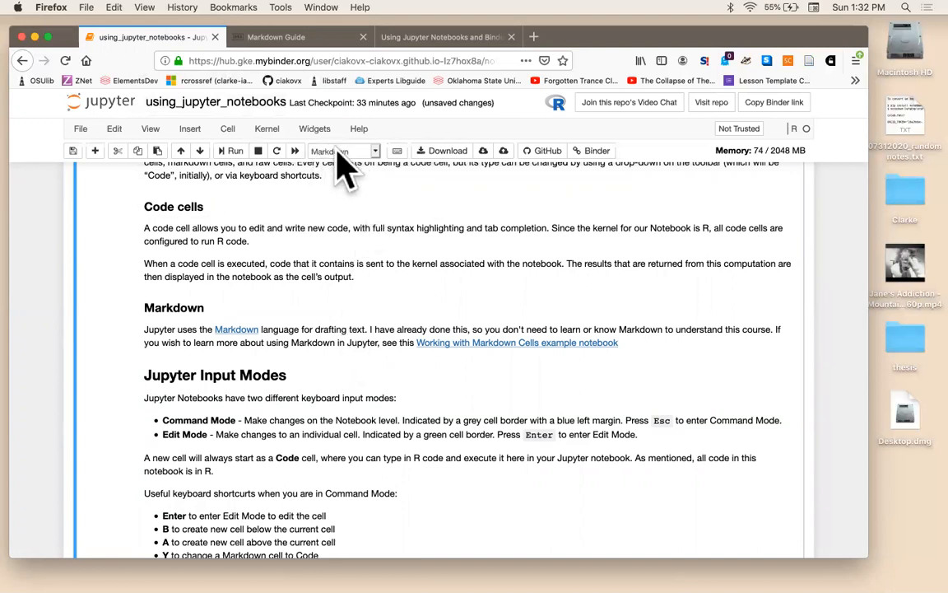
mouse_move(335, 169)
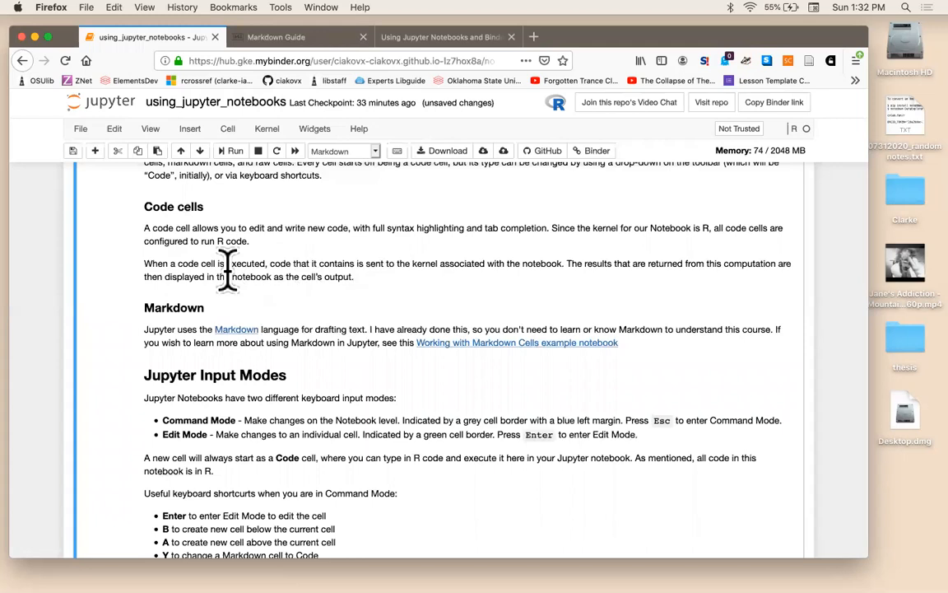
scroll(down, 3)
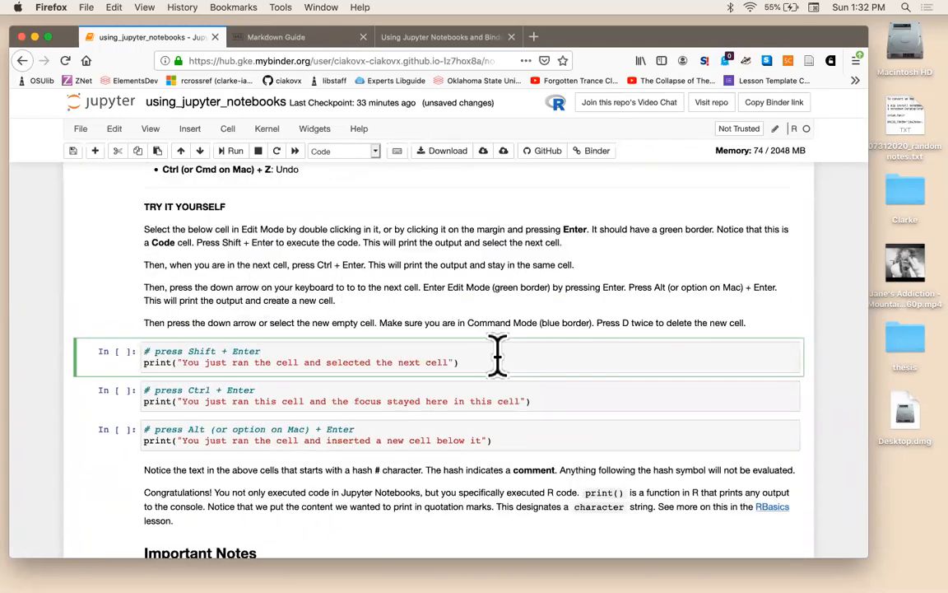
mouse_move(321, 173)
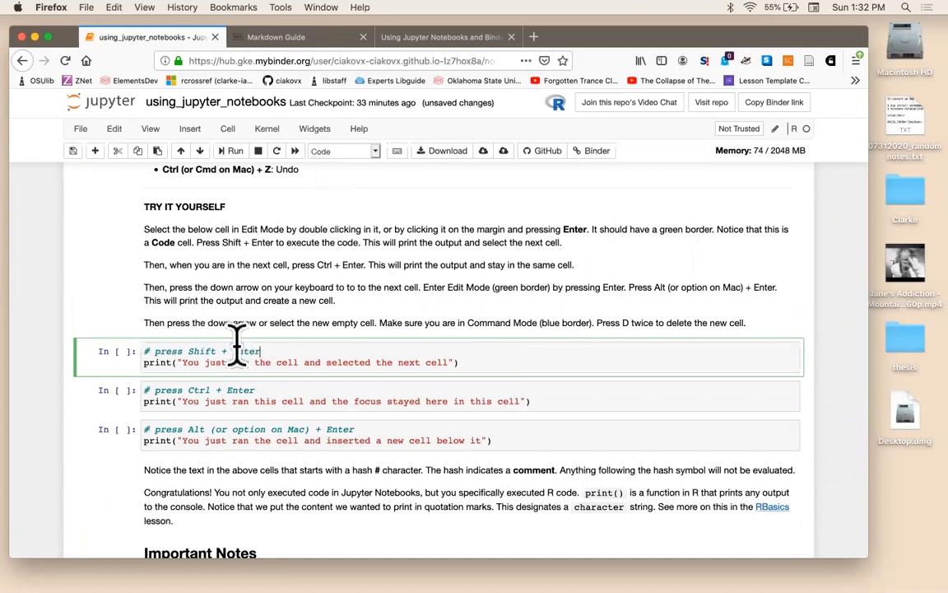
mouse_move(342, 362)
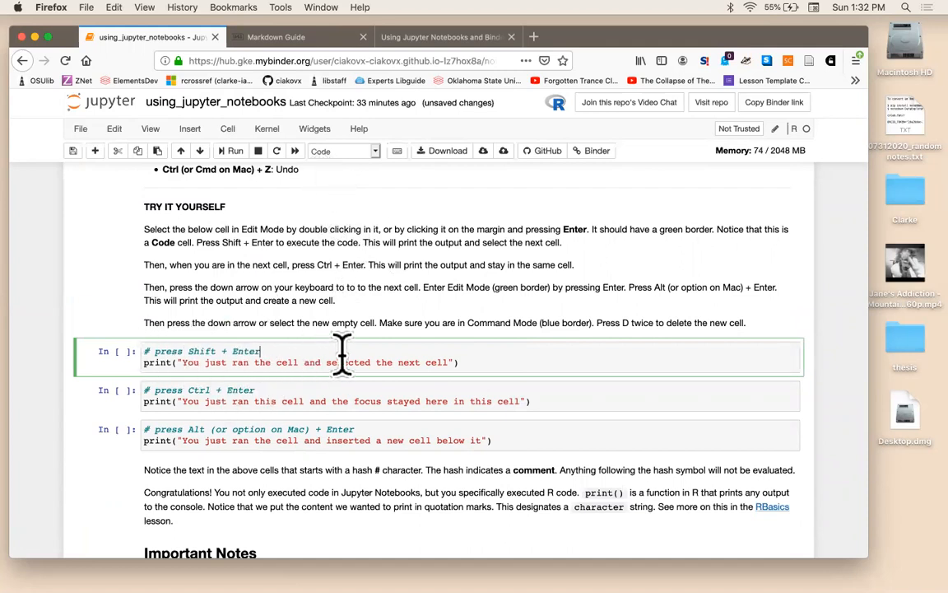
mouse_move(453, 362)
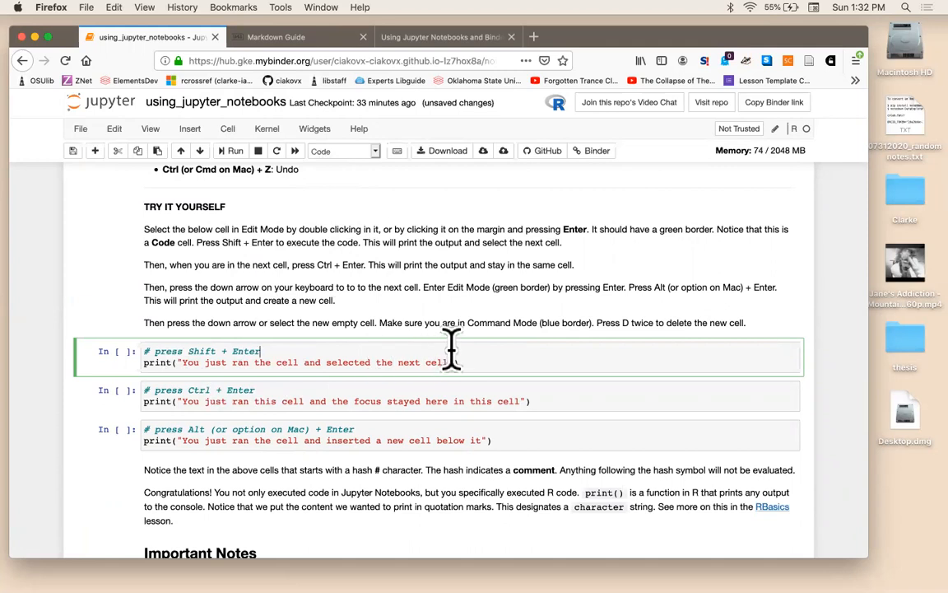
mouse_move(255, 300)
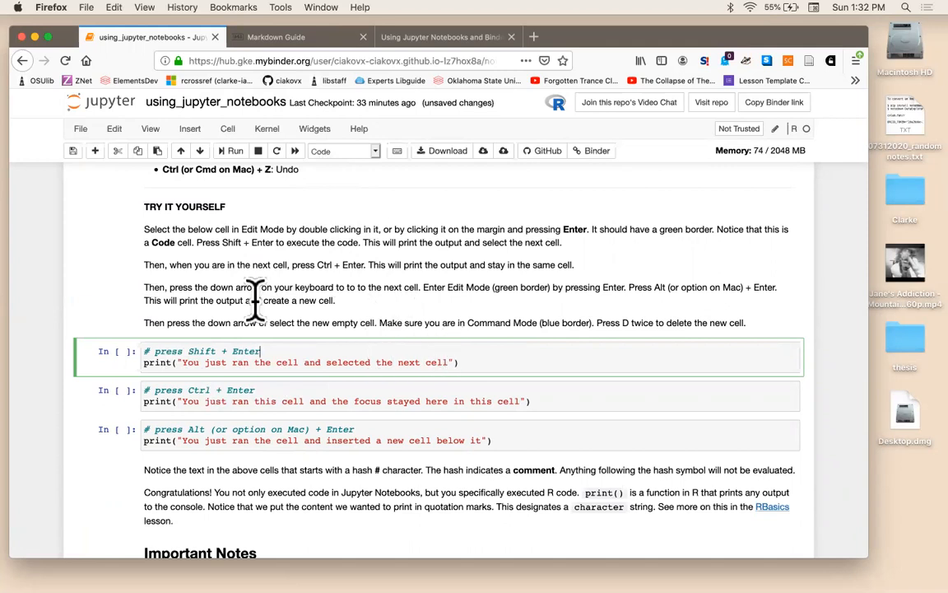
mouse_move(251, 345)
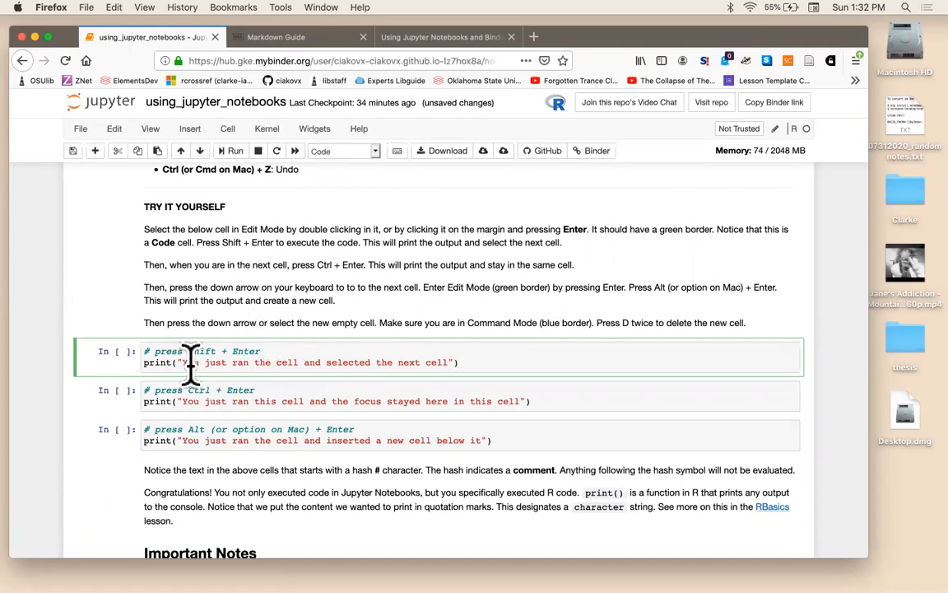
mouse_move(341, 330)
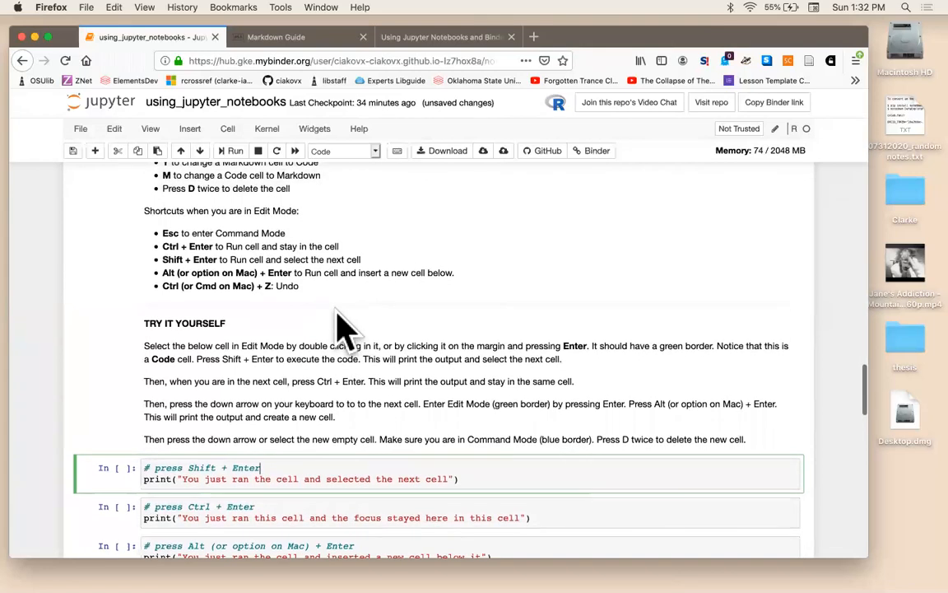
mouse_move(354, 251)
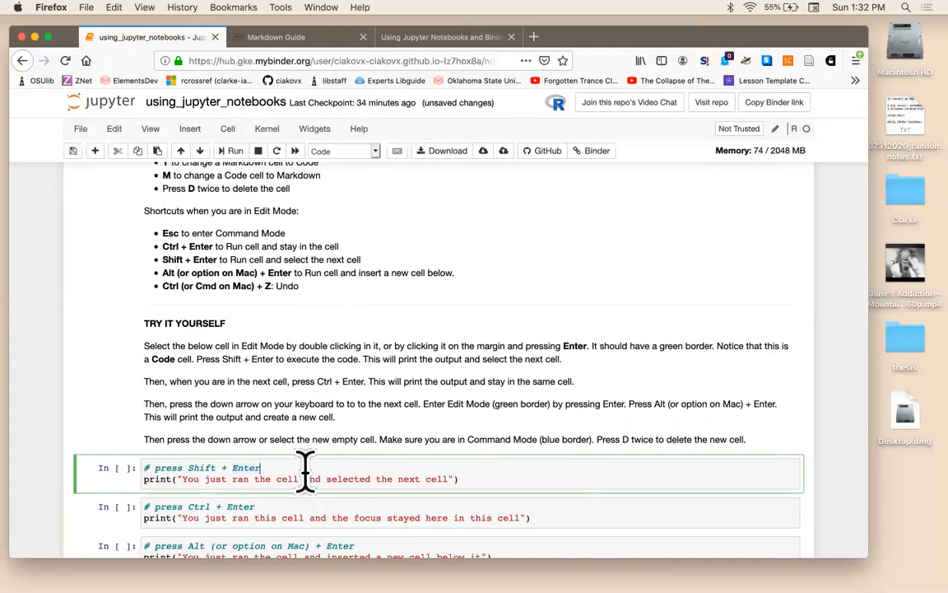
mouse_move(339, 243)
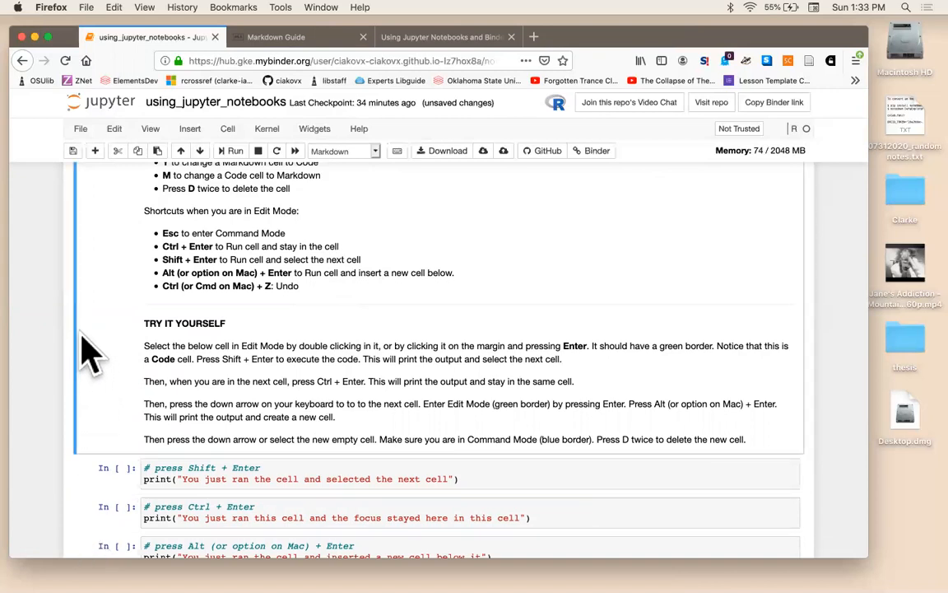
mouse_move(230, 329)
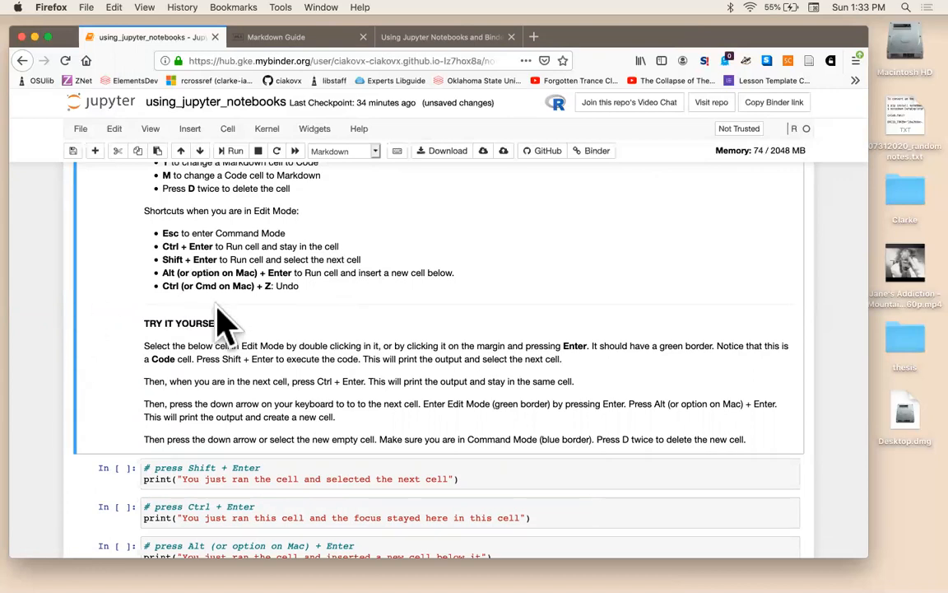
mouse_move(333, 296)
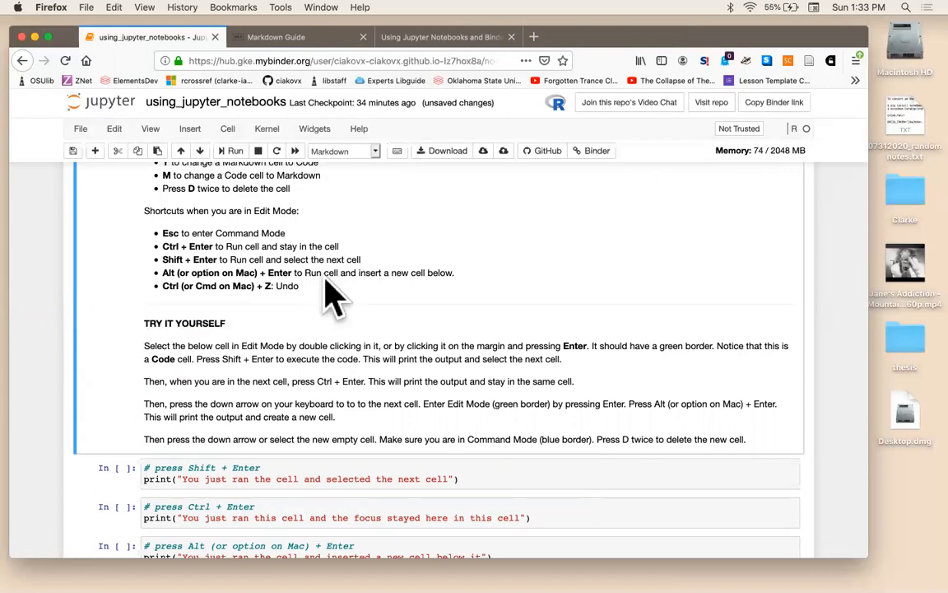
scroll(up, 3)
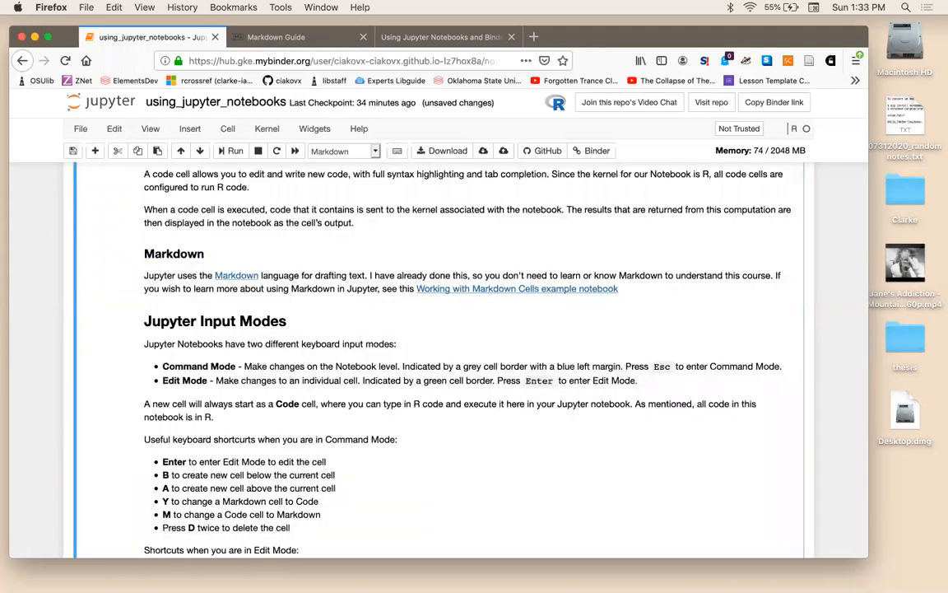
mouse_move(274, 279)
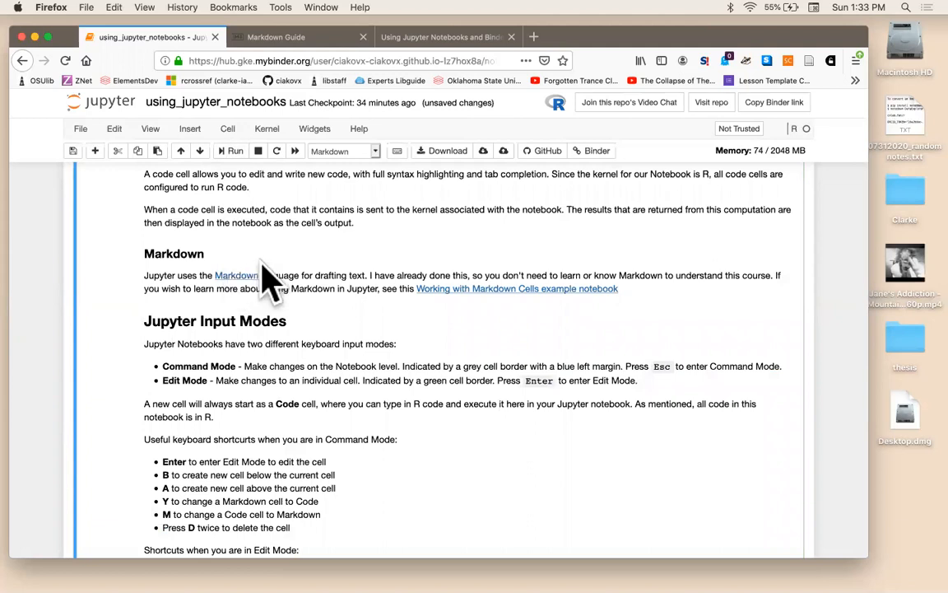
scroll(down, 3)
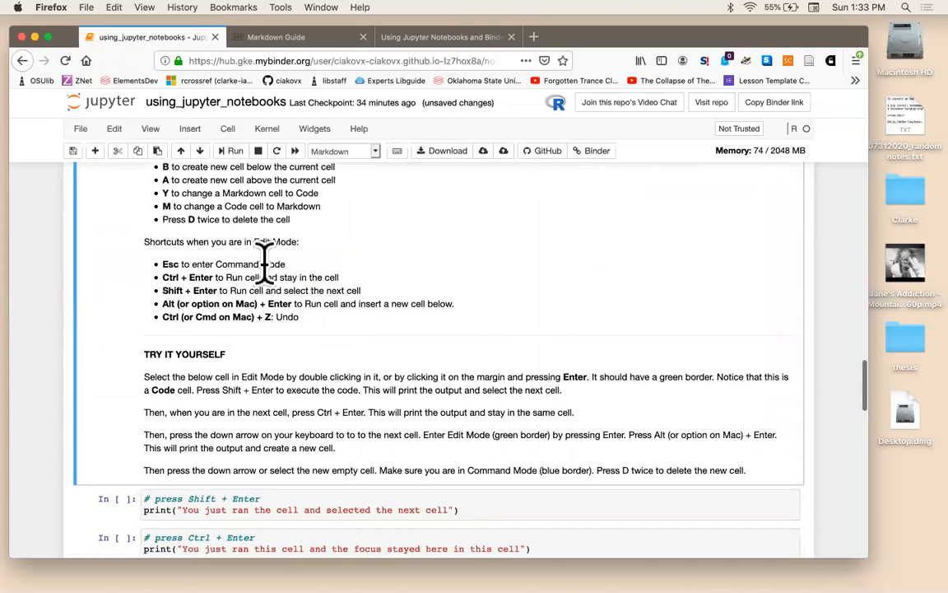
scroll(down, 3)
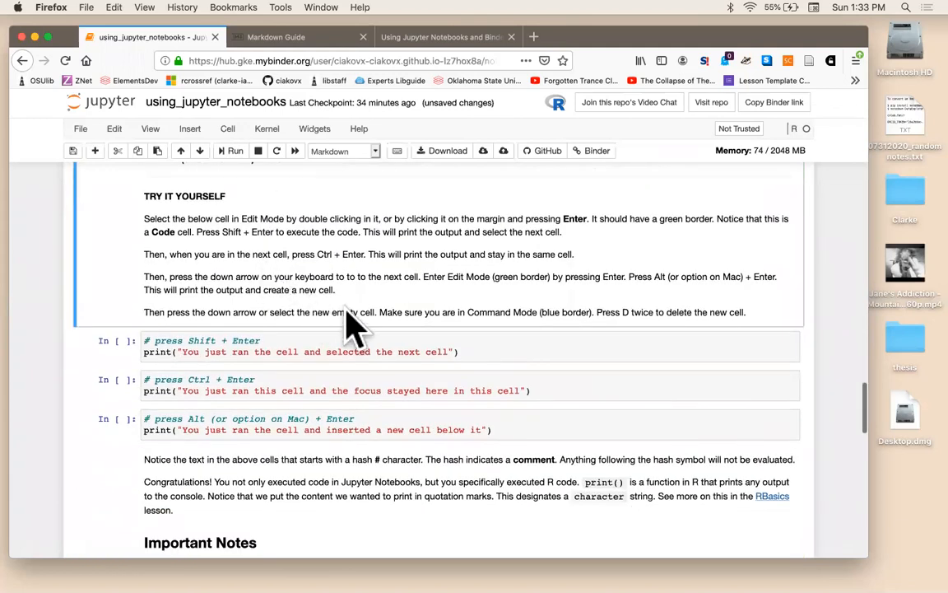
click(288, 345)
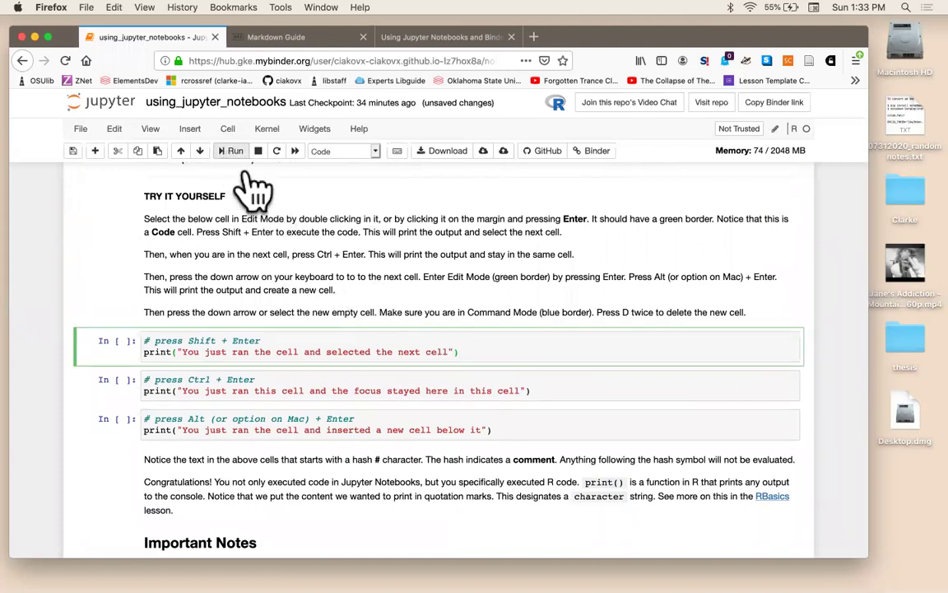
mouse_move(369, 251)
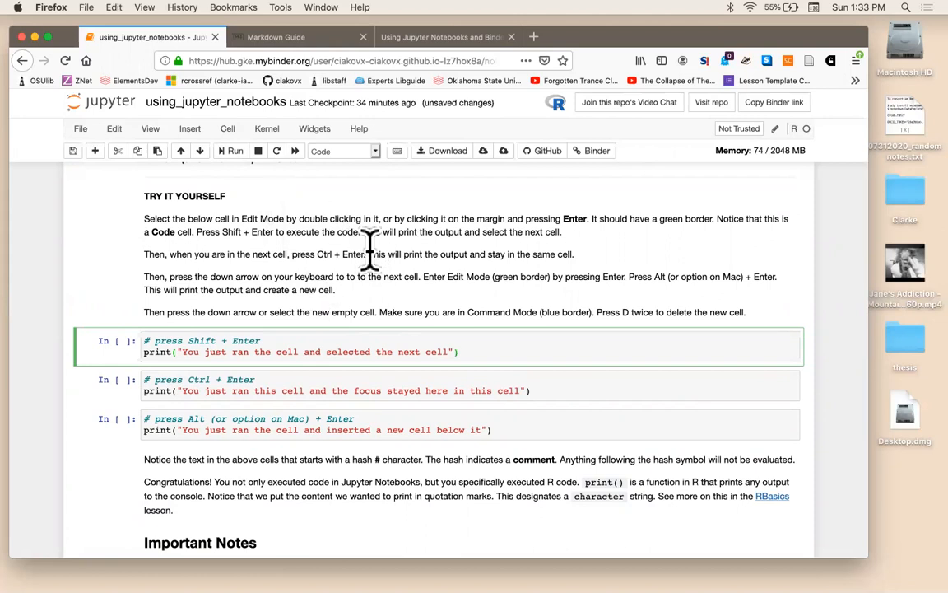
mouse_move(298, 222)
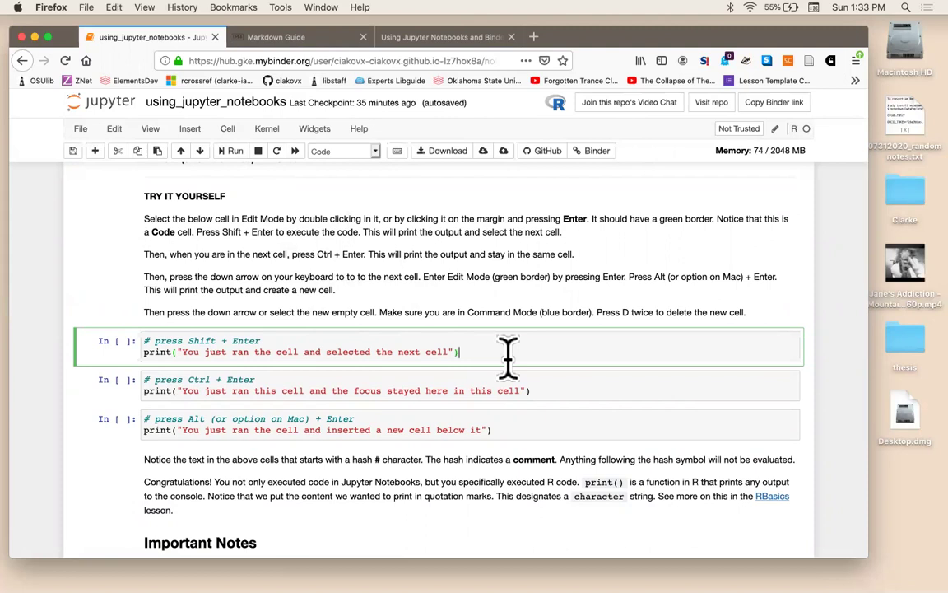
mouse_move(525, 356)
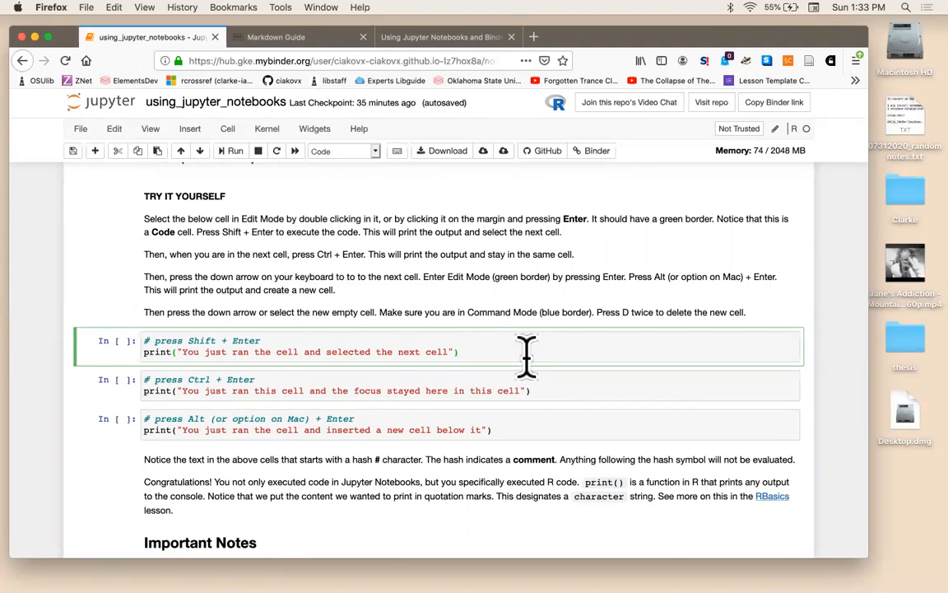
key(shift+enter)
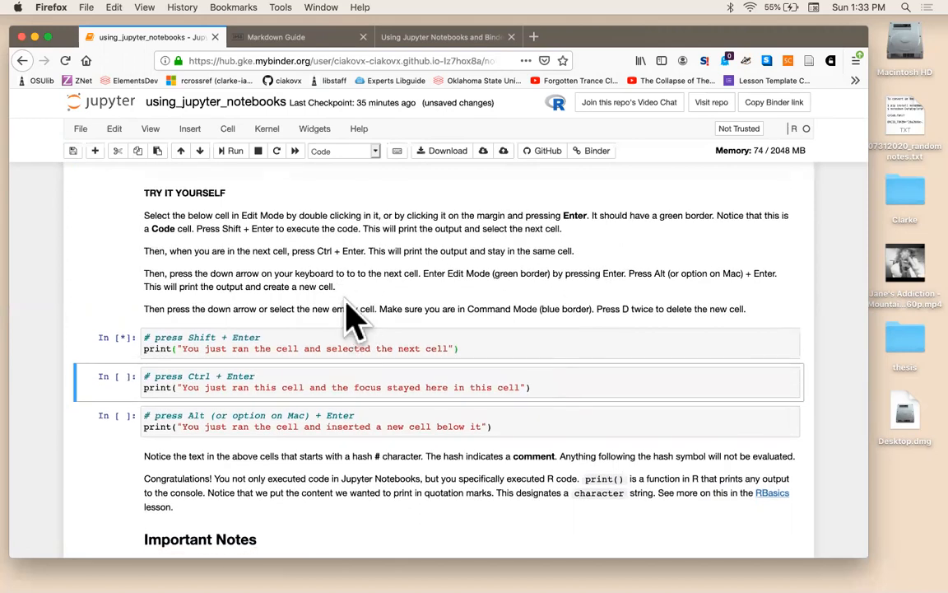
mouse_move(346, 275)
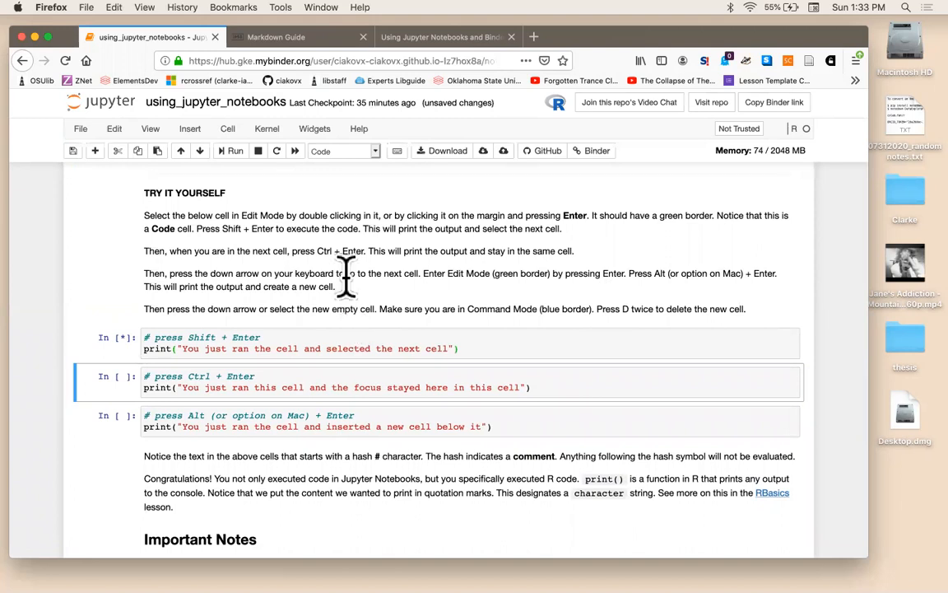
mouse_move(502, 218)
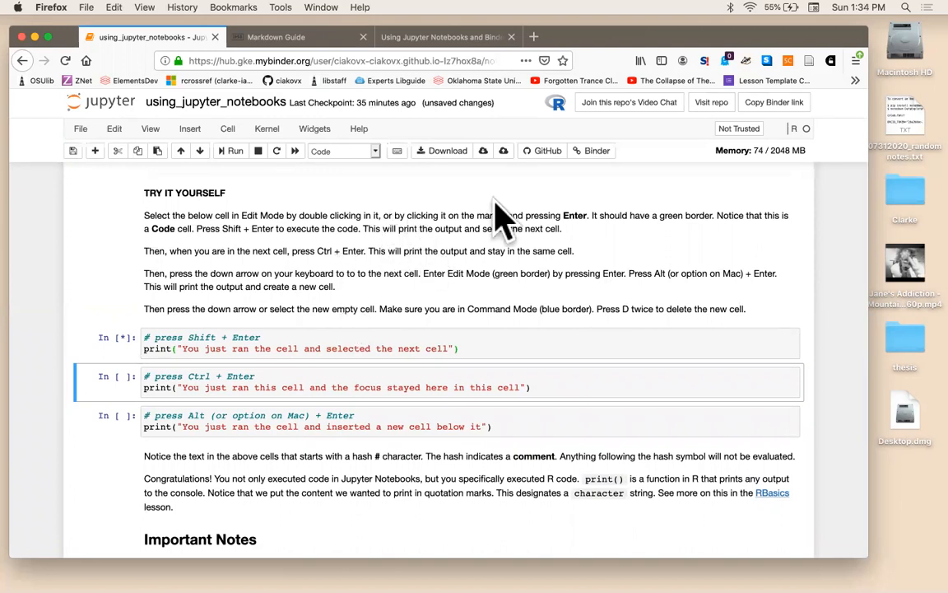
- Restart the R kernel and run the first practice cell
click(267, 129)
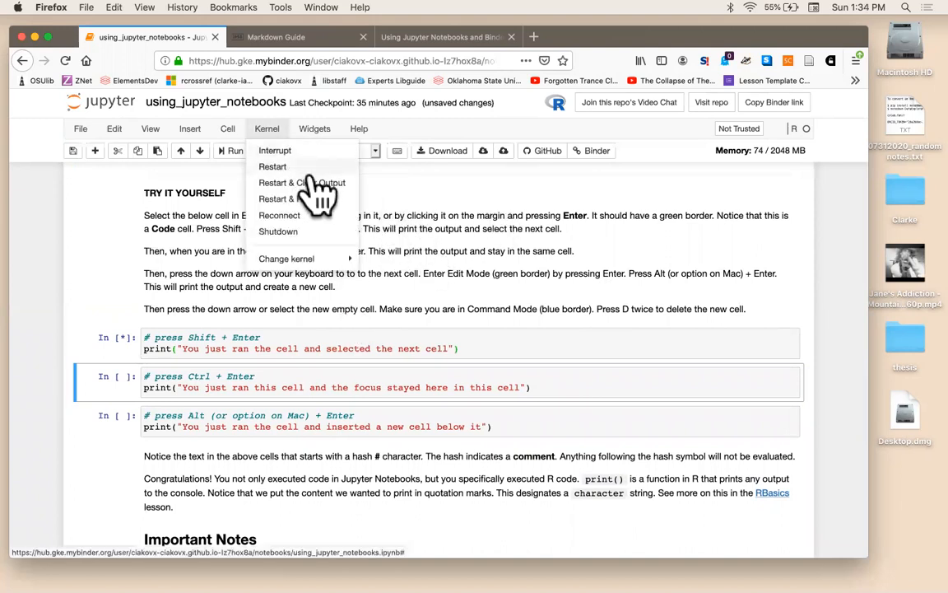
click(273, 167)
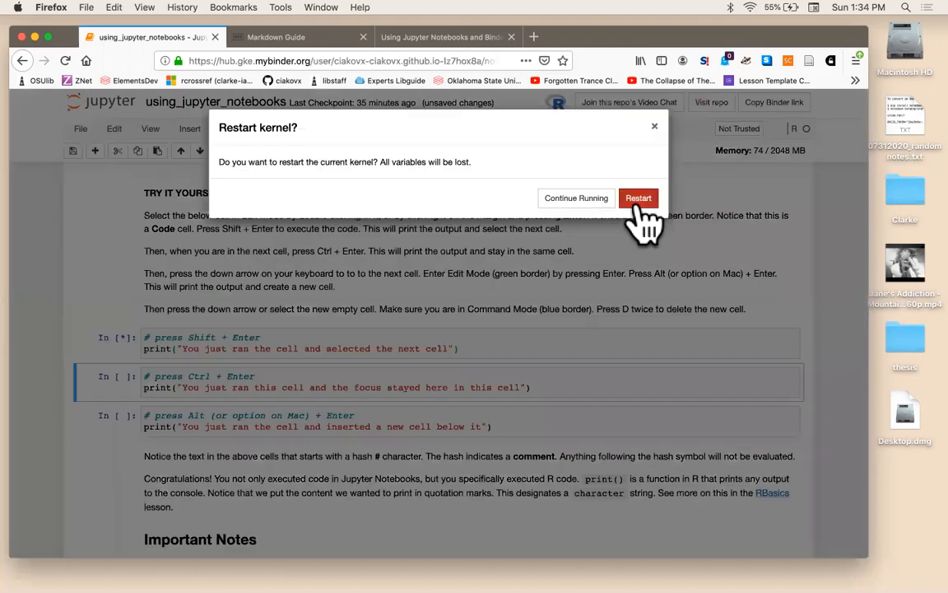
click(639, 198)
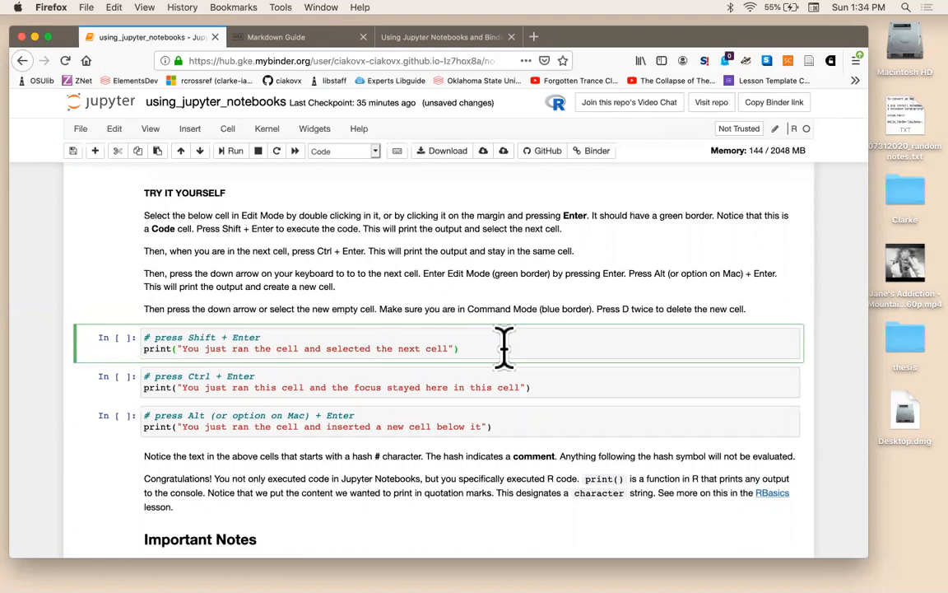
key(shift+enter)
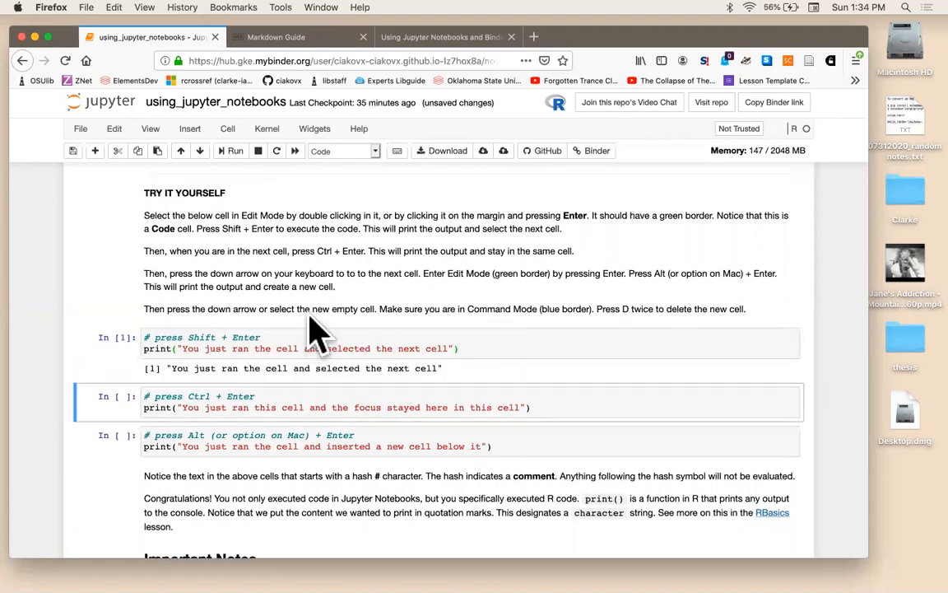
mouse_move(296, 317)
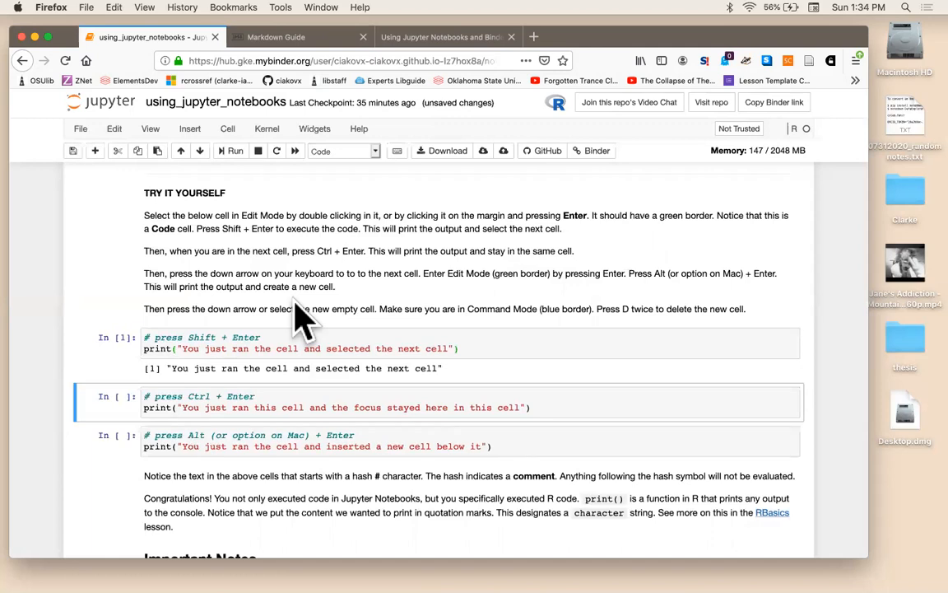
mouse_move(353, 319)
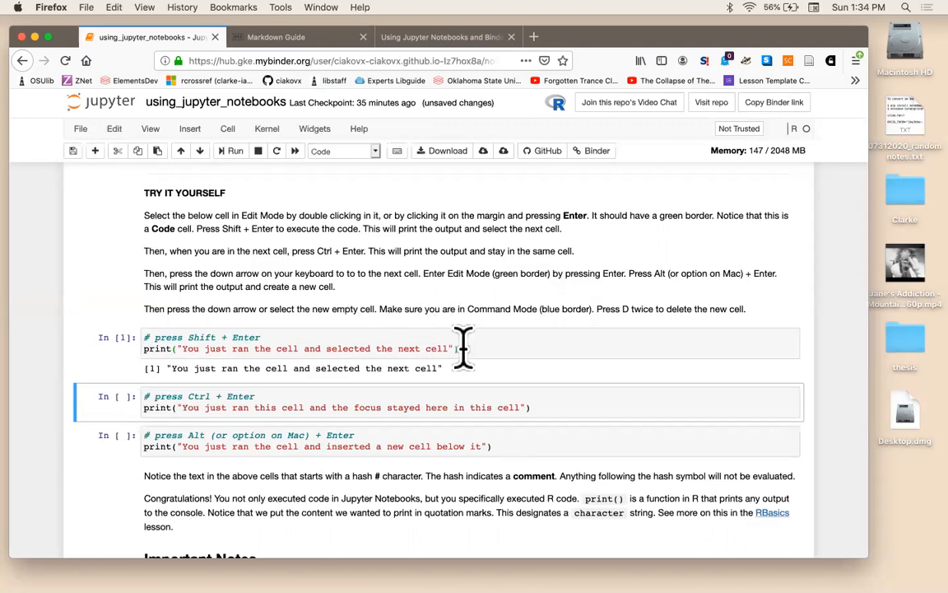
mouse_move(485, 354)
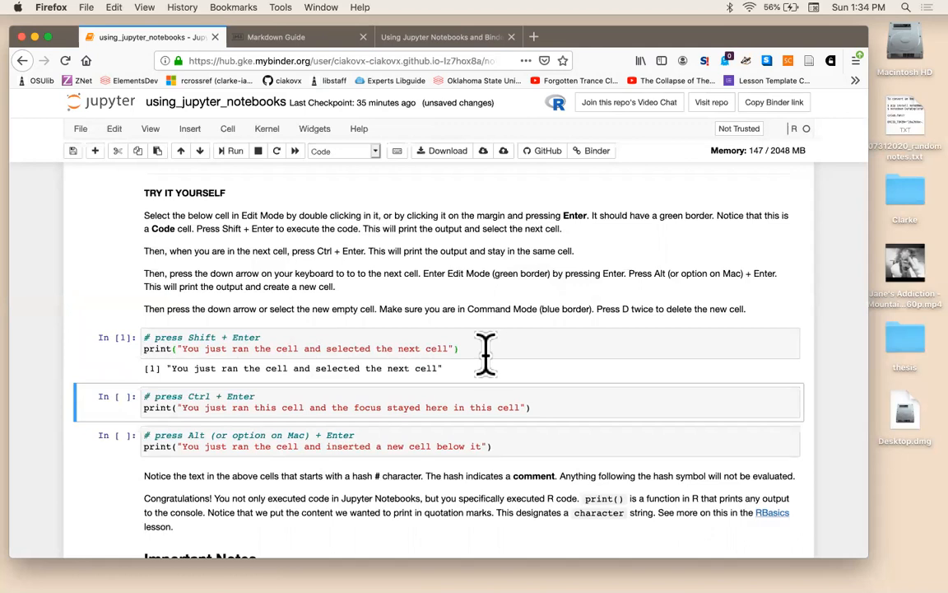
- Run the first and second practice cells, undoing text accidentally added to the second
click(329, 348)
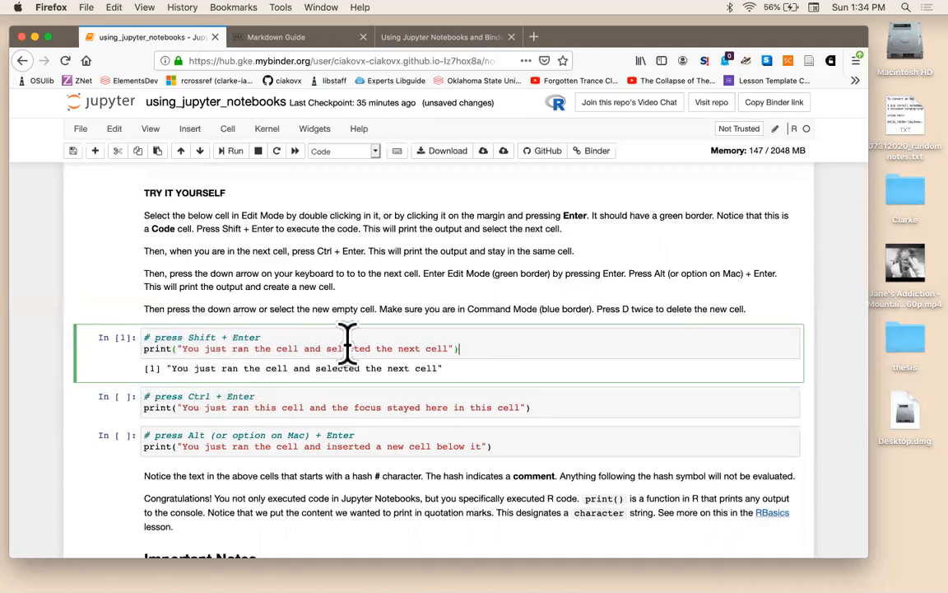
mouse_move(547, 379)
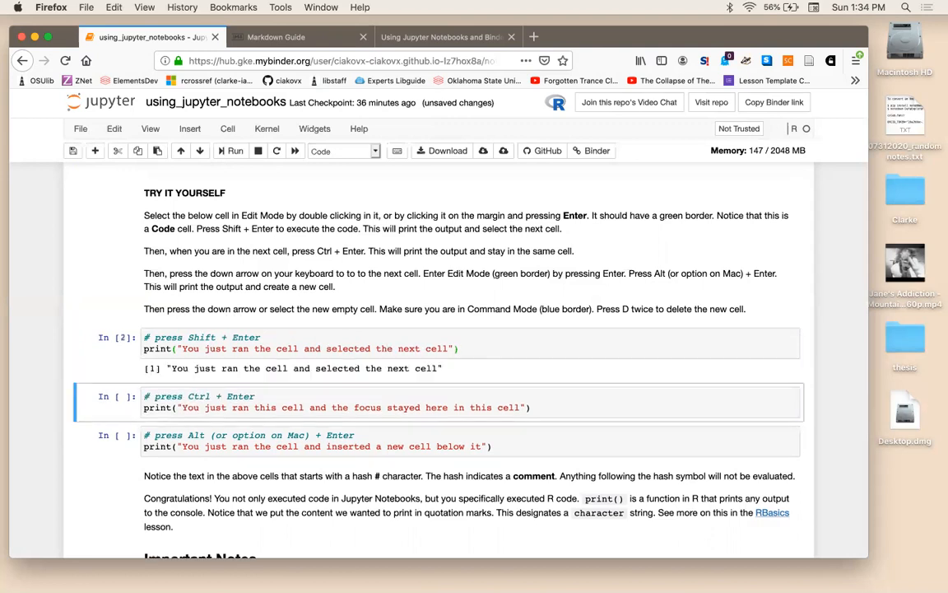
mouse_move(181, 337)
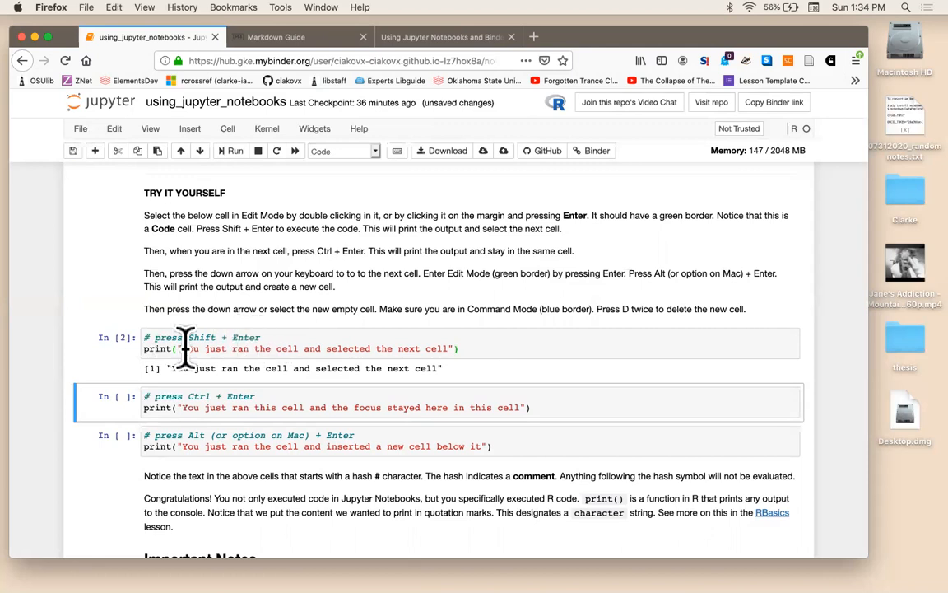
mouse_move(214, 368)
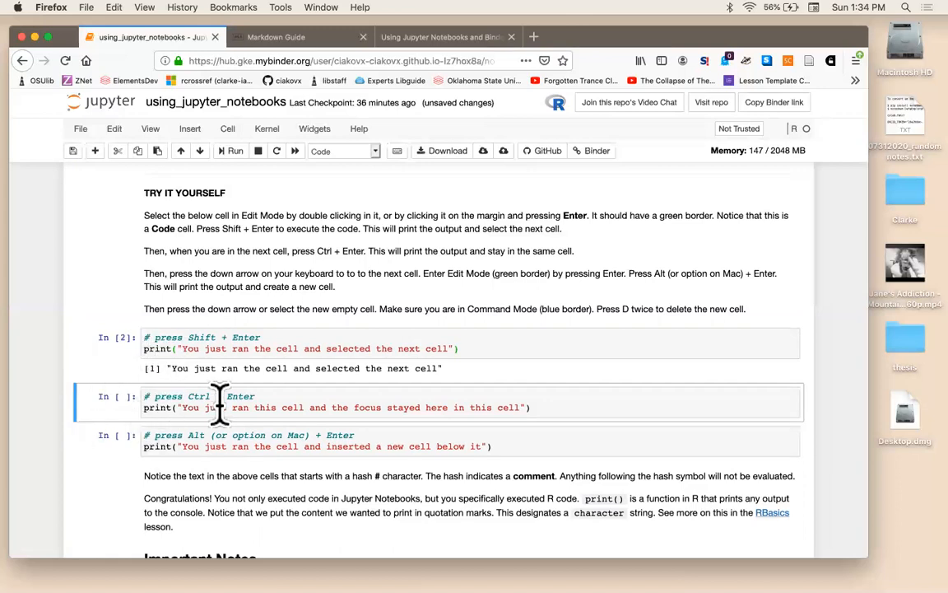
mouse_move(547, 403)
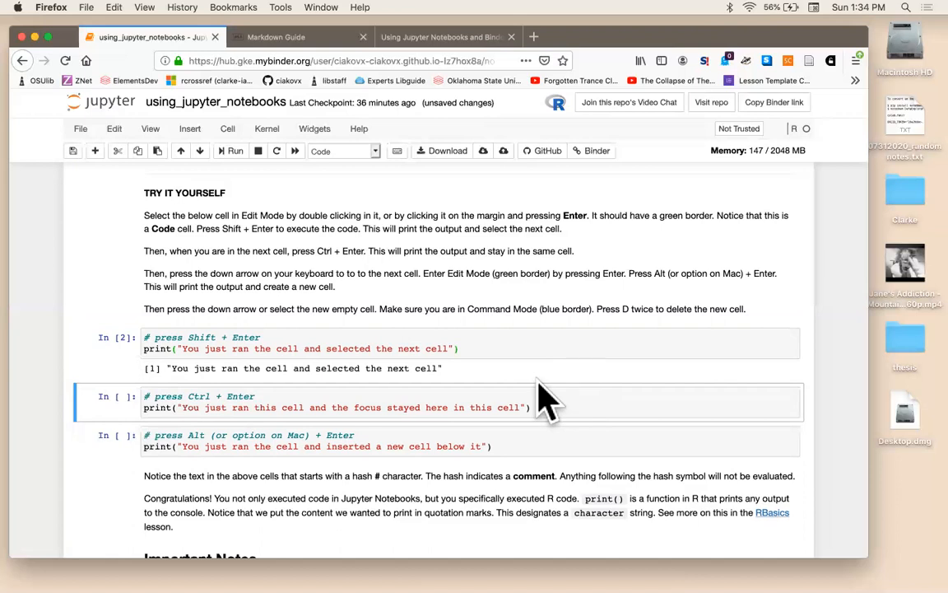
mouse_move(543, 407)
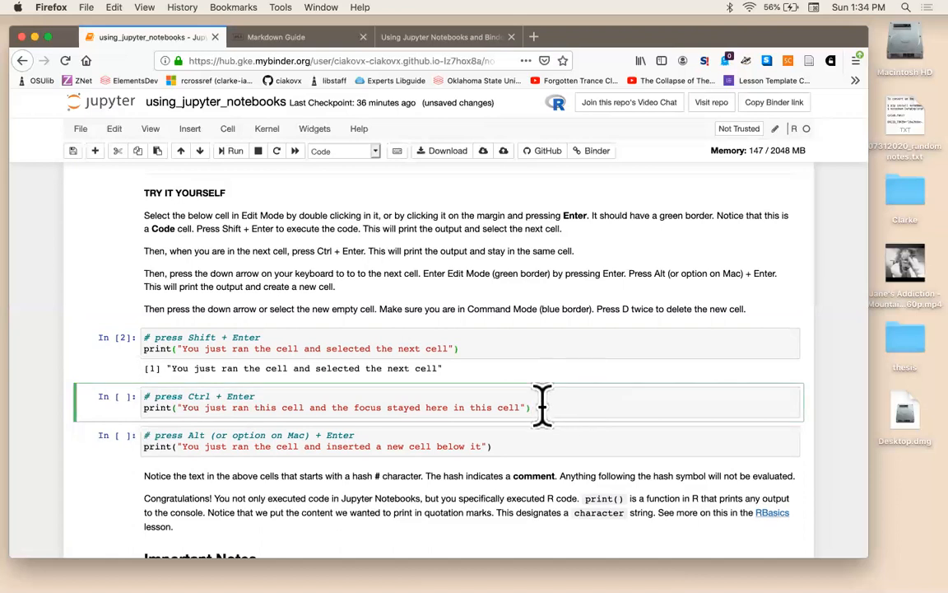
key(ctrl+Return)
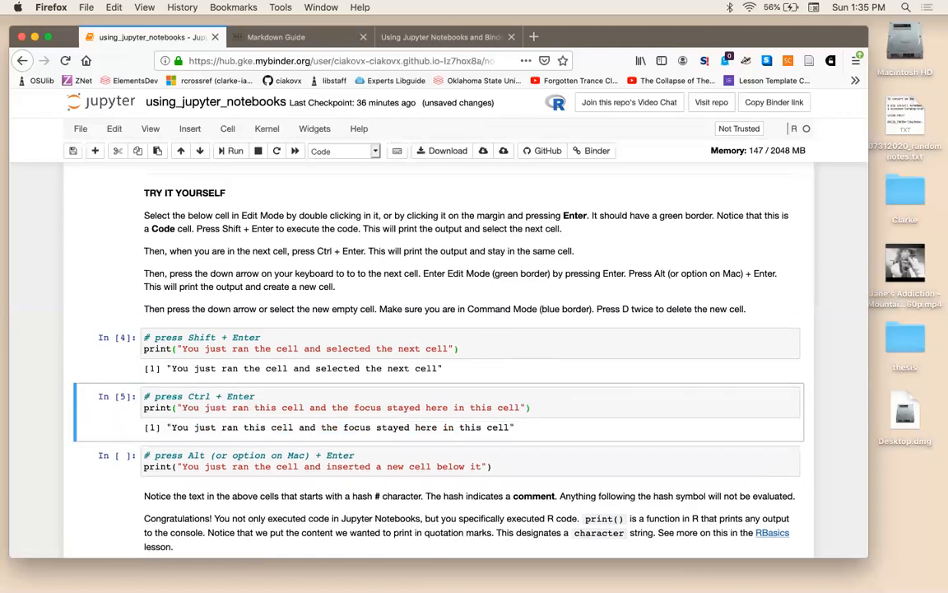
mouse_move(509, 393)
text(, which I want to de)
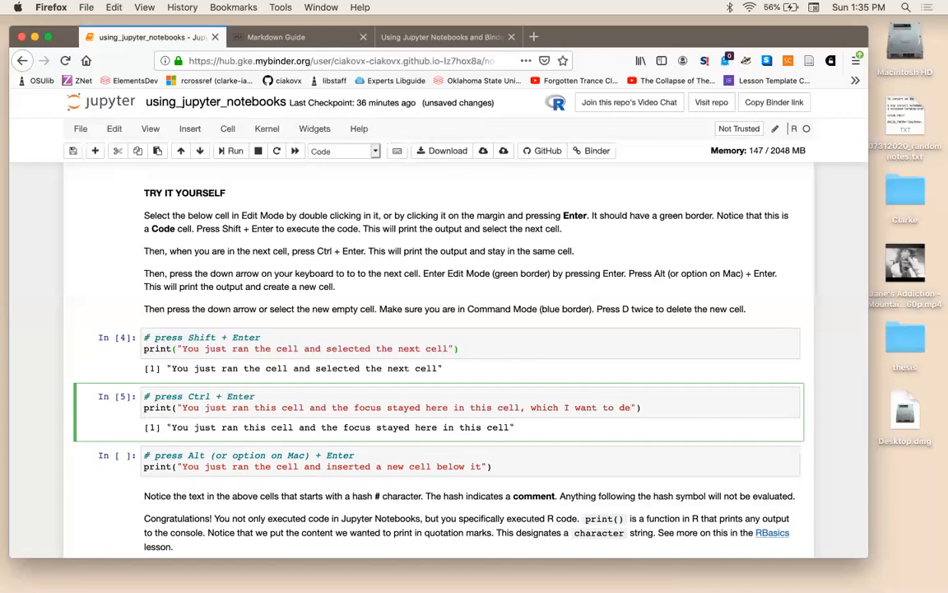
key(ctrl+Return)
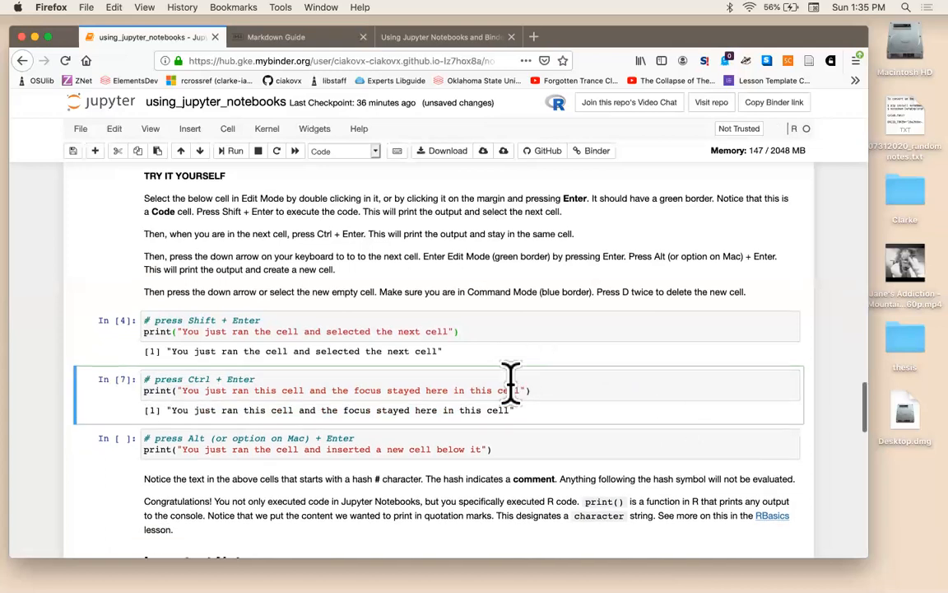
- Run the third practice cell and enter print("good job") in the new cell below
scroll(down, 3)
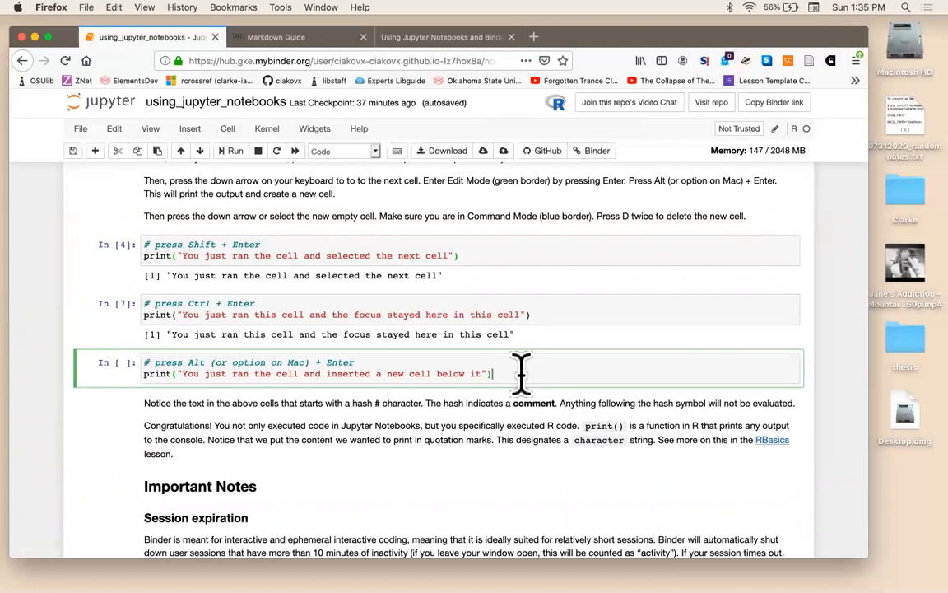
mouse_move(309, 345)
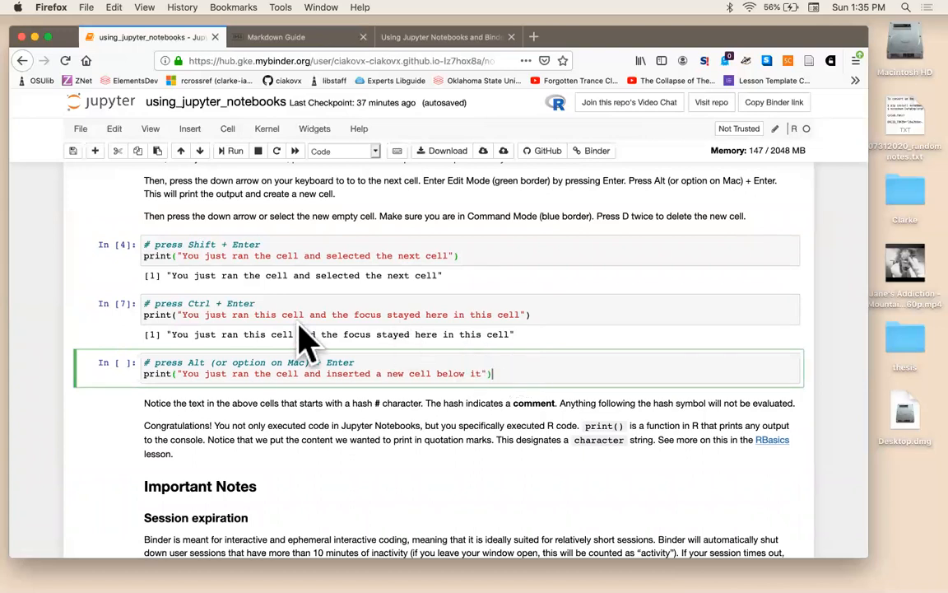
key(alt+Return)
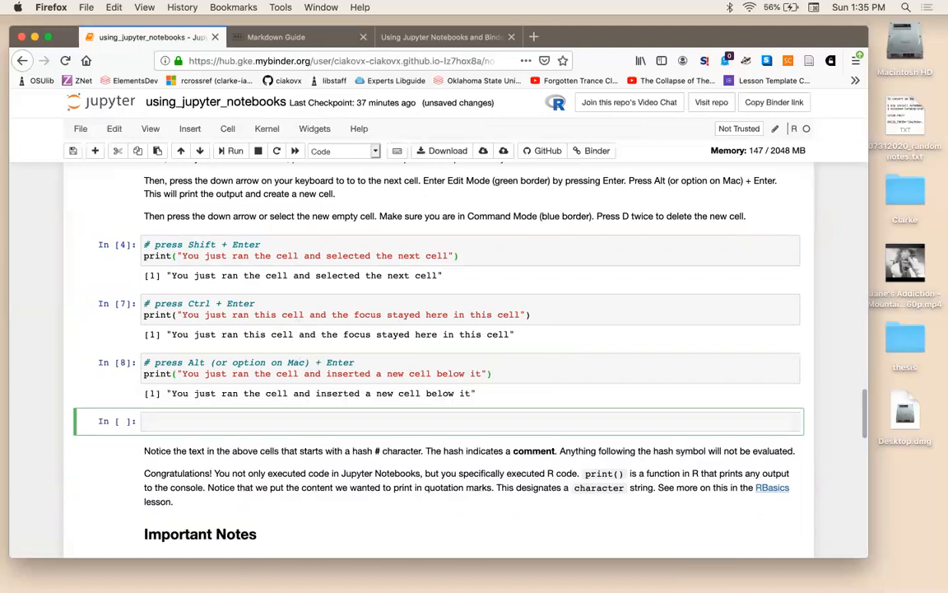
mouse_move(165, 452)
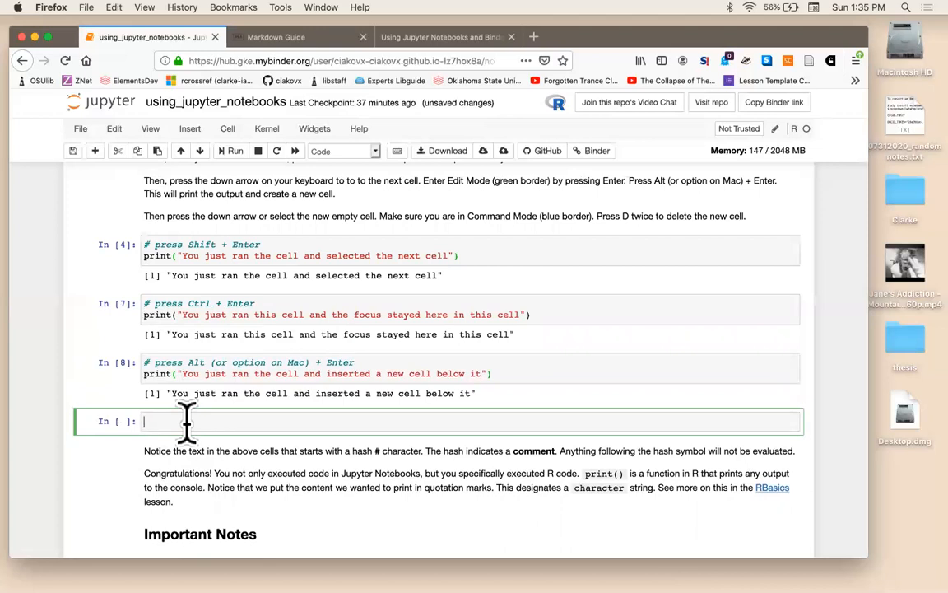
text(p)
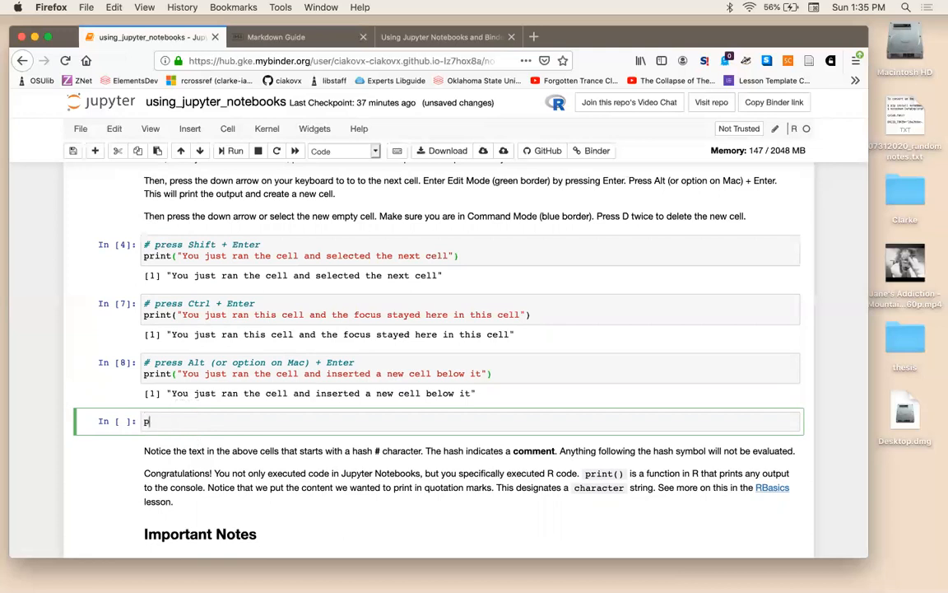
text(rint("g")
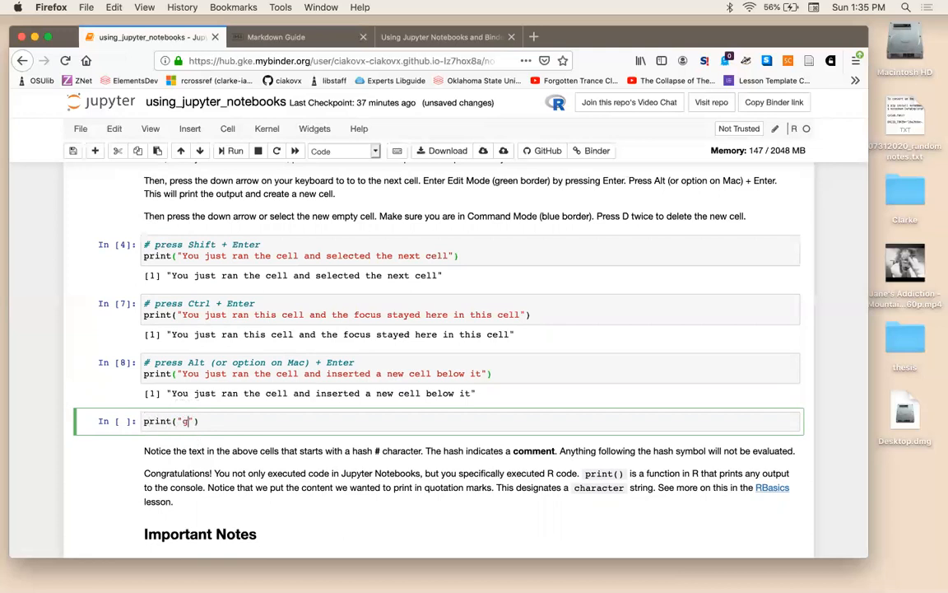
text(ood jo)
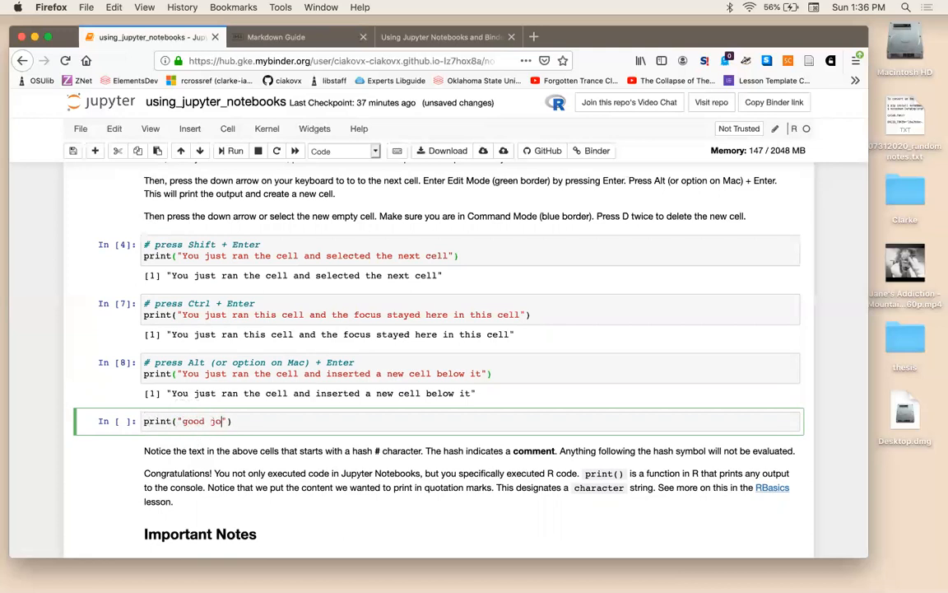
text(b)
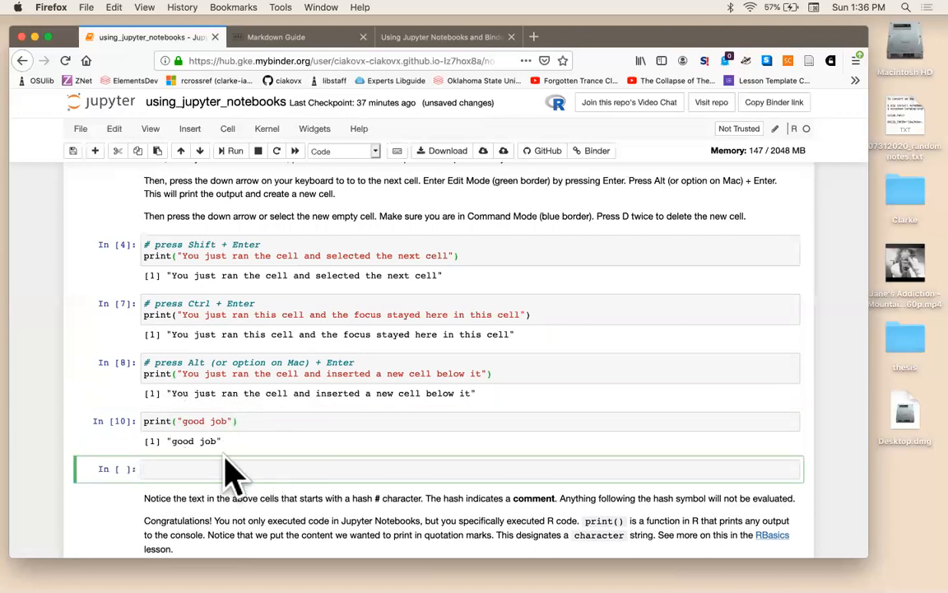
scroll(down, 3)
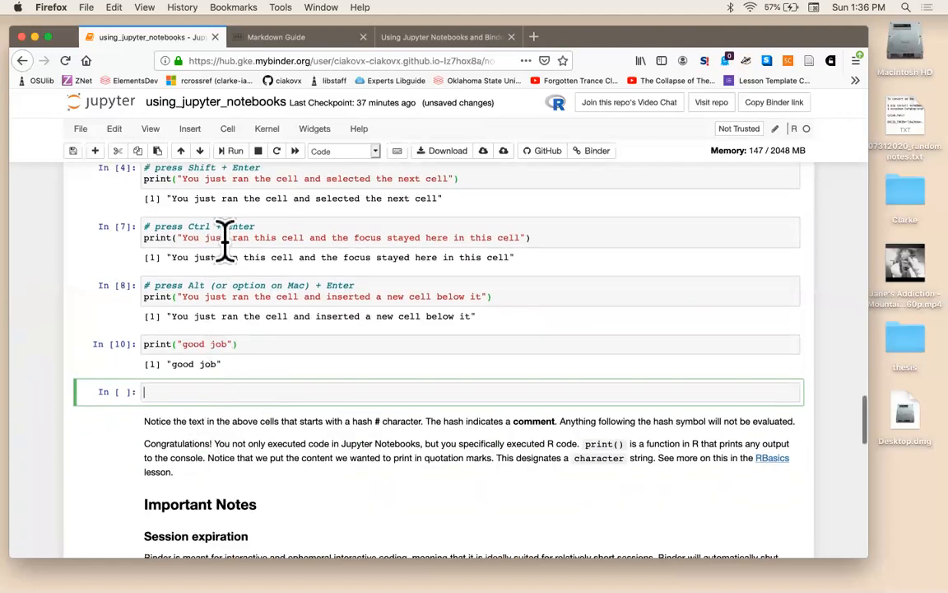
- Insert another empty cell below the good job output
click(189, 128)
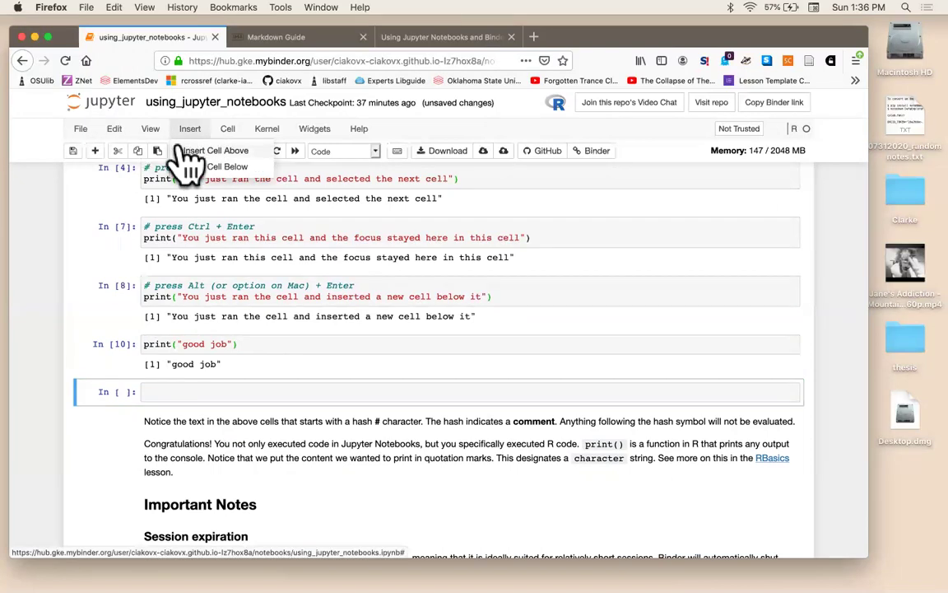
click(227, 167)
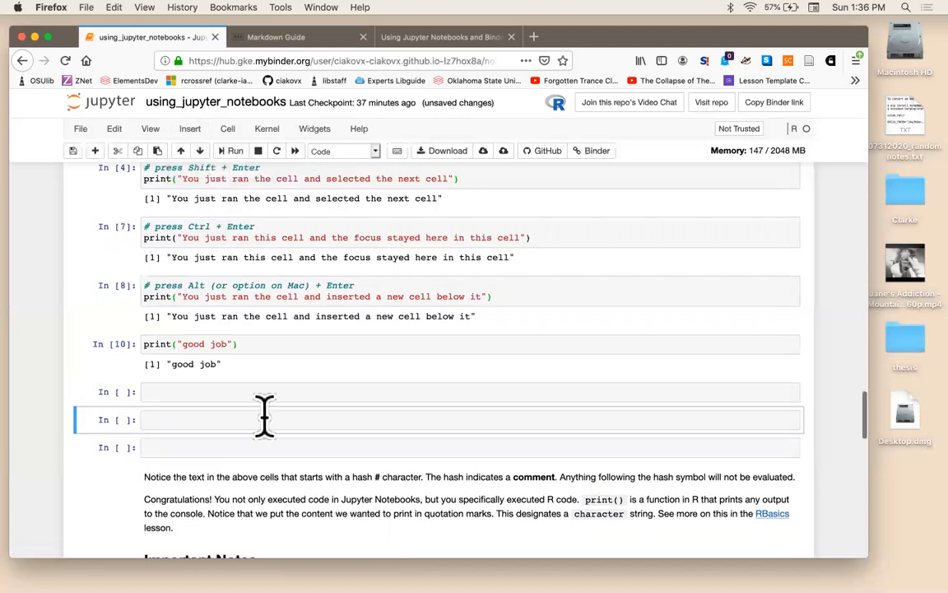
mouse_move(491, 398)
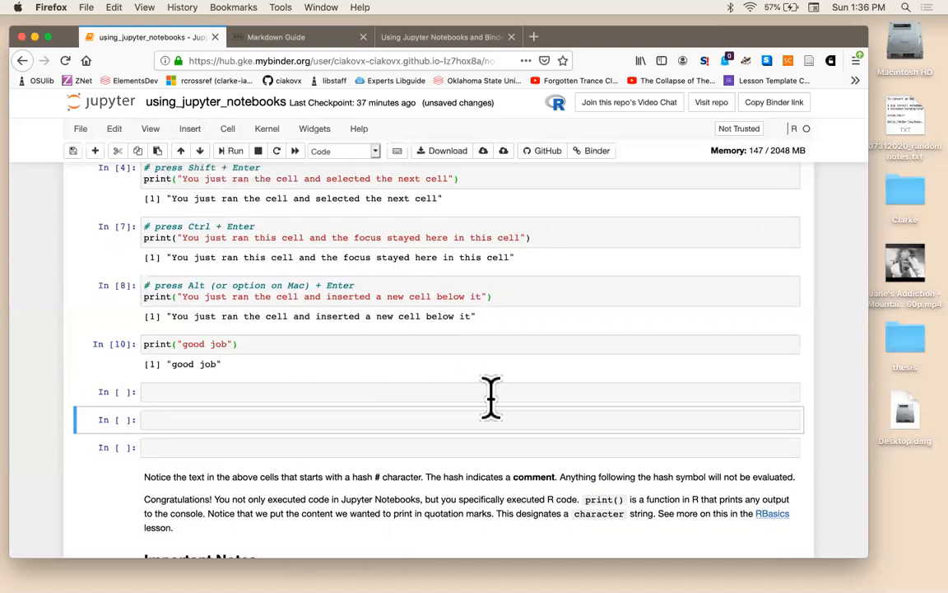
mouse_move(237, 400)
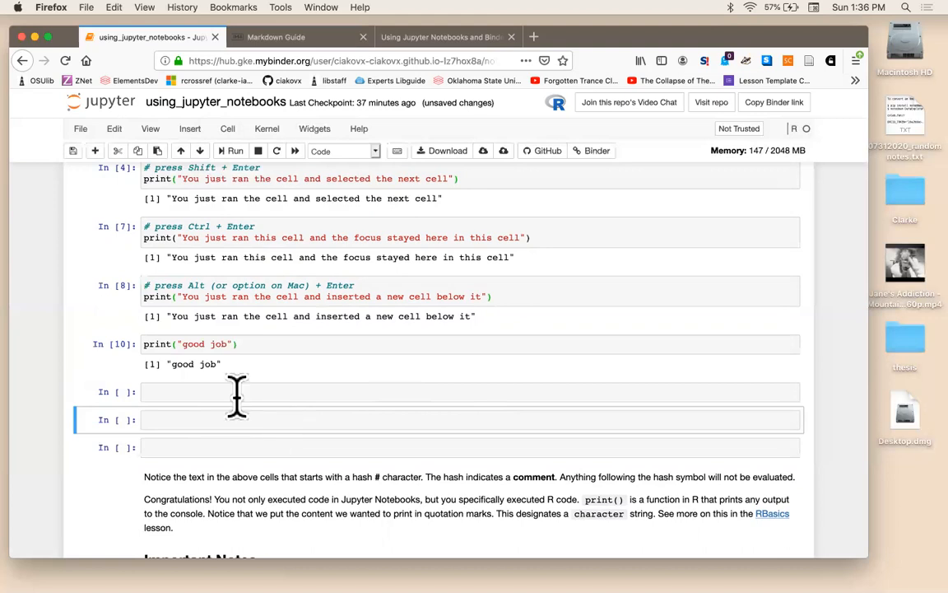
mouse_move(185, 391)
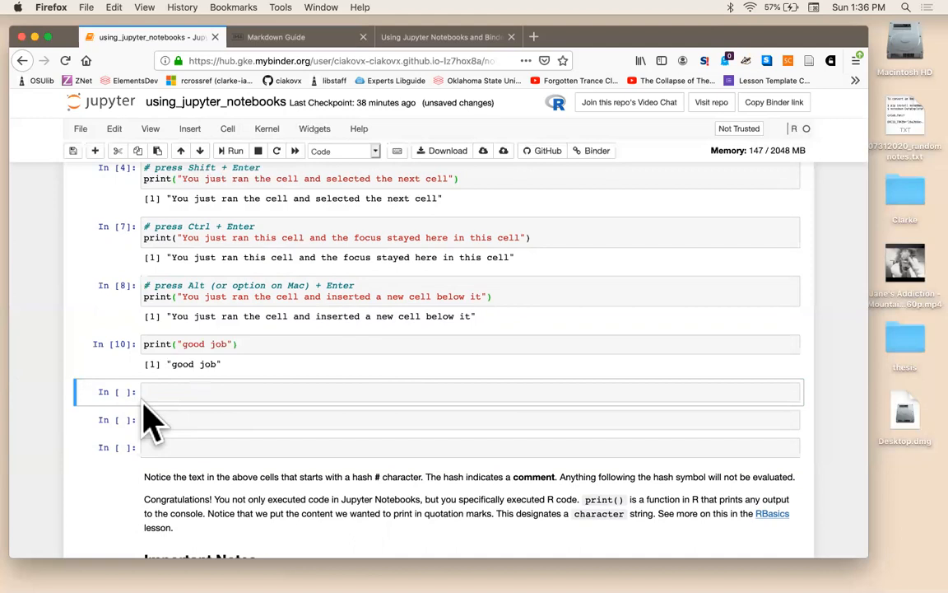
scroll(down, 3)
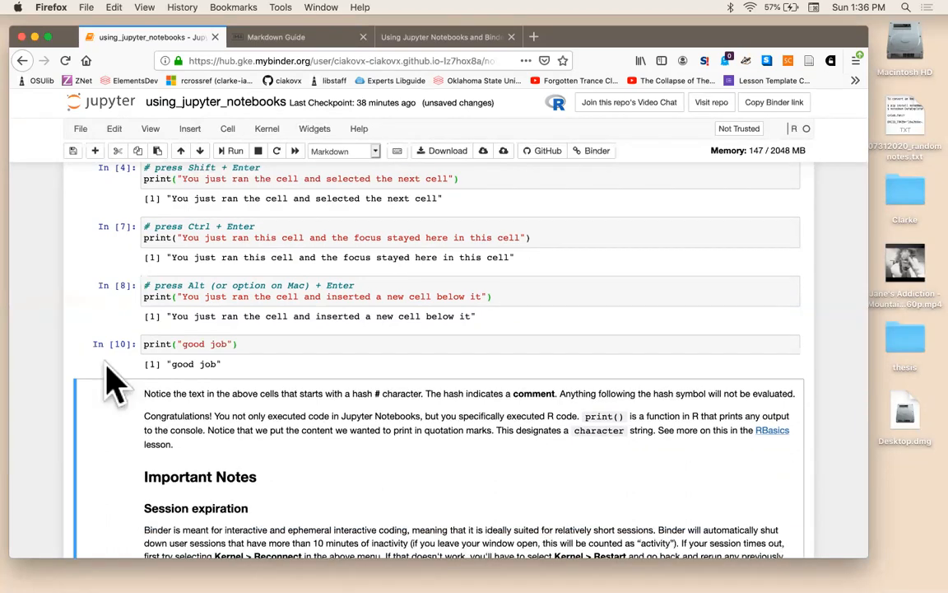
- Scroll up to review the Command Mode and Edit Mode shortcut lists
scroll(up, 3)
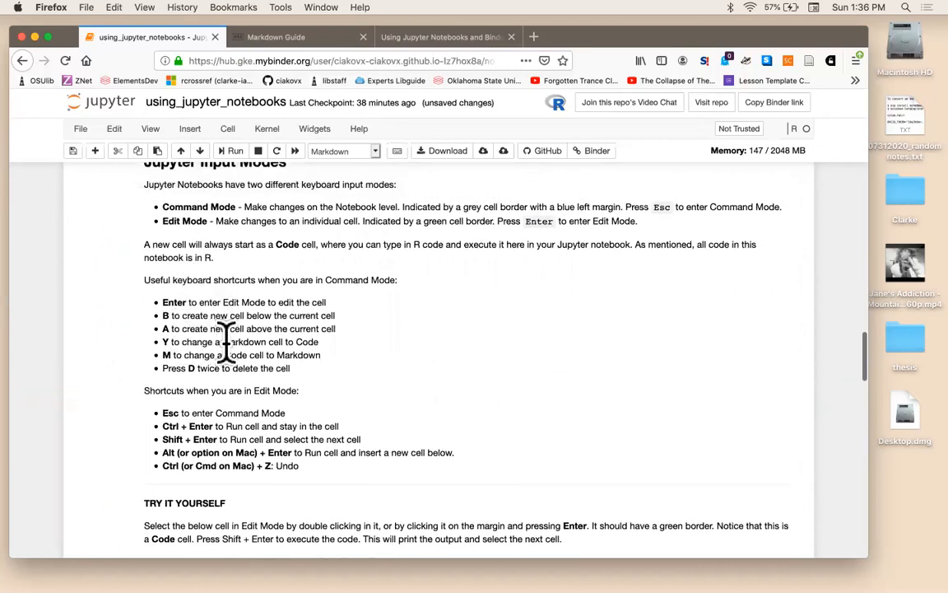
mouse_move(296, 305)
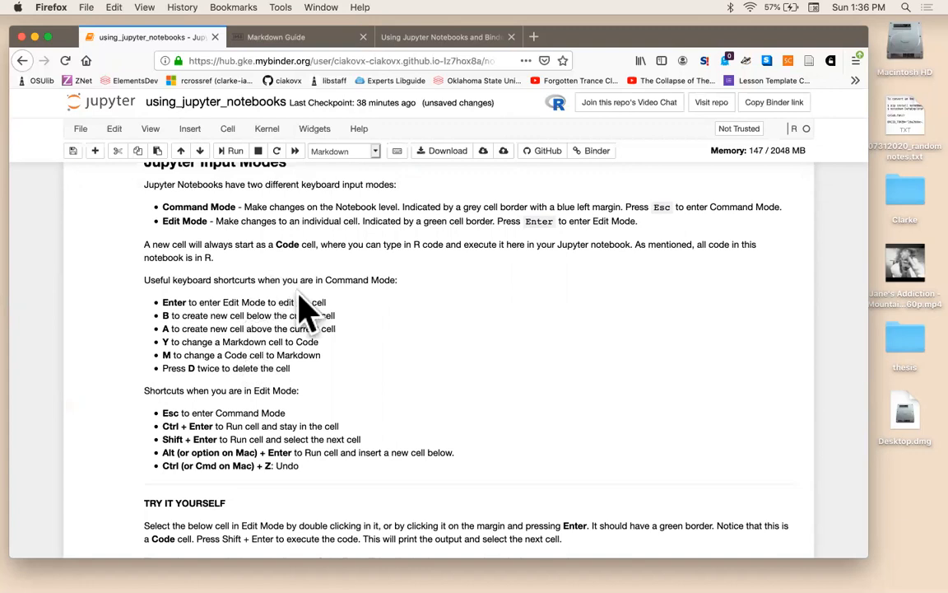
scroll(down, 3)
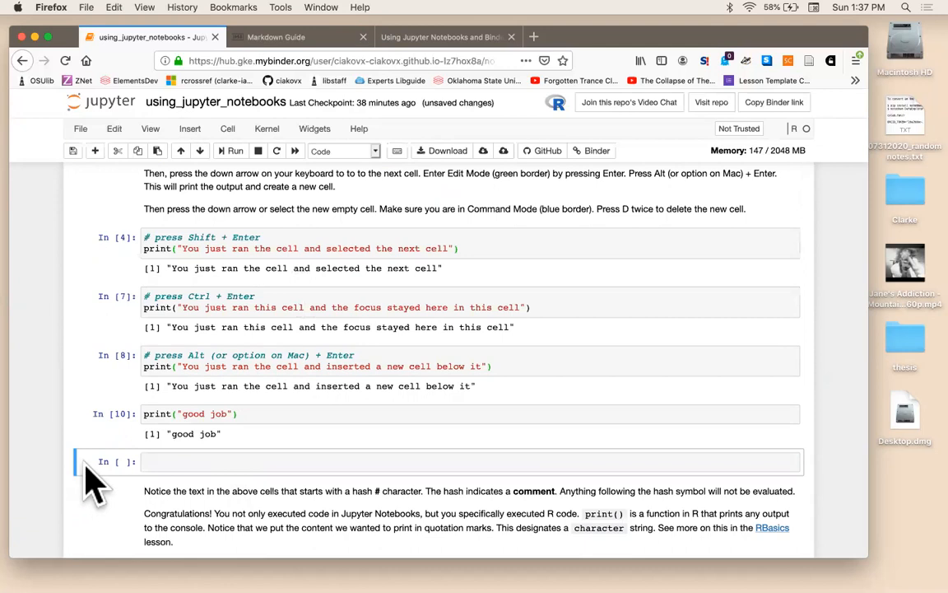
scroll(up, 3)
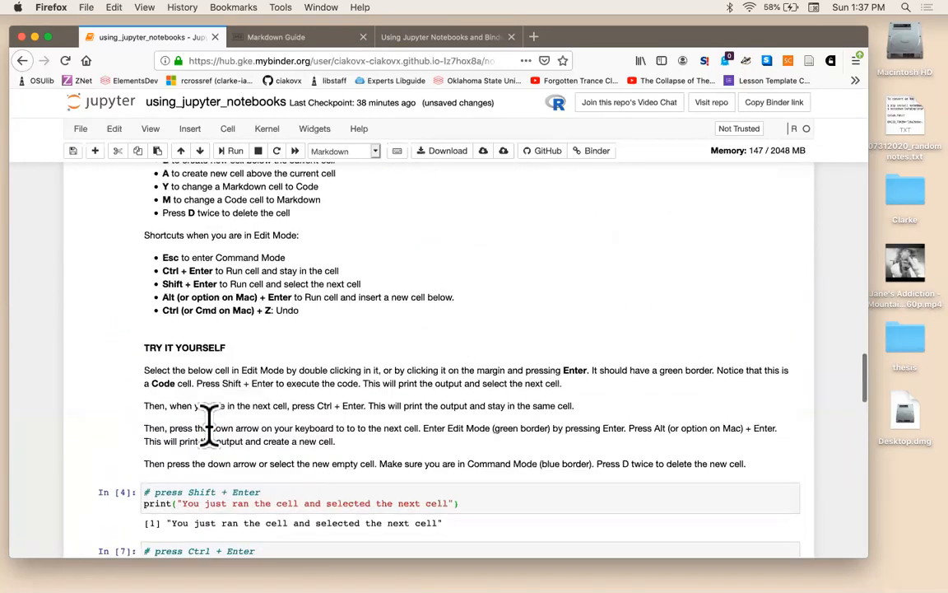
scroll(up, 3)
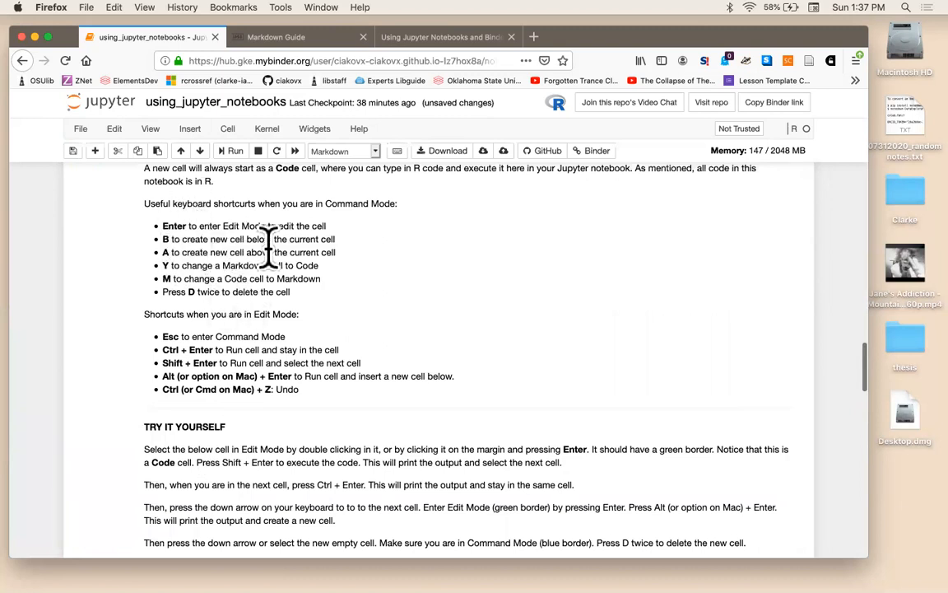
mouse_move(210, 276)
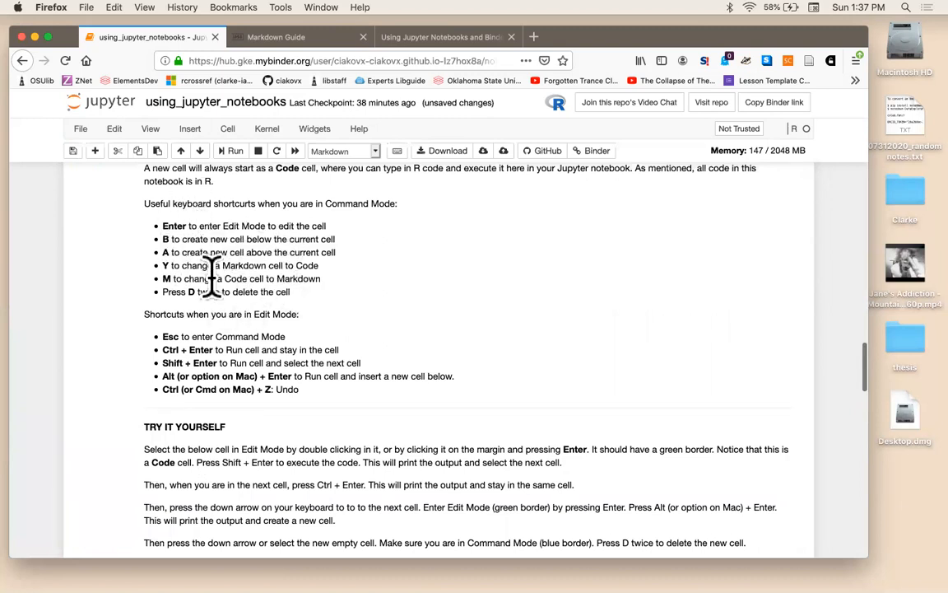
mouse_move(320, 284)
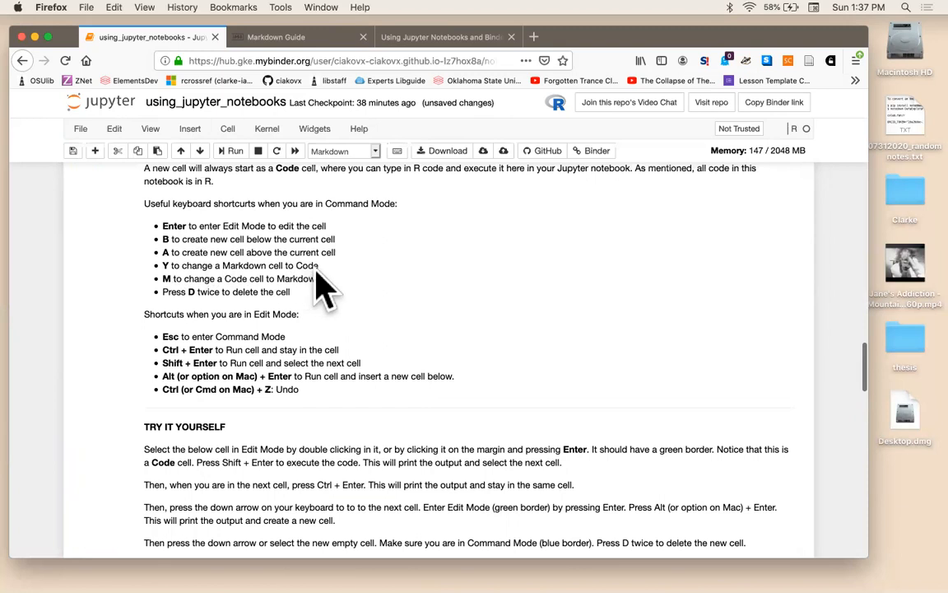
scroll(down, 3)
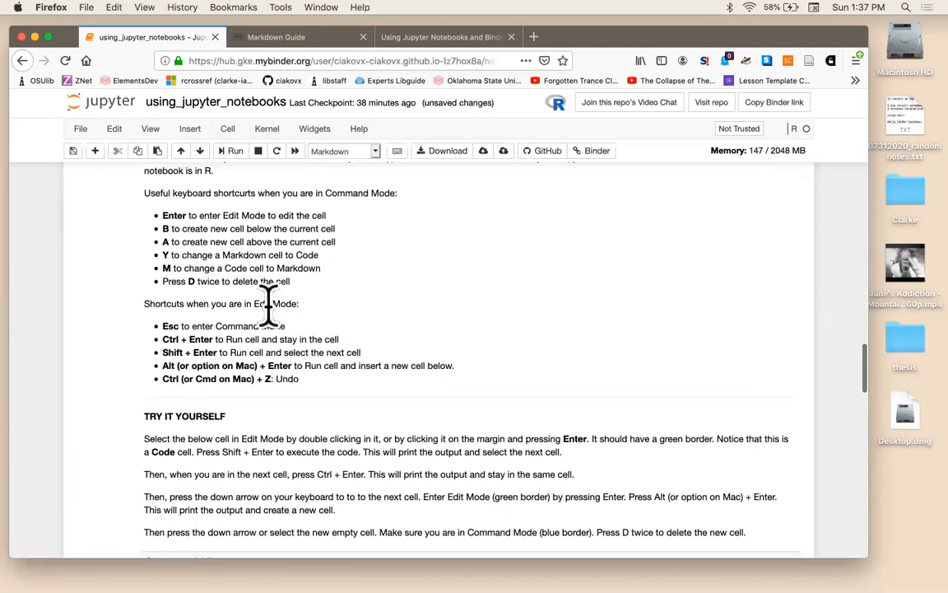
- Remove the stray 'b' and add a new Markdown cell below the good job cell
scroll(down, 3)
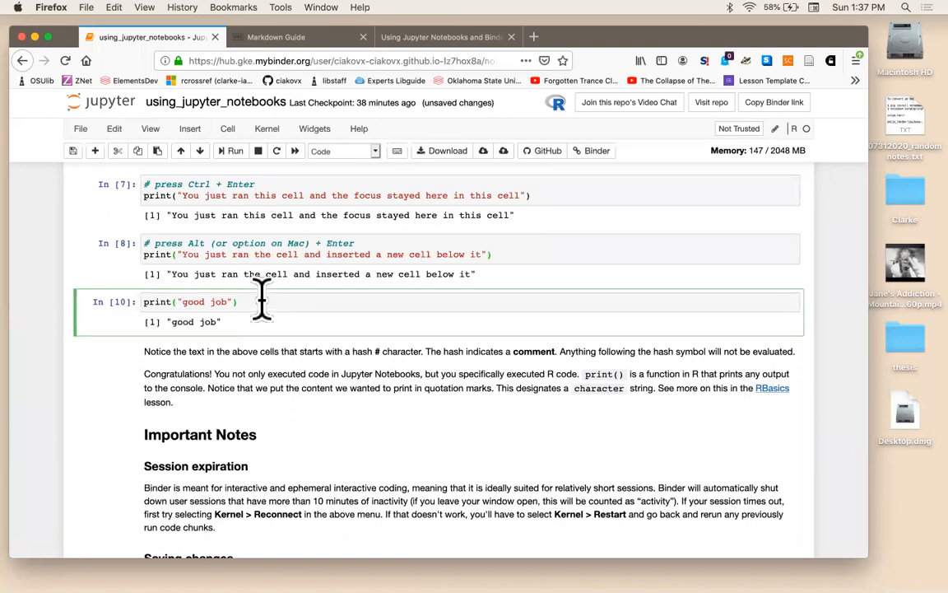
text(b)
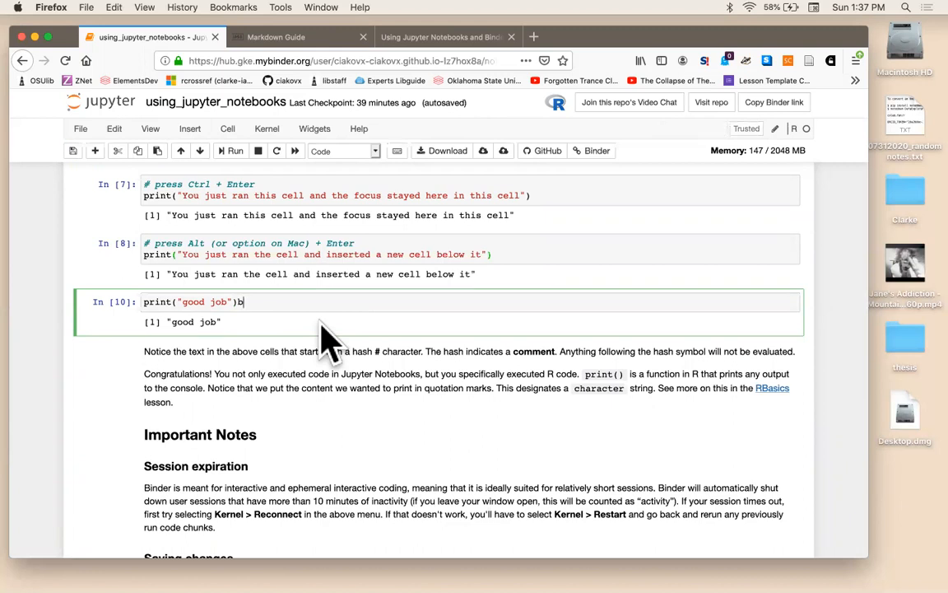
key(Backspace)
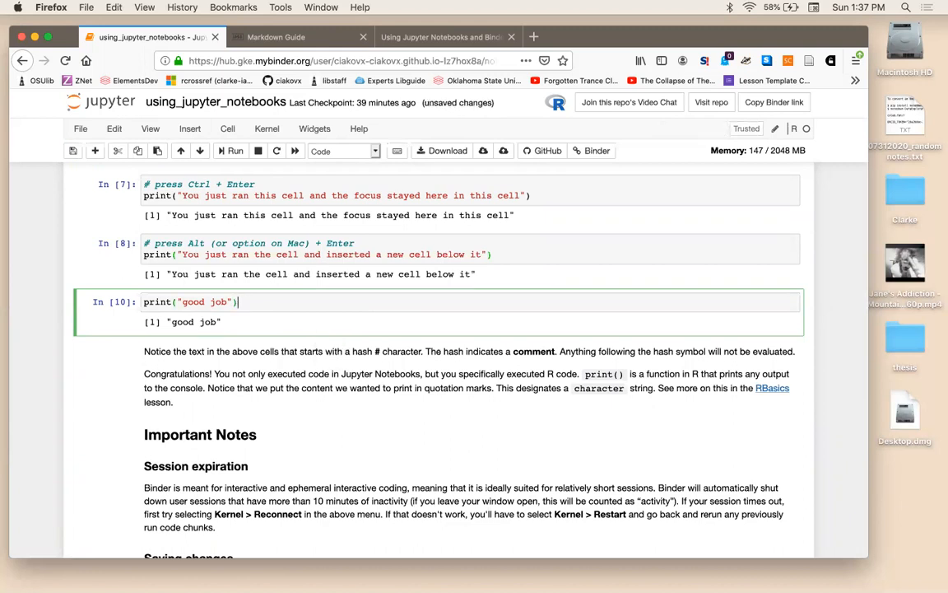
click(91, 313)
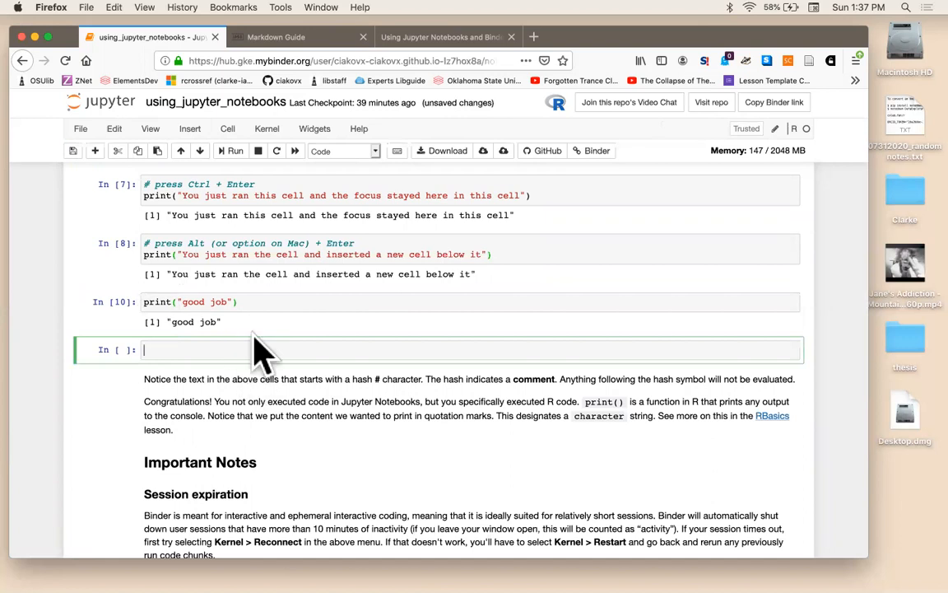
mouse_move(337, 168)
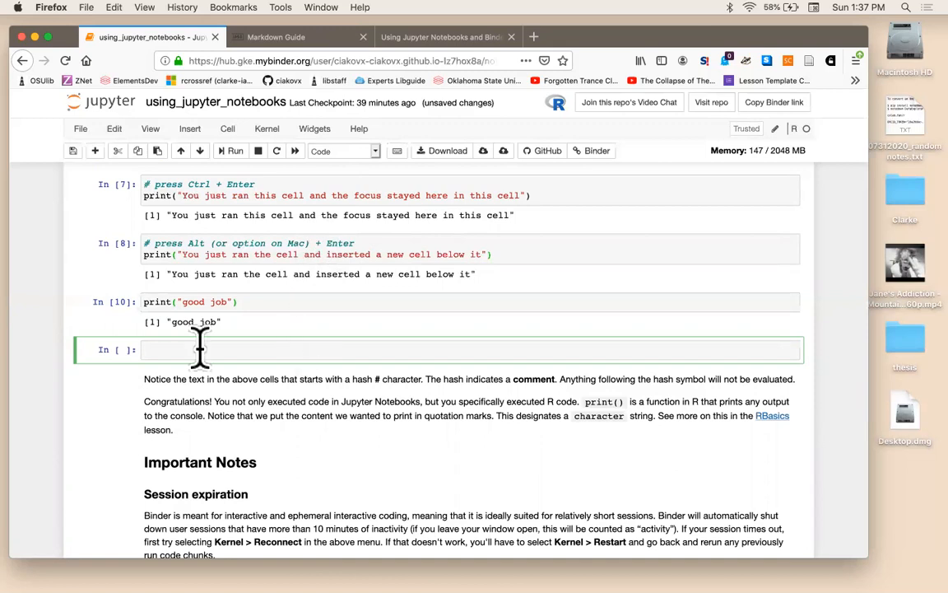
mouse_move(91, 371)
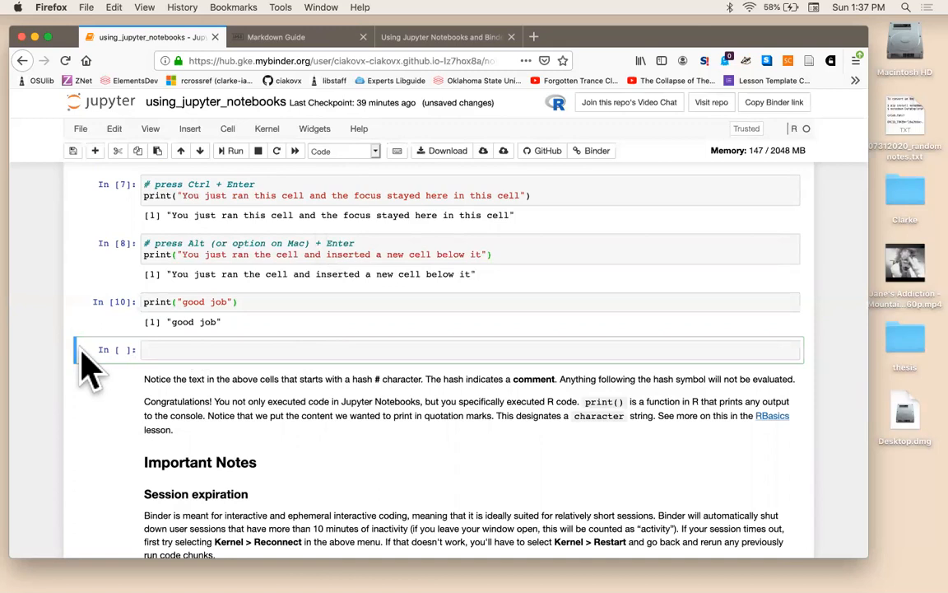
click(342, 150)
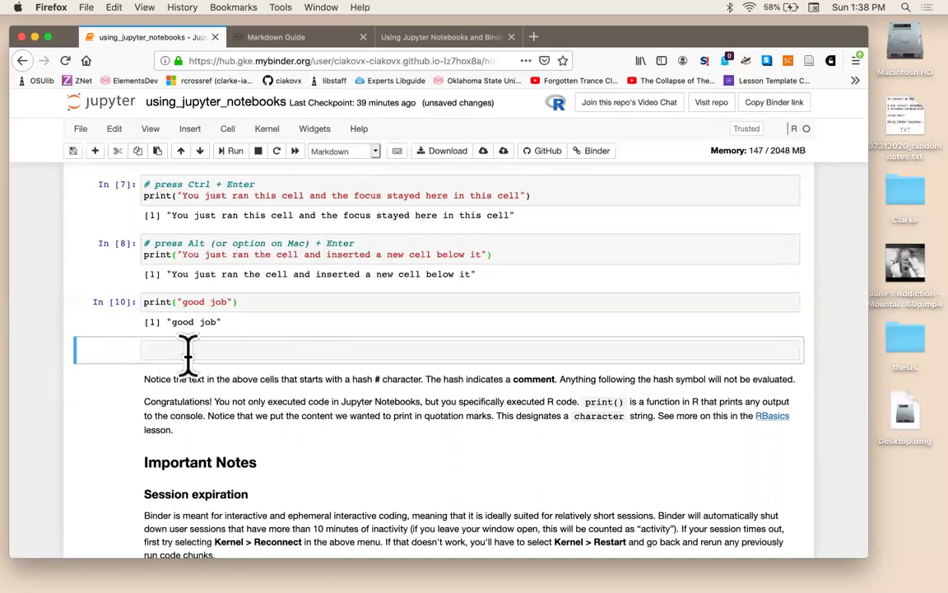
- Write "Press `M` to change into Markdown." in the new cell
text(# pre)
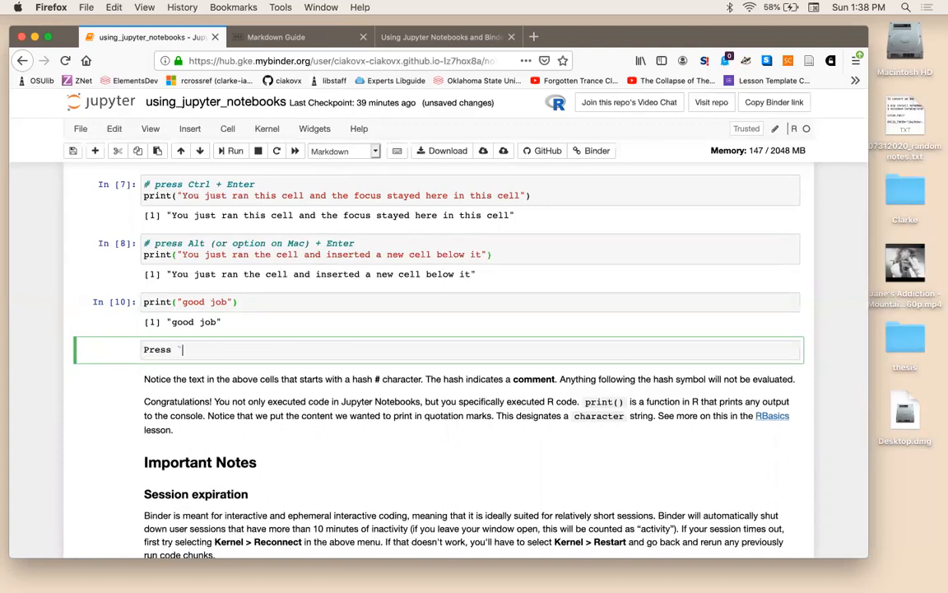
text(`M` to change)
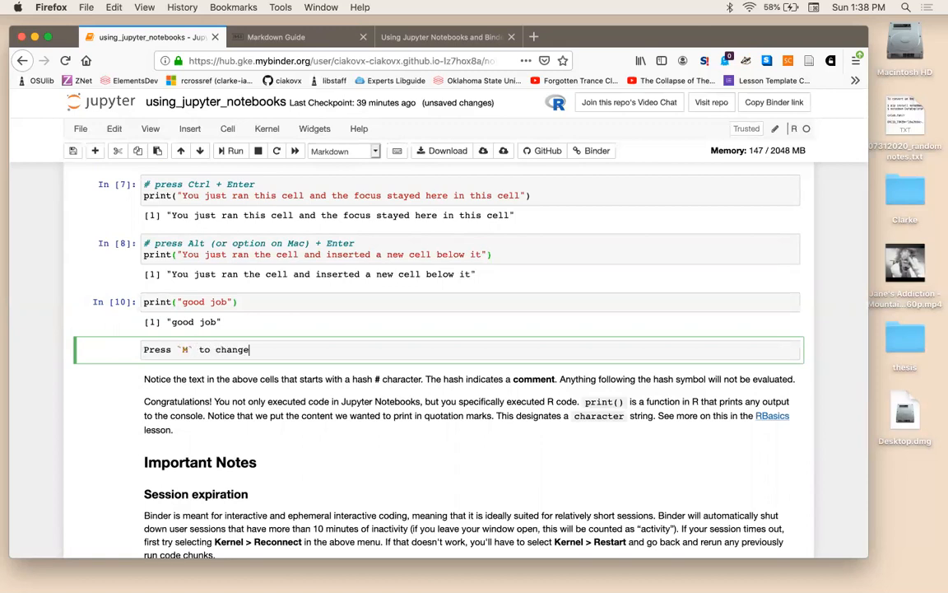
text(into Markdown)
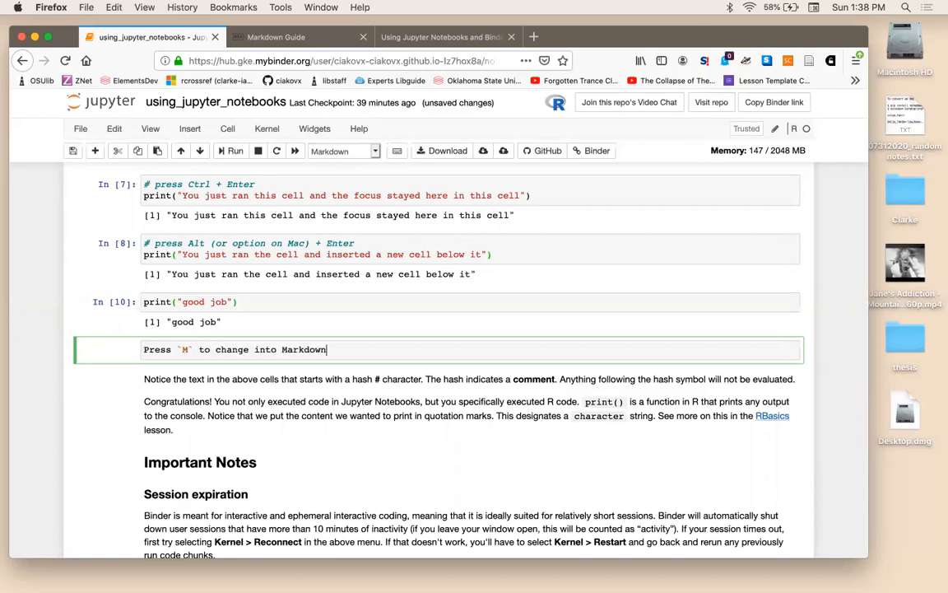
text(.)
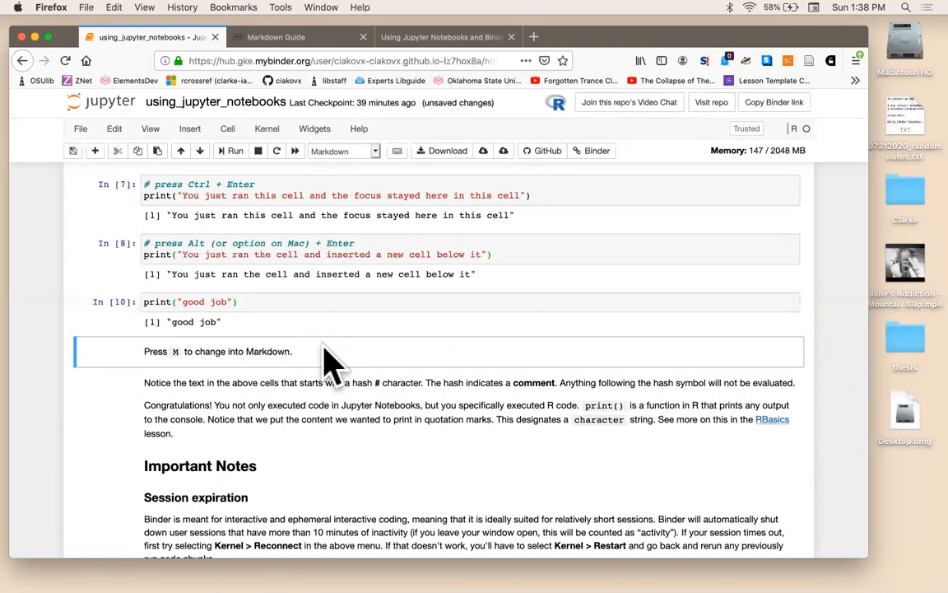
mouse_move(144, 395)
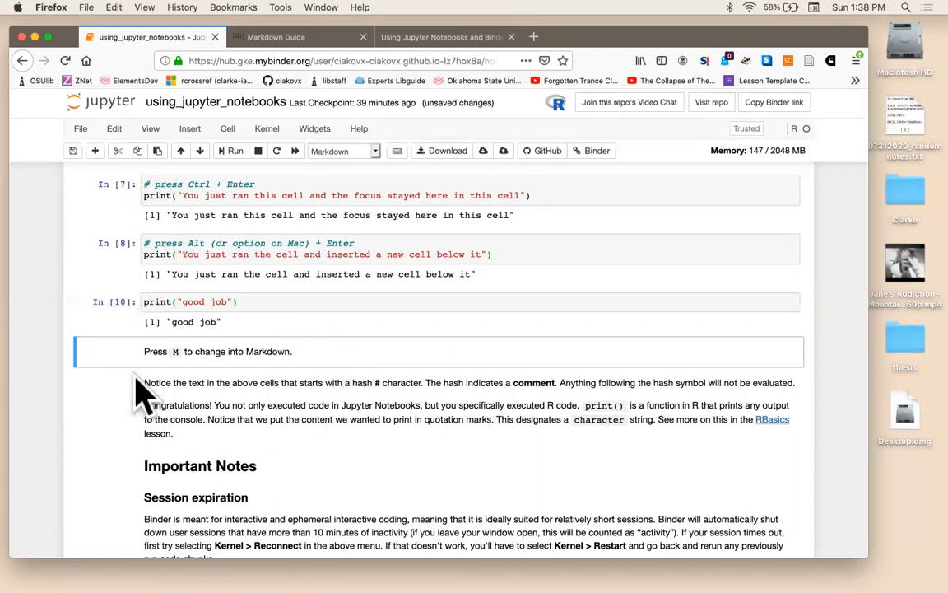
mouse_move(128, 387)
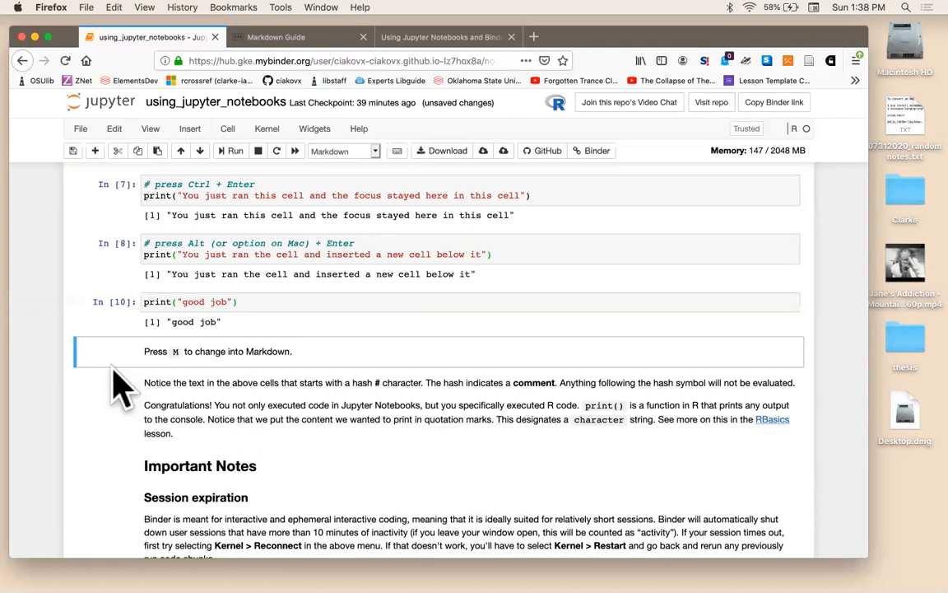
mouse_move(222, 371)
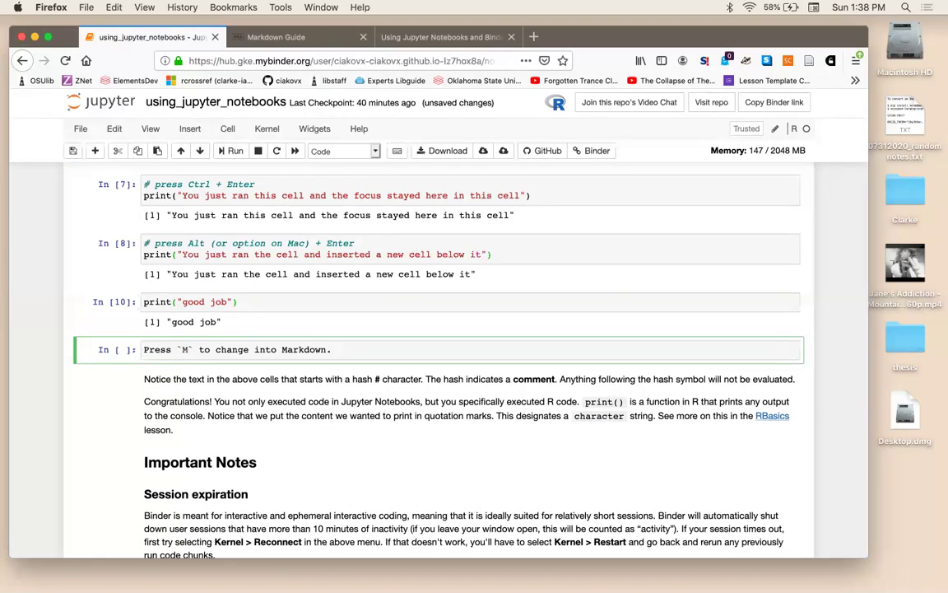
- Run the sentence as R code, then wrap it in print() so it prints
click(234, 151)
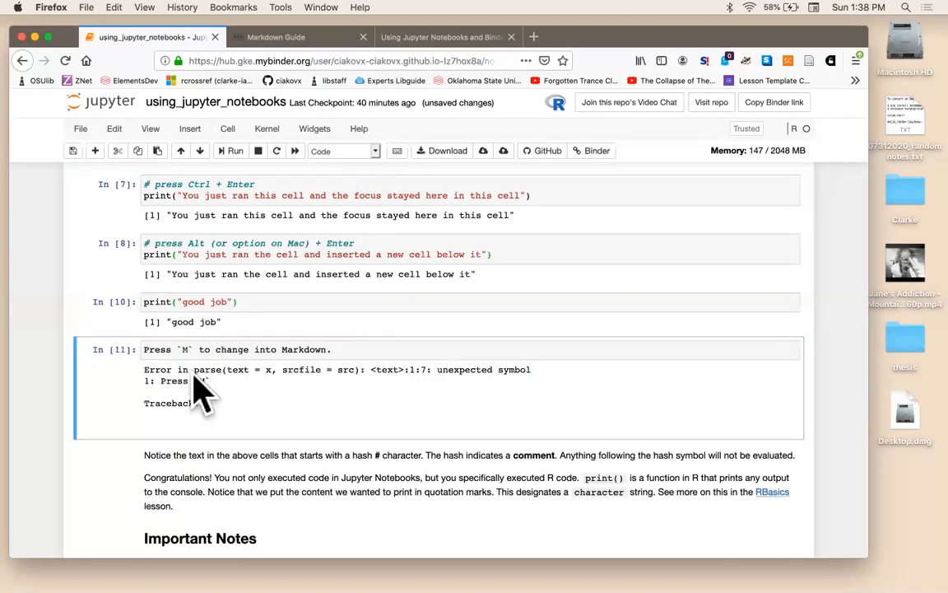
mouse_move(198, 350)
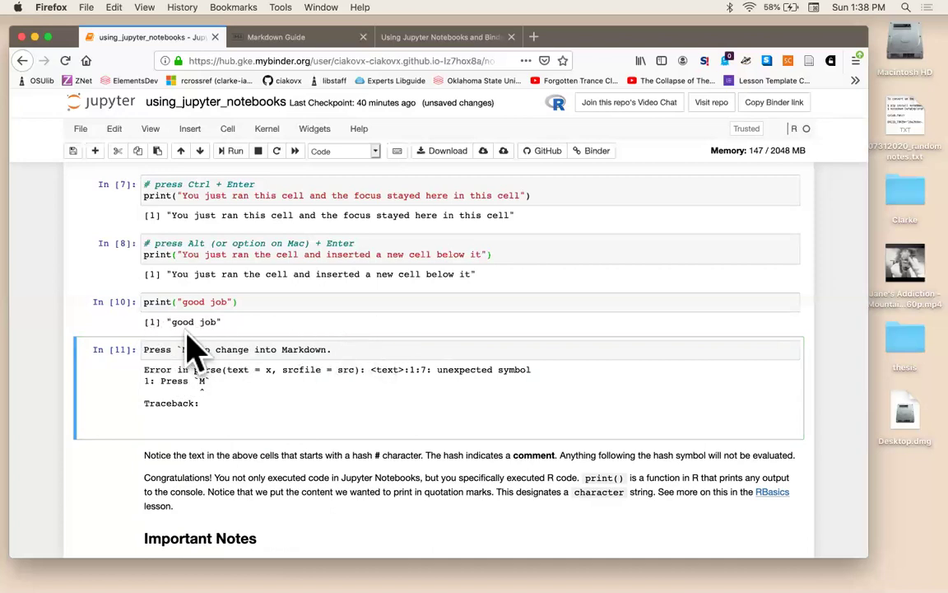
mouse_move(321, 349)
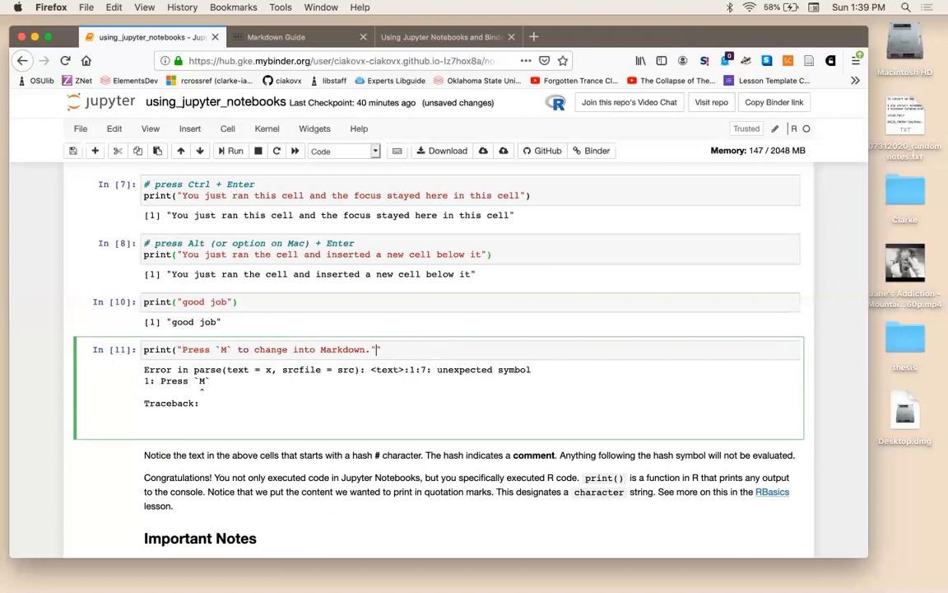
text())
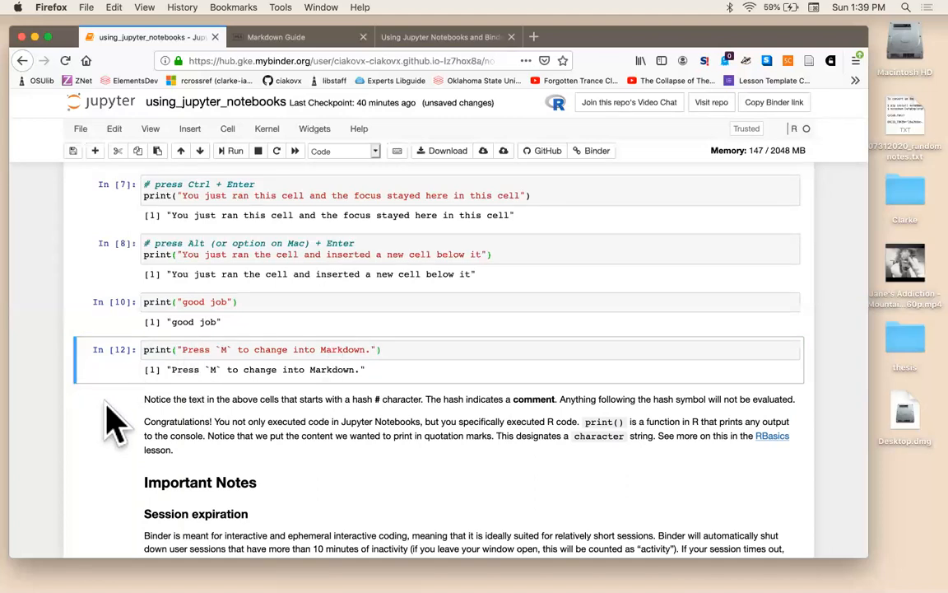
mouse_move(107, 419)
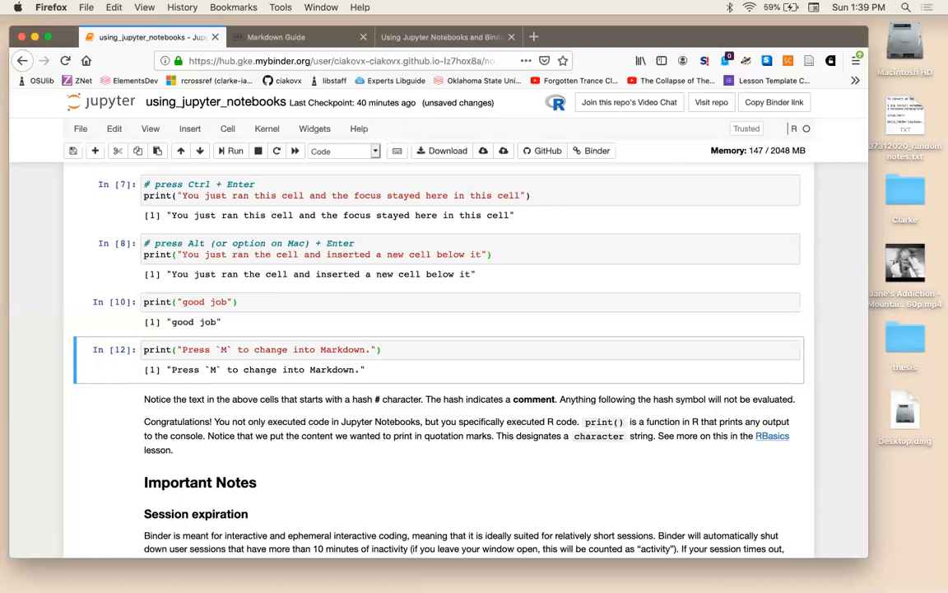
scroll(up, 3)
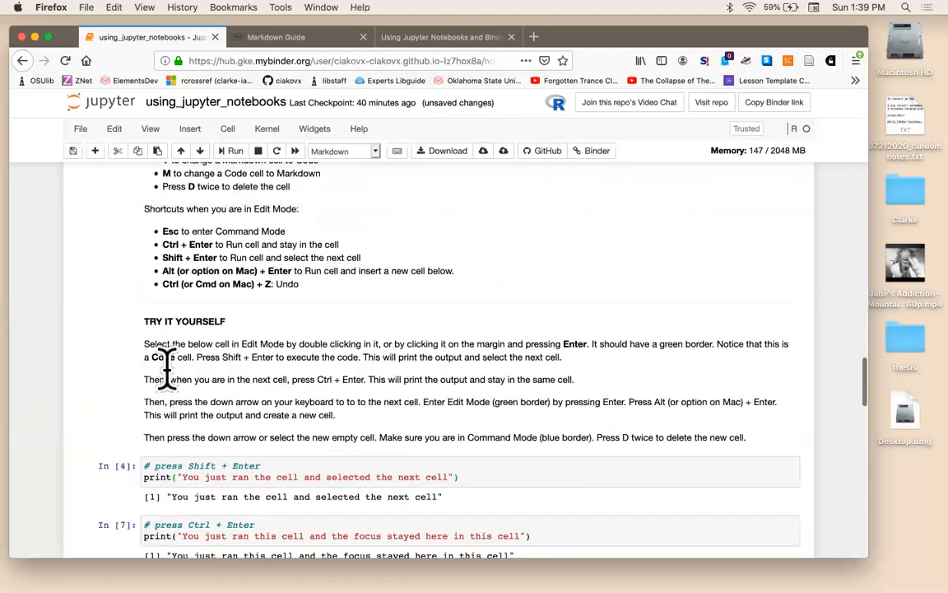
scroll(up, 3)
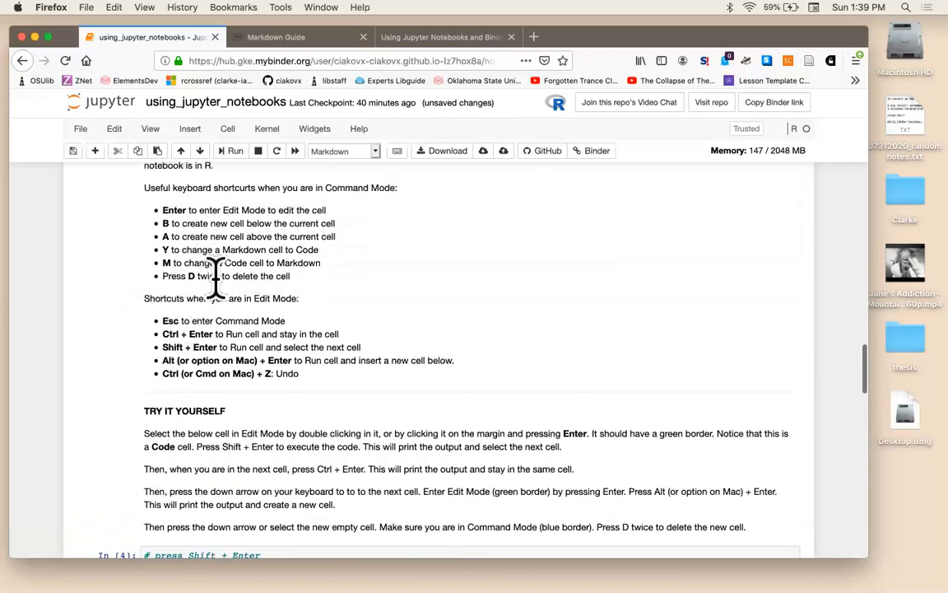
mouse_move(229, 320)
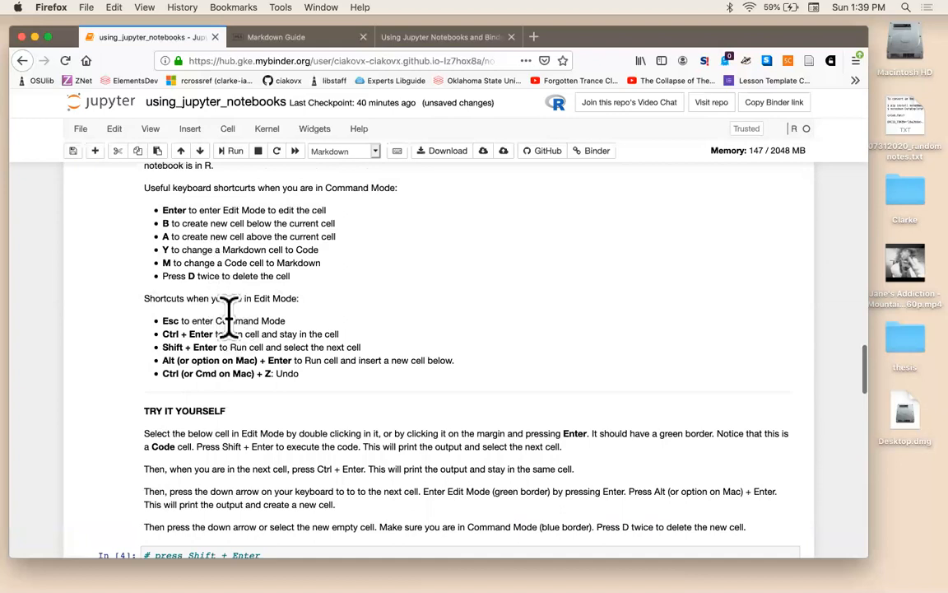
scroll(down, 3)
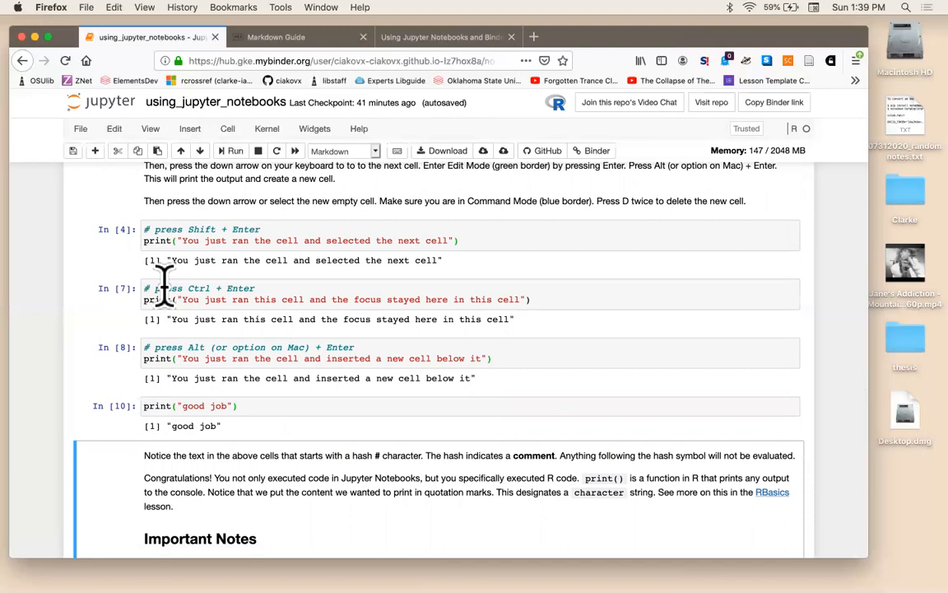
click(113, 129)
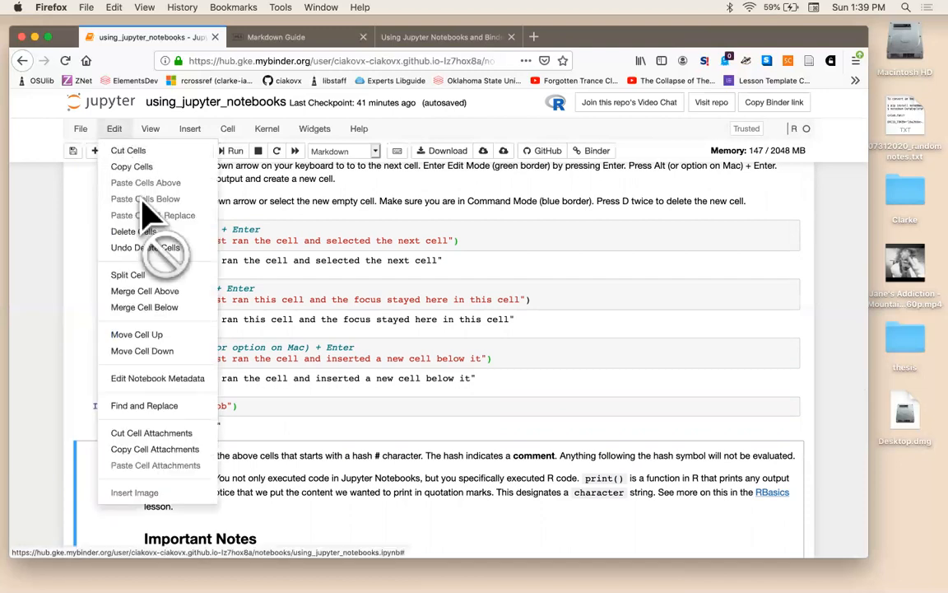
mouse_move(335, 282)
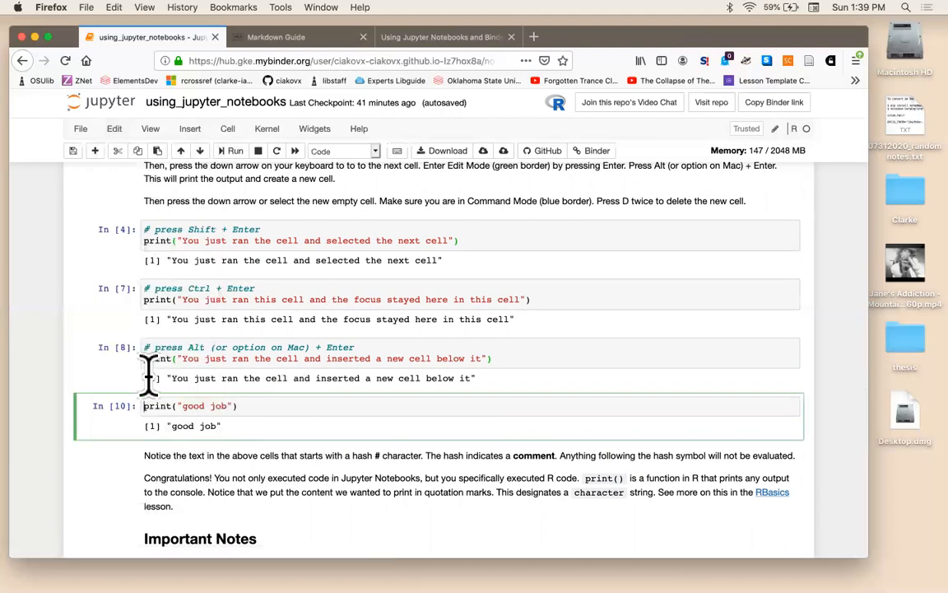
mouse_move(304, 337)
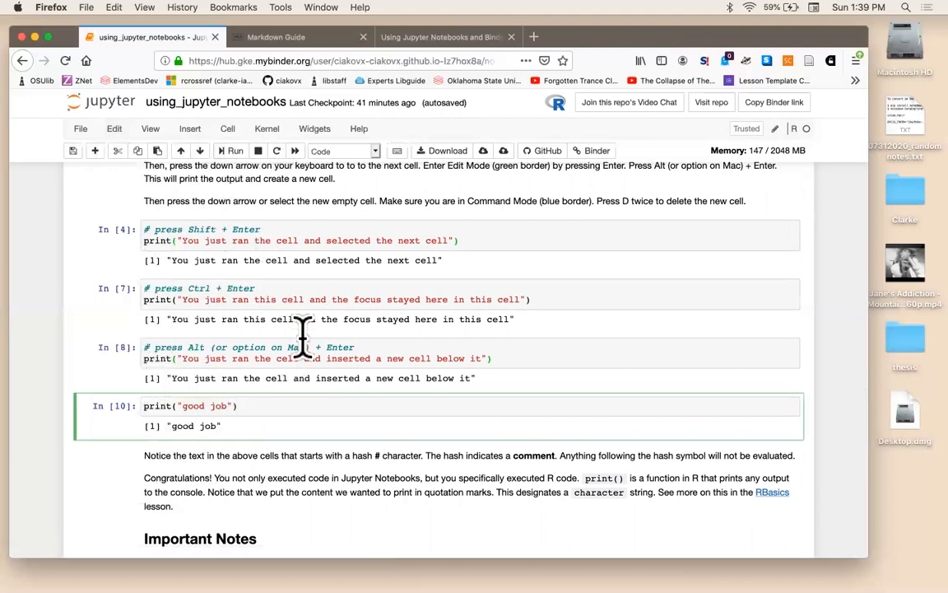
mouse_move(201, 263)
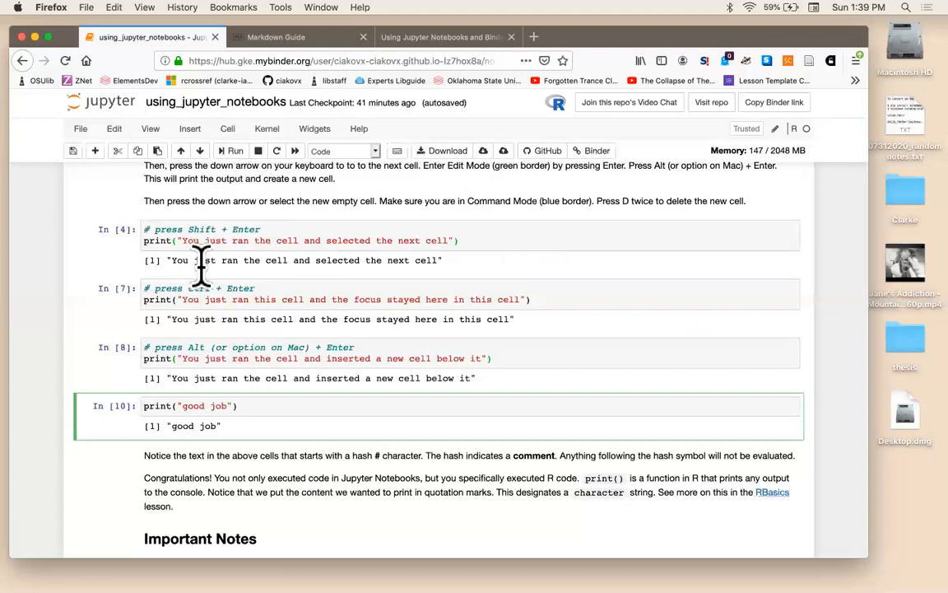
mouse_move(239, 140)
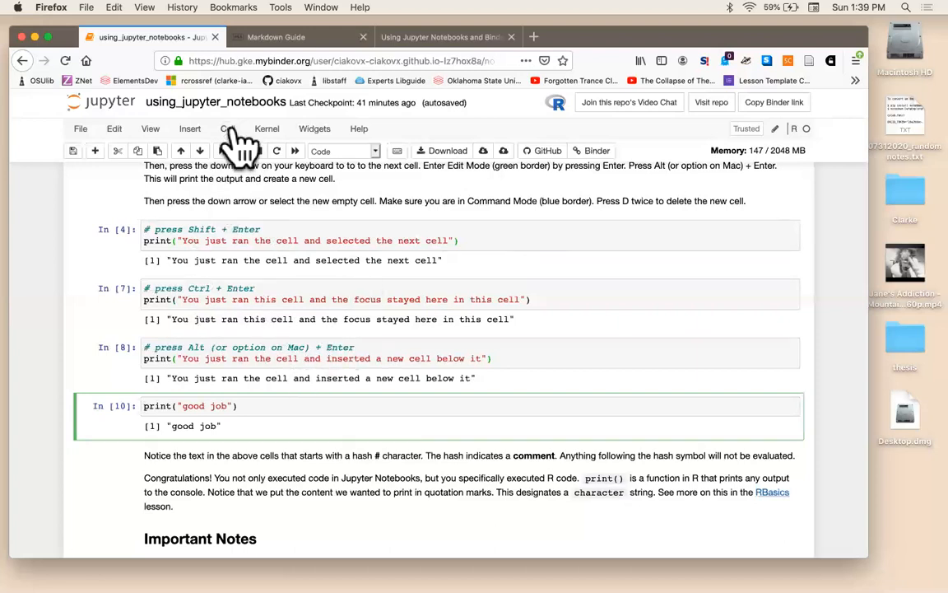
- Clear all cell outputs from the Cell menu
click(227, 128)
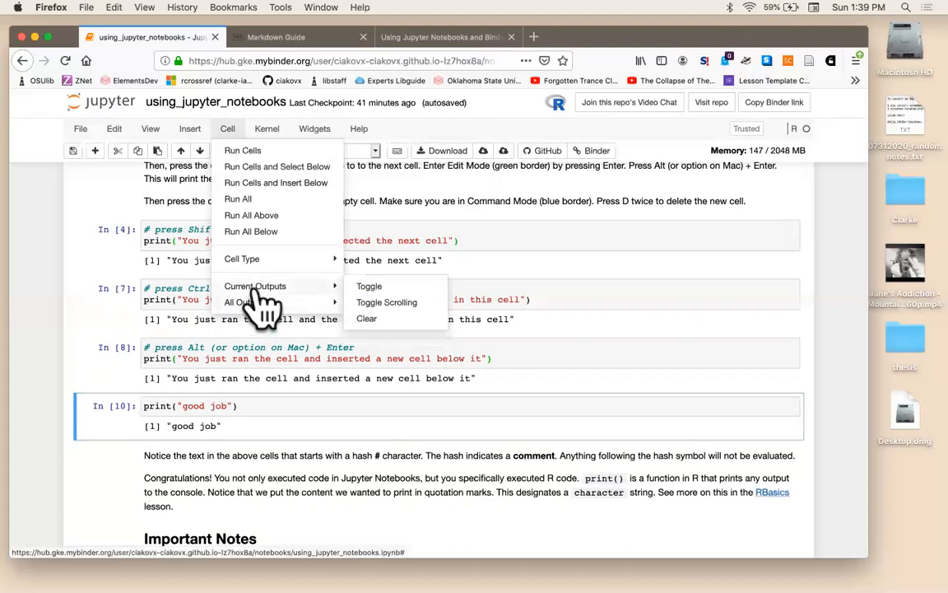
mouse_move(284, 302)
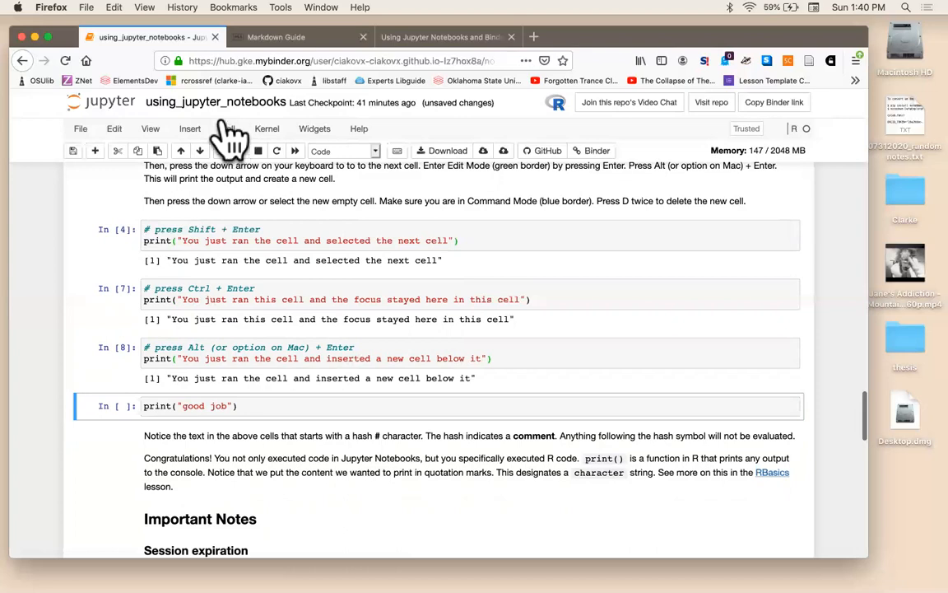
click(227, 129)
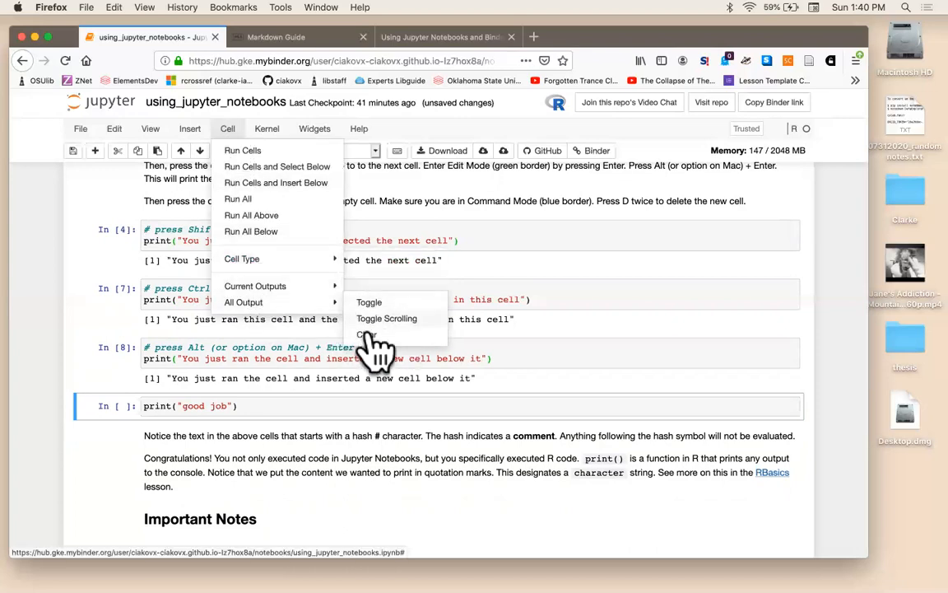
click(369, 335)
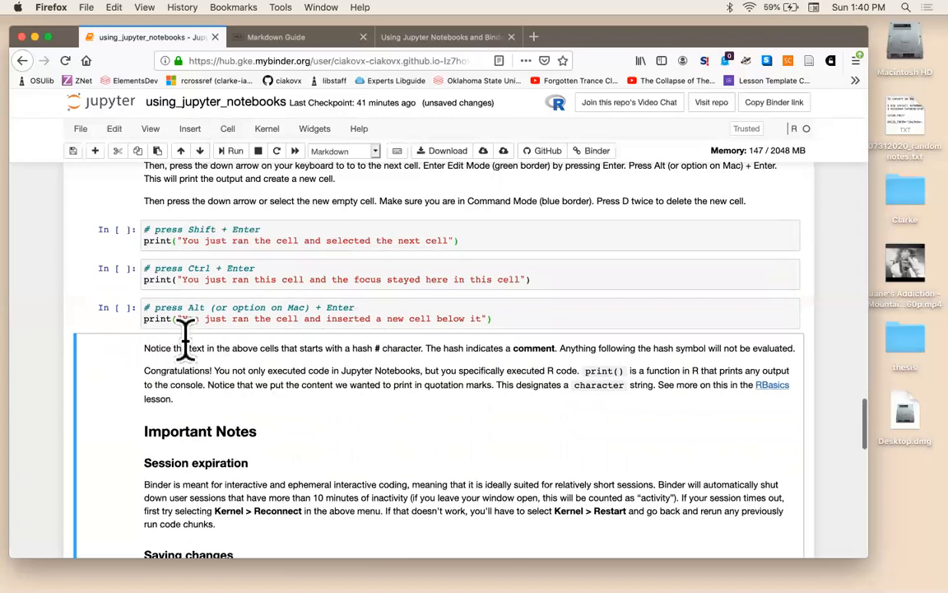
mouse_move(286, 240)
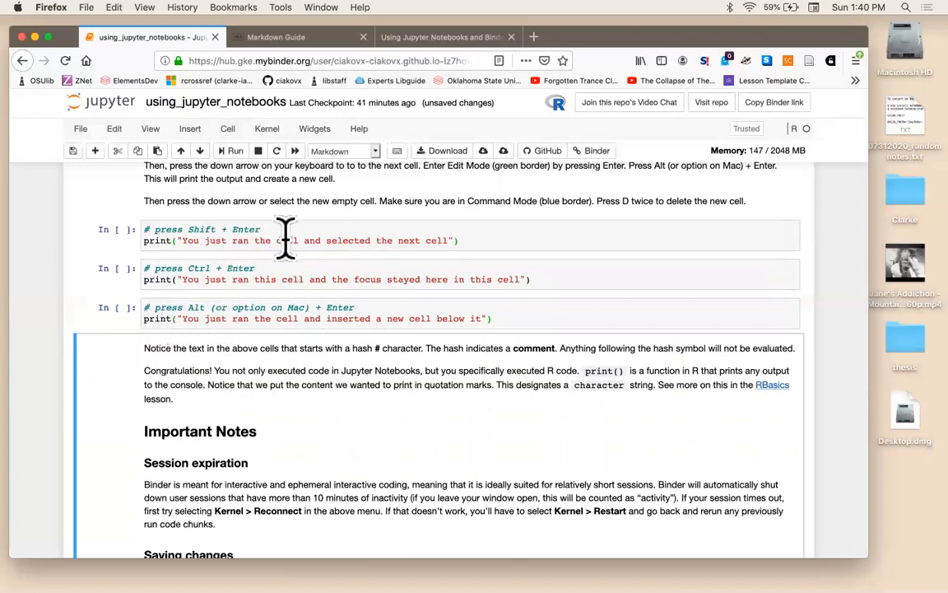
mouse_move(218, 240)
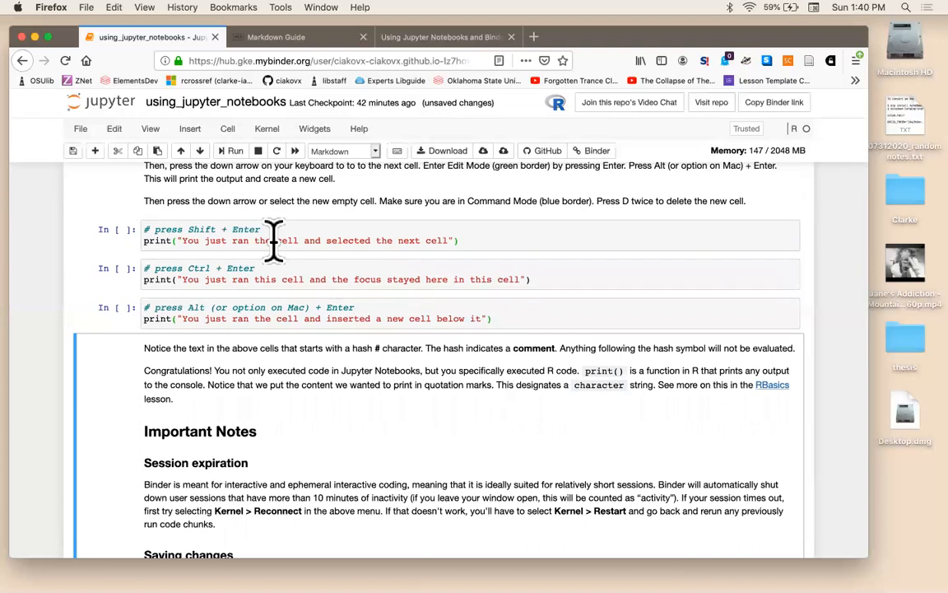
mouse_move(290, 247)
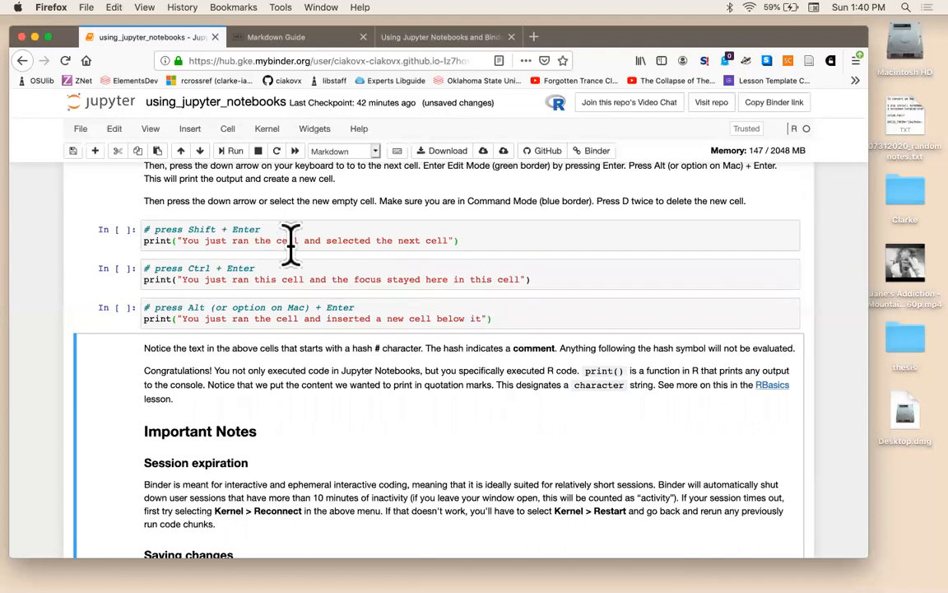
mouse_move(293, 267)
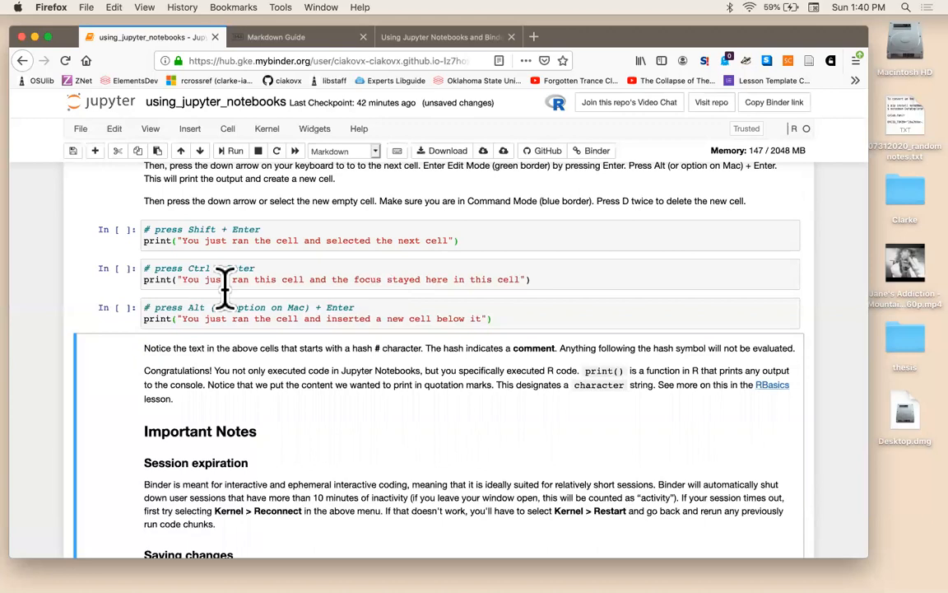
mouse_move(232, 342)
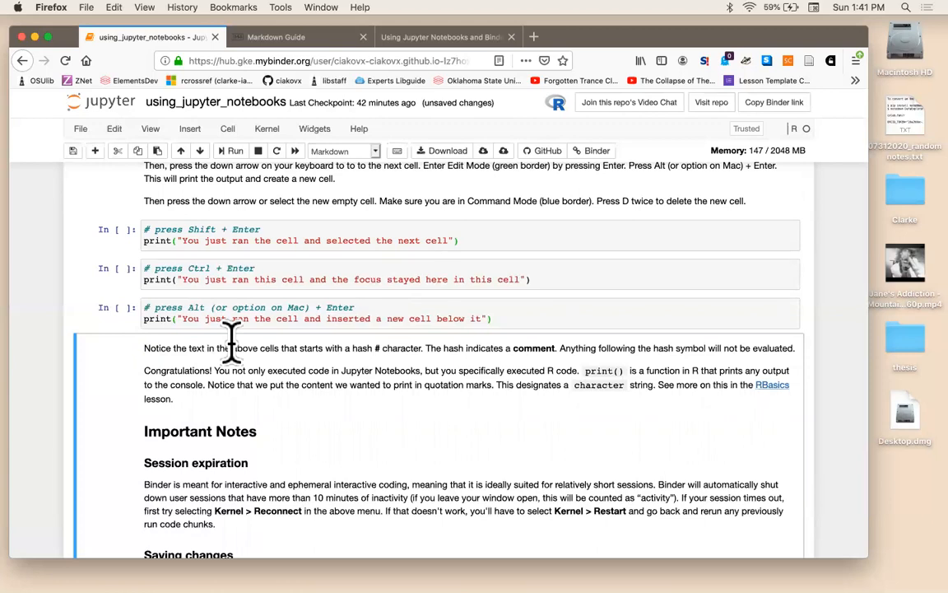
mouse_move(160, 247)
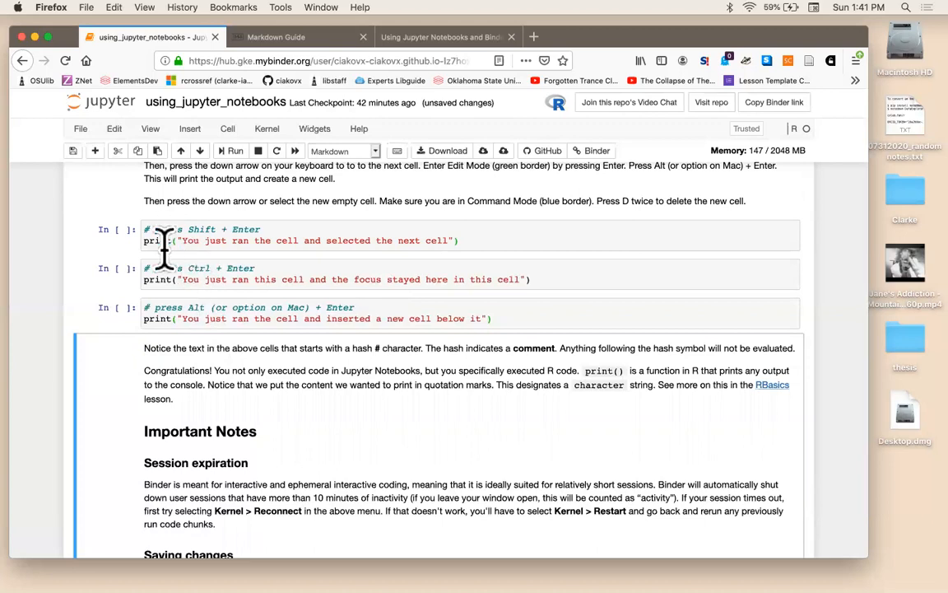
mouse_move(251, 284)
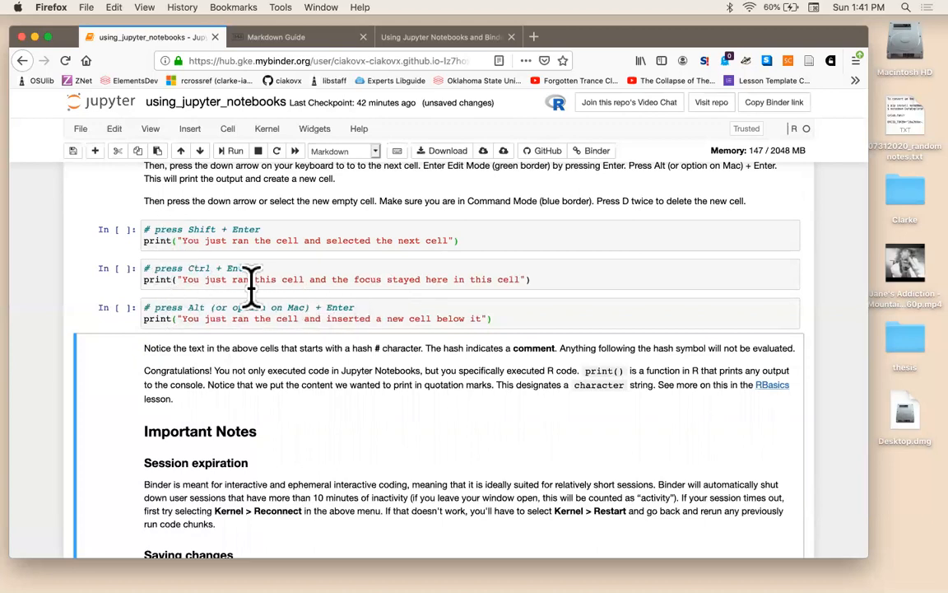
mouse_move(177, 276)
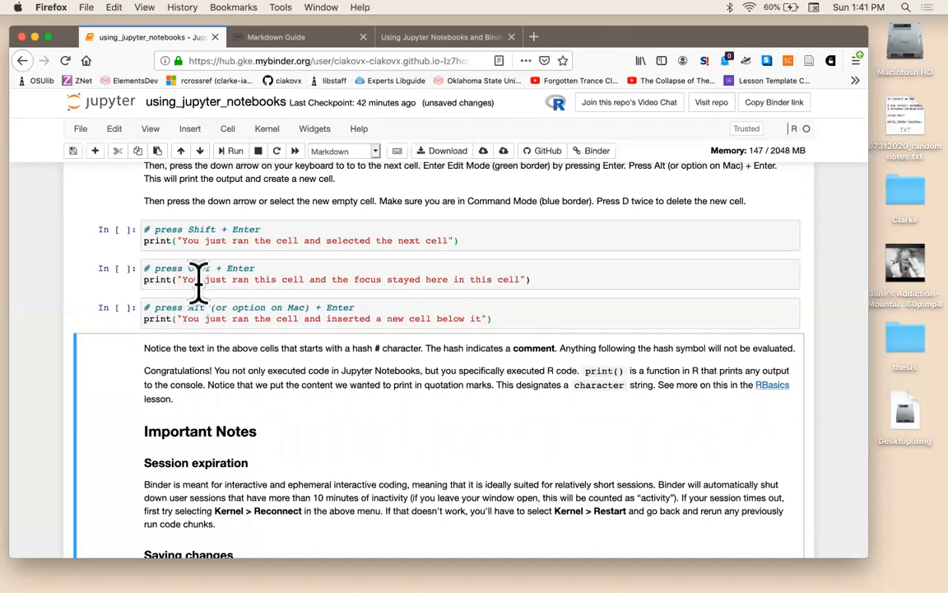
- Scroll past Important Notes to the Downloading software on your own computer section
scroll(down, 3)
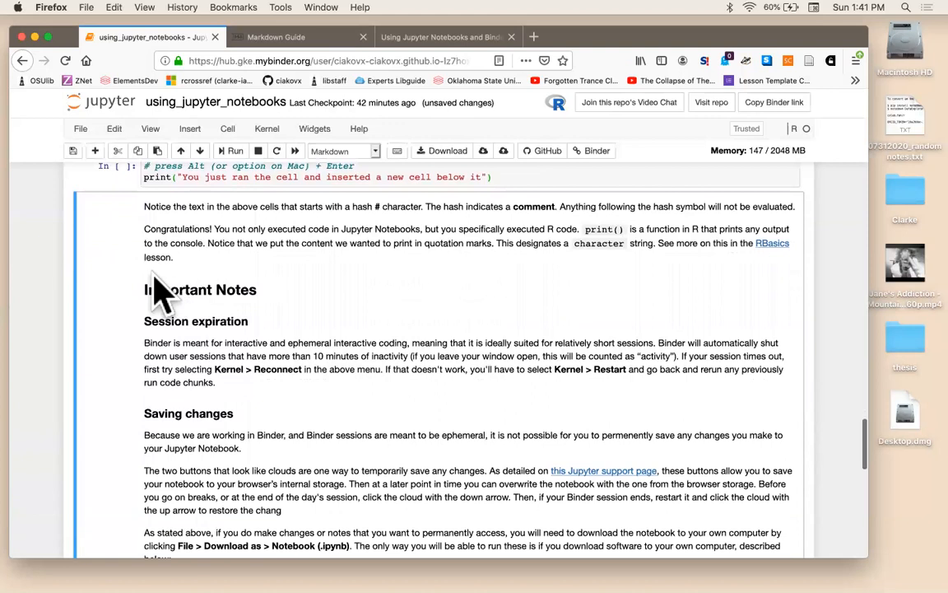
scroll(down, 3)
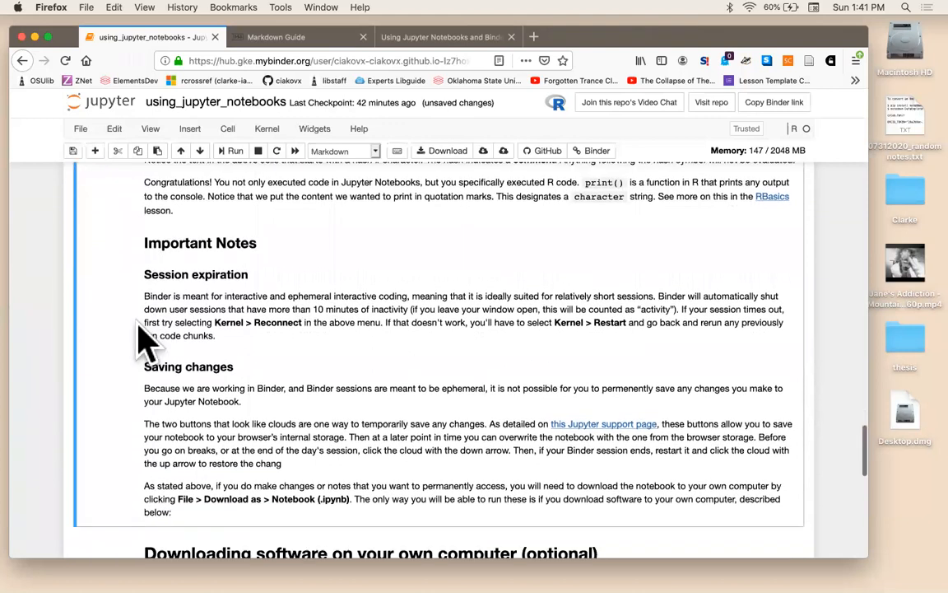
scroll(down, 3)
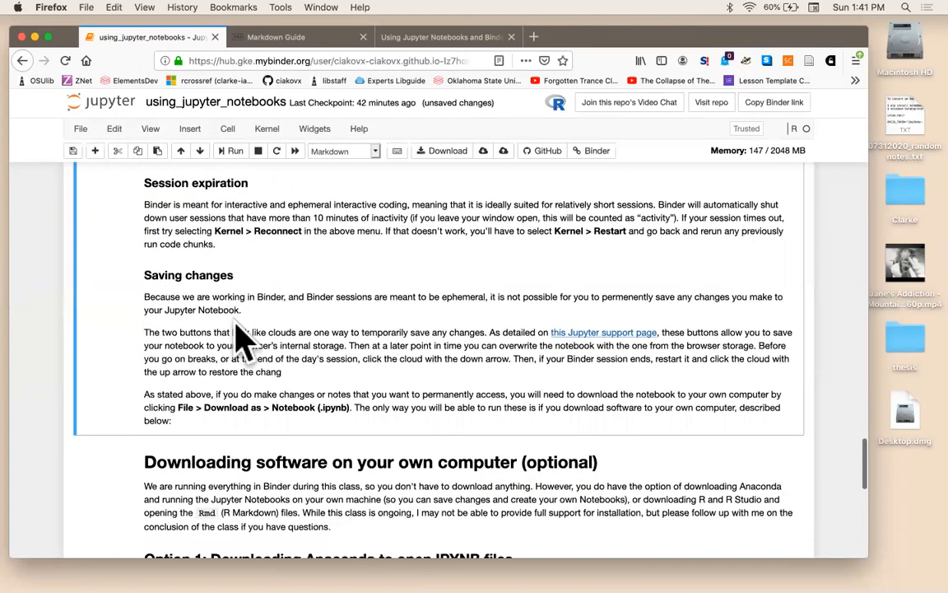
scroll(down, 3)
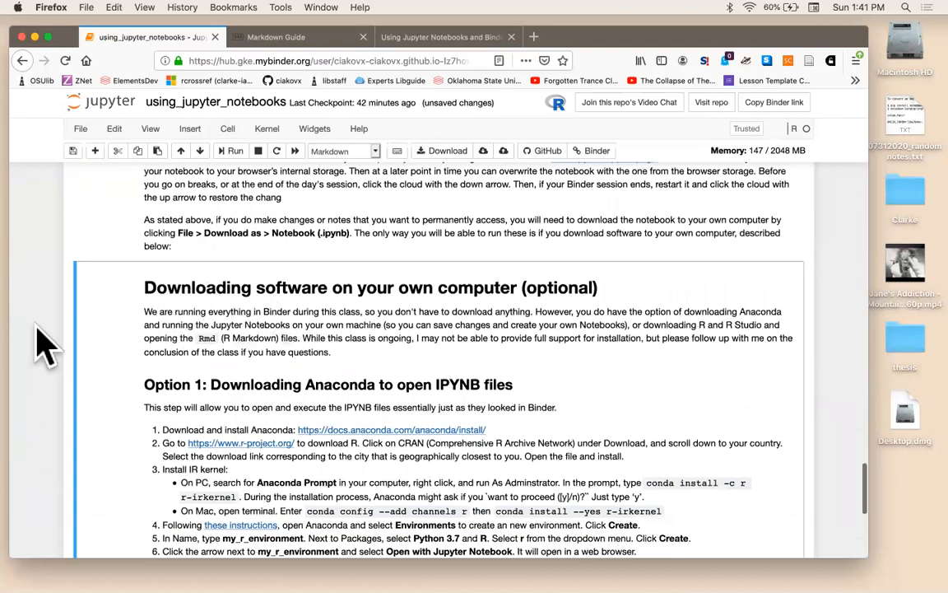
- Scroll to the notebook's end at Option 2: Downloading R and R Studio
scroll(down, 3)
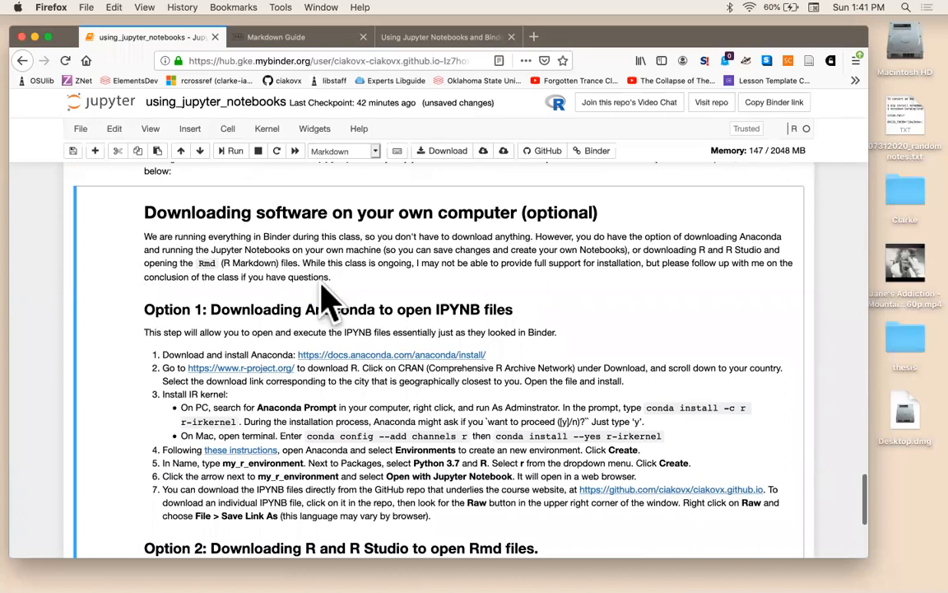
mouse_move(387, 309)
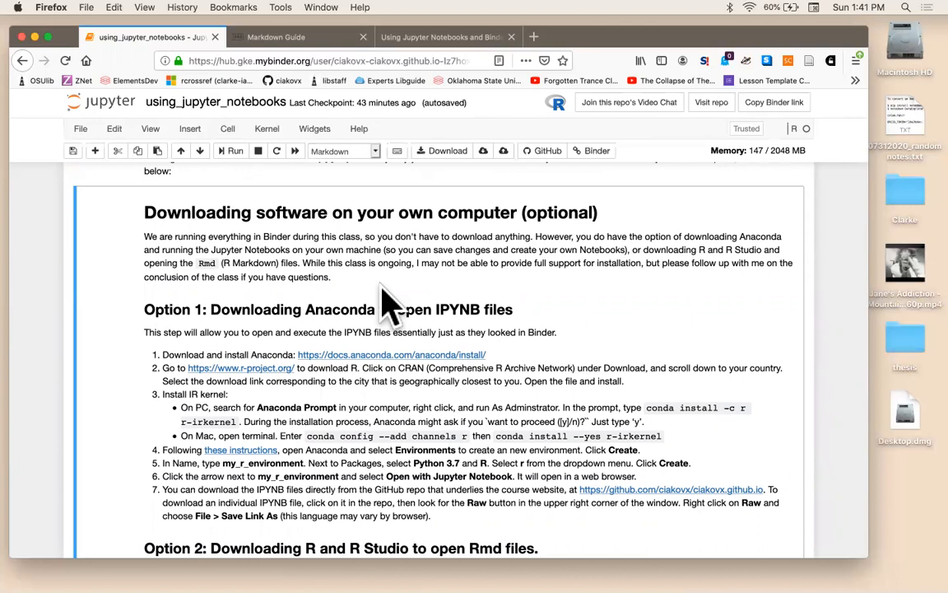
mouse_move(54, 326)
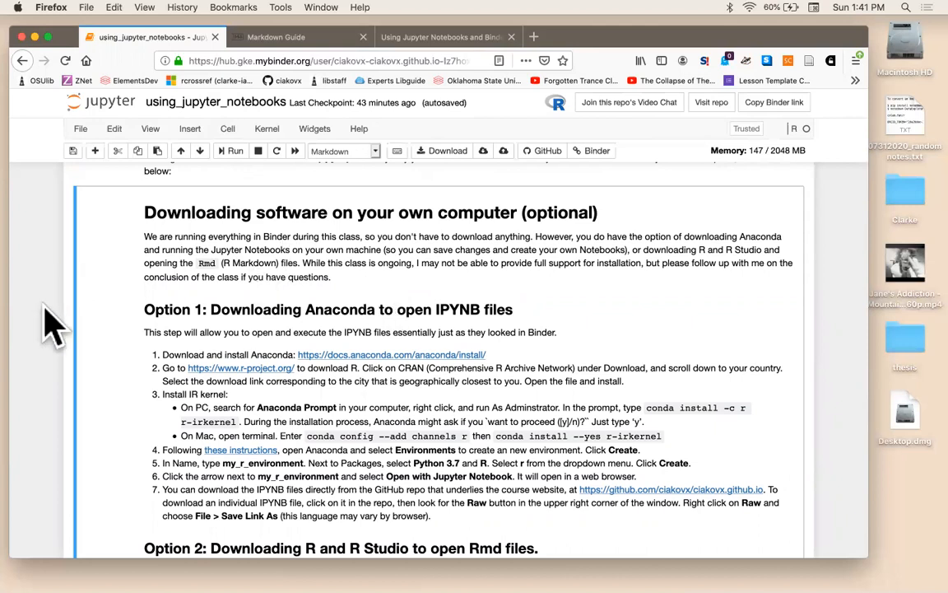
scroll(down, 3)
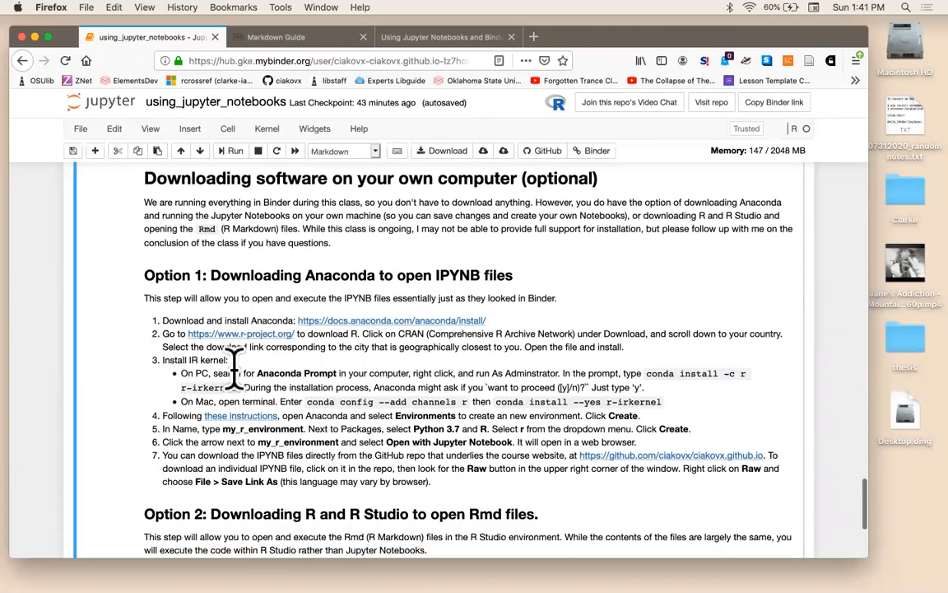
mouse_move(218, 321)
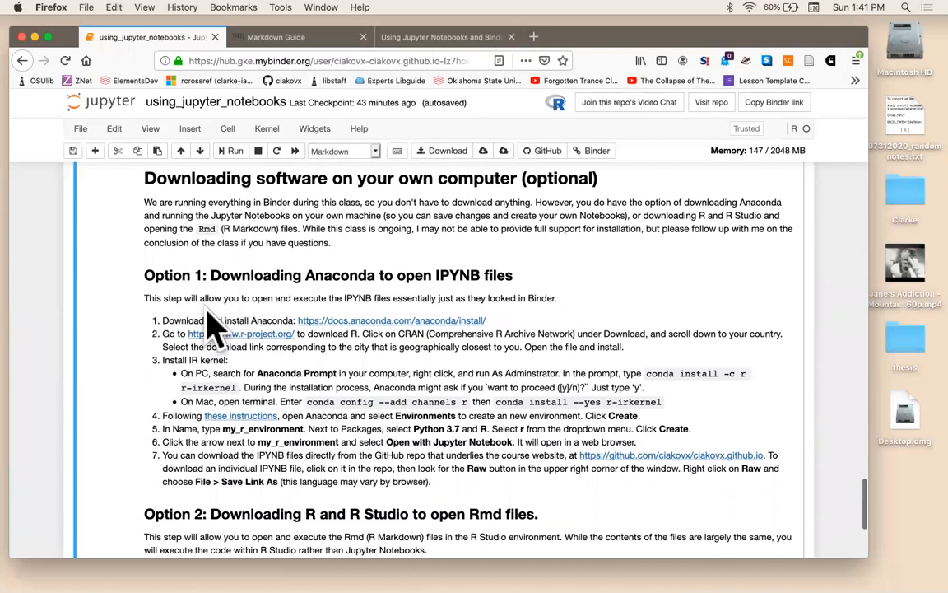
mouse_move(394, 282)
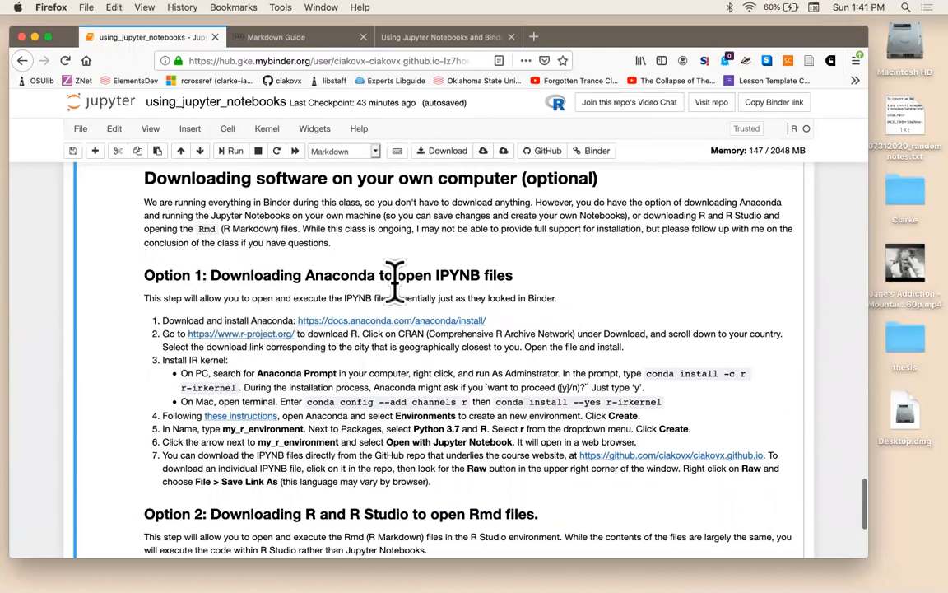
mouse_move(452, 300)
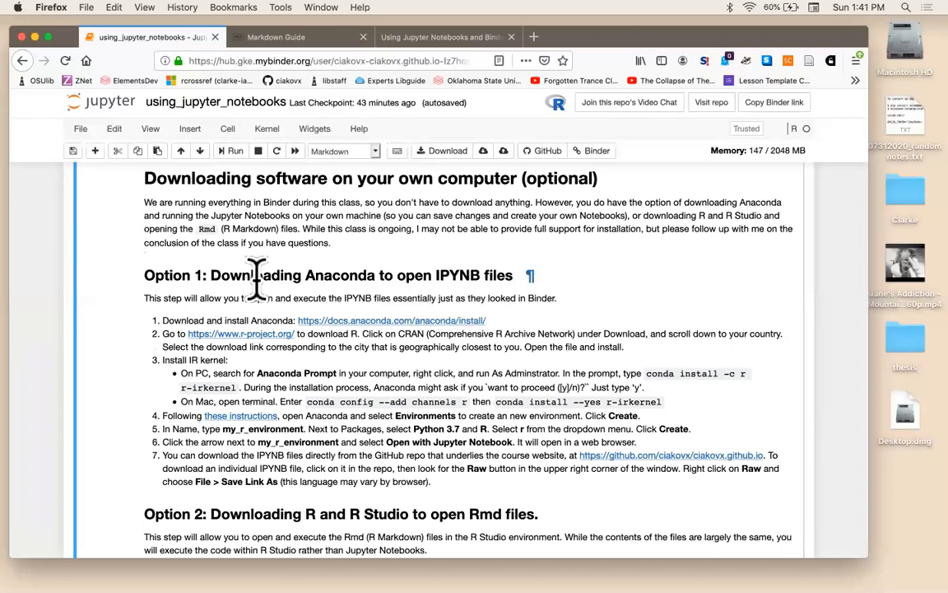
mouse_move(251, 301)
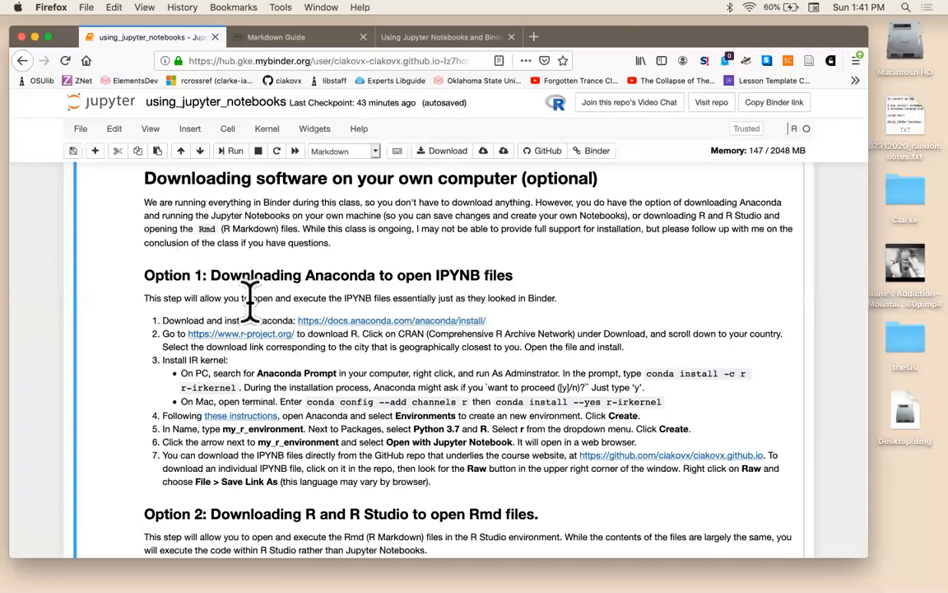
mouse_move(190, 387)
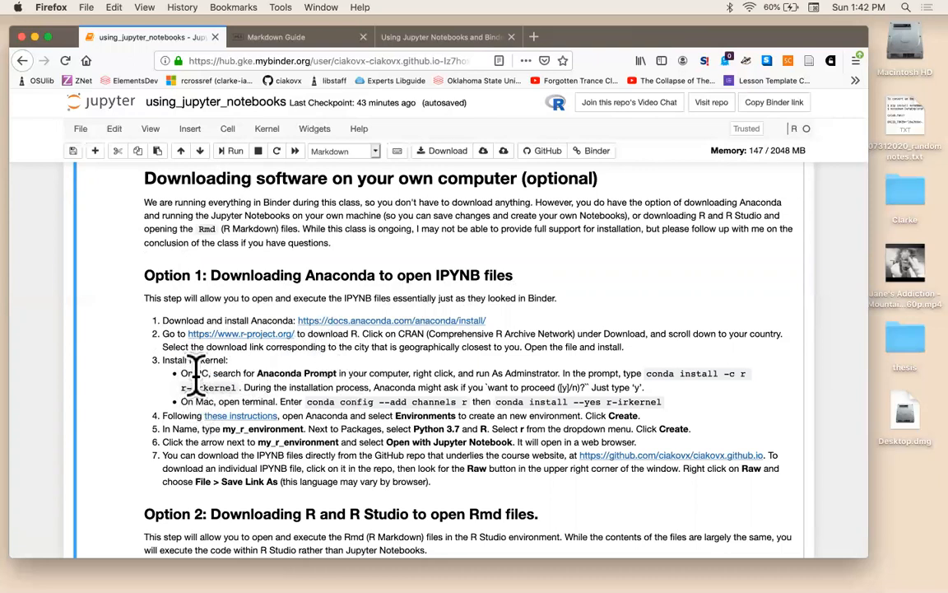
mouse_move(306, 378)
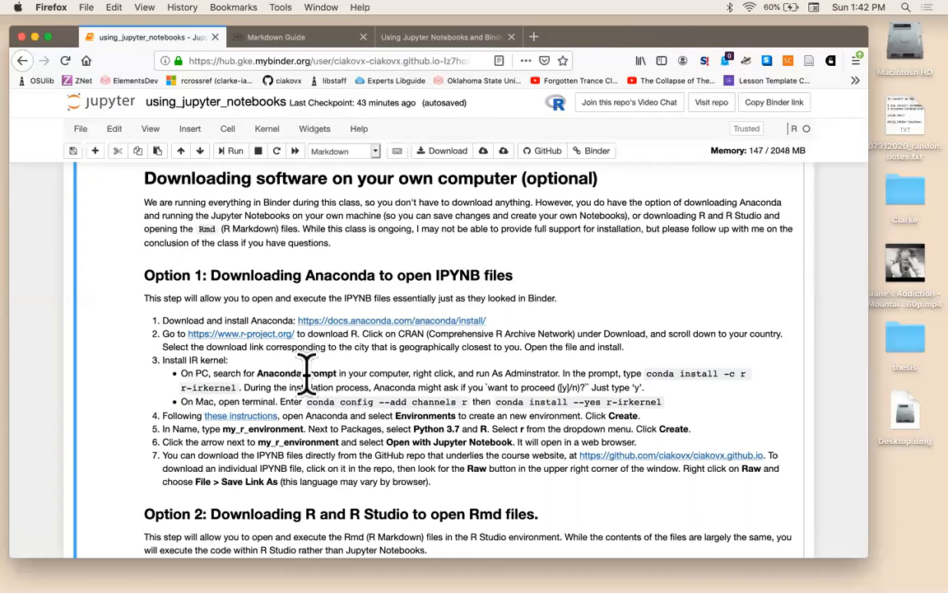
mouse_move(276, 372)
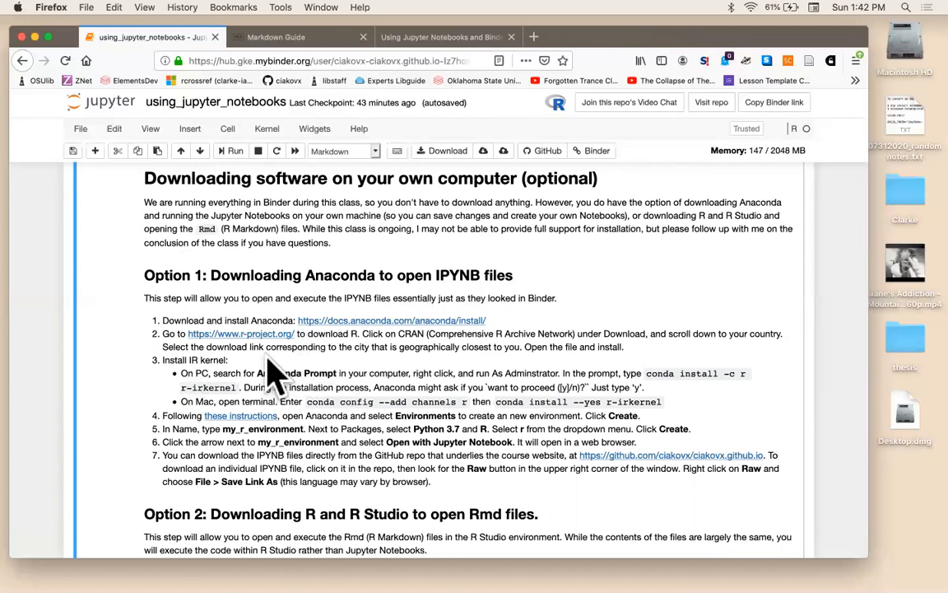
mouse_move(276, 375)
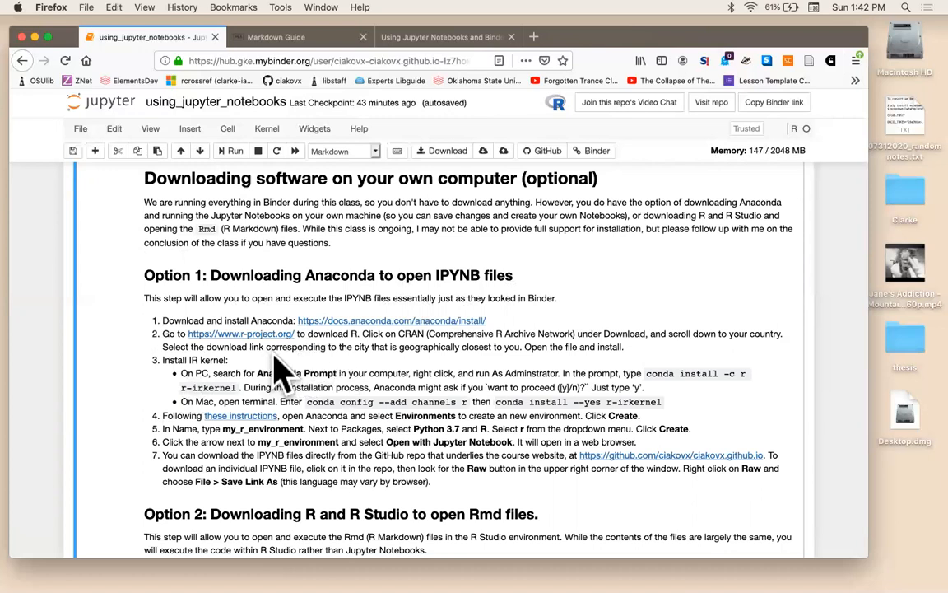
mouse_move(239, 334)
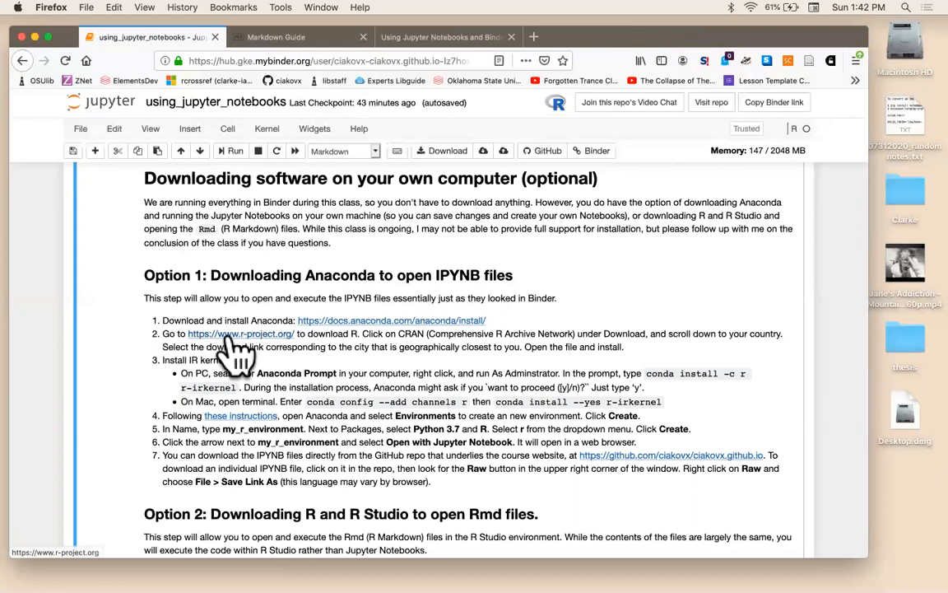
mouse_move(305, 375)
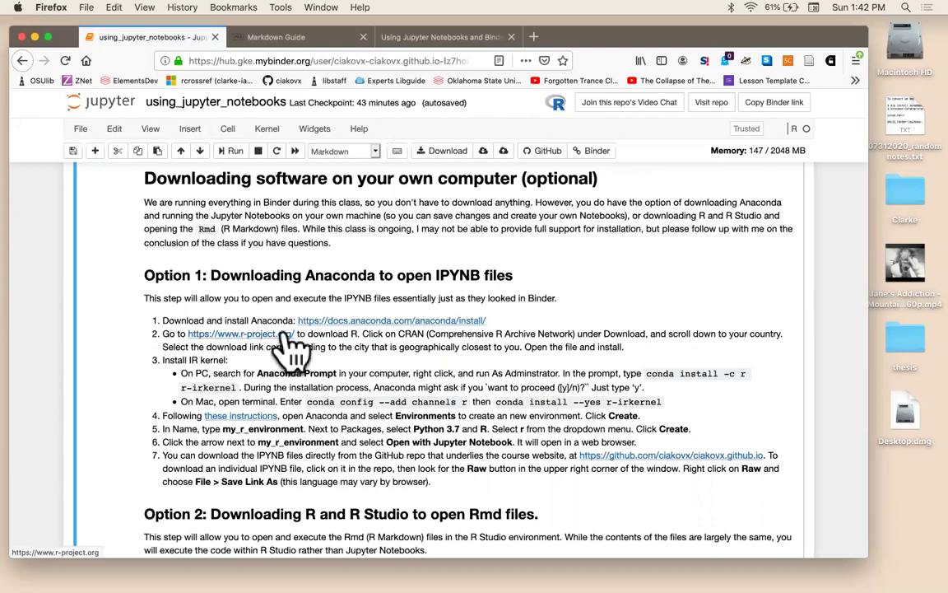
scroll(down, 3)
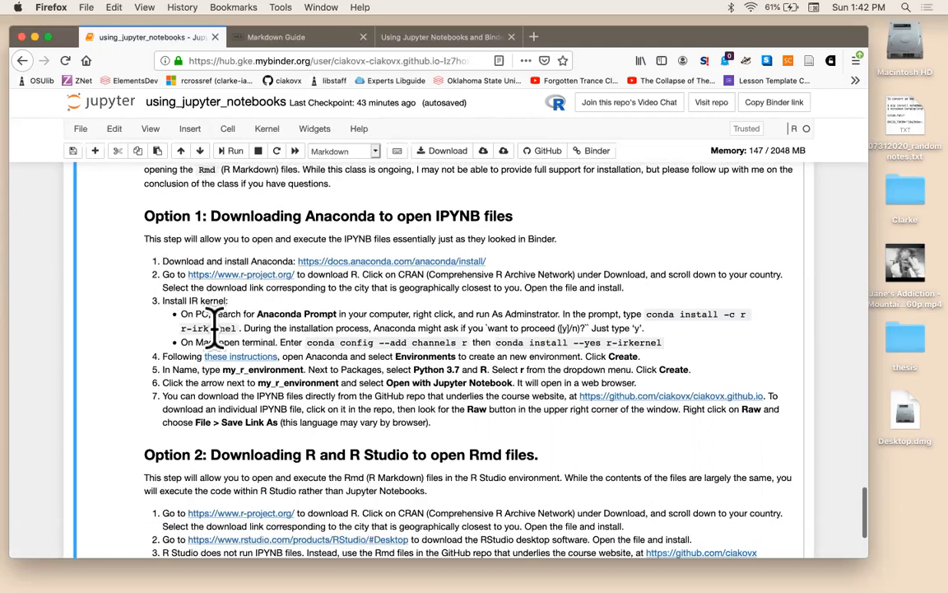
scroll(down, 3)
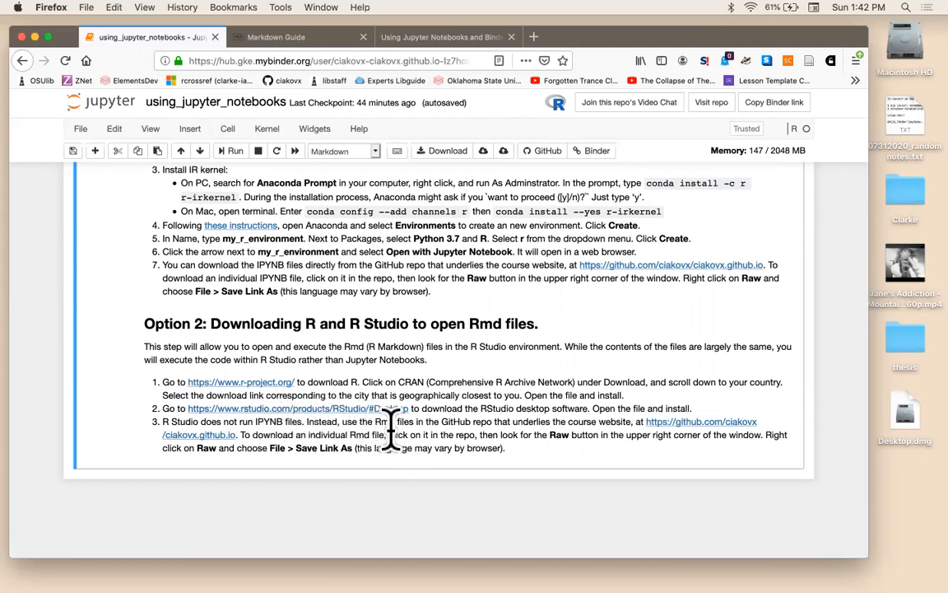
mouse_move(473, 421)
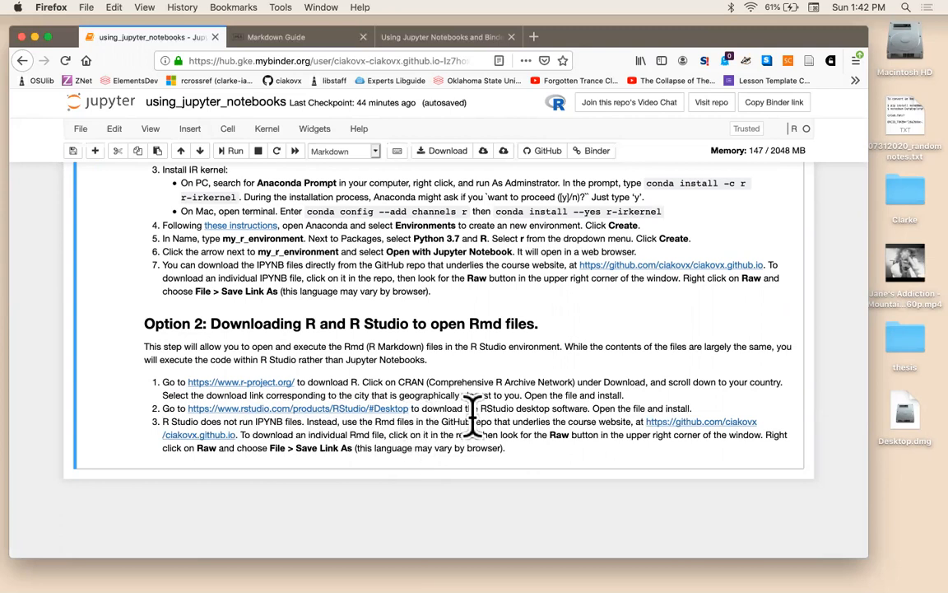
mouse_move(600, 301)
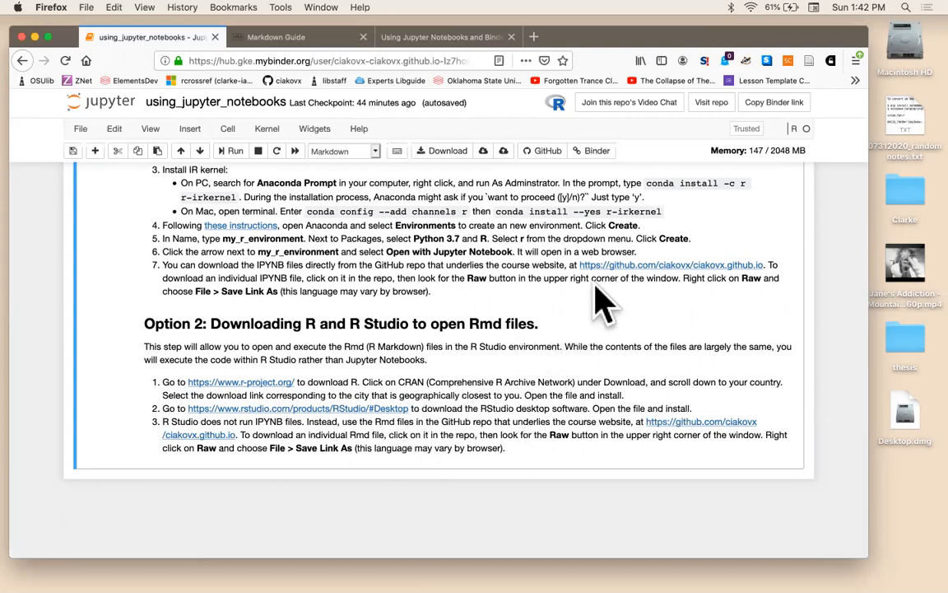
mouse_move(601, 338)
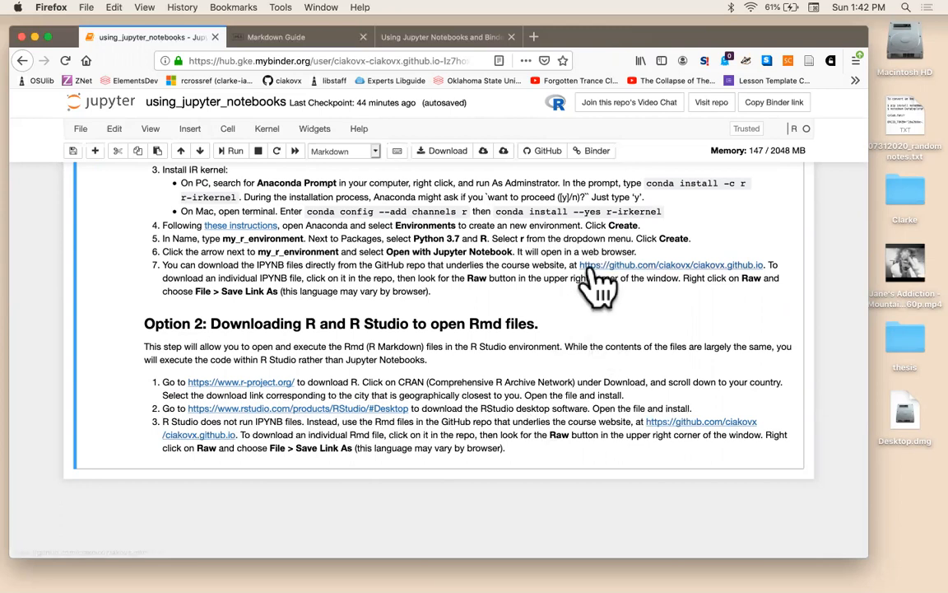
- Open the github.com/ciakovx/ciakovx.github.io repository and scroll through its lesson files
click(670, 265)
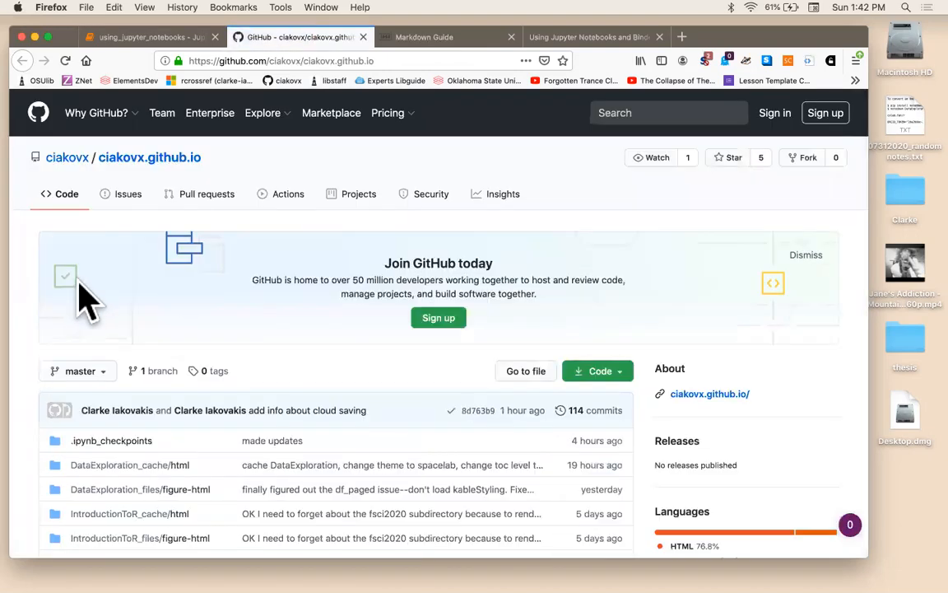
scroll(down, 3)
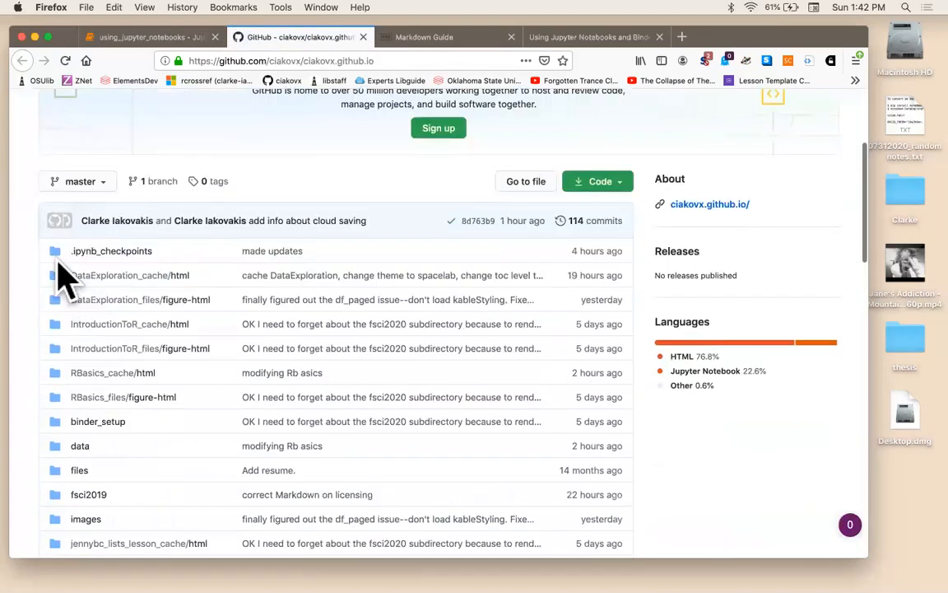
scroll(down, 3)
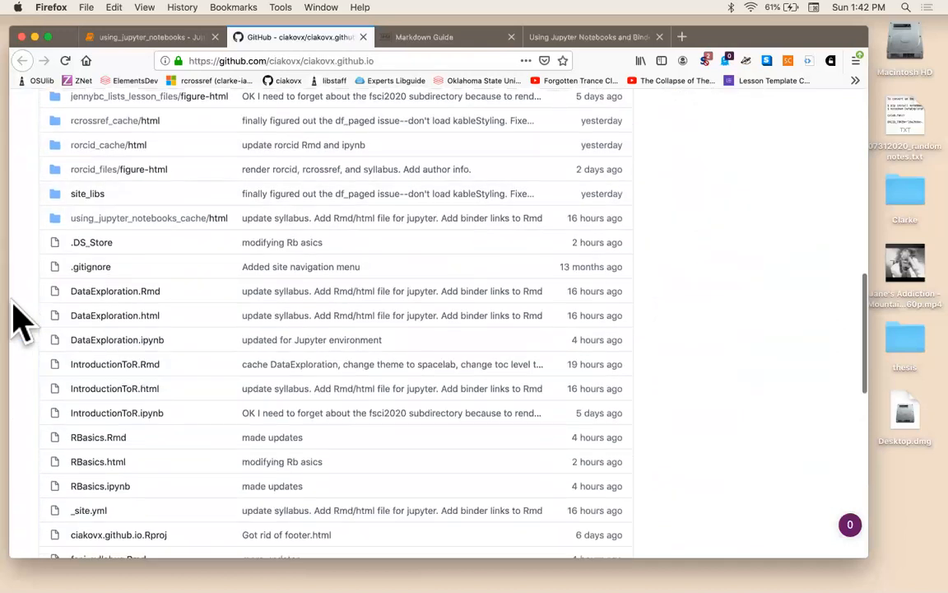
scroll(down, 3)
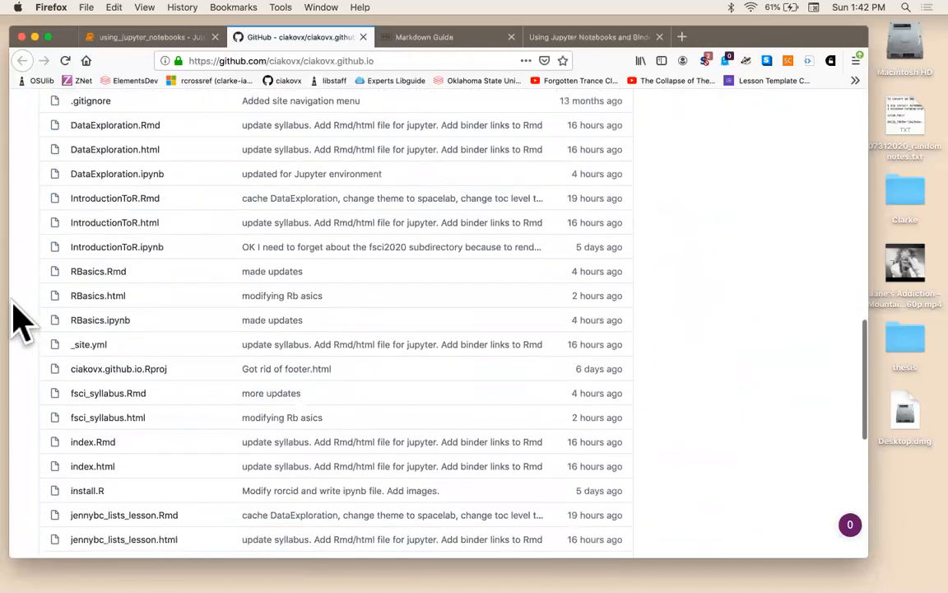
scroll(down, 3)
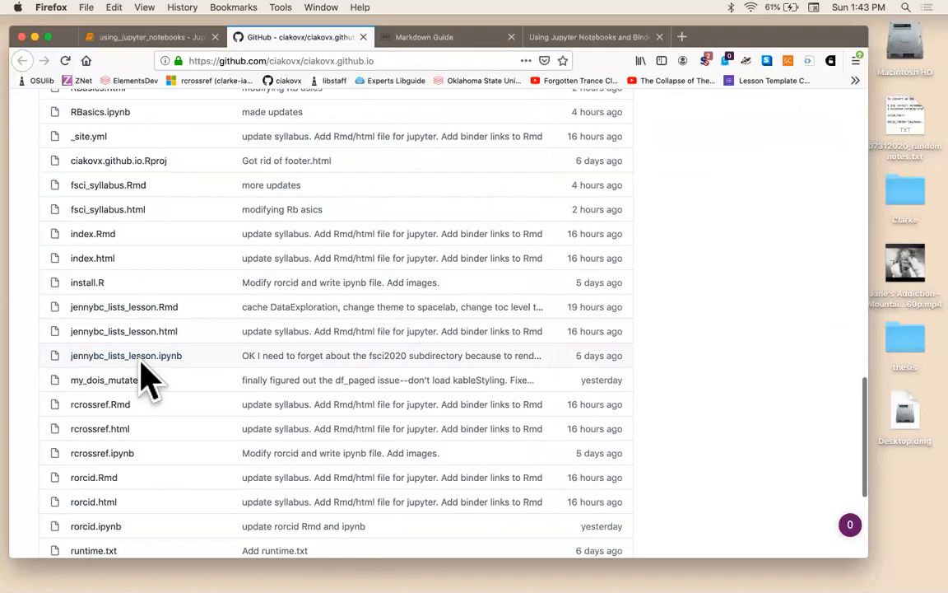
mouse_move(220, 325)
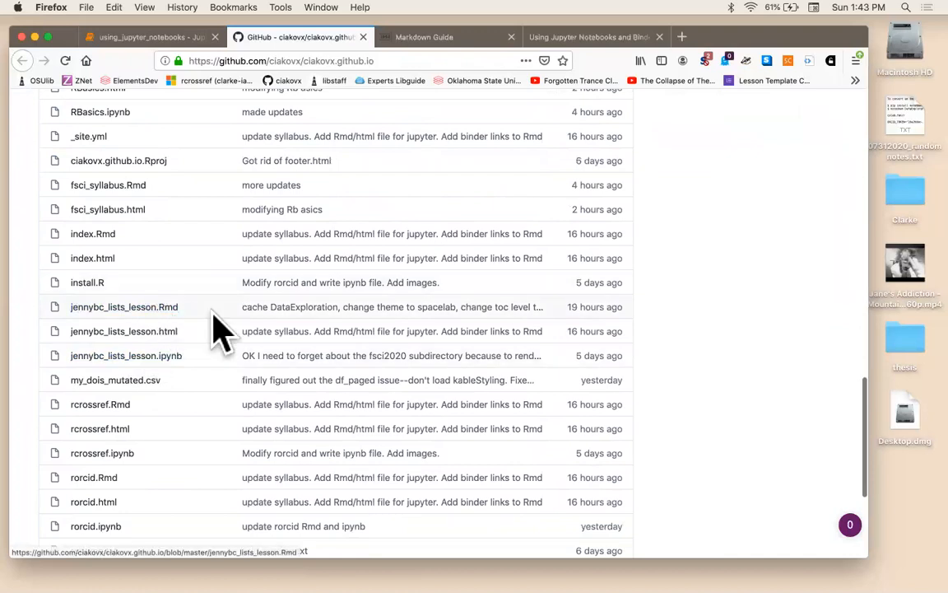
mouse_move(126, 355)
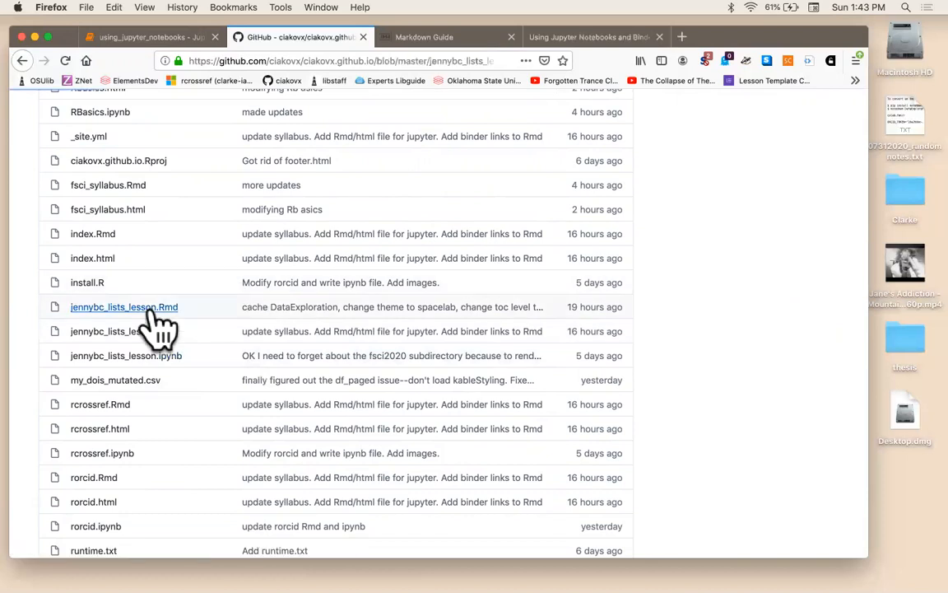
click(124, 306)
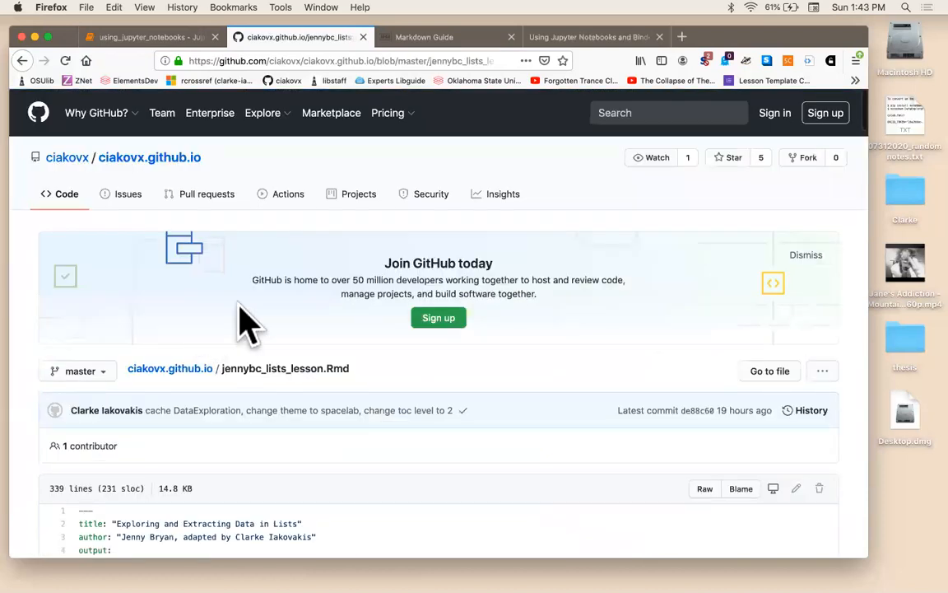
scroll(down, 3)
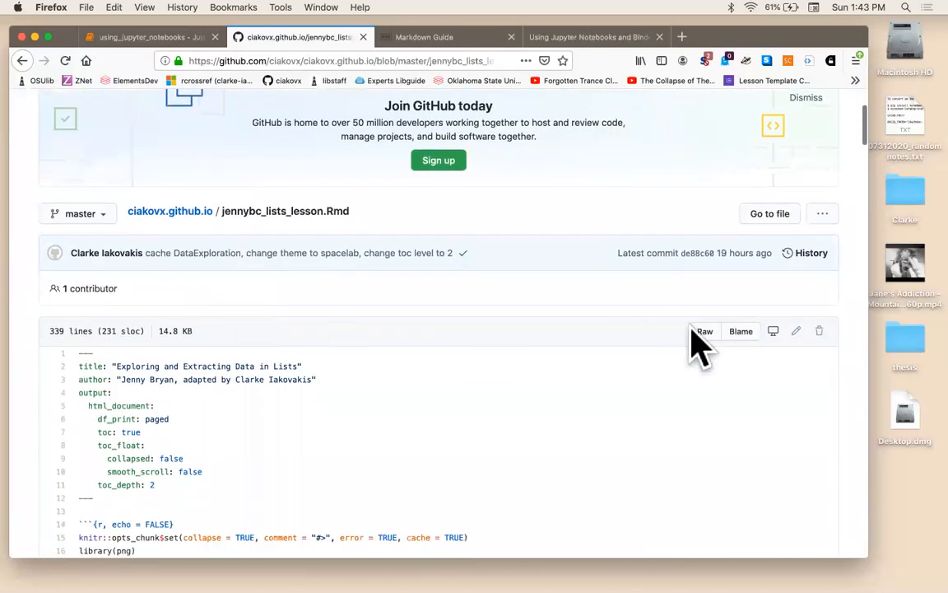
right_click(704, 331)
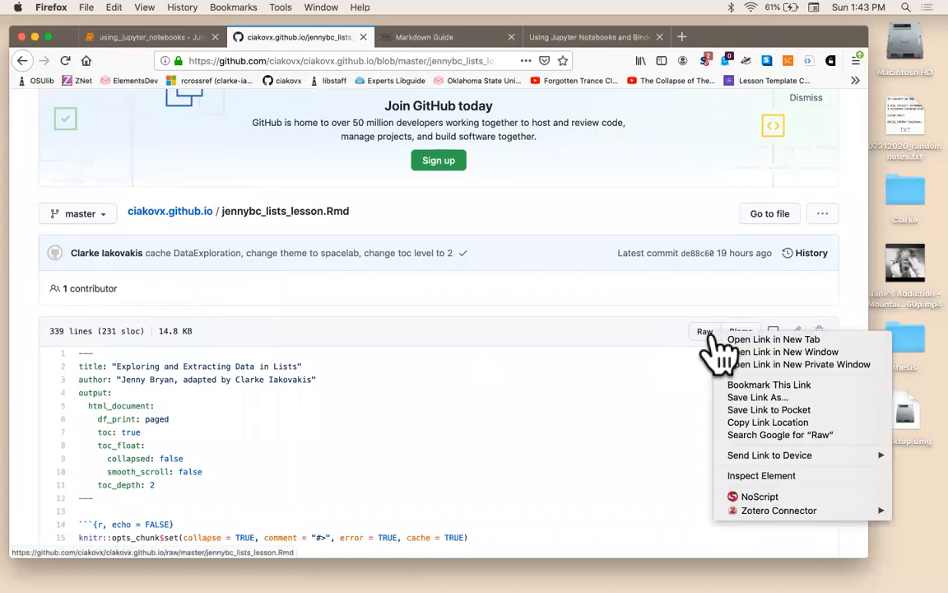
mouse_move(767, 422)
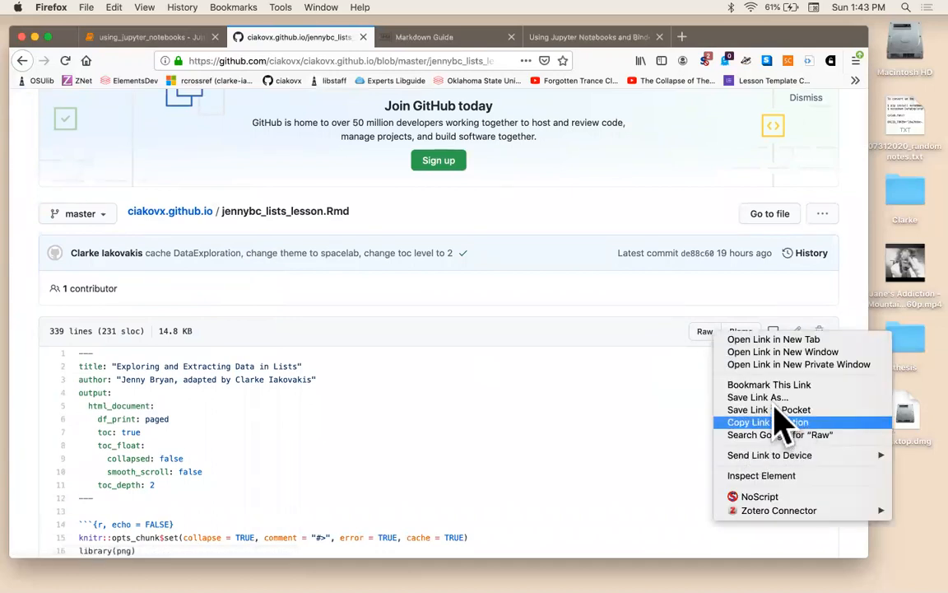
mouse_move(758, 397)
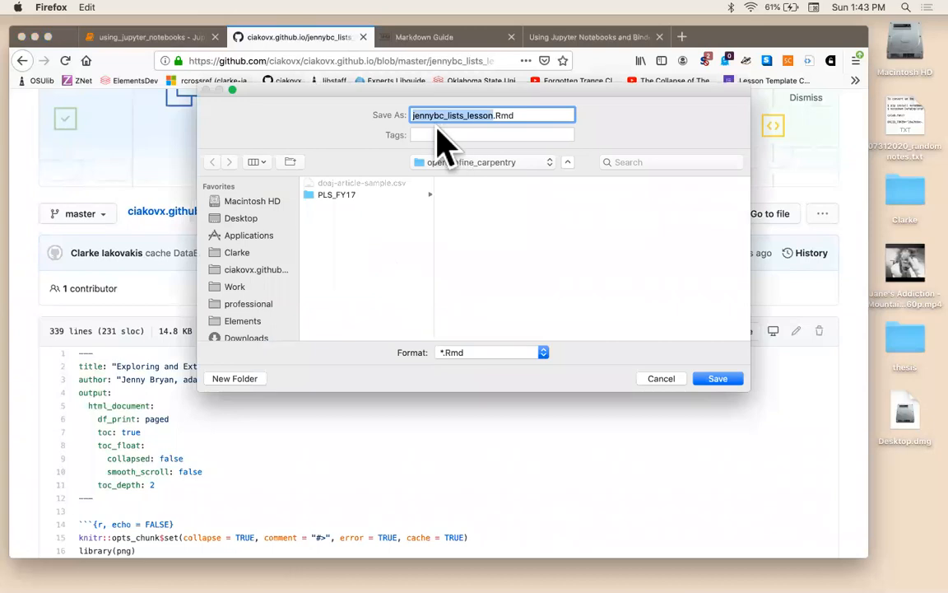
mouse_move(354, 247)
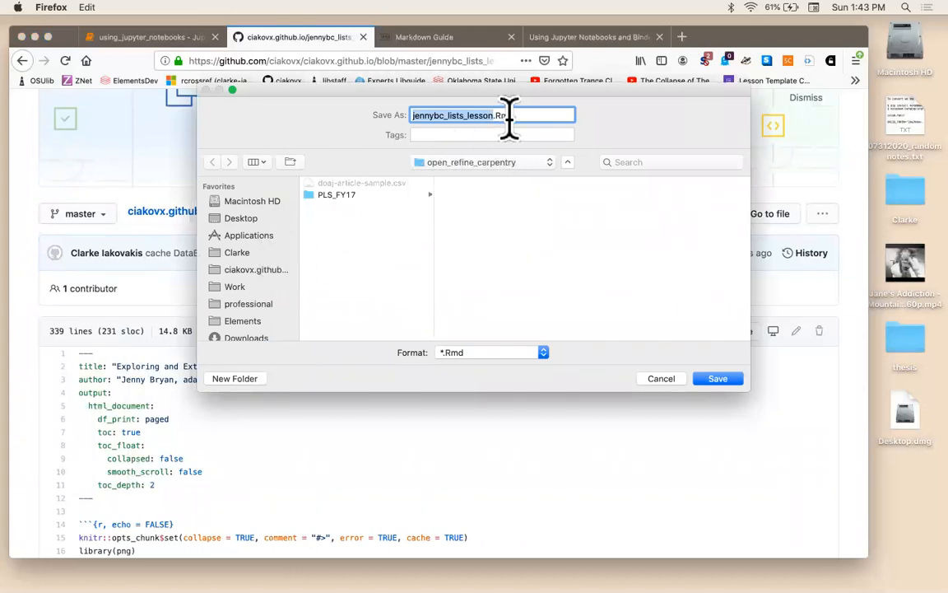
click(661, 377)
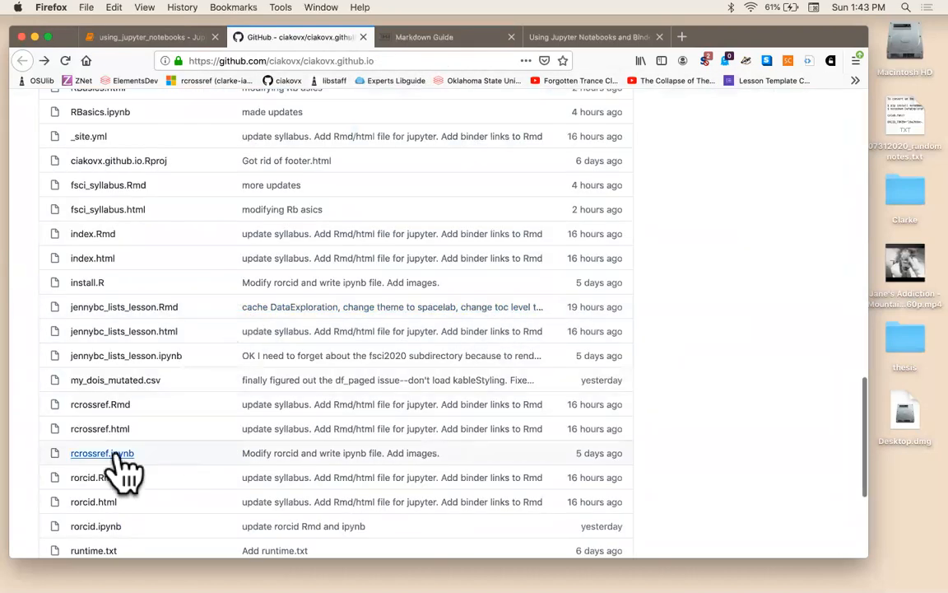
- Open rcrossref.ipynb on GitHub and bring up the Raw button's link menu
click(102, 453)
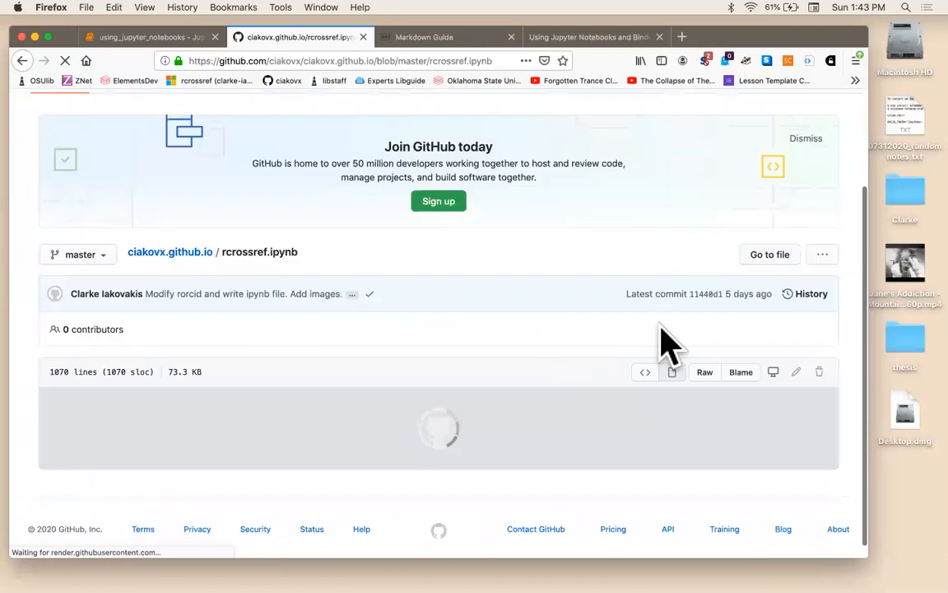
right_click(705, 371)
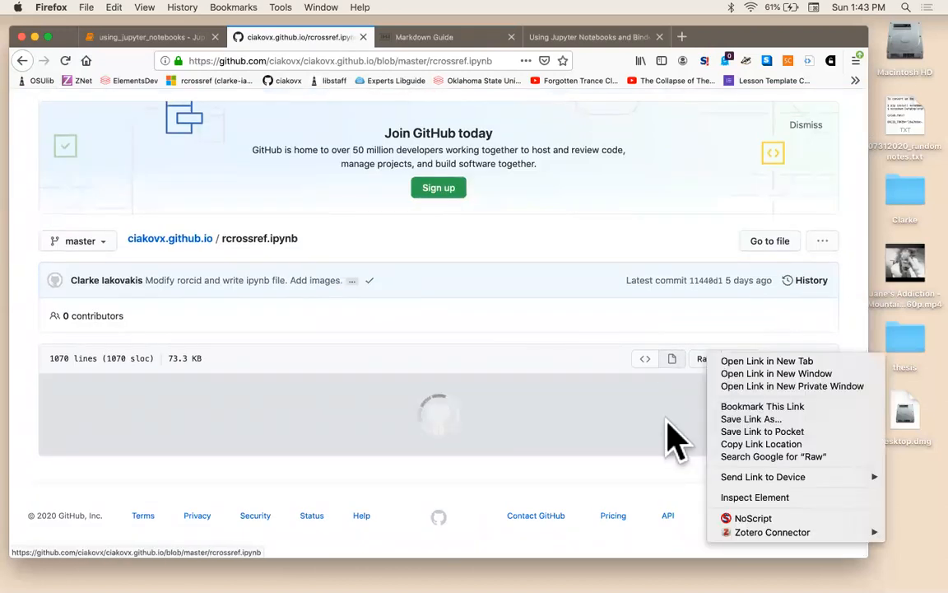
mouse_move(749, 419)
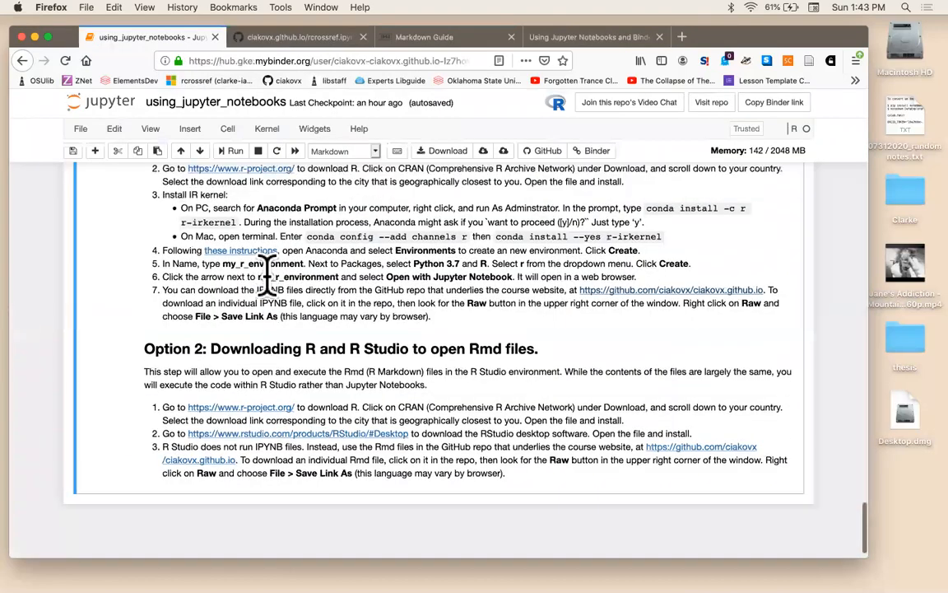
- Scroll the Jupyter notebook back up to its Binder link and Licensing sections
scroll(up, 3)
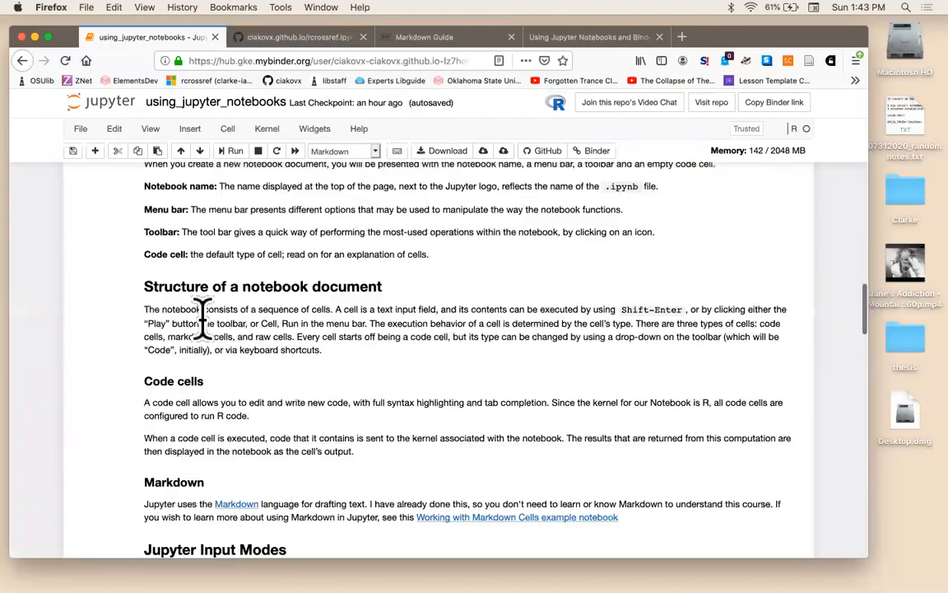
scroll(up, 3)
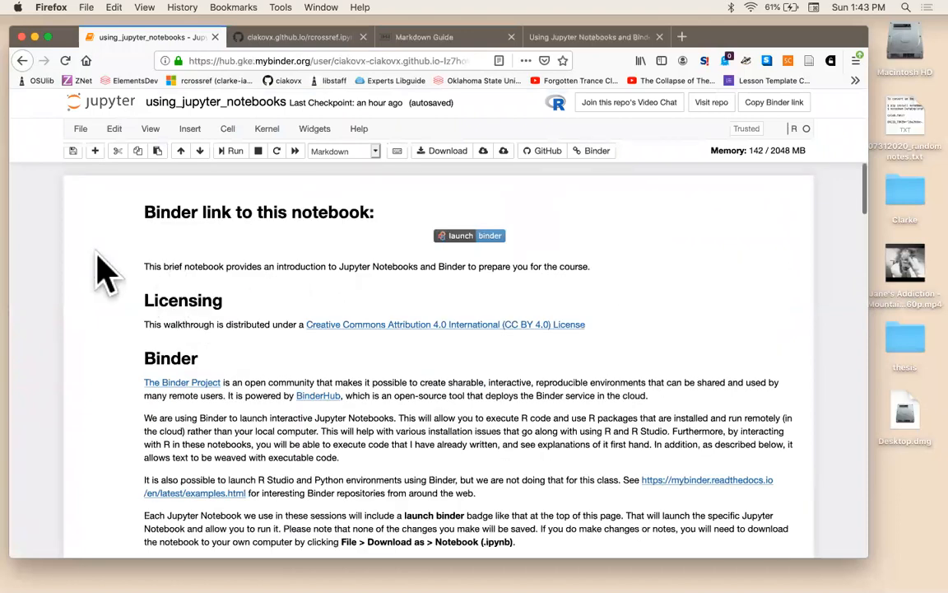
mouse_move(159, 280)
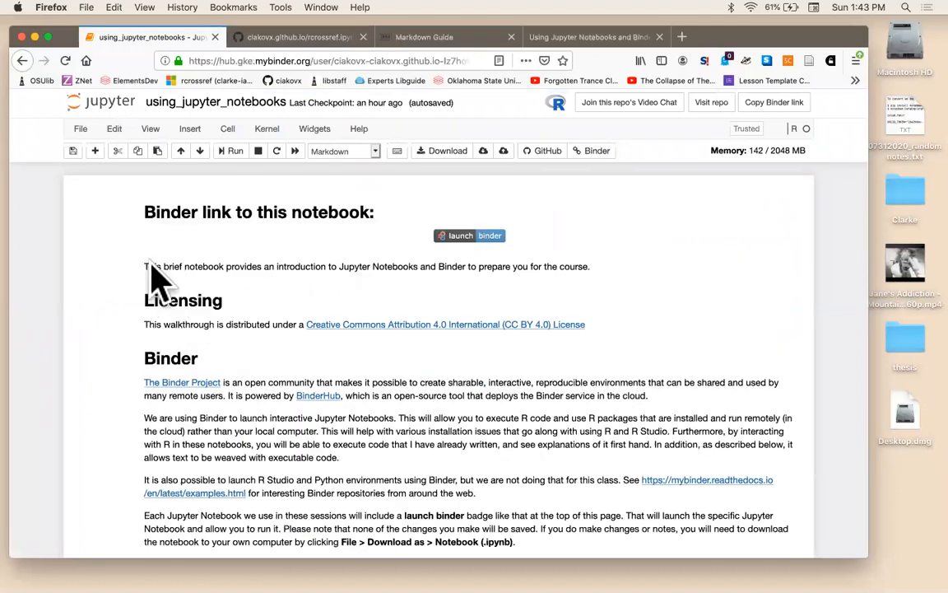
mouse_move(245, 280)
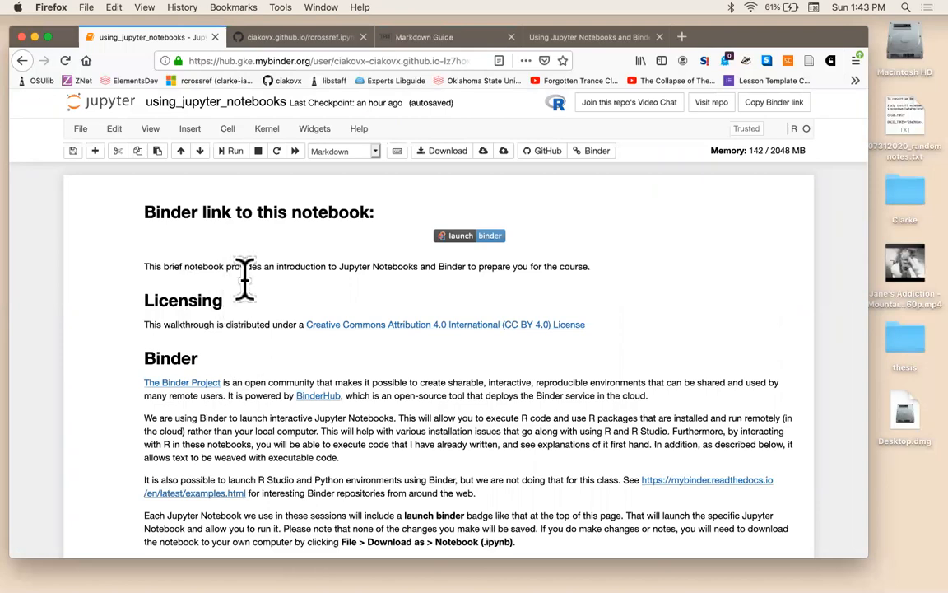